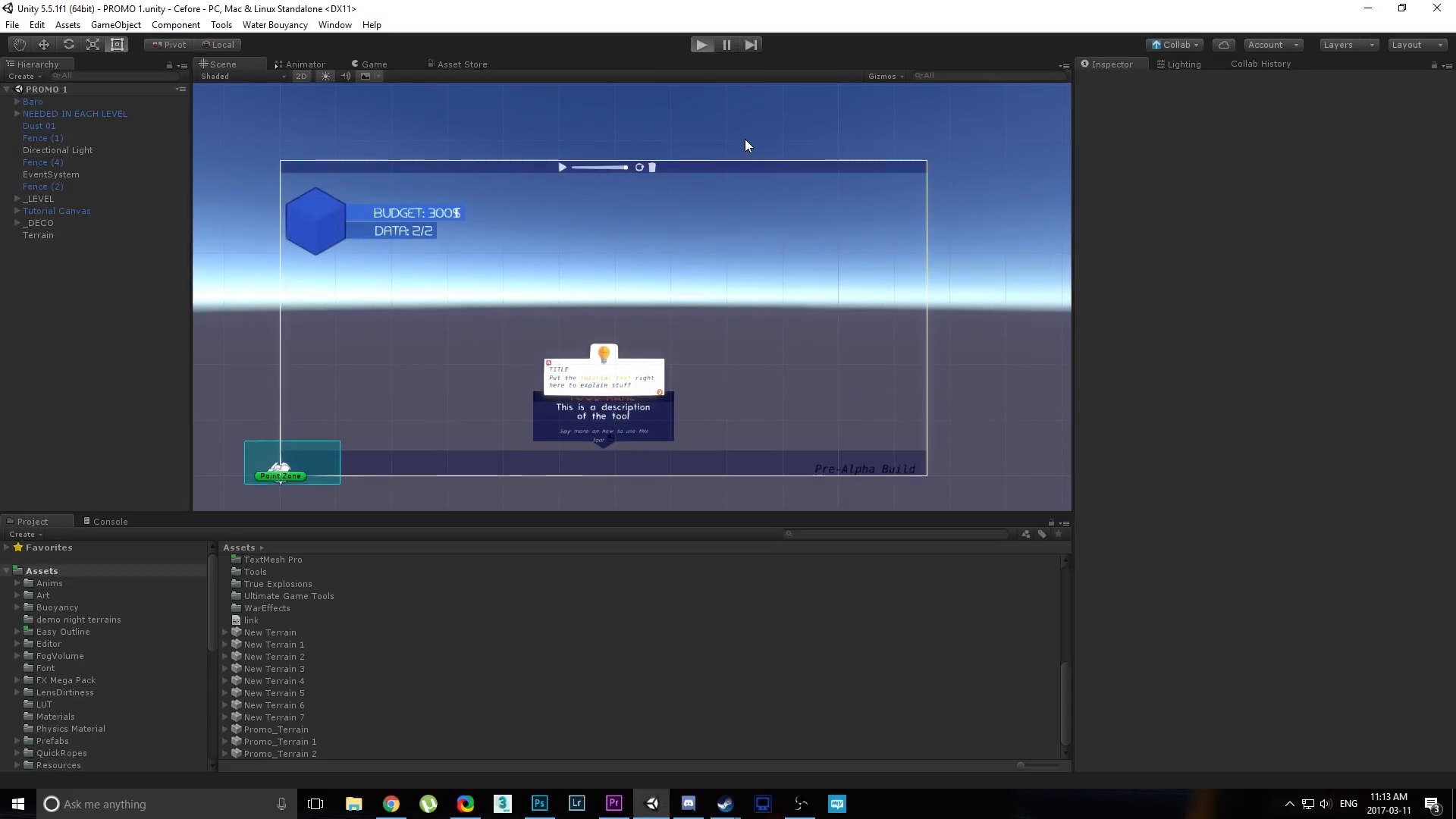
mouse_move(710, 200)
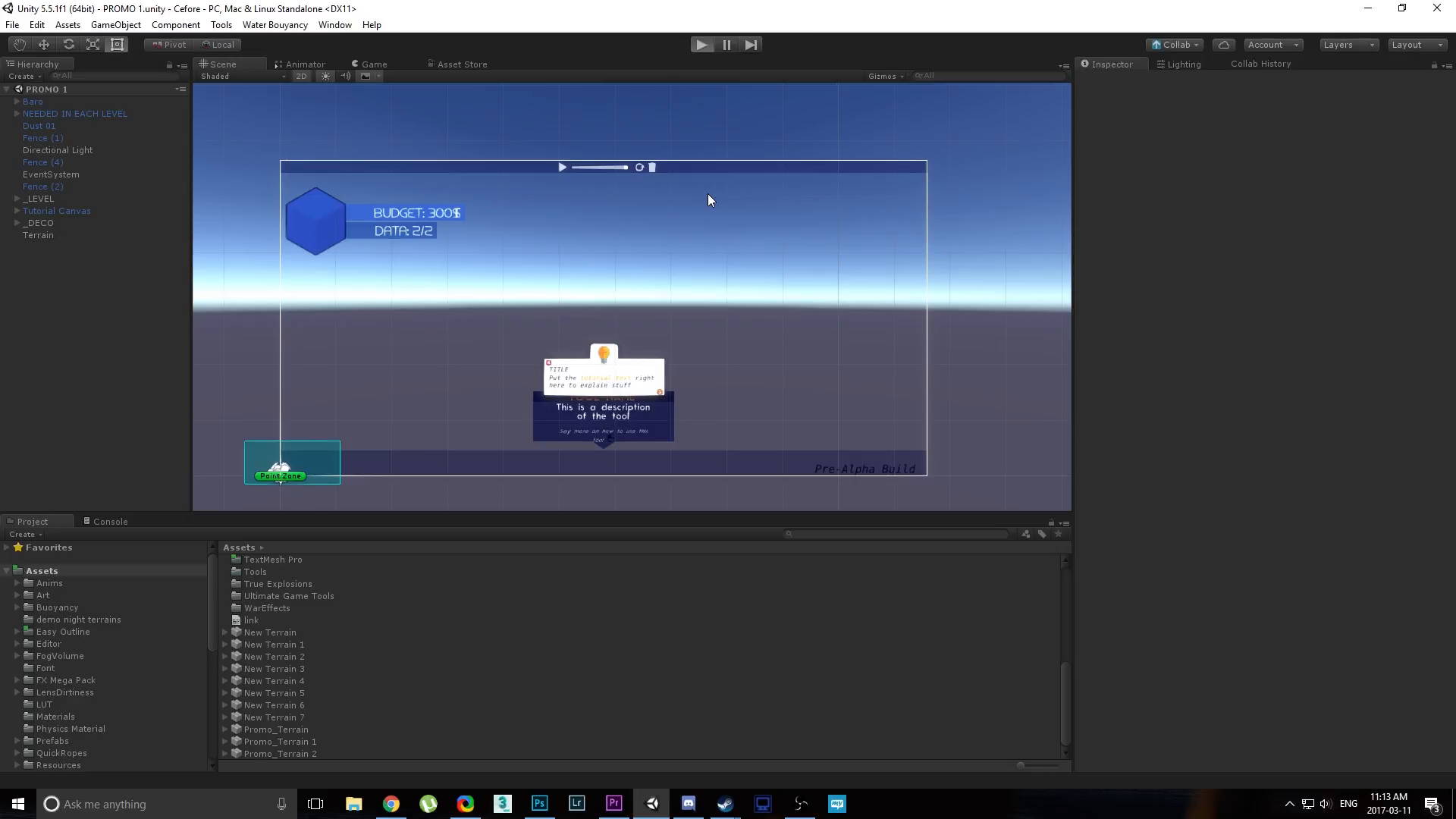
Enter Play mode to preview the PROMO 1 scene's budget and win-goal interface.
click(702, 44)
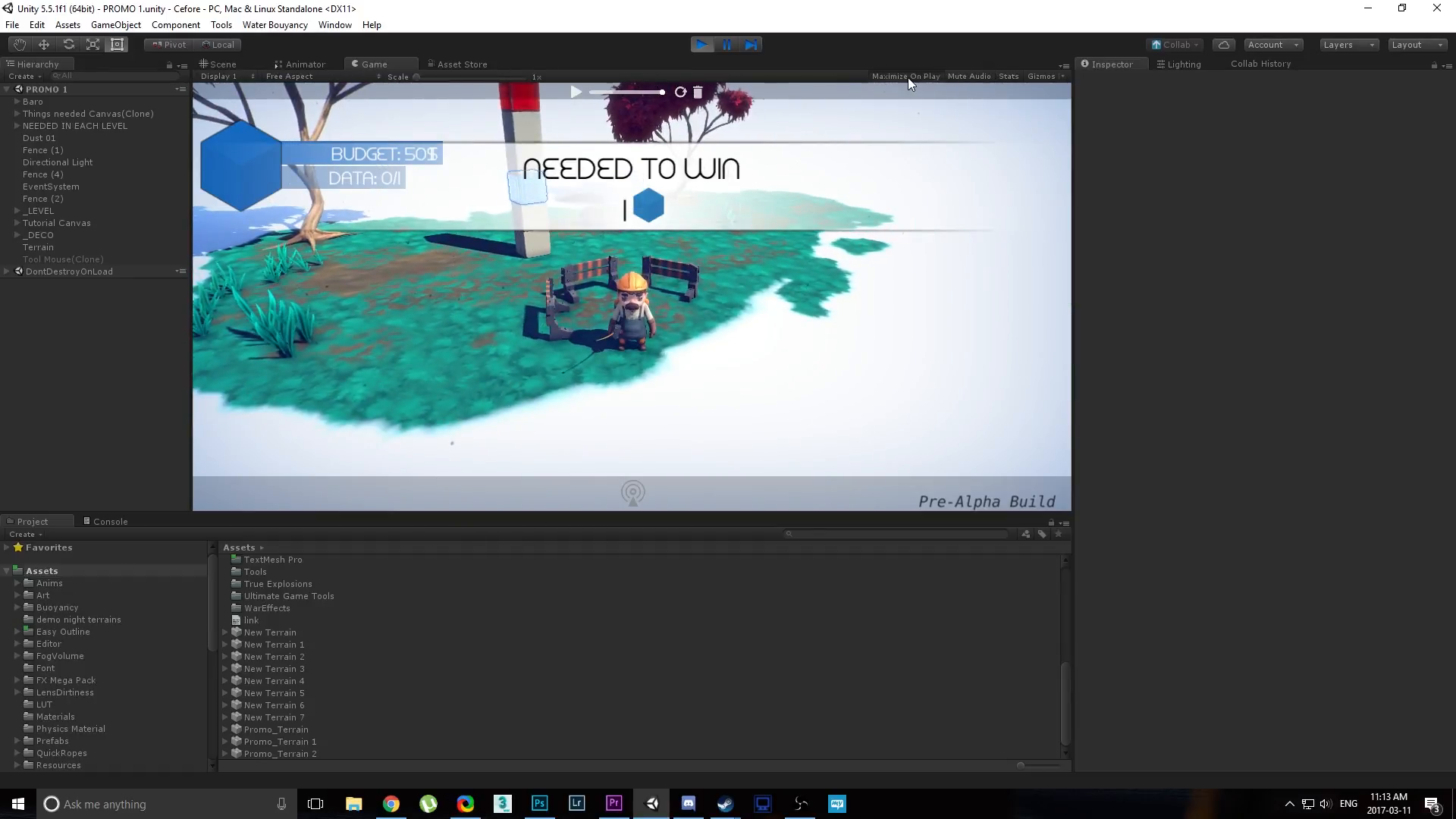
click(906, 76)
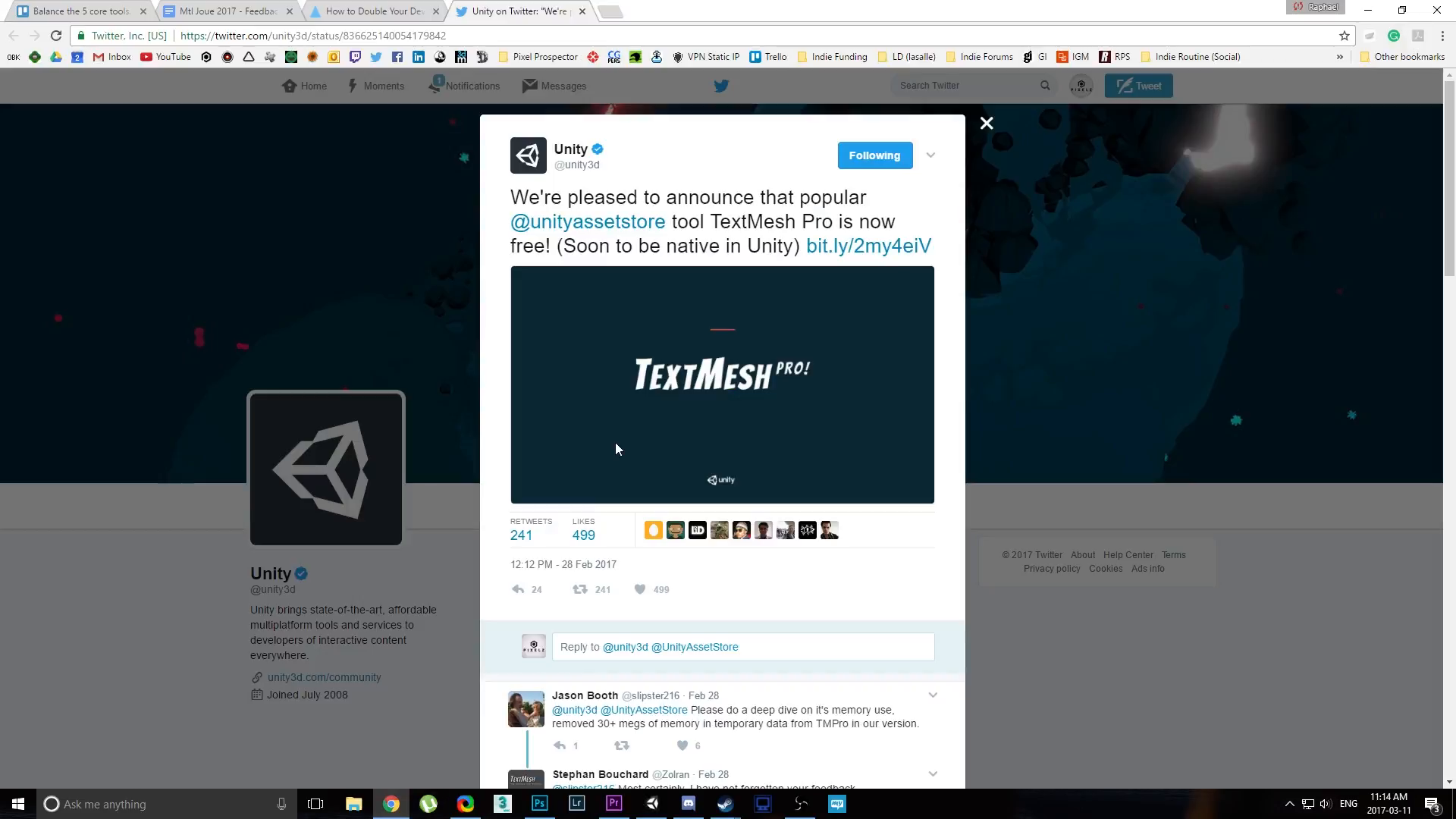
mouse_move(747, 339)
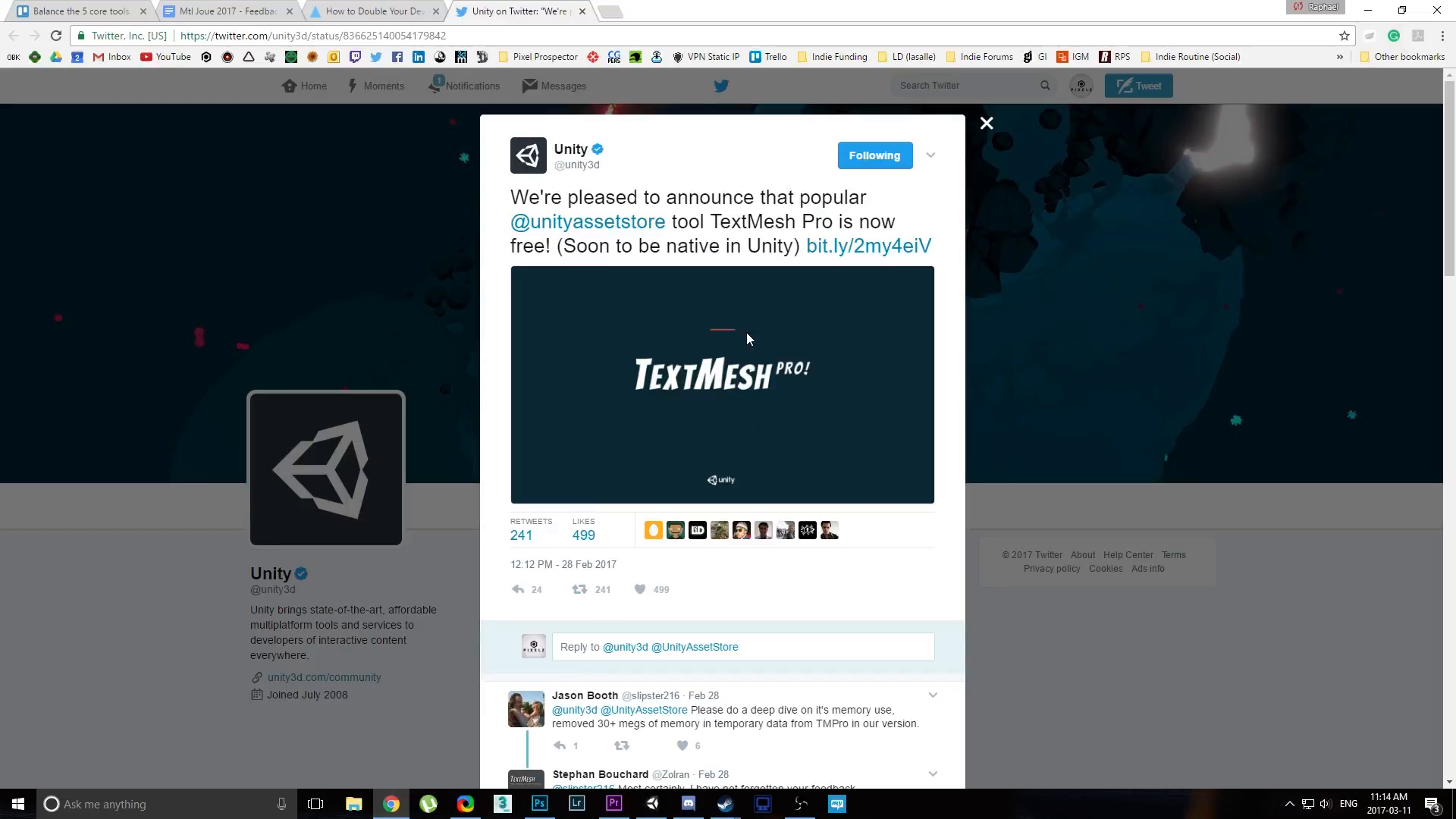
mouse_move(669, 230)
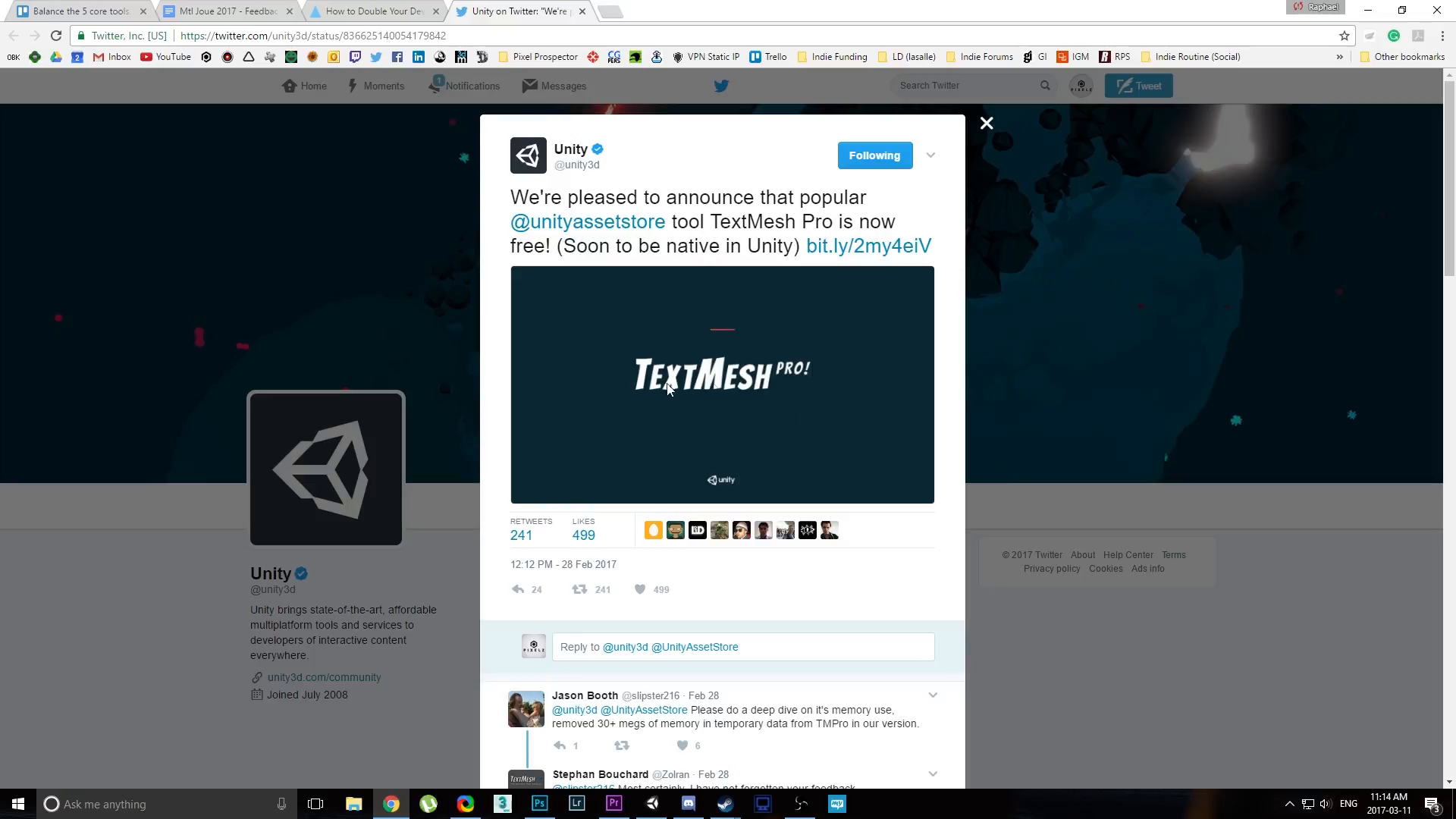
mouse_move(823, 377)
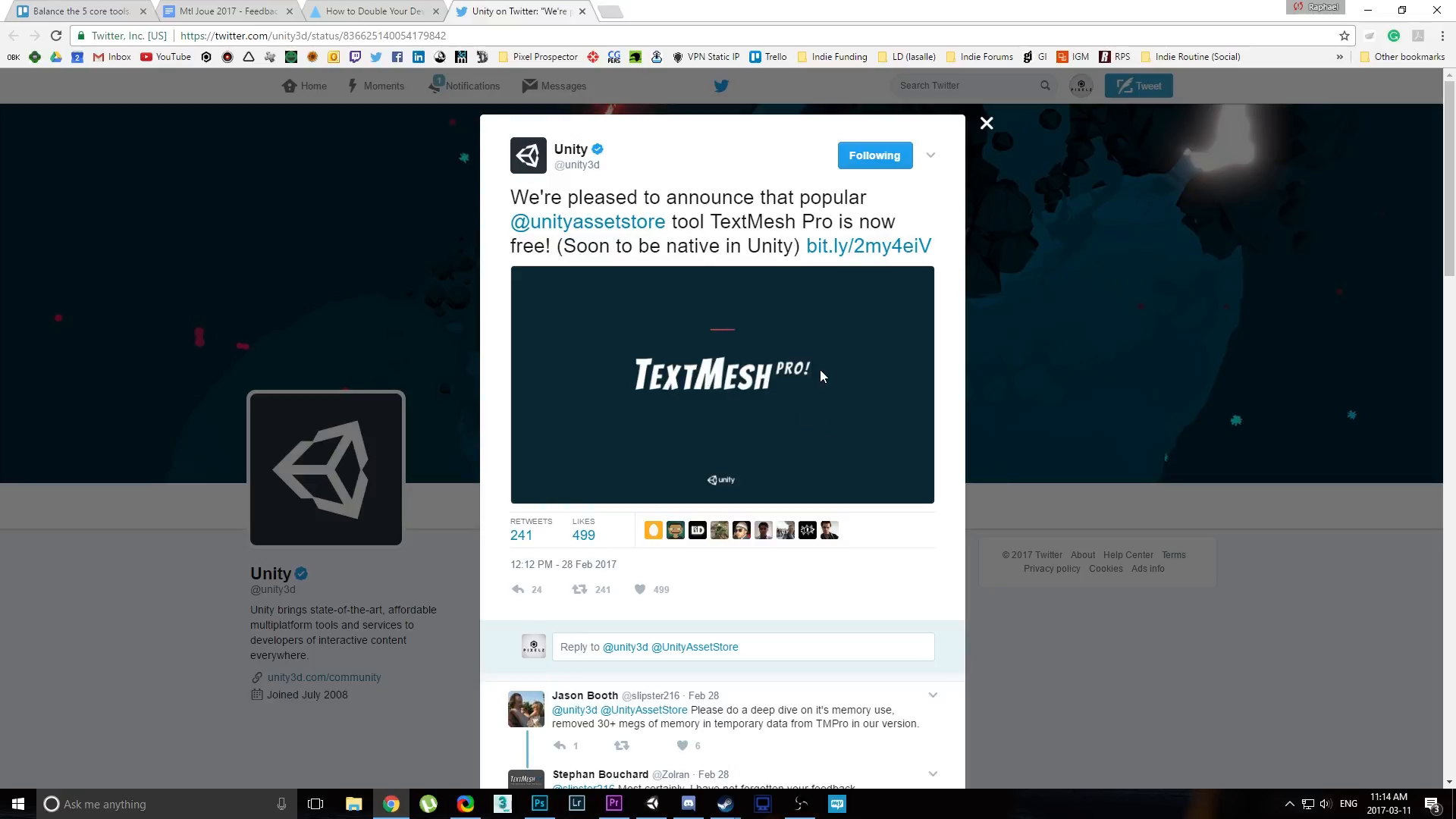
mouse_move(839, 283)
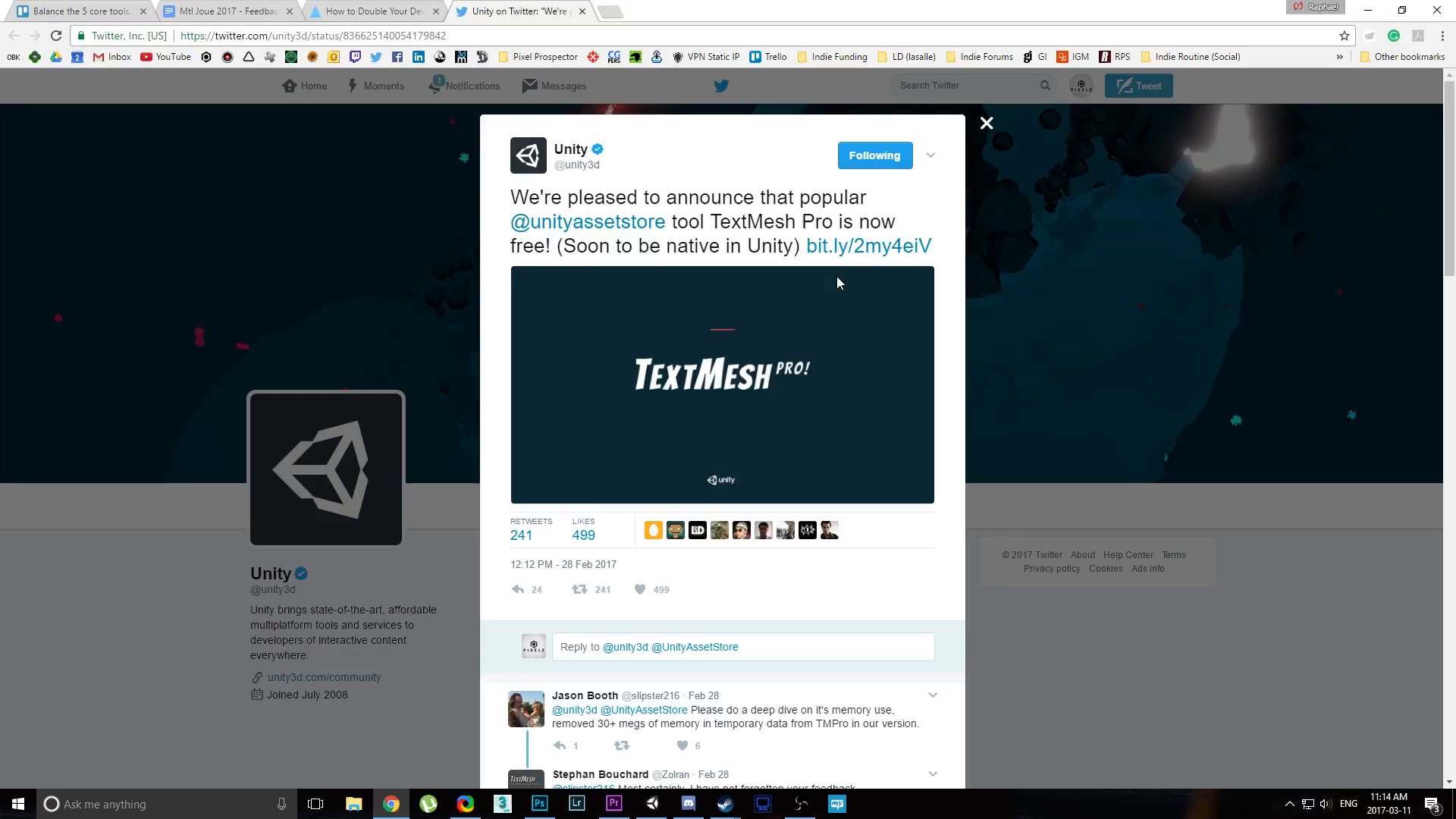
mouse_move(659, 250)
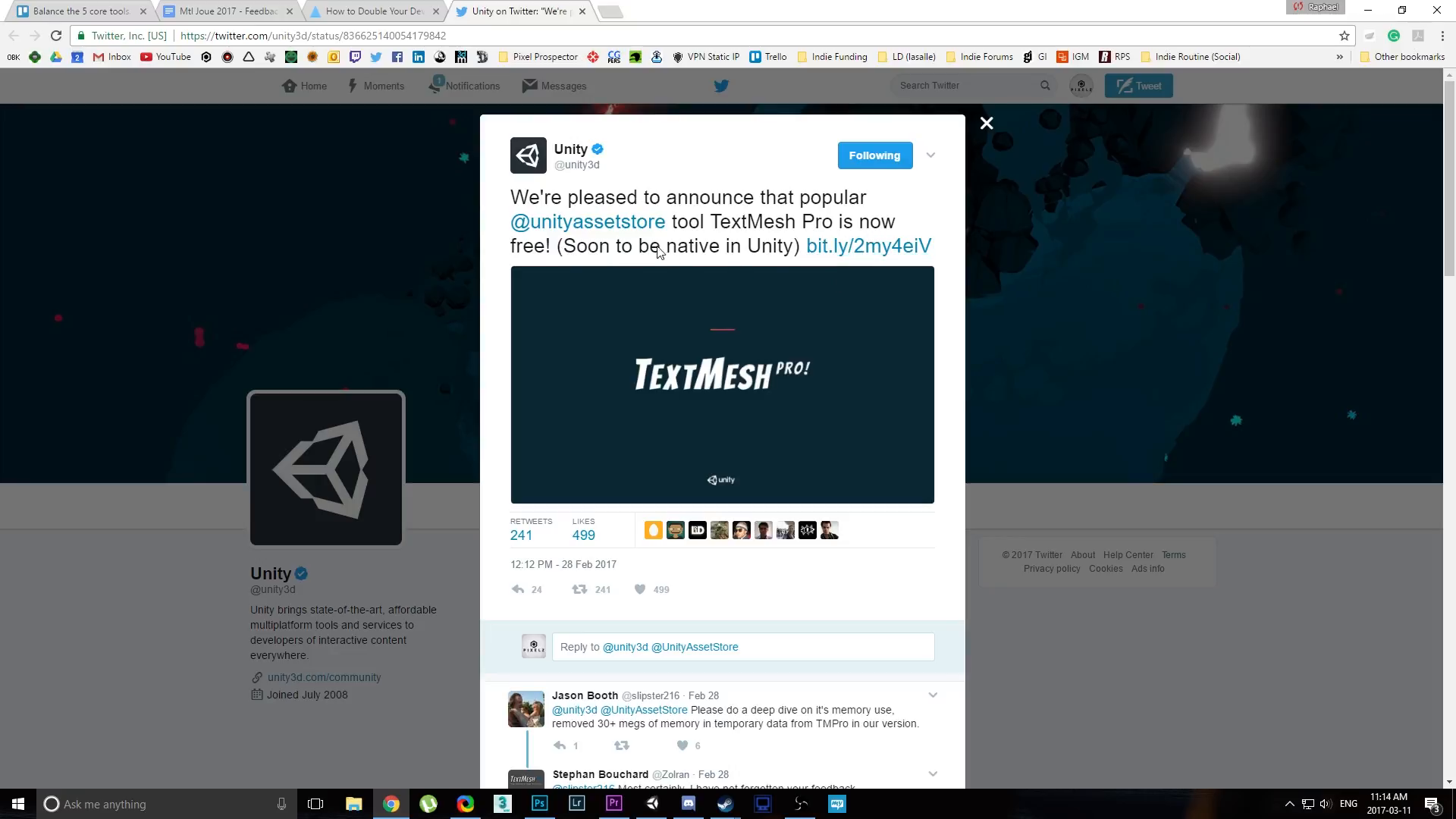
mouse_move(832, 247)
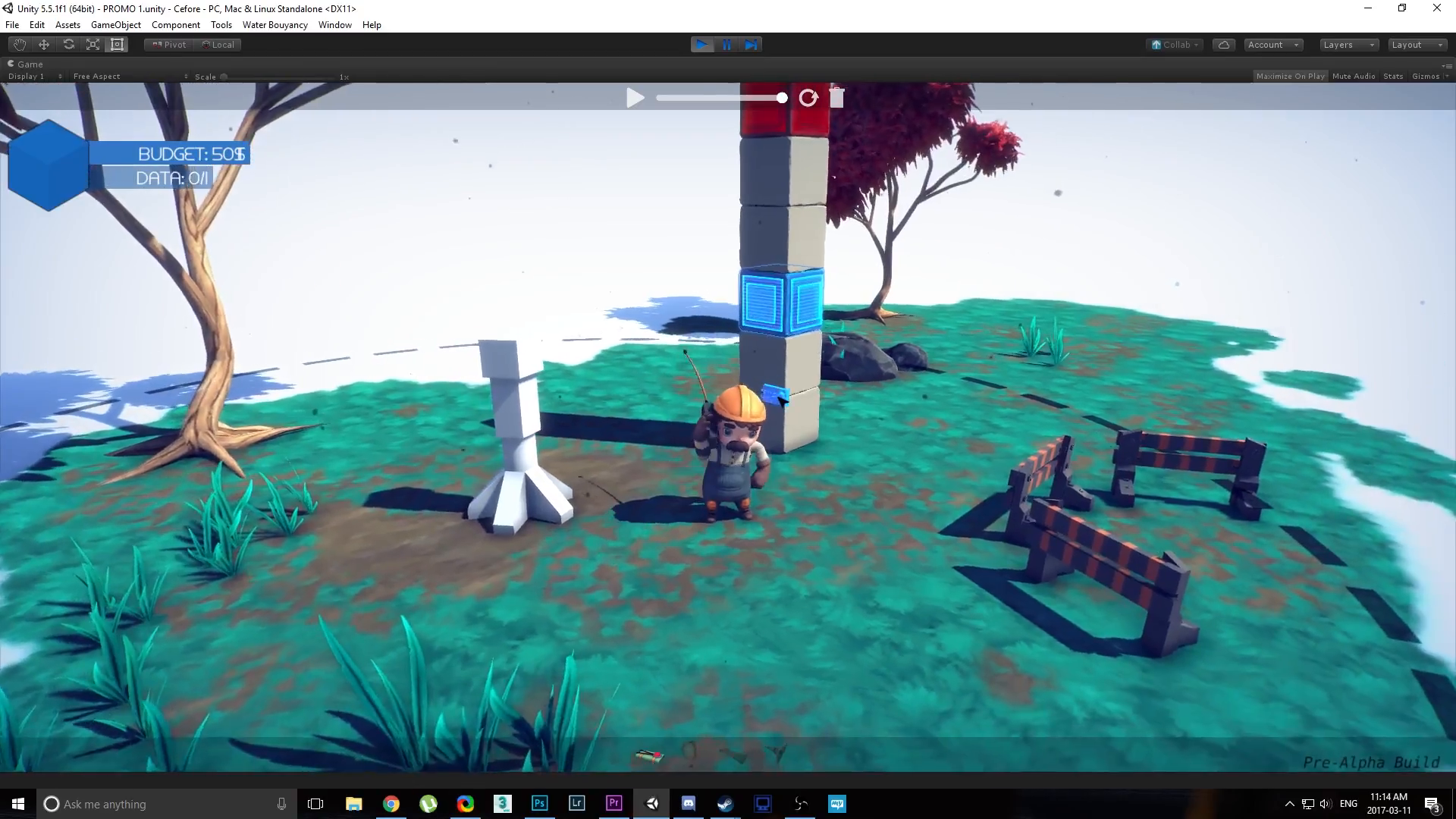
Open the Asset Store, scroll Unity Essentials to TextMesh Pro, then close the store.
click(335, 24)
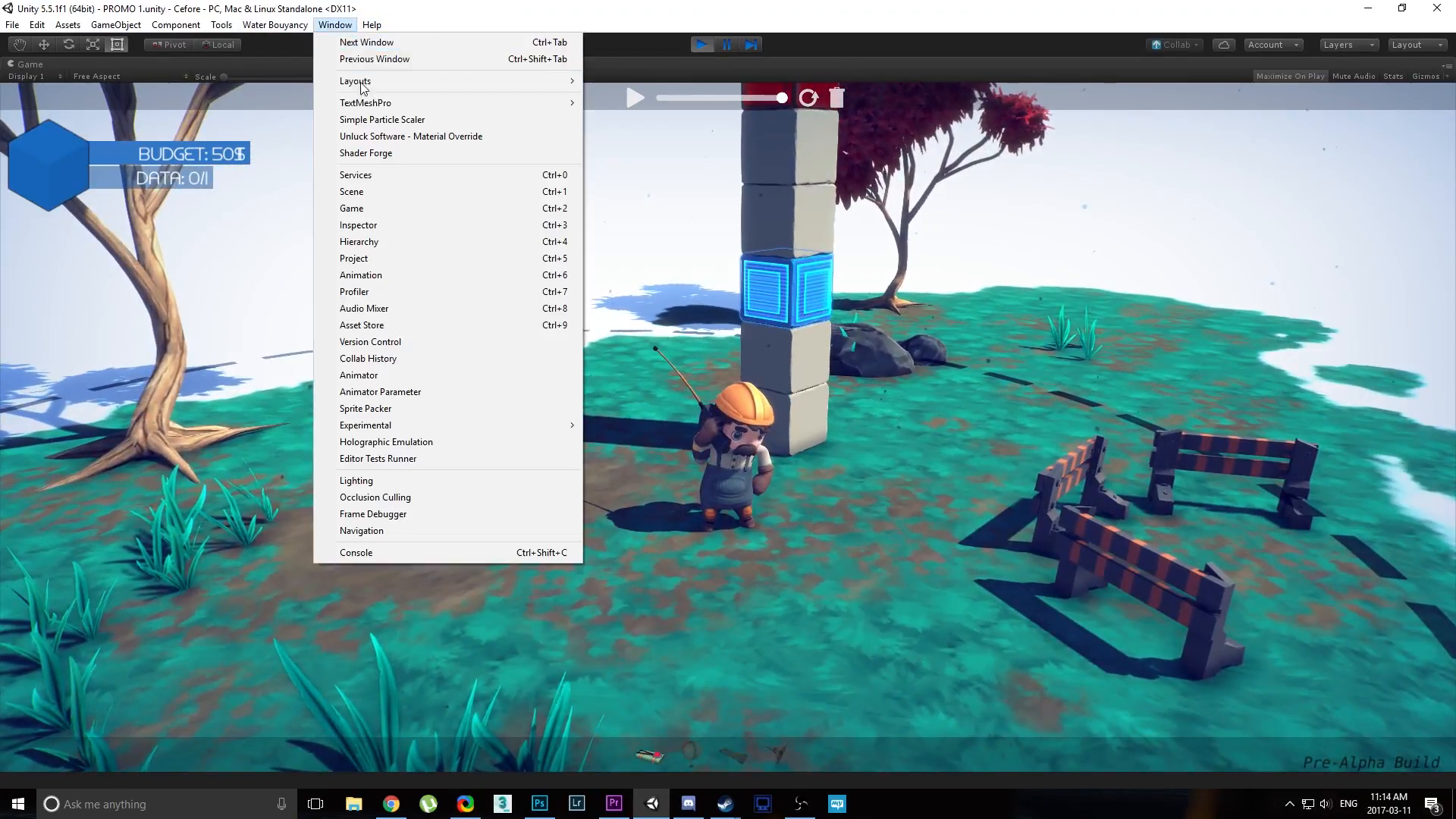
click(362, 324)
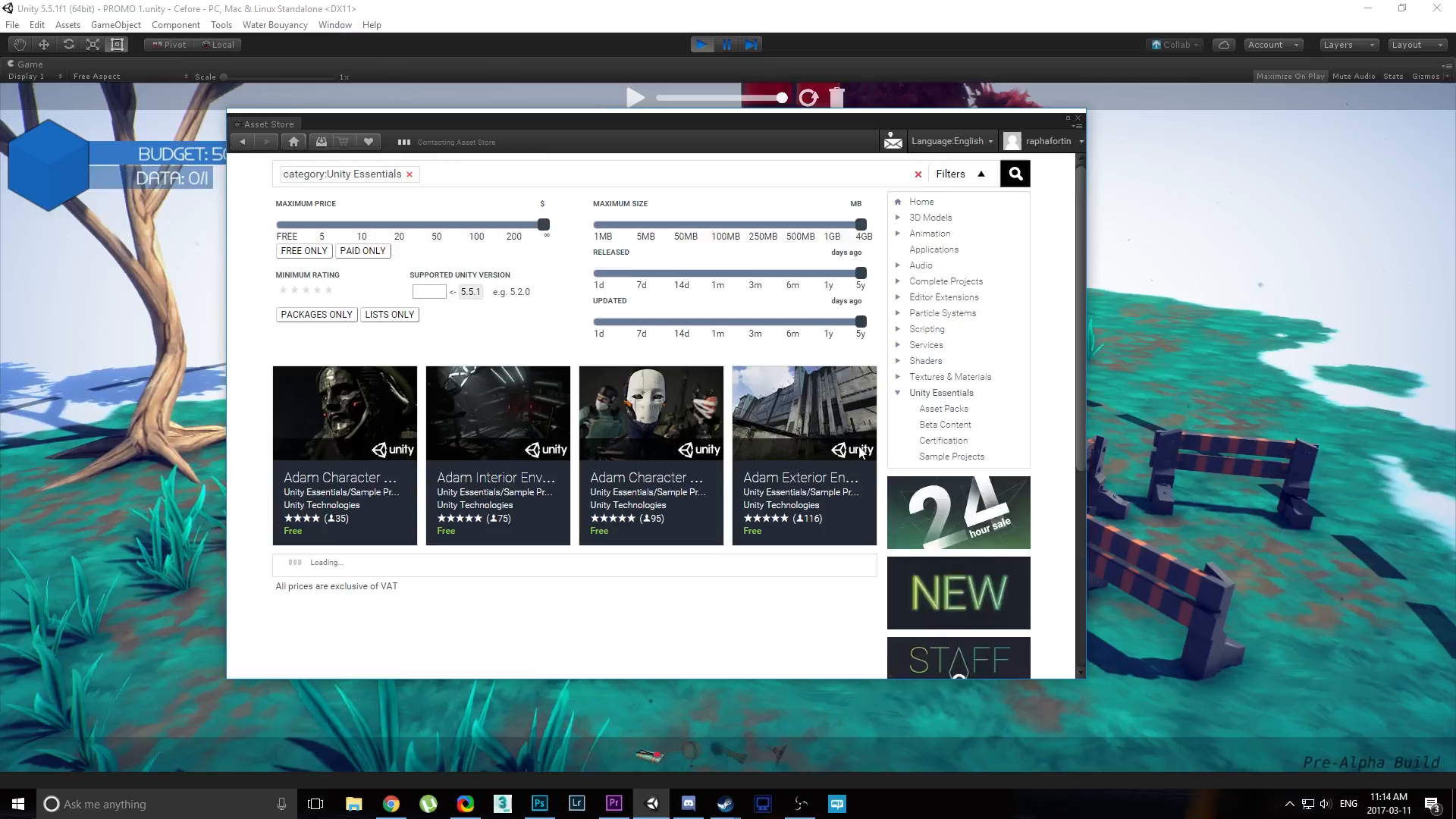
scroll(down, 3)
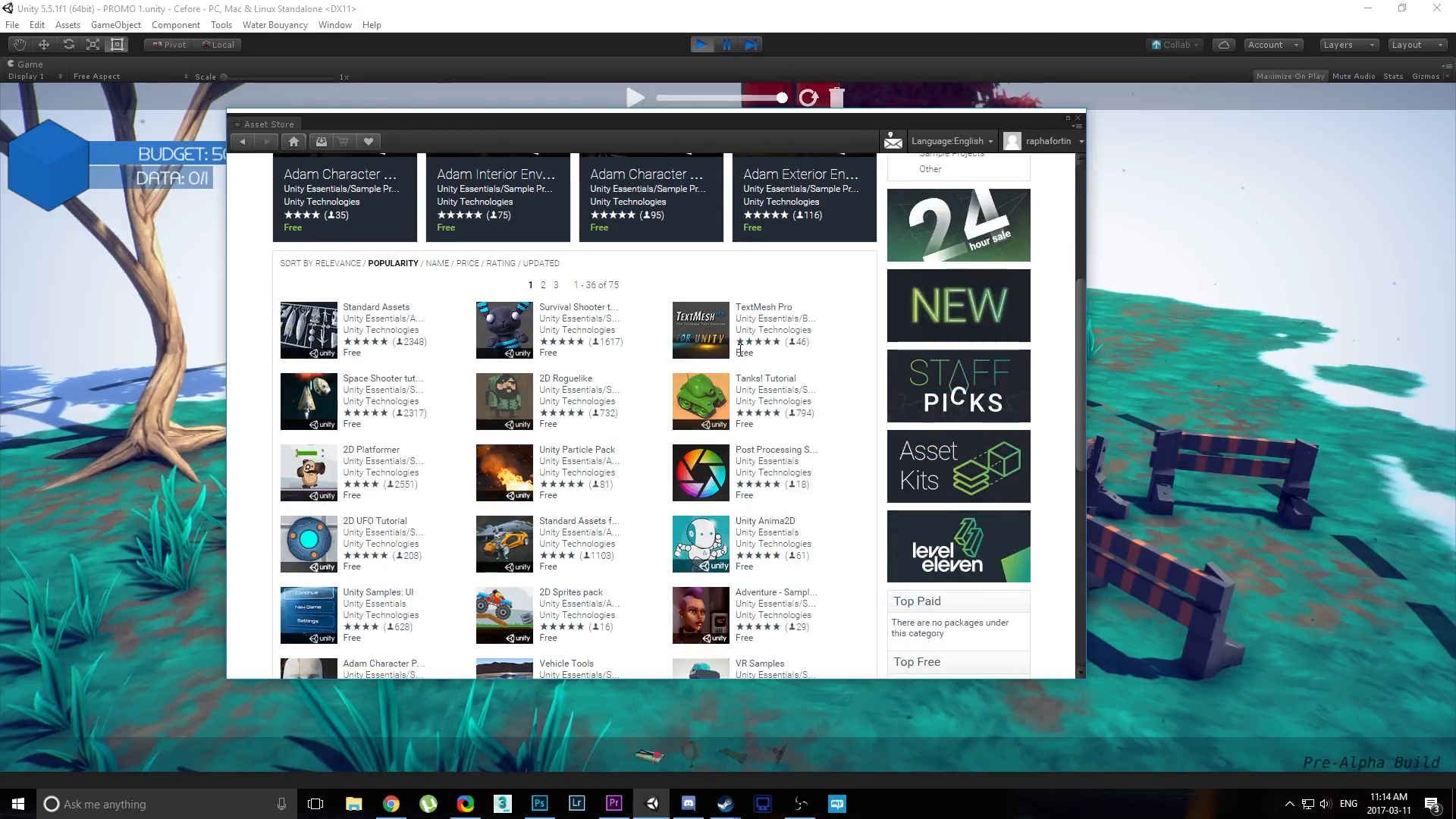
mouse_move(1074, 122)
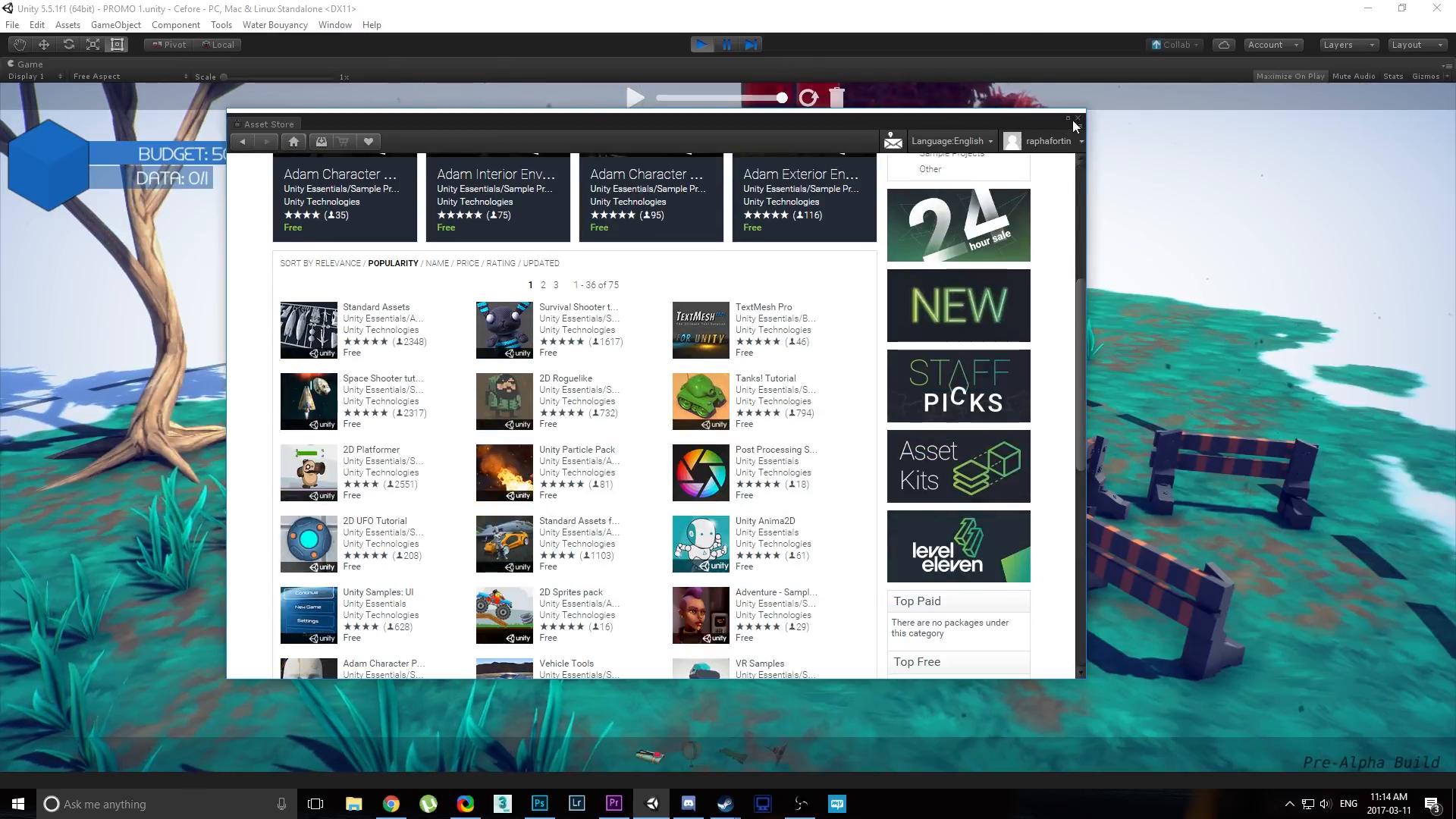
click(1078, 117)
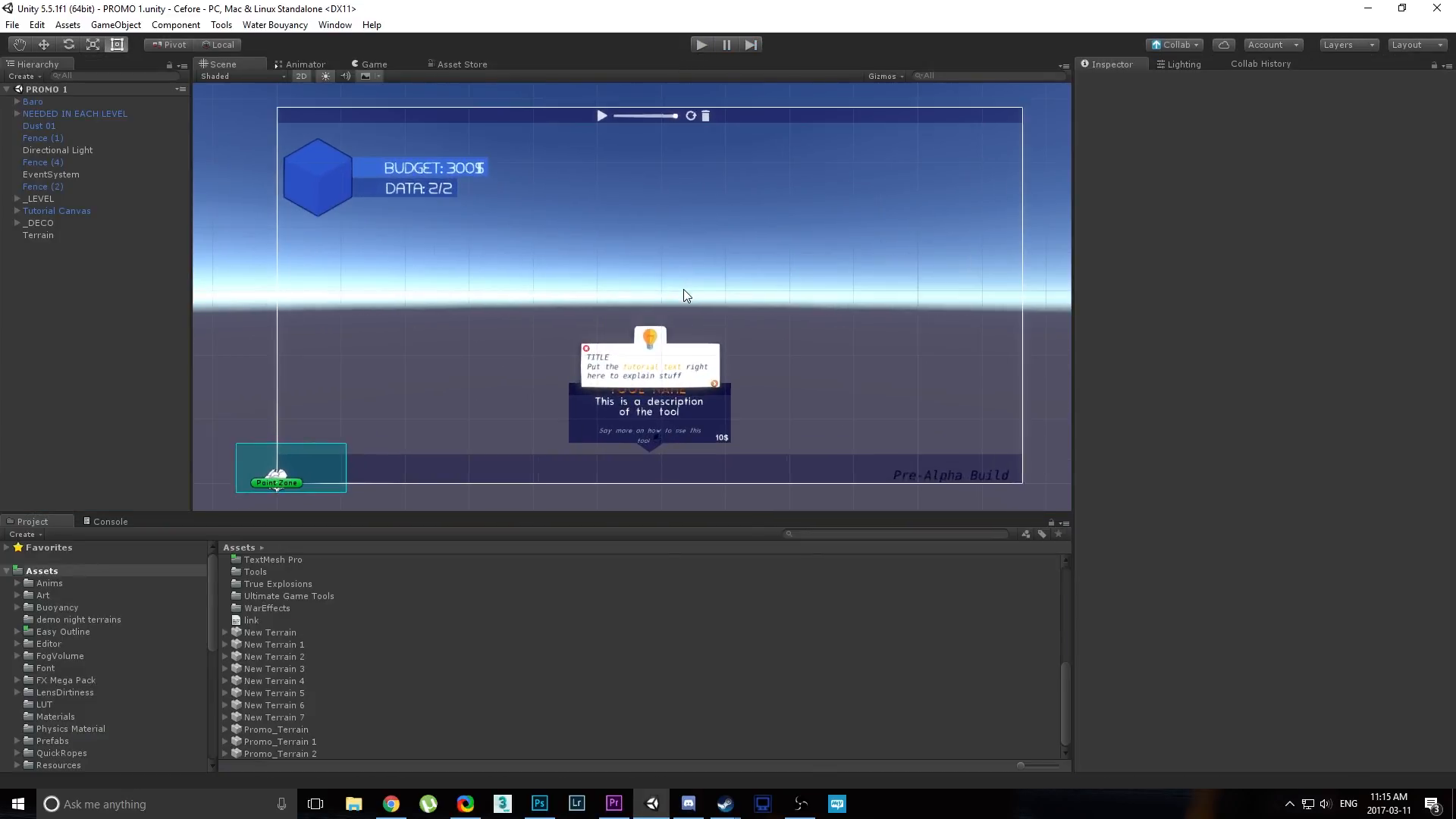
Add a New Text UI element under TUTORIAL CANVAS and drag its box larger.
drag(686, 295, 546, 263)
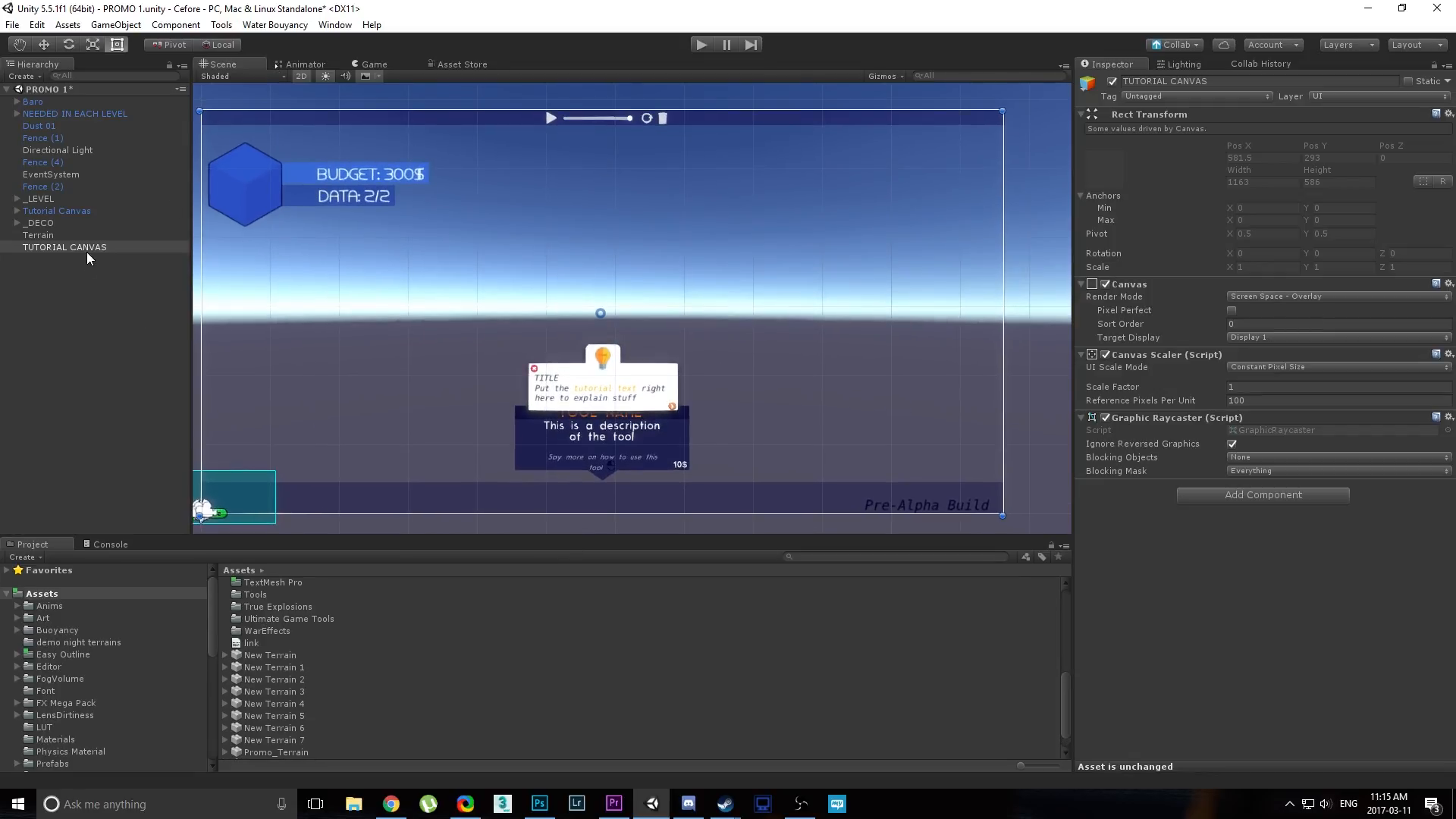
right_click(65, 246)
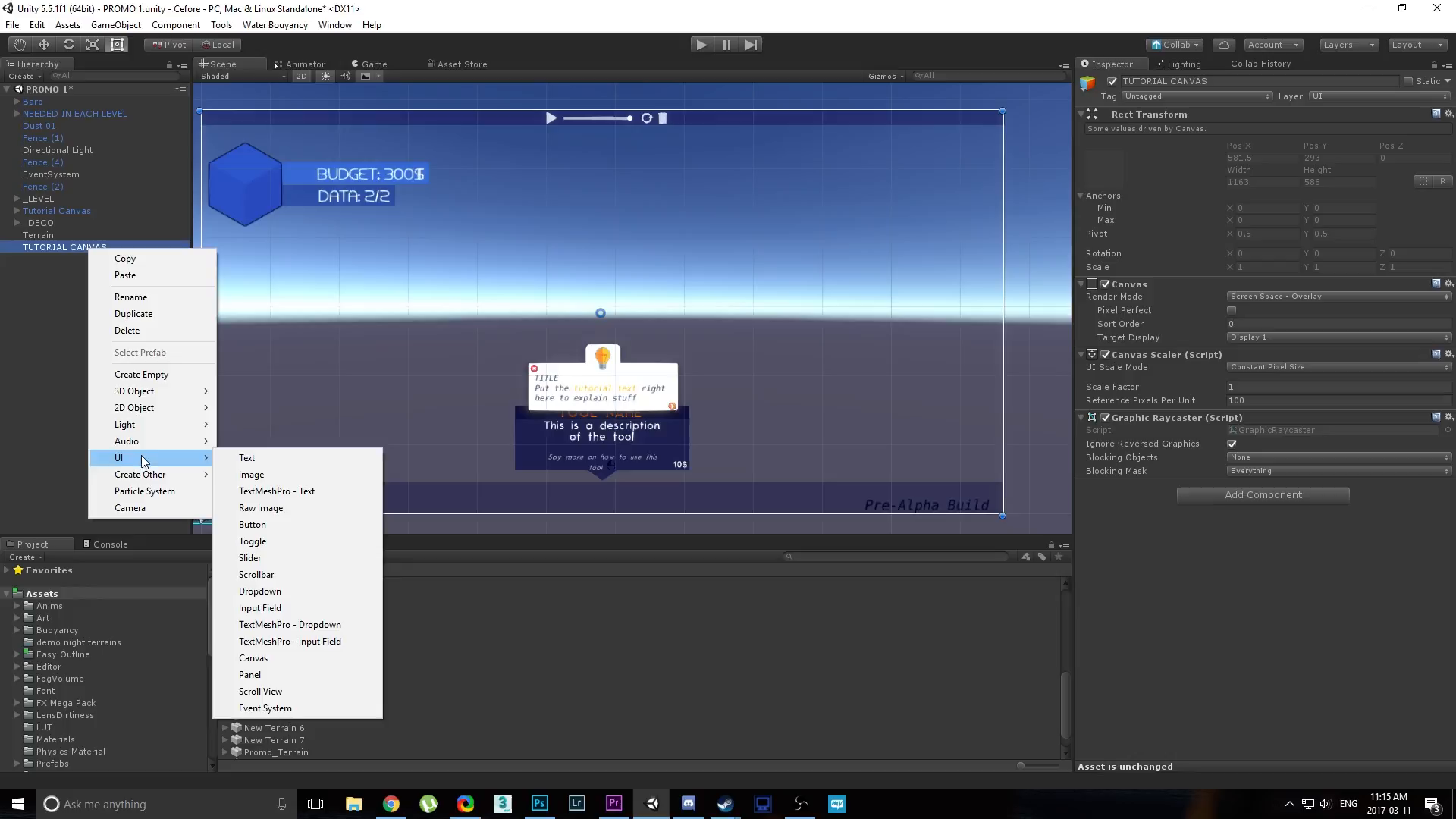
click(246, 457)
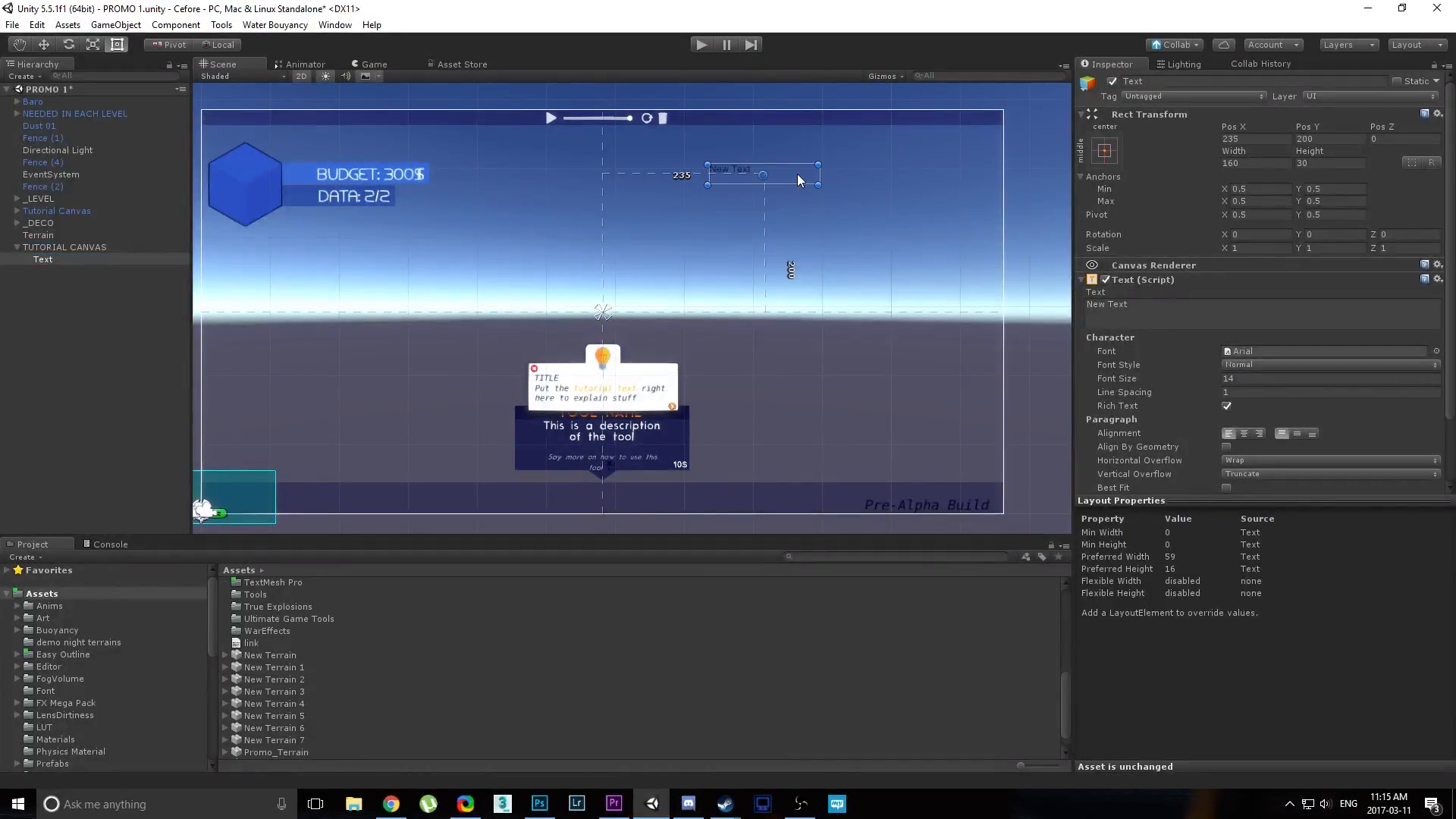
drag(817, 185, 980, 278)
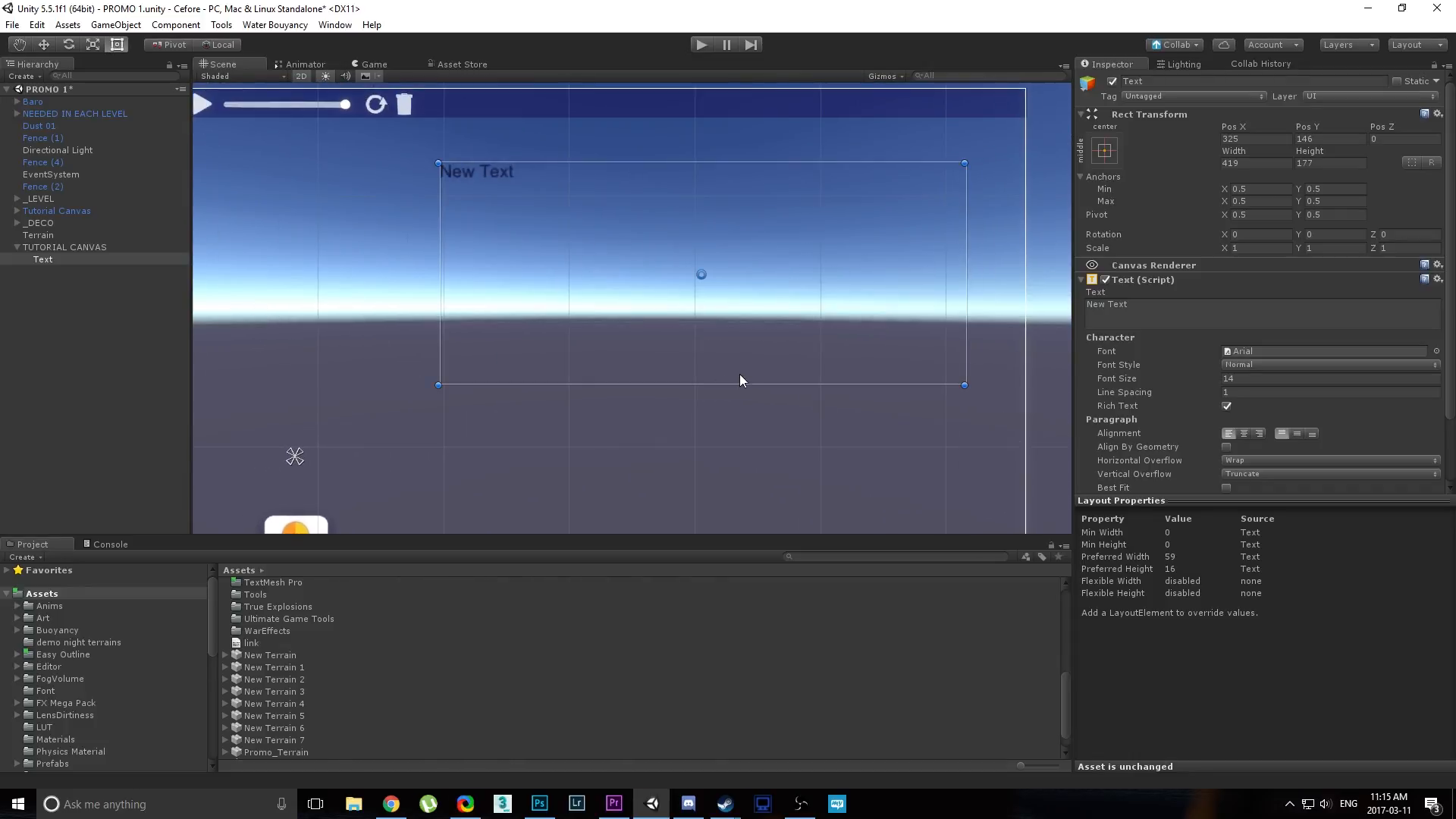
mouse_move(472, 251)
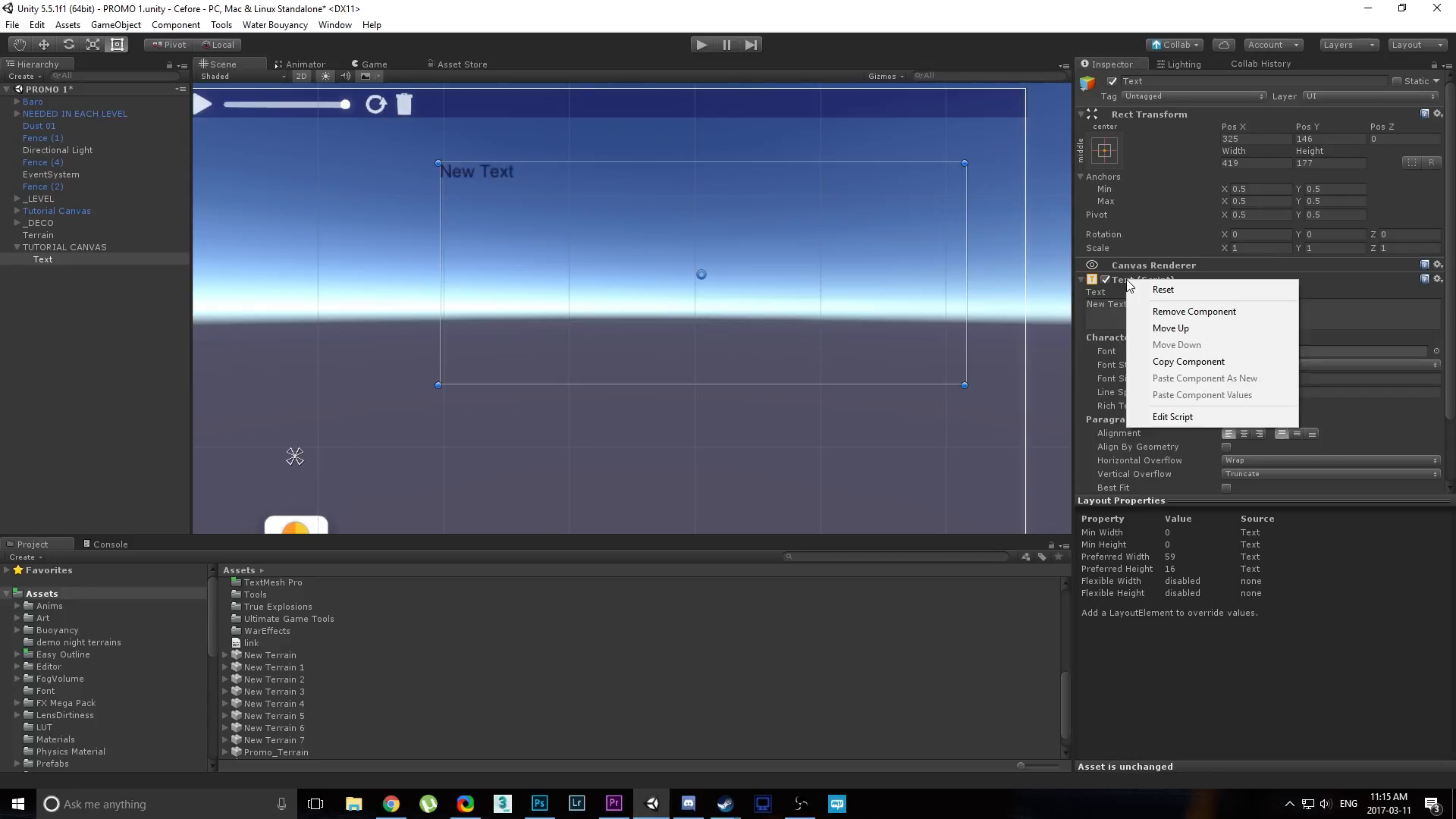
Replace the legacy Text component with TextMeshPro - Text (UI) reading 'EXAMPLE TEXT'.
click(1194, 311)
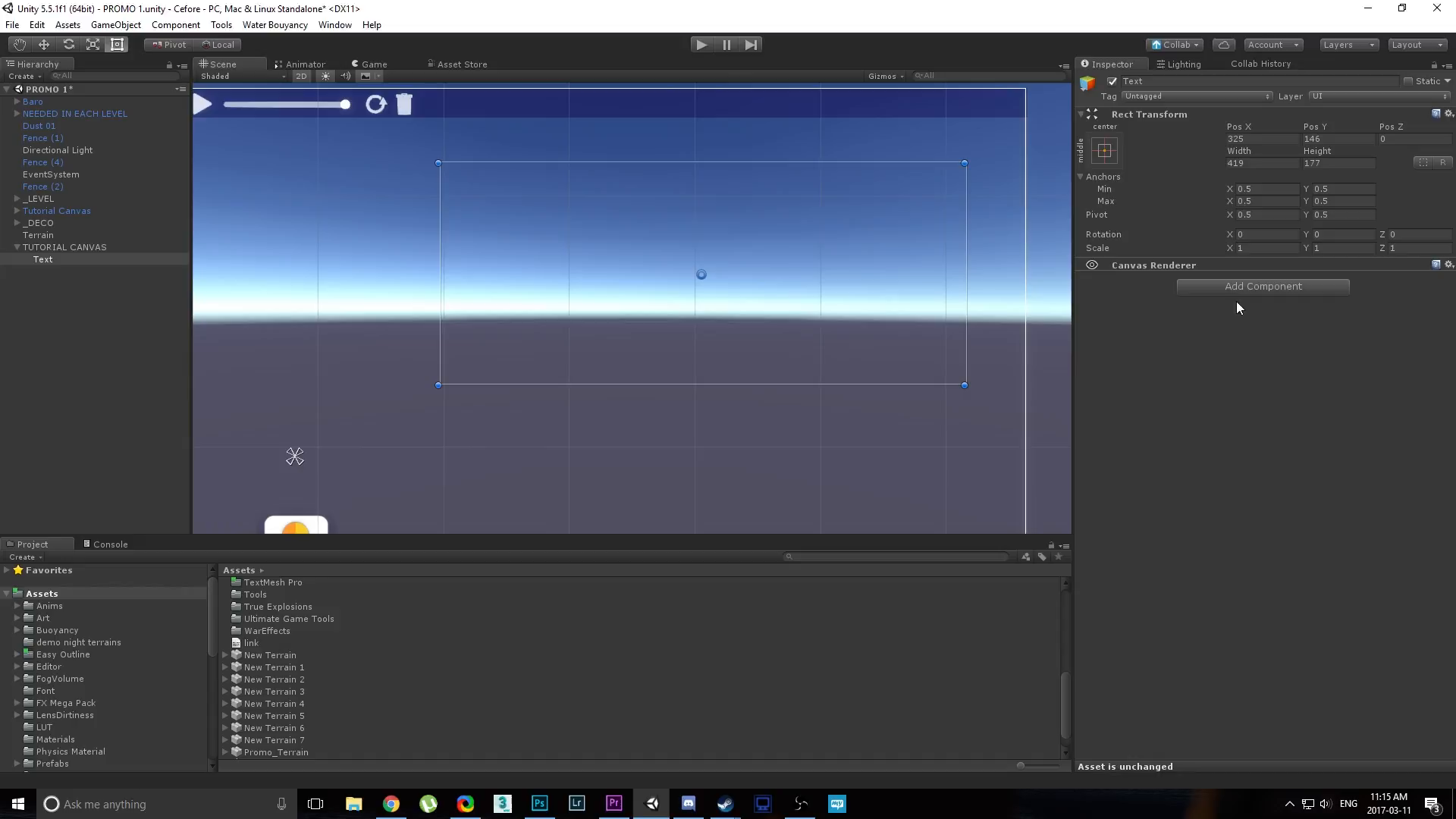
click(1262, 285)
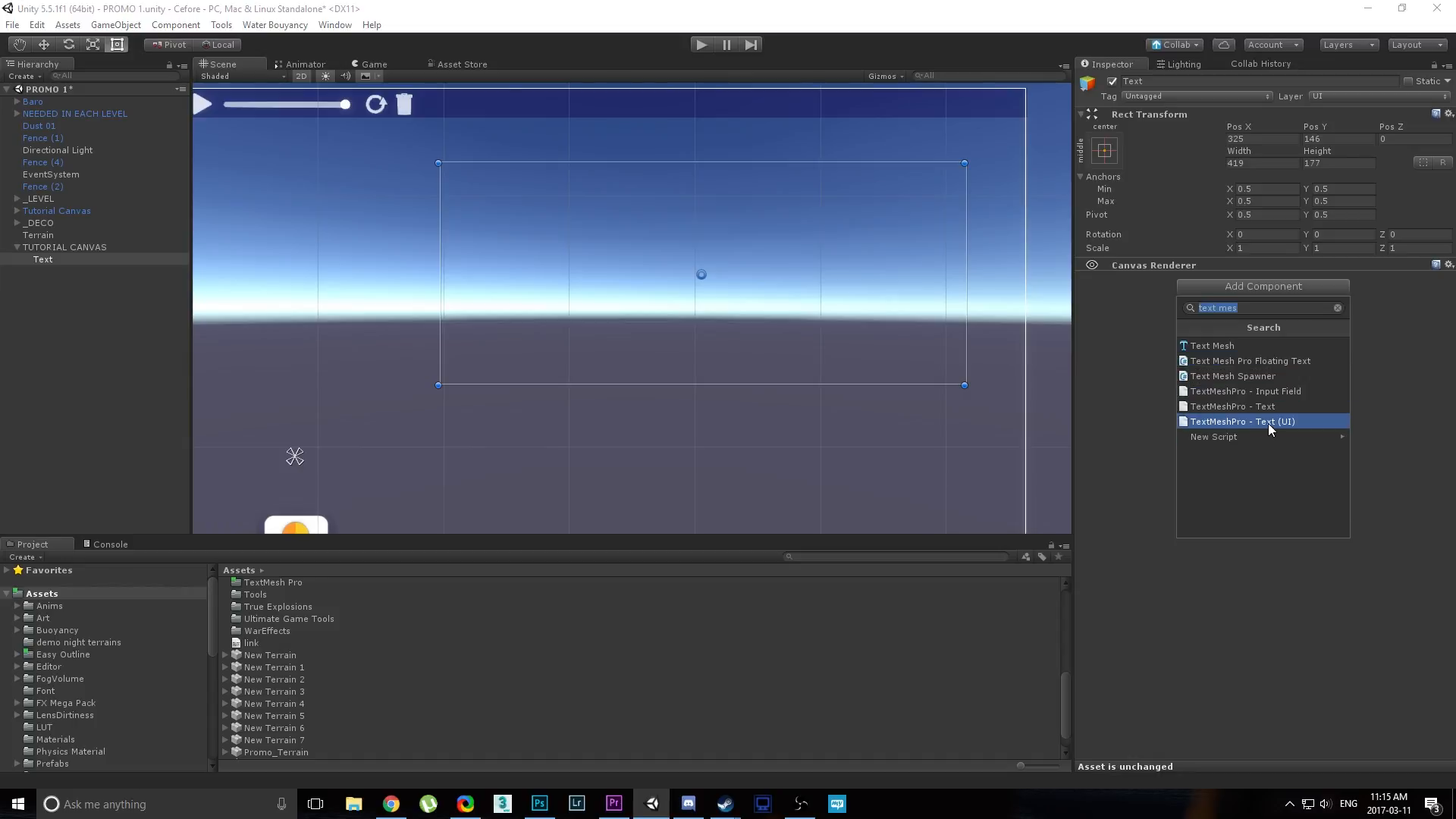
mouse_move(1301, 425)
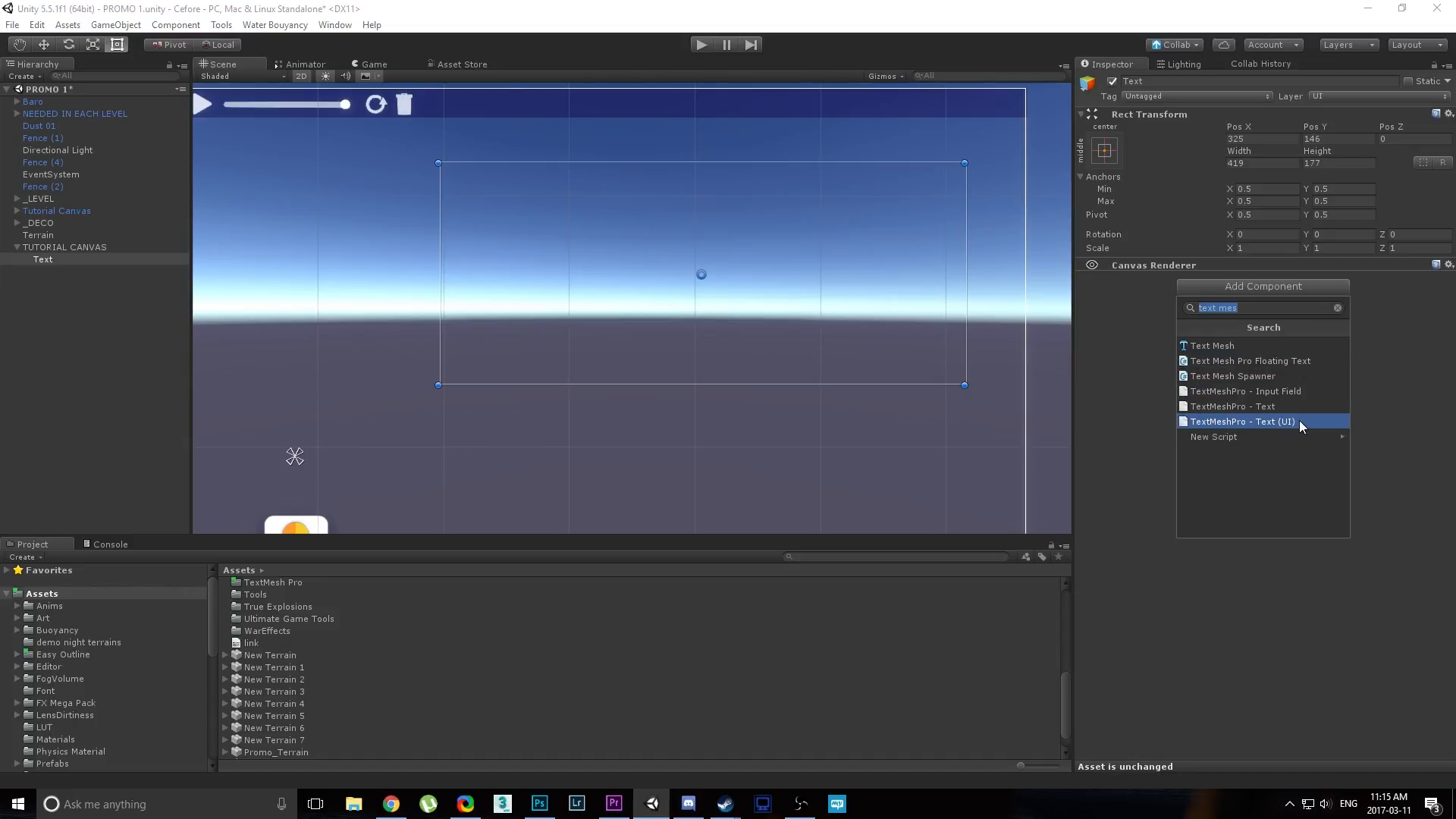
click(1242, 420)
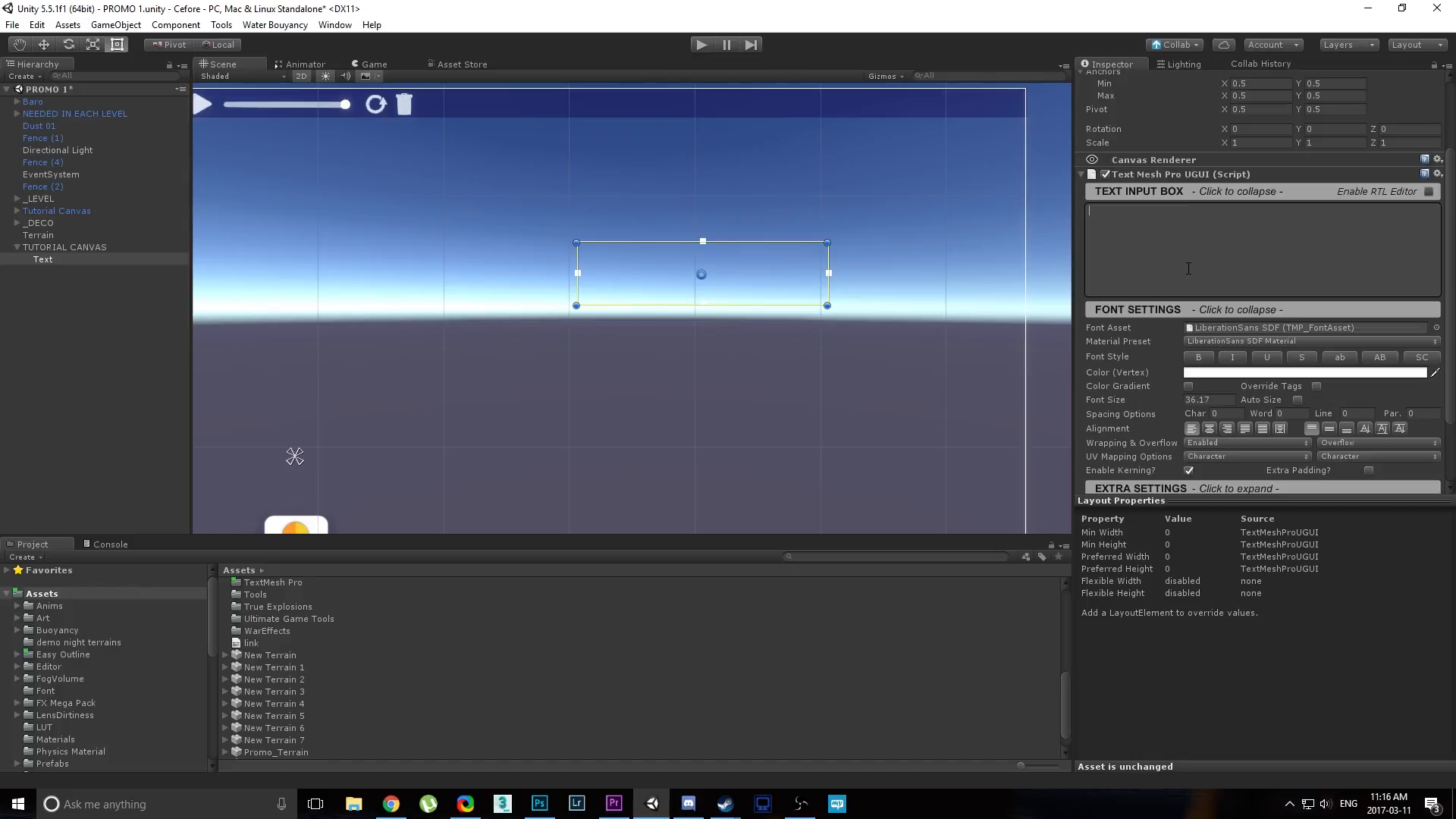
text(EXAMPLE)
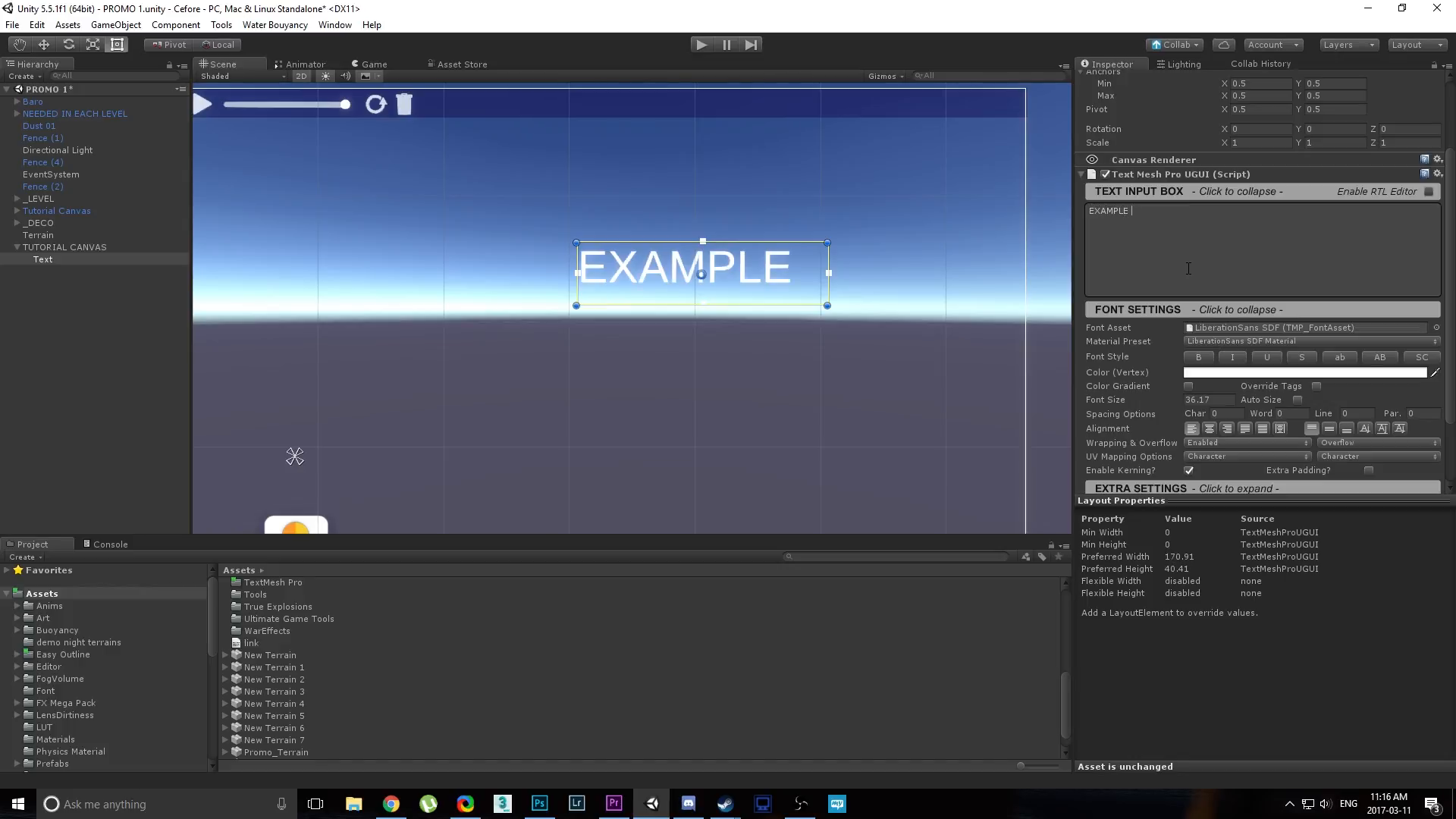
text(TEXT)
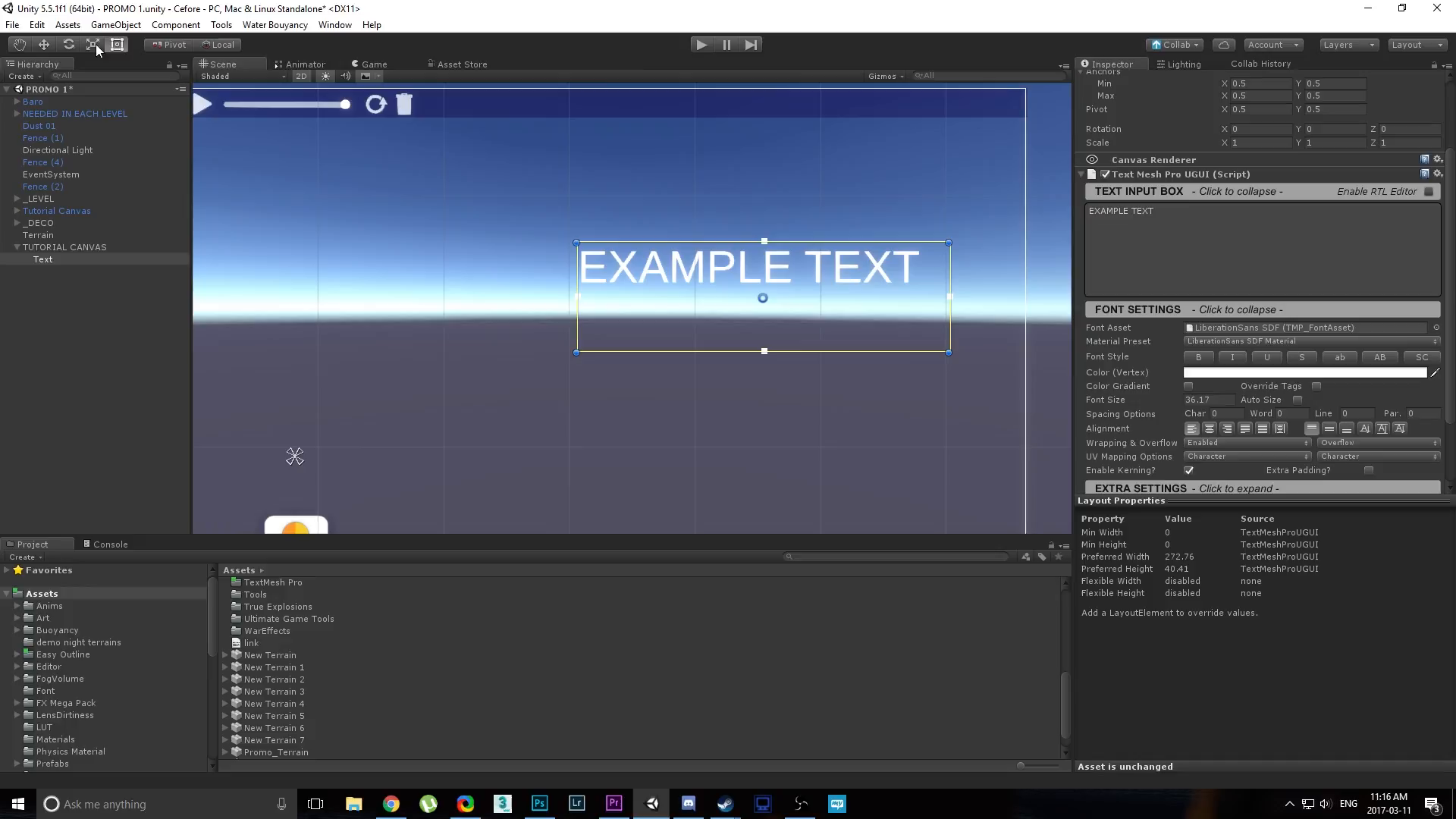
Move the EXAMPLE TEXT box left and up, and adjust its width.
drag(763, 251, 678, 251)
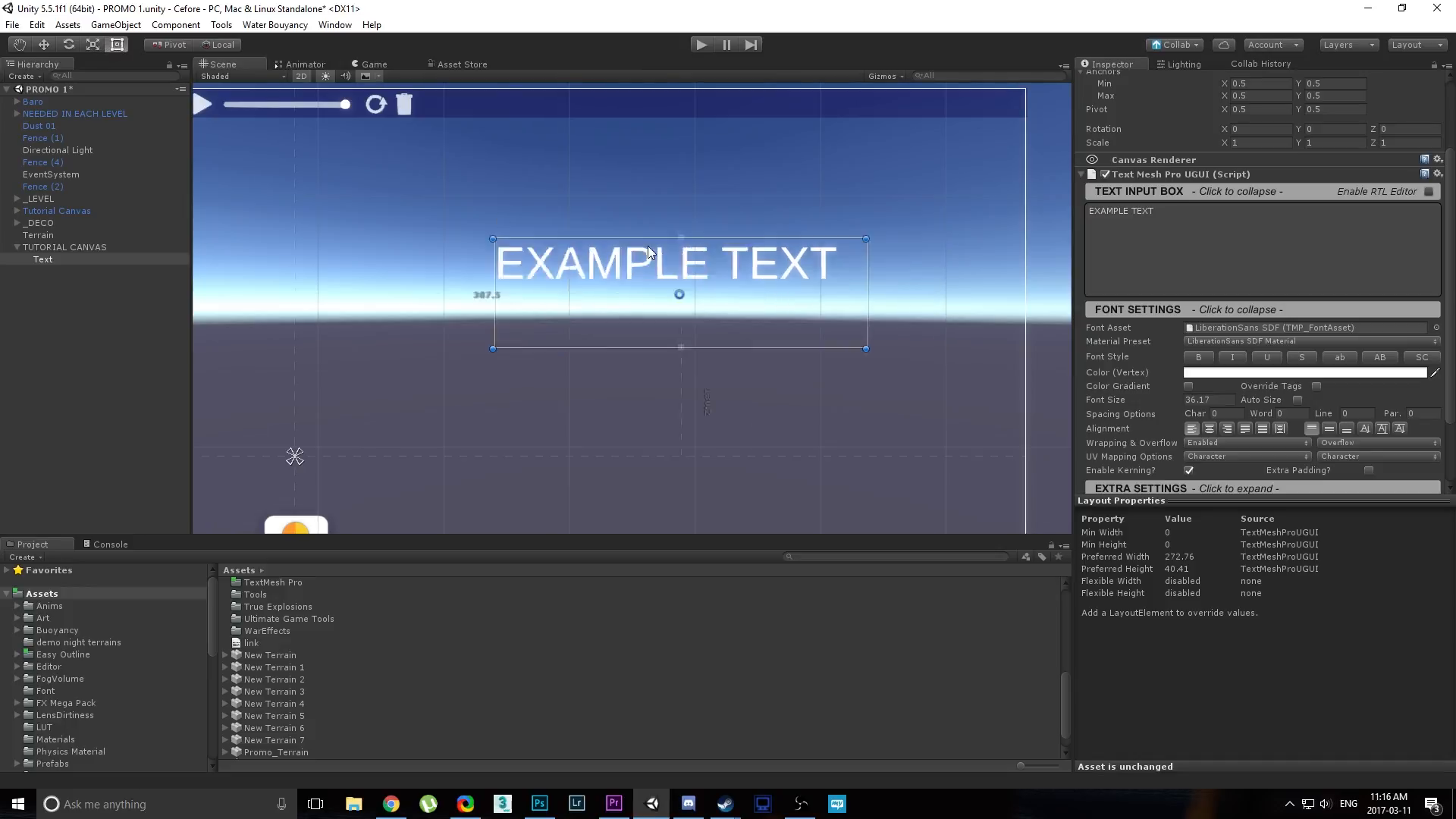
drag(678, 294, 674, 251)
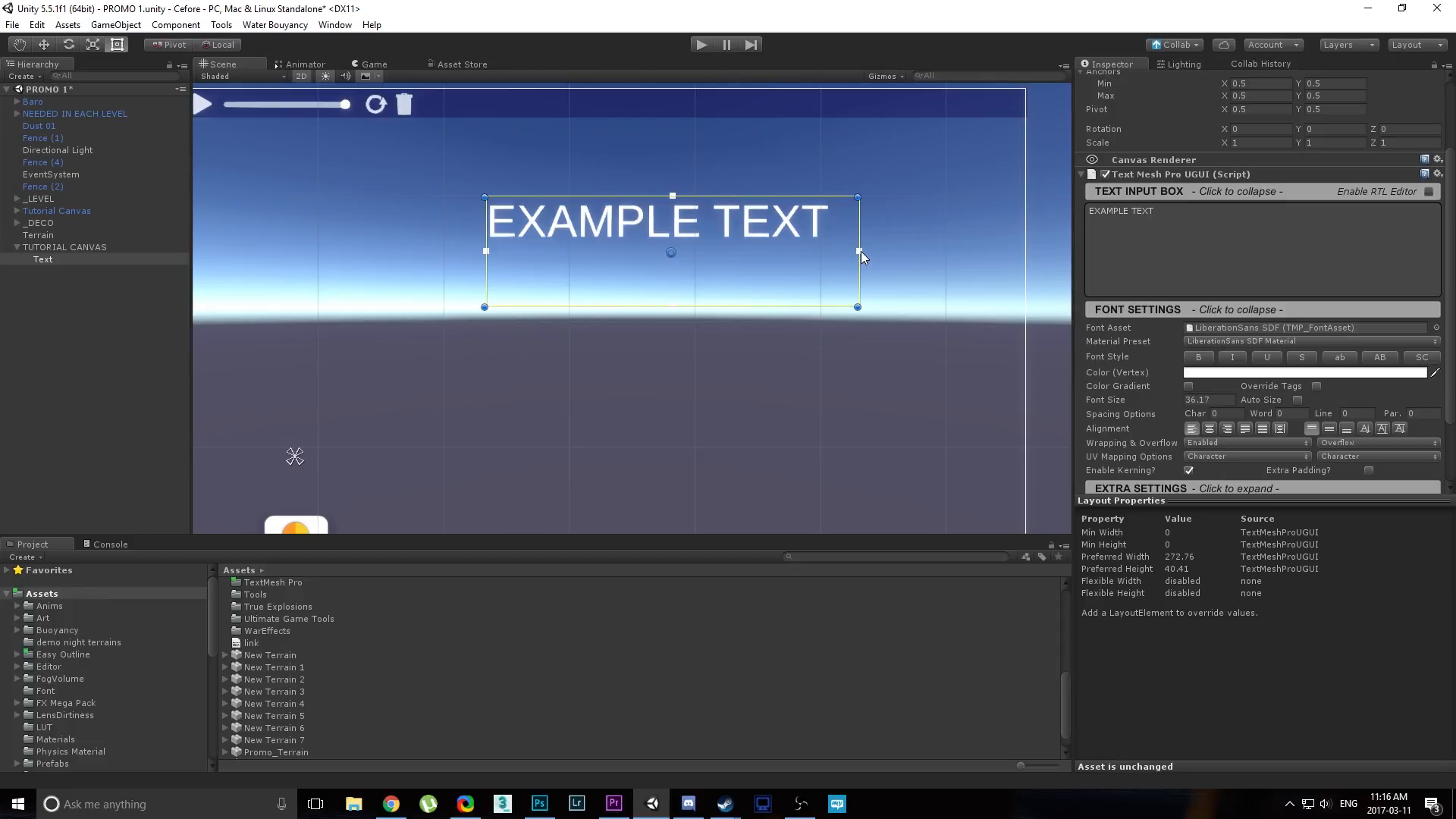
drag(856, 252, 885, 254)
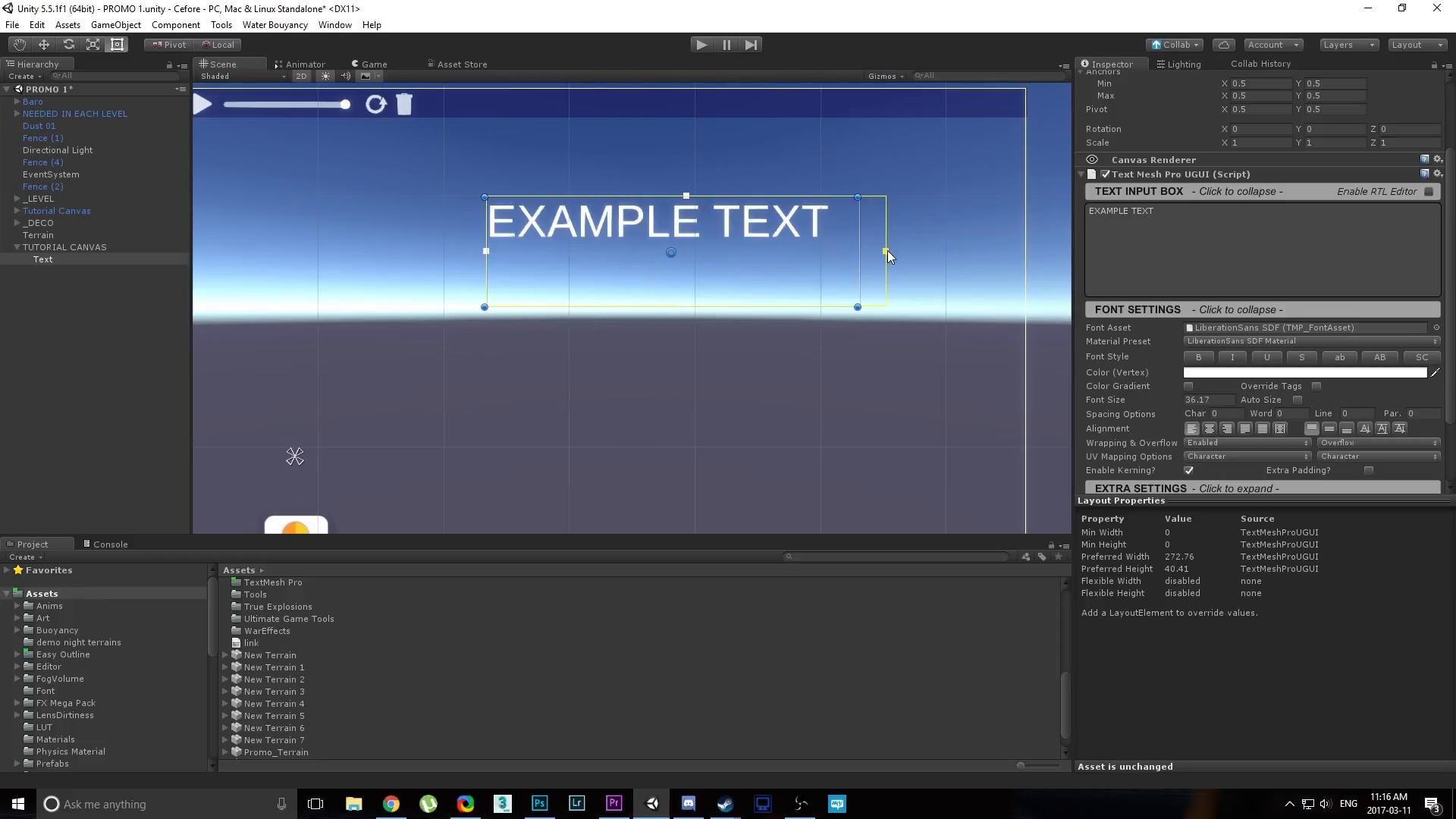
drag(884, 252, 857, 252)
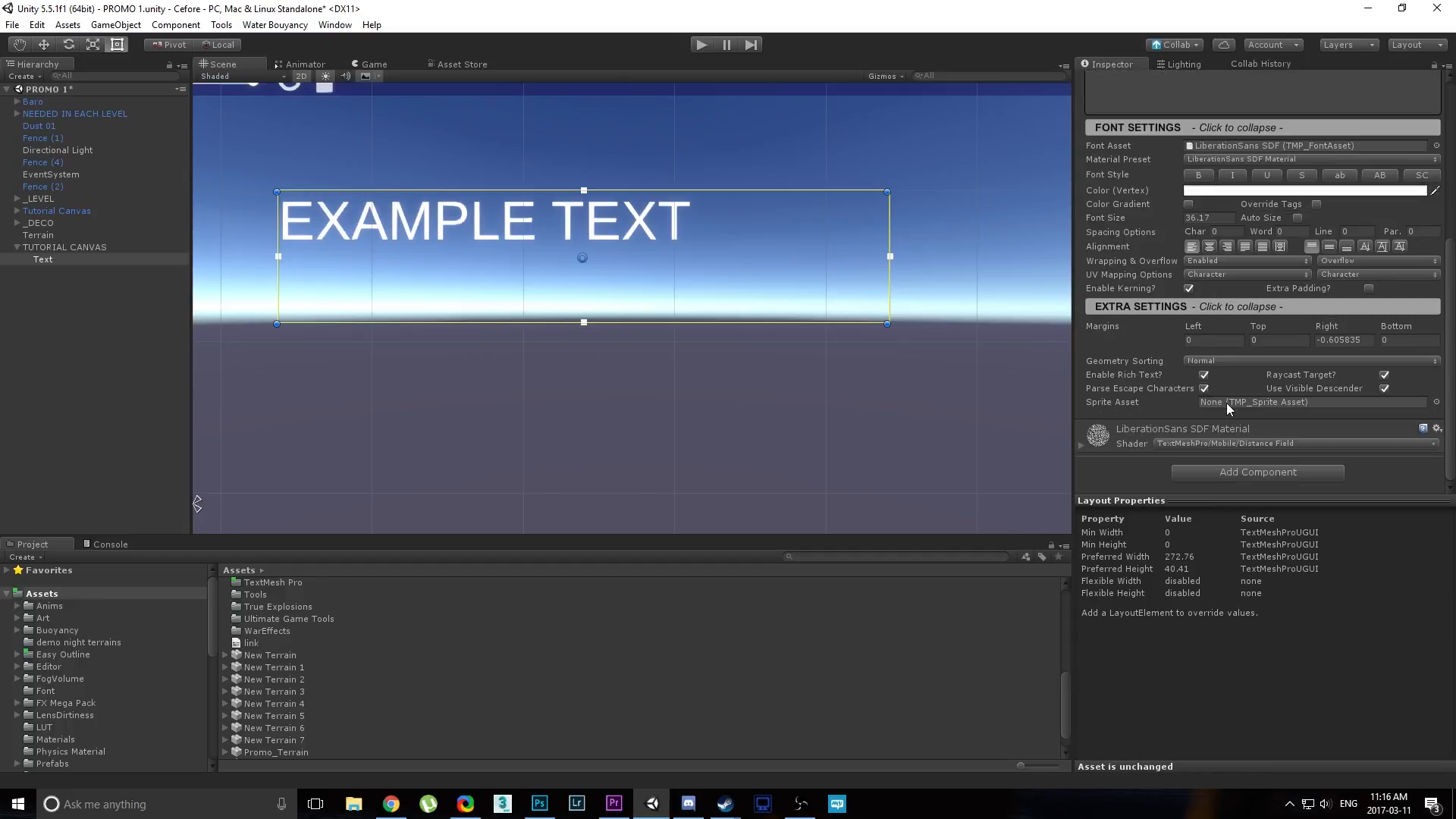
mouse_move(1305, 326)
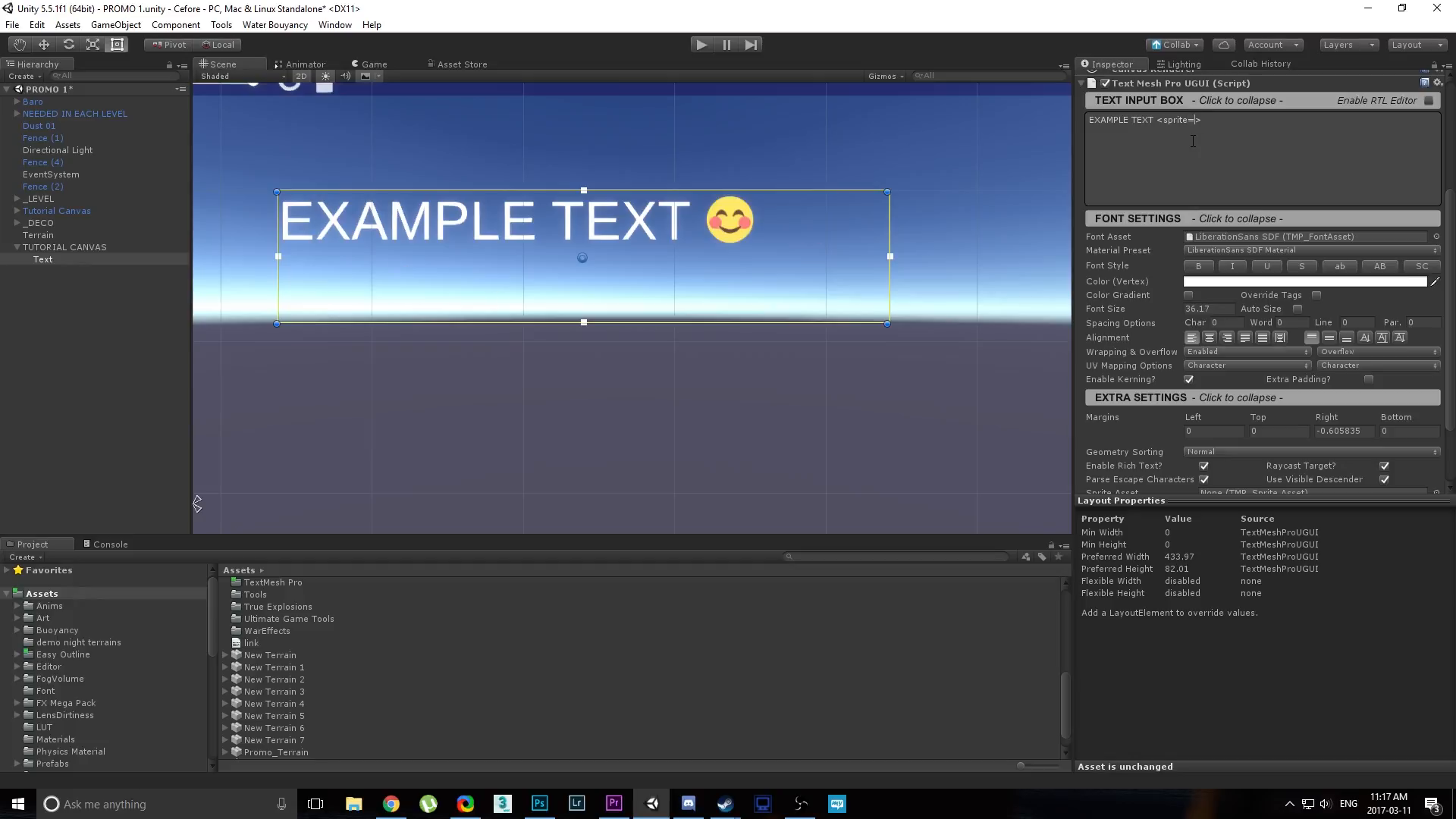
Test inline sprite tags (0, then 5) after EXAMPLE TEXT, then switch to Photoshop.
text(0)
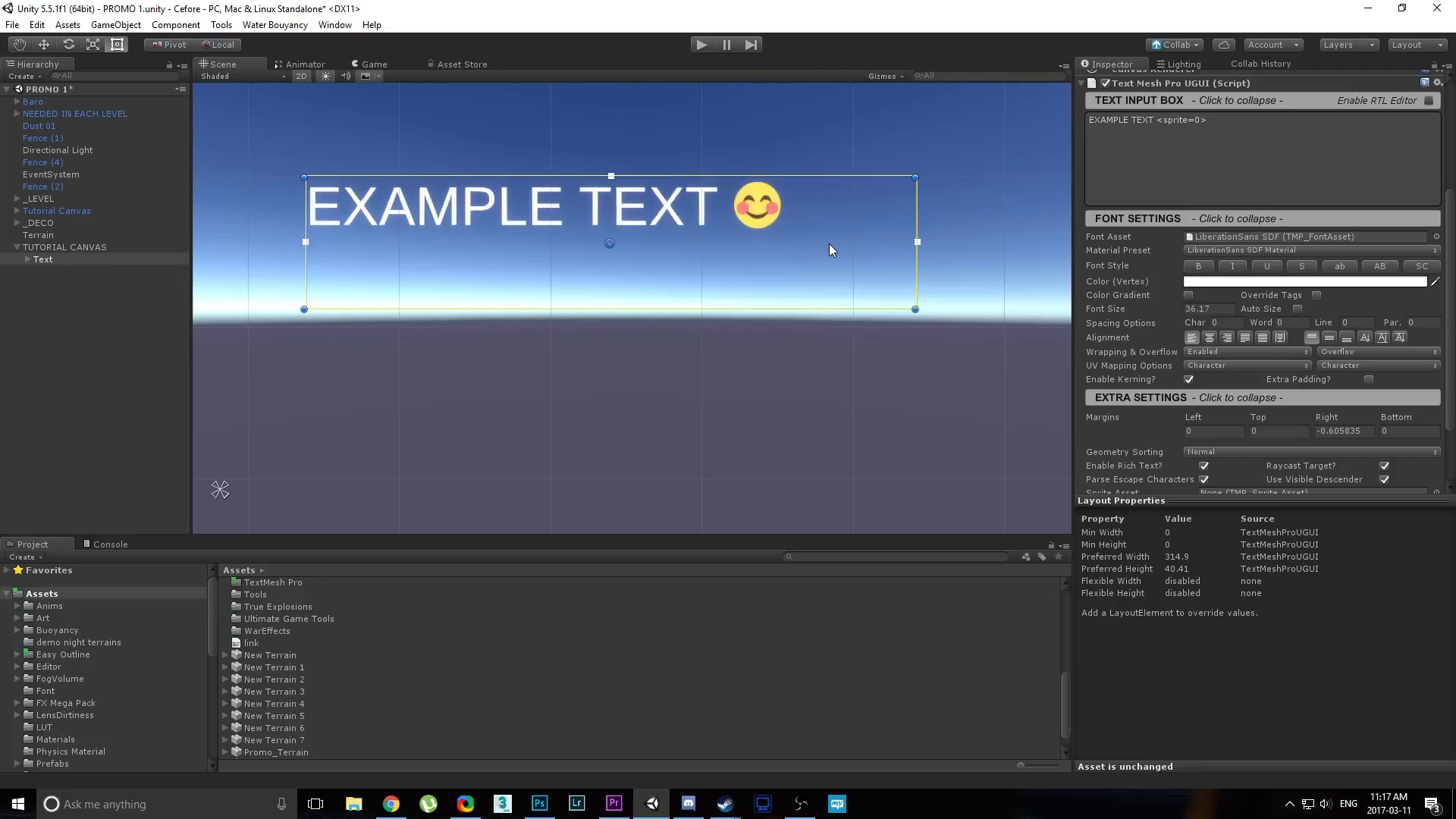
click(1205, 119)
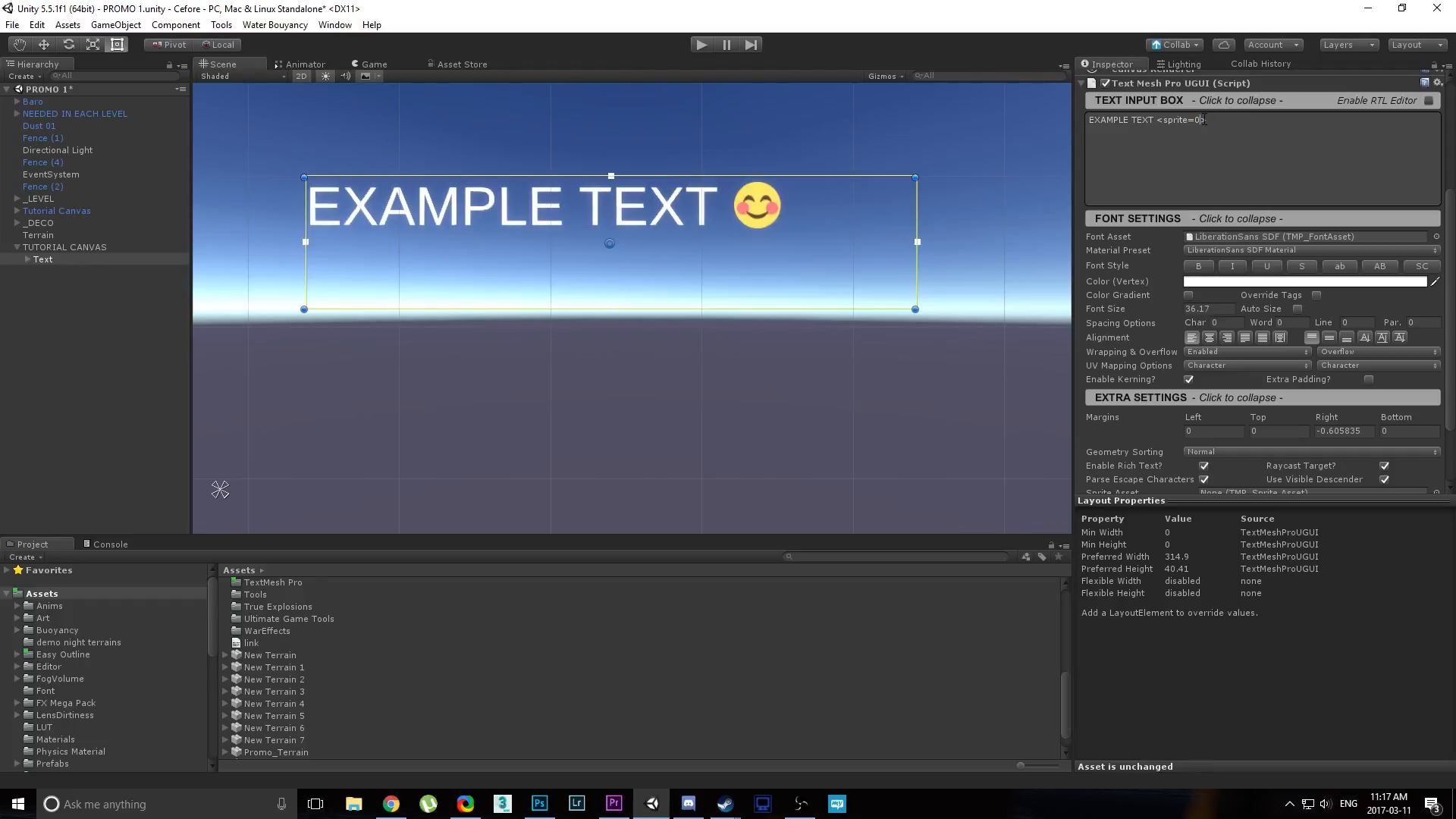
text(5)
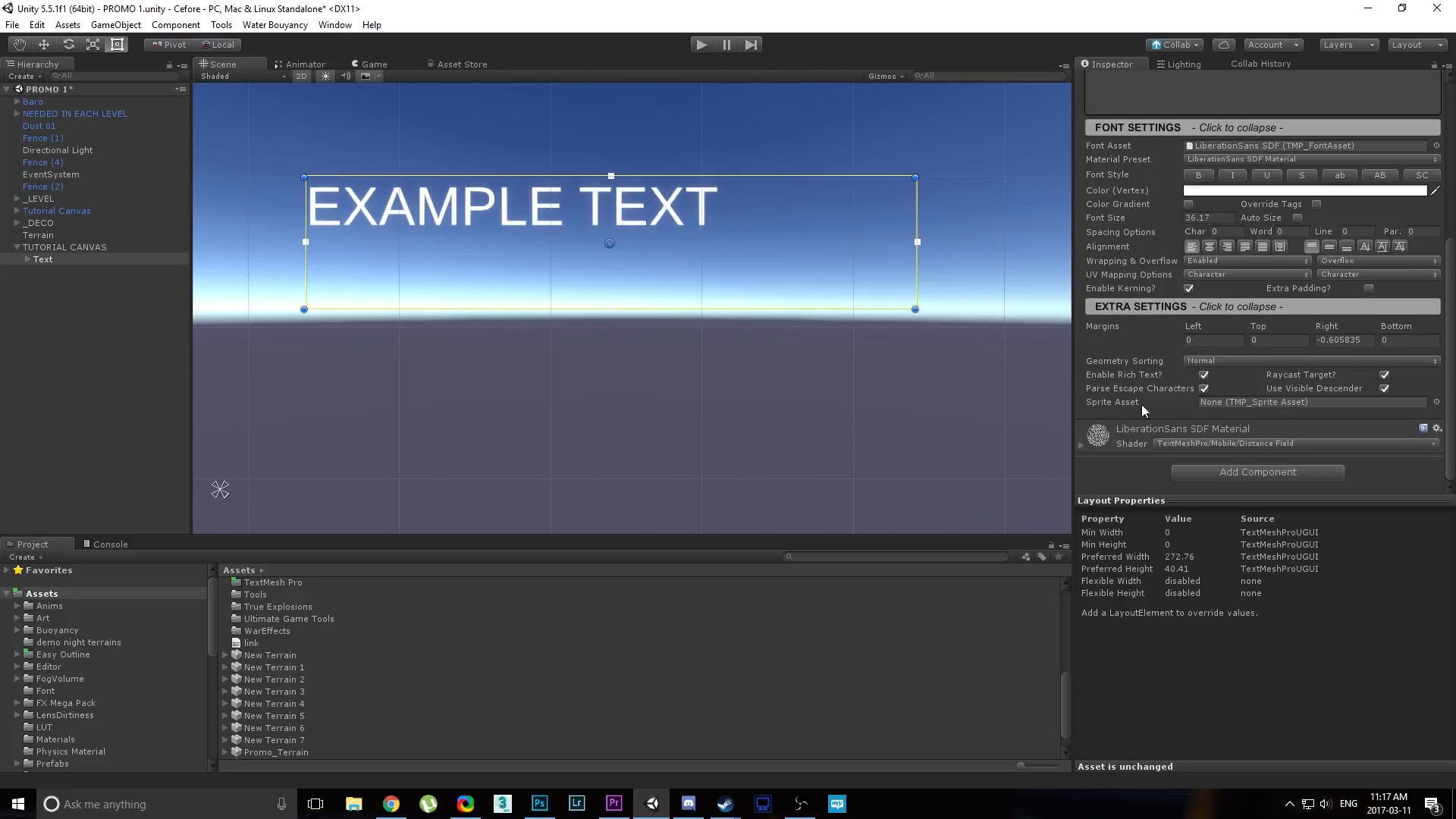
mouse_move(778, 549)
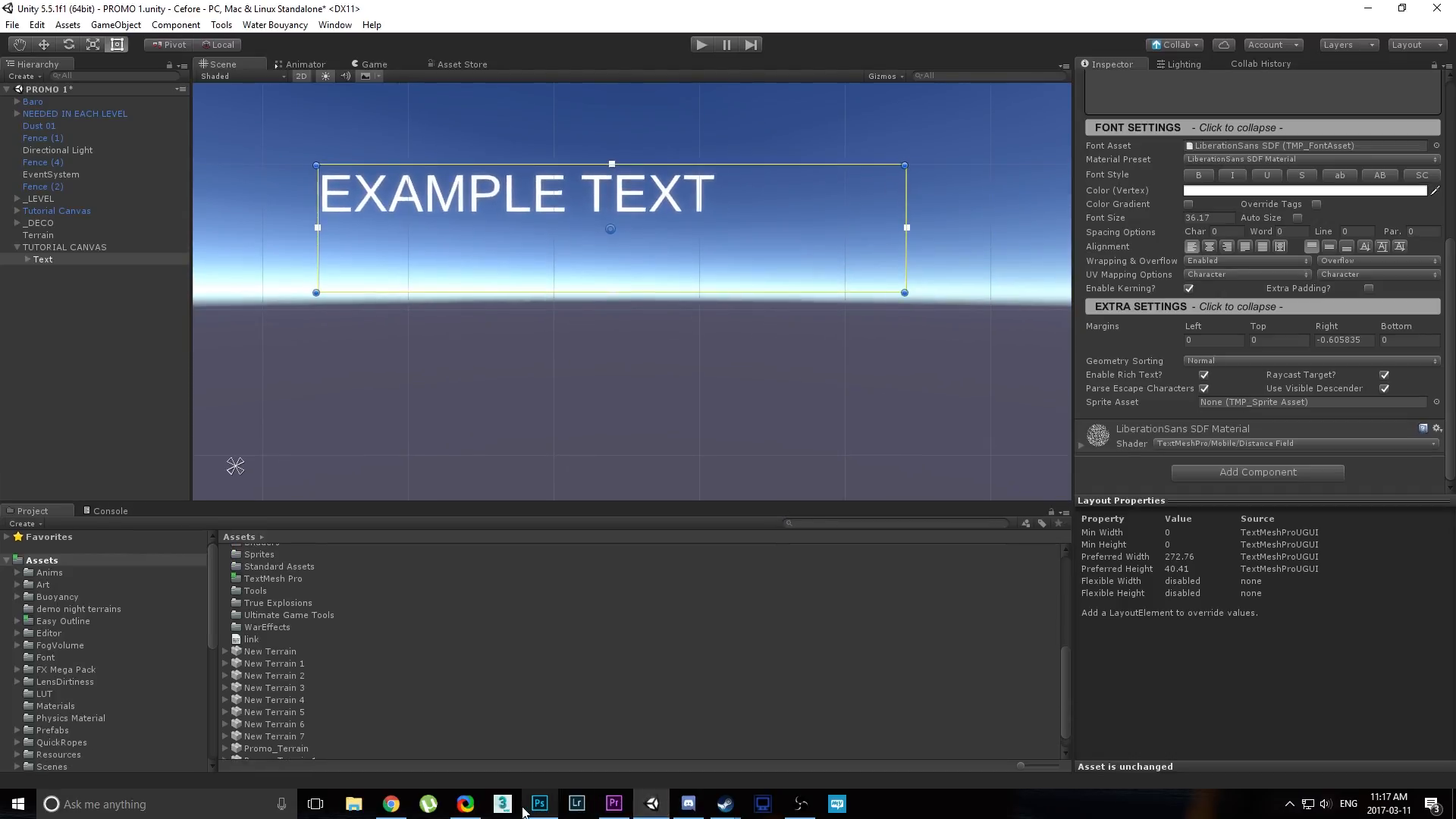
click(539, 803)
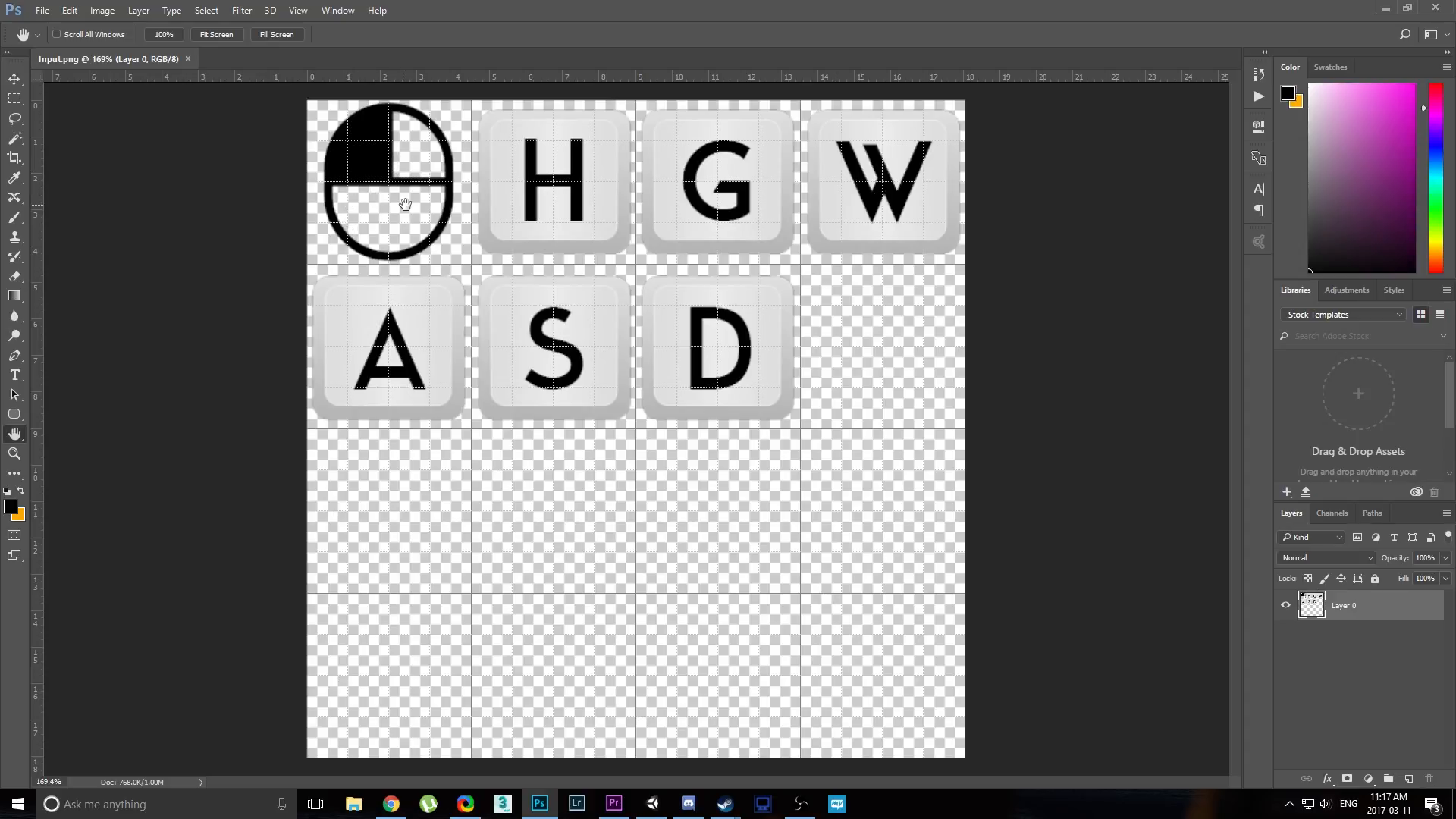
mouse_move(376, 199)
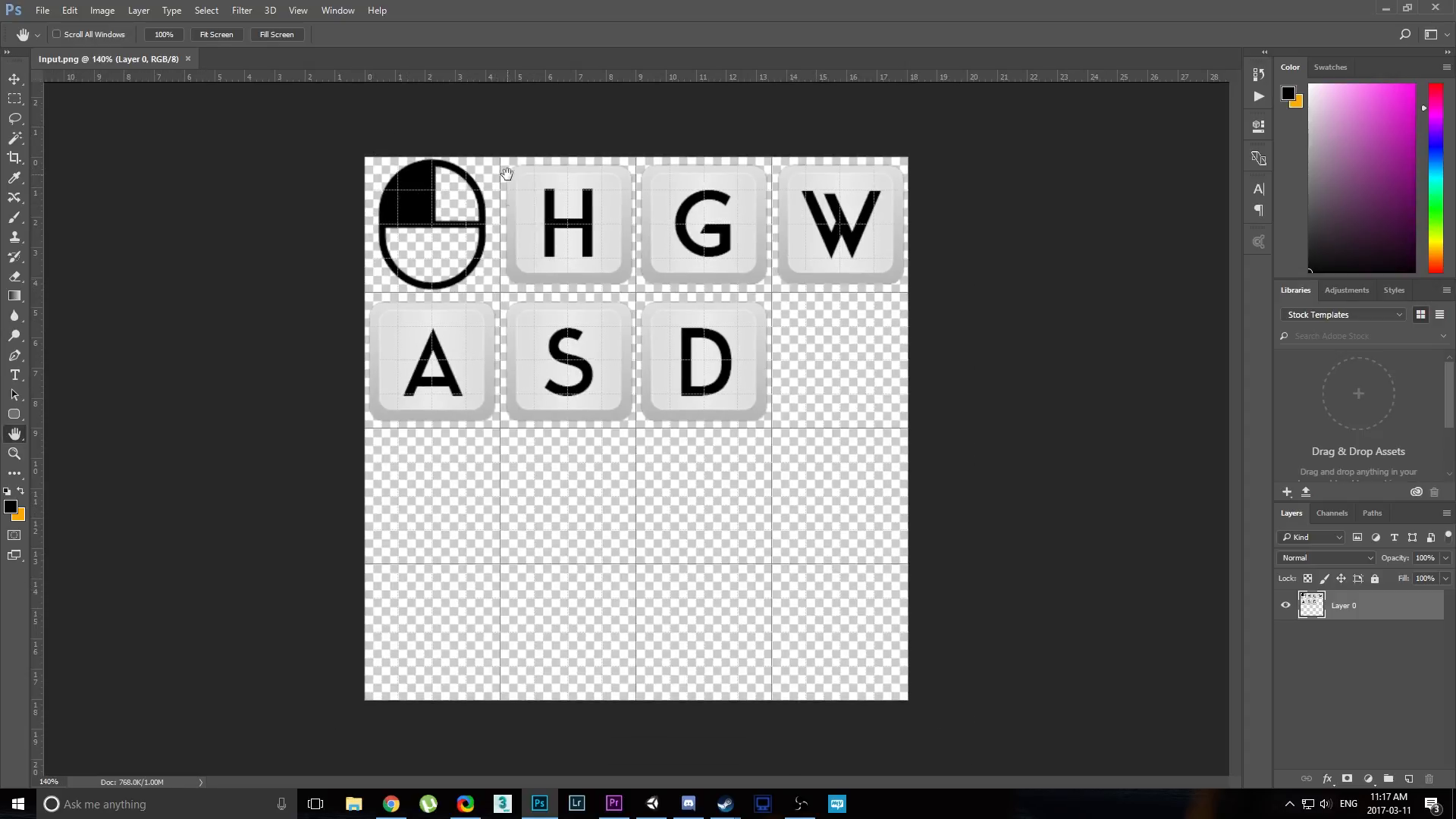
mouse_move(1217, 561)
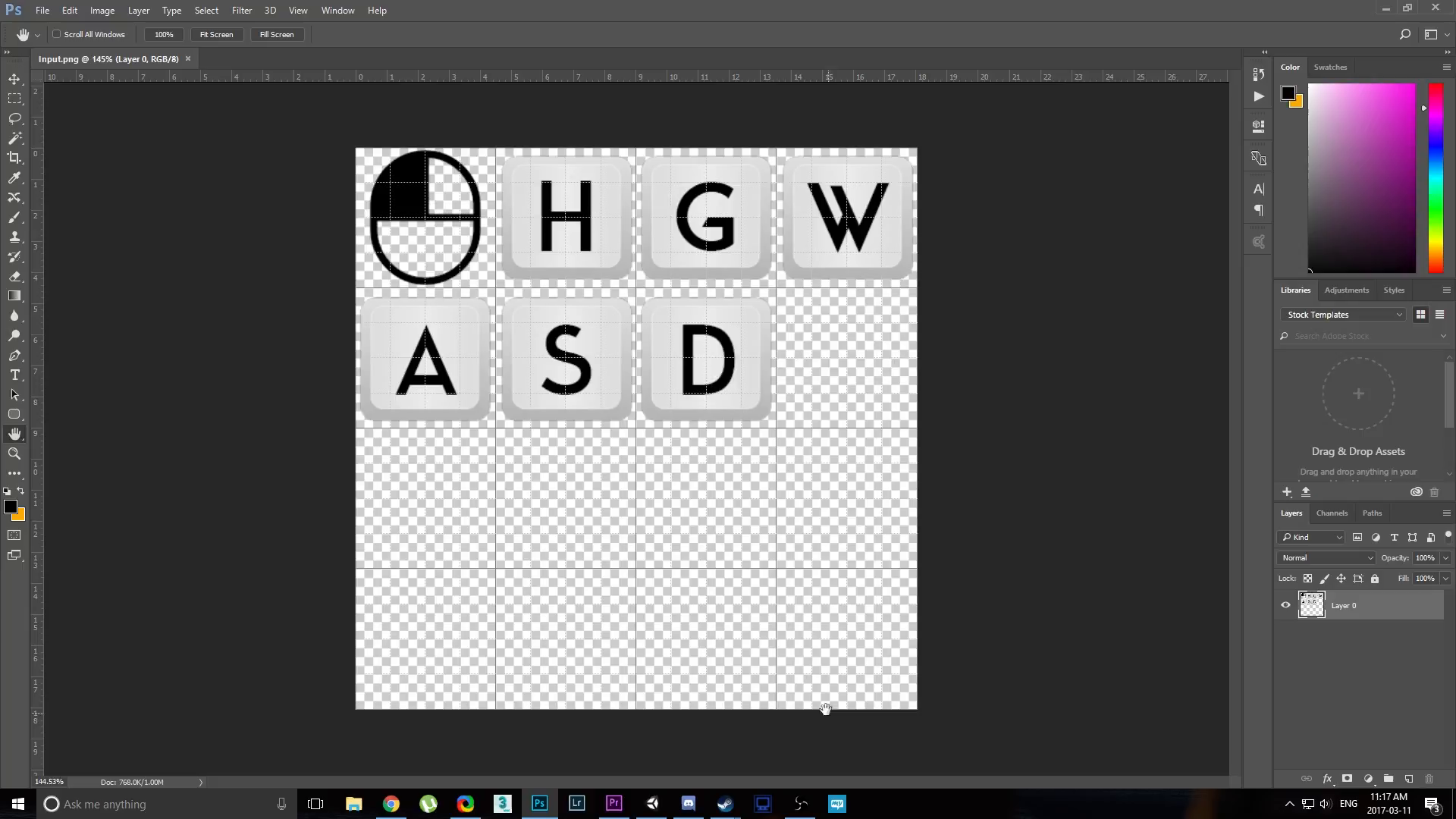
mouse_move(625, 544)
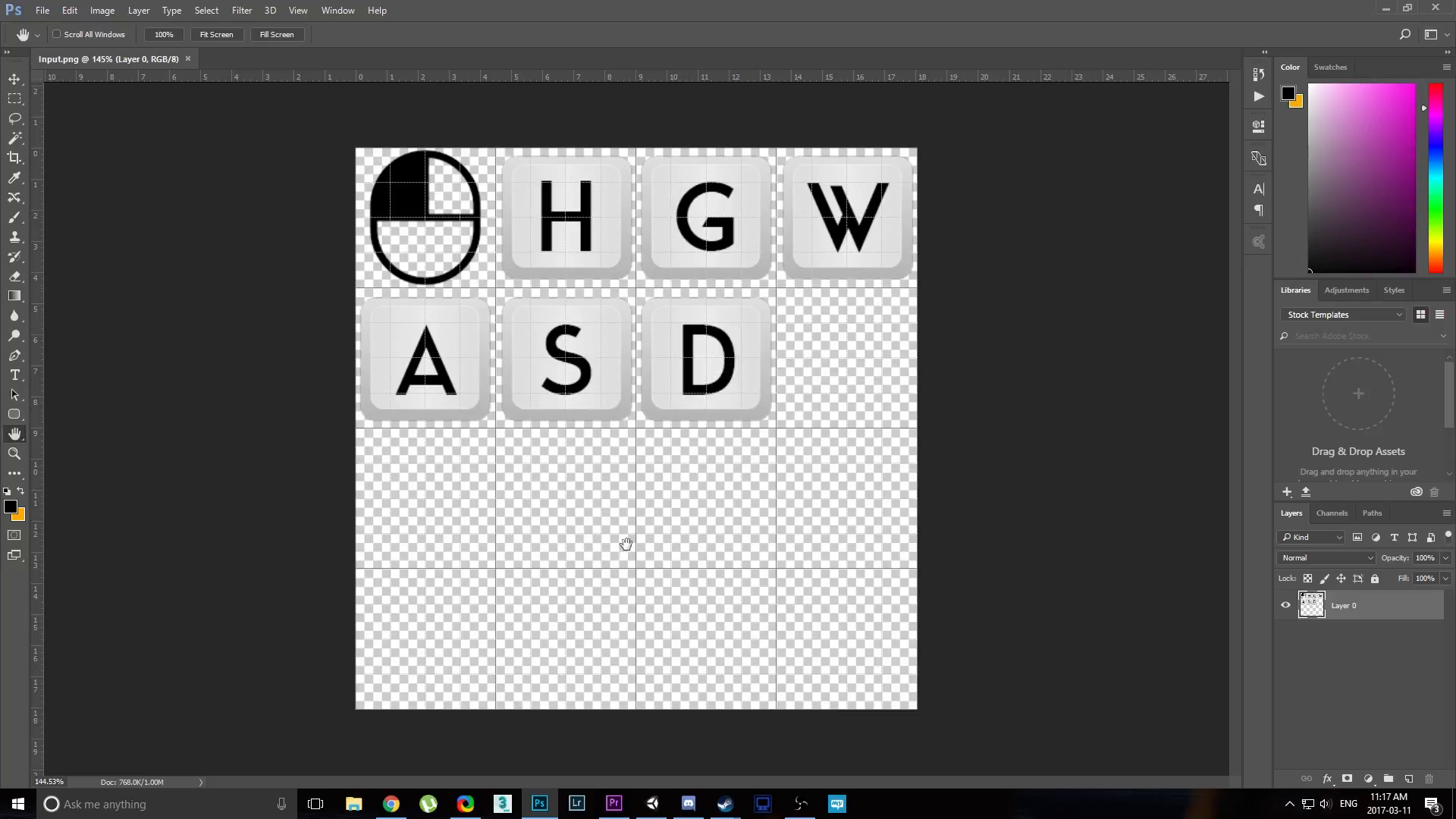
mouse_move(867, 310)
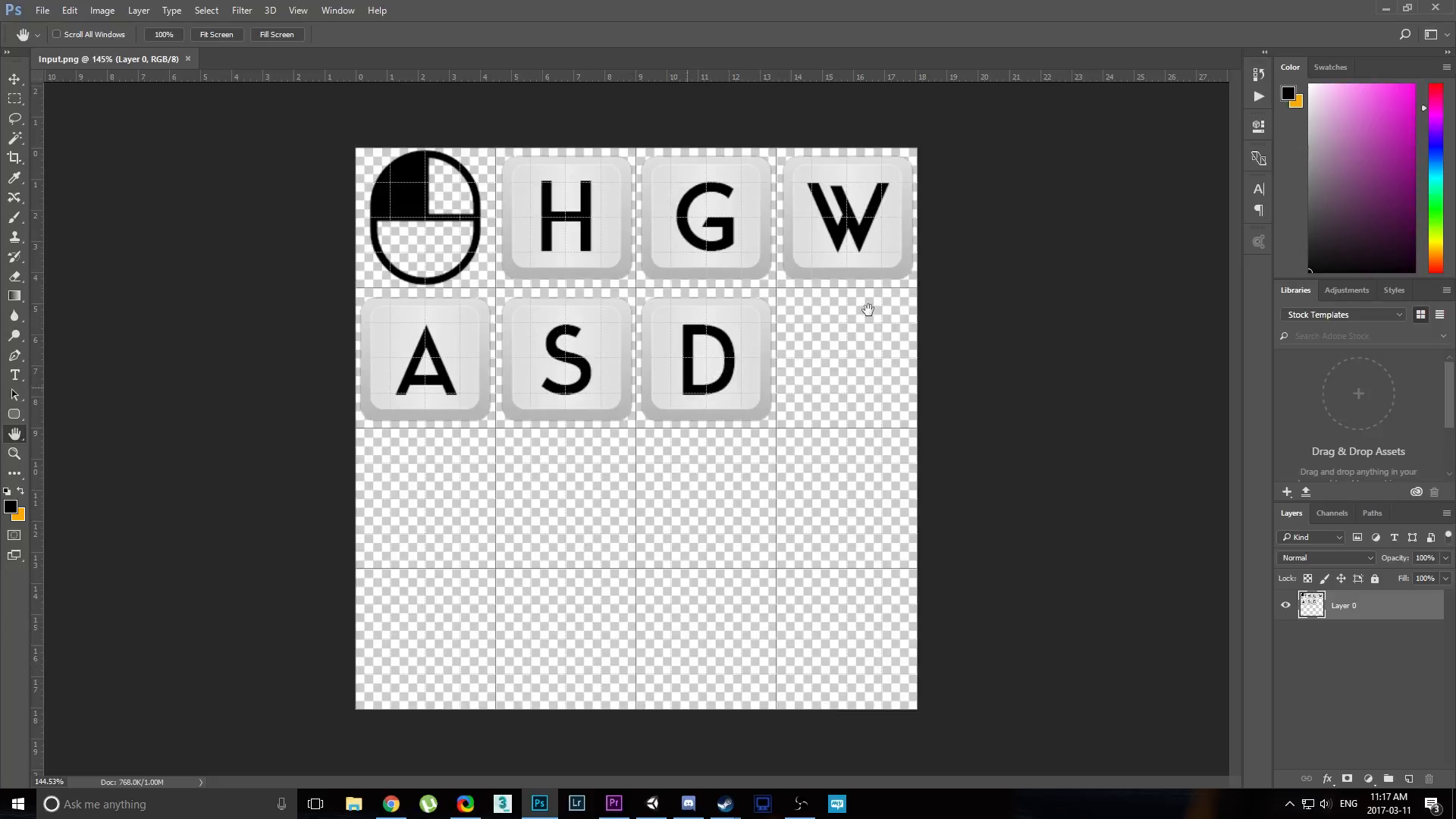
mouse_move(726, 257)
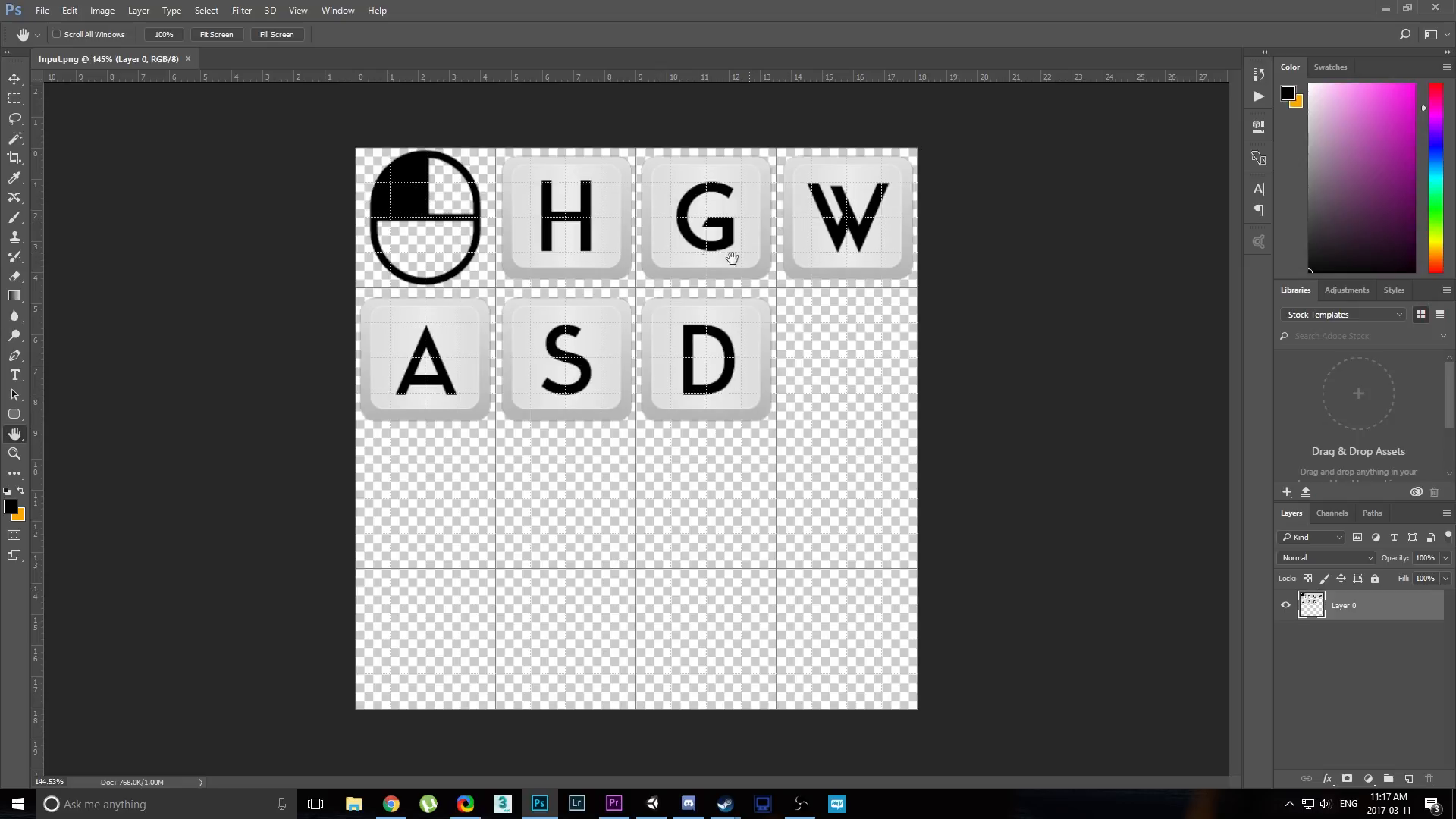
mouse_move(197, 265)
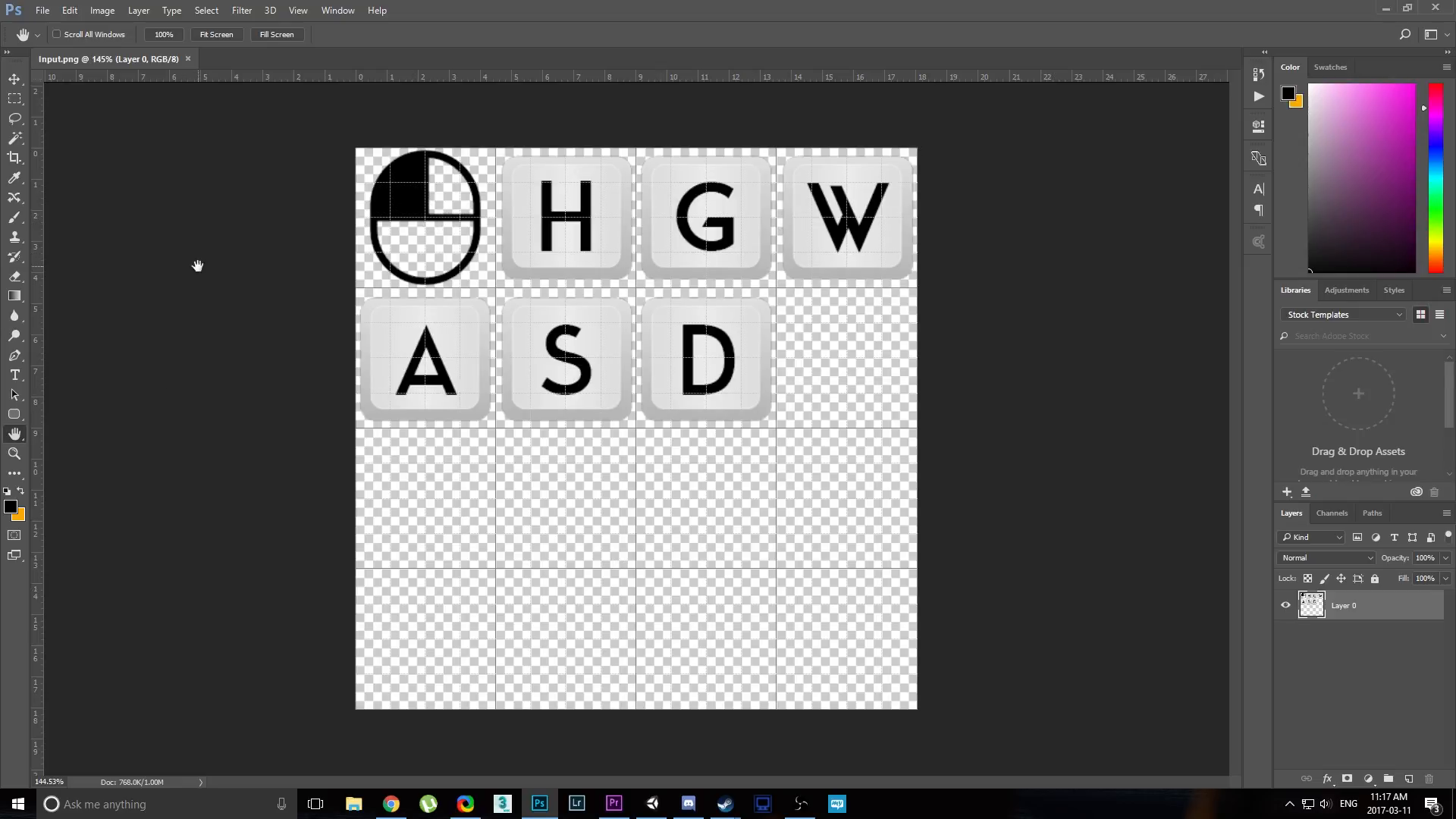
mouse_move(577, 323)
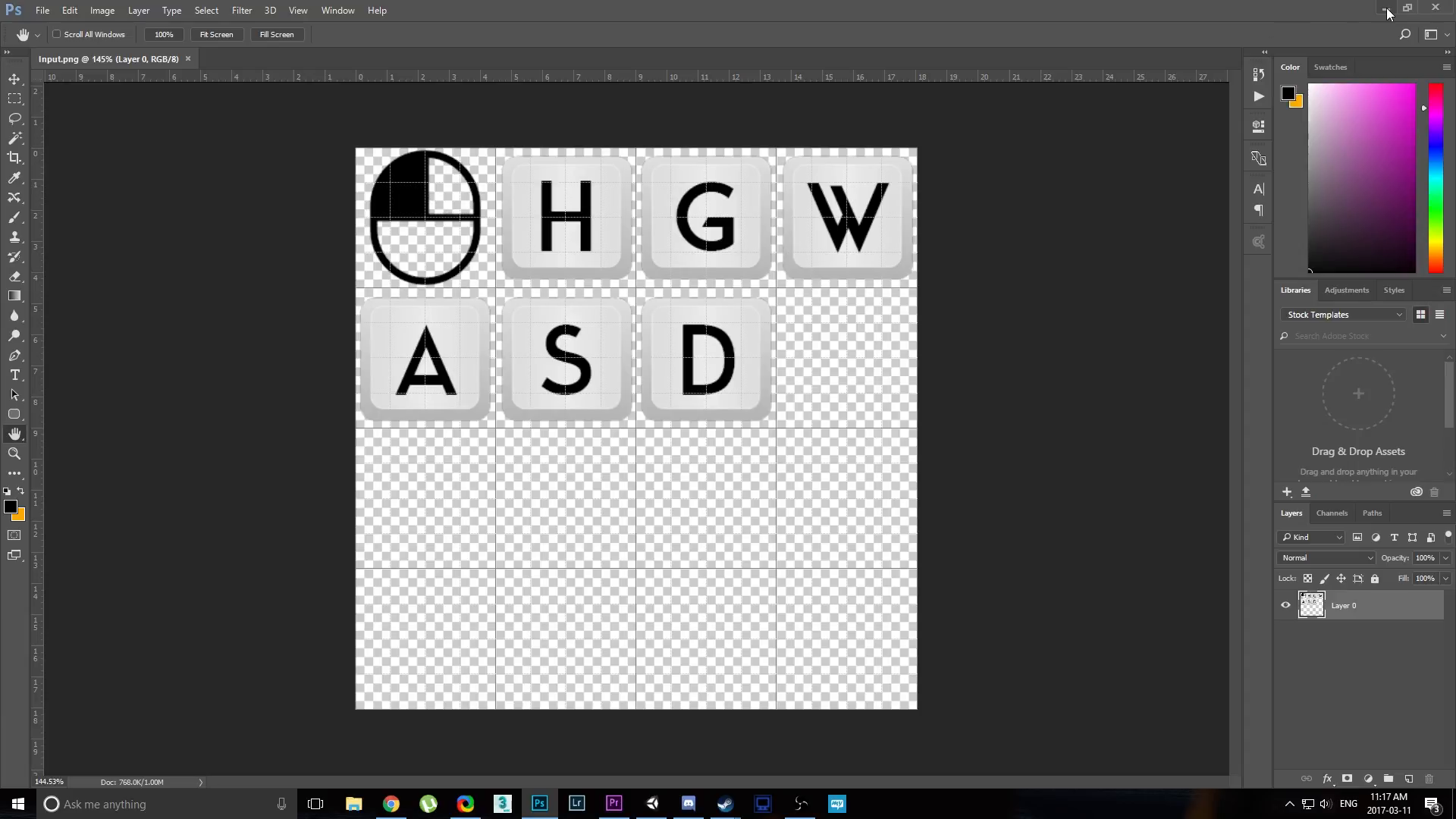
mouse_move(505, 255)
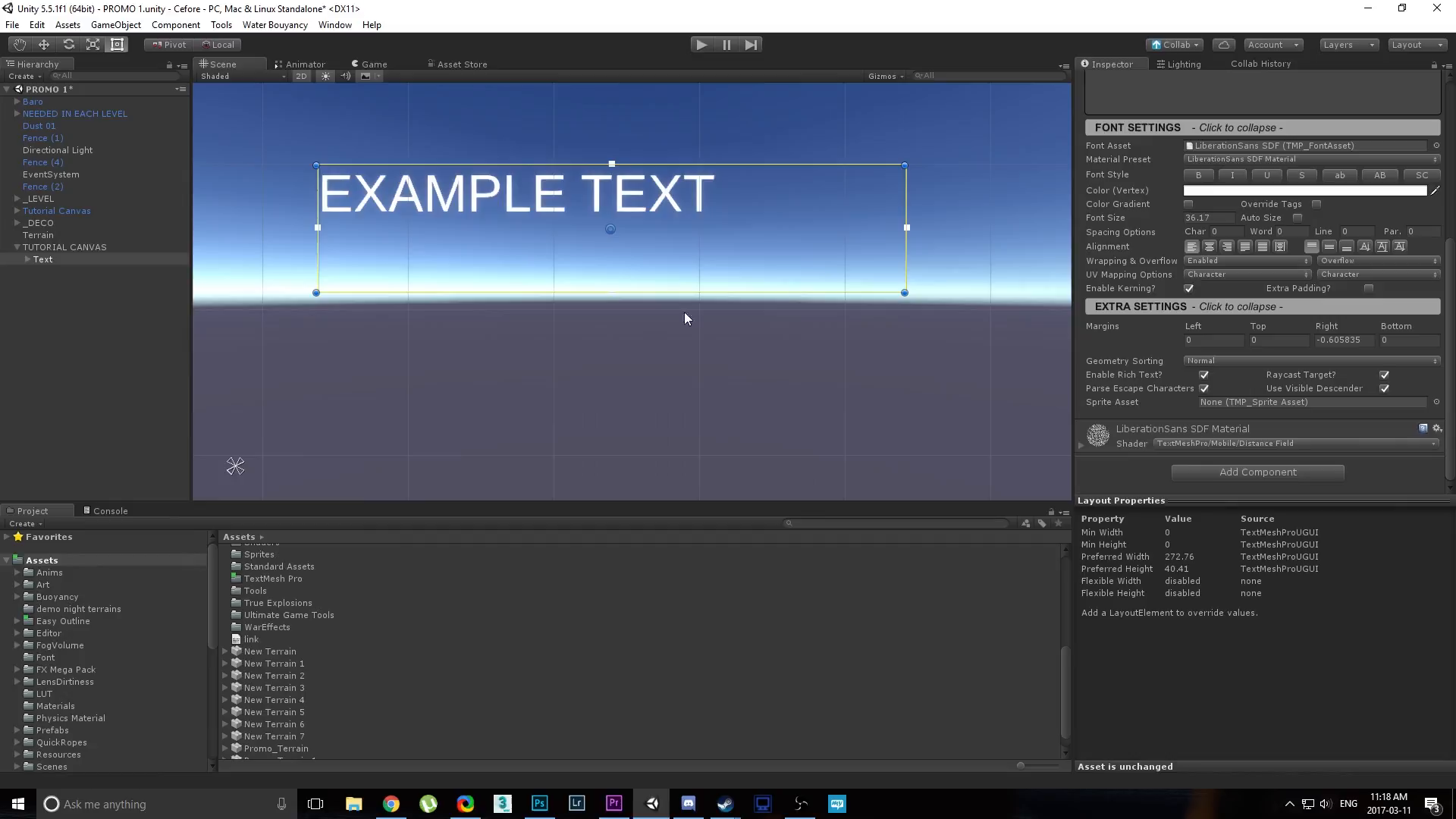
mouse_move(318, 535)
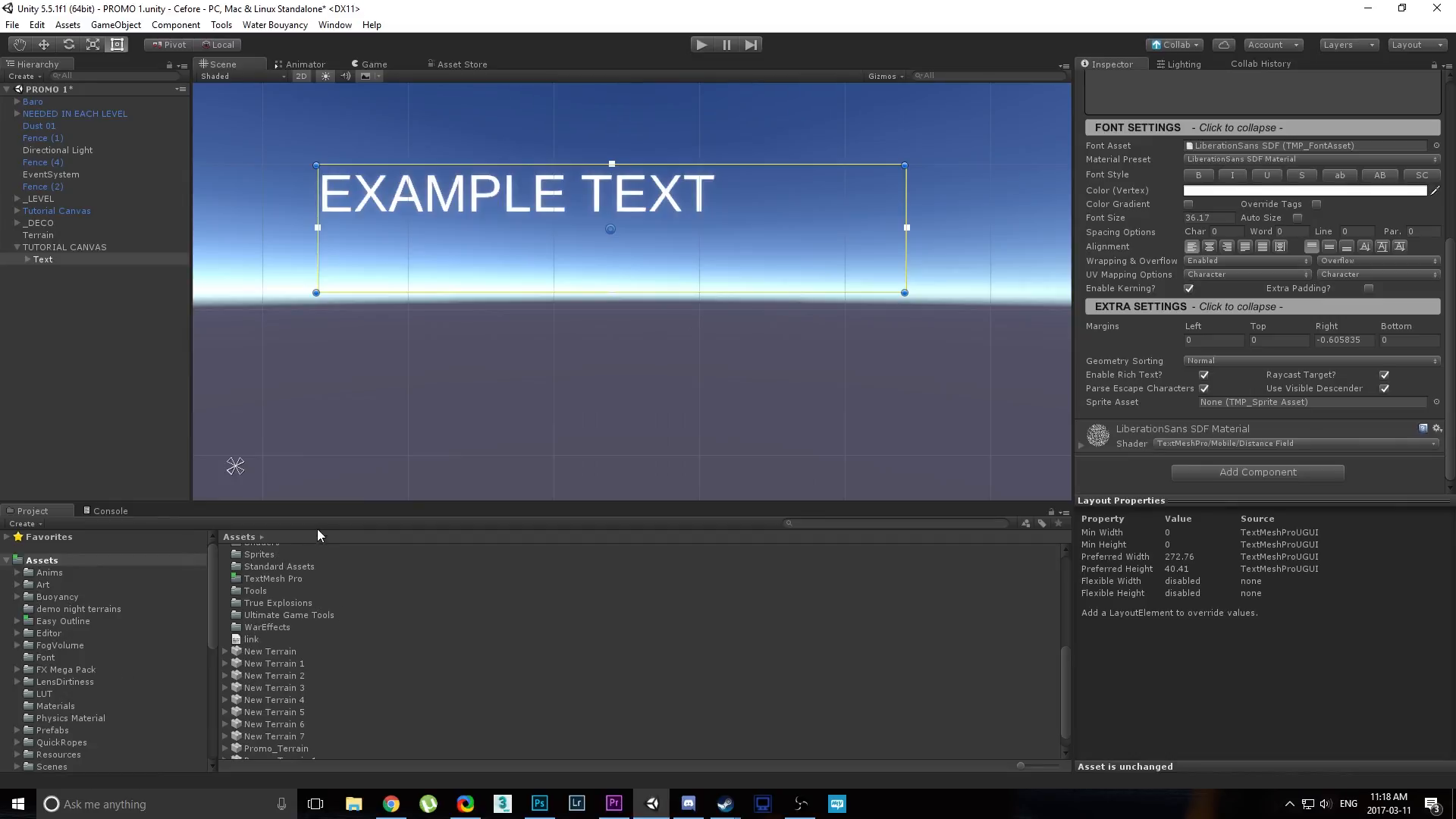
Browse the Sprite Asset list without assigning one, and open the TextMesh Pro folder.
scroll(down, 3)
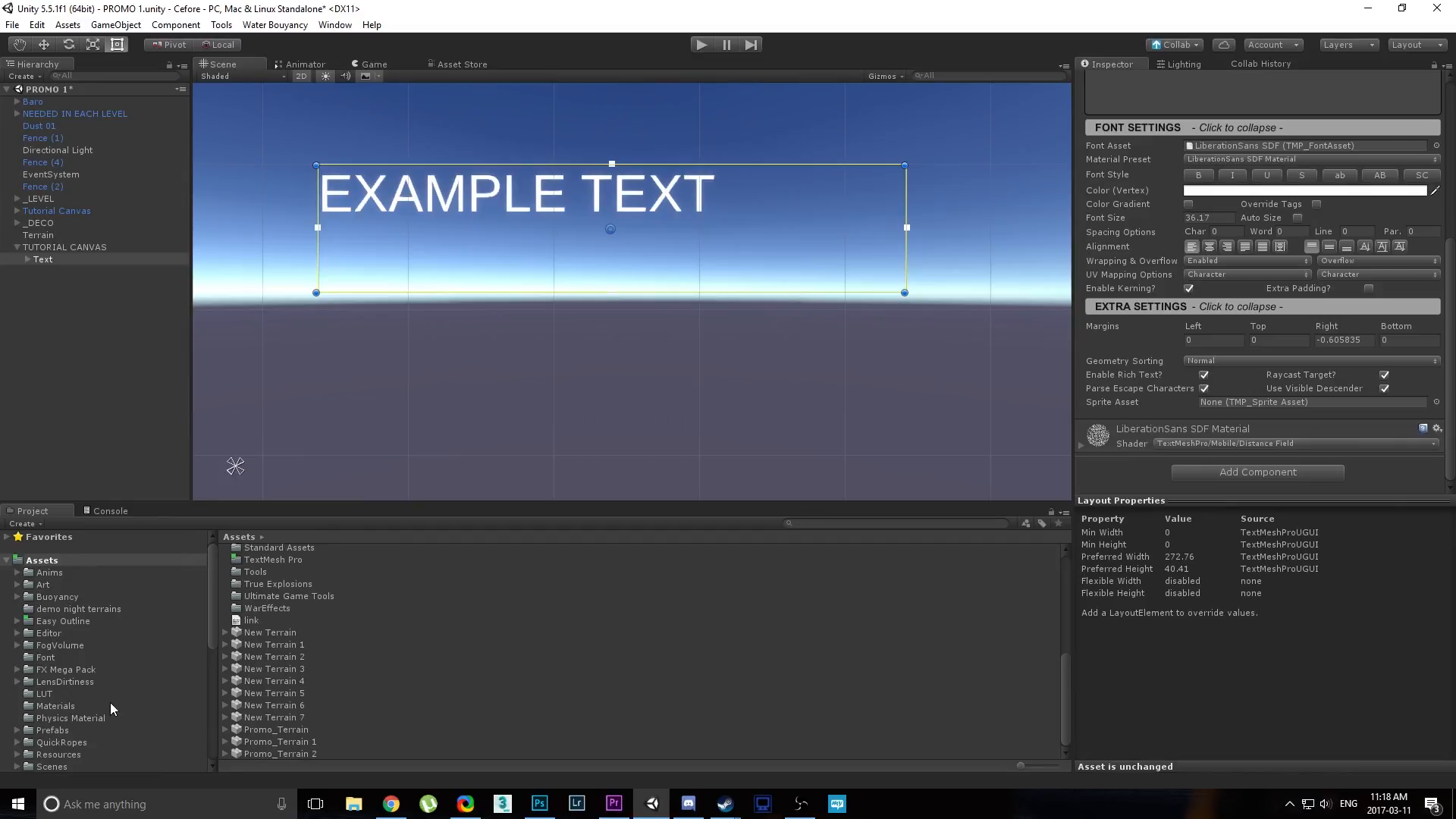
scroll(down, 3)
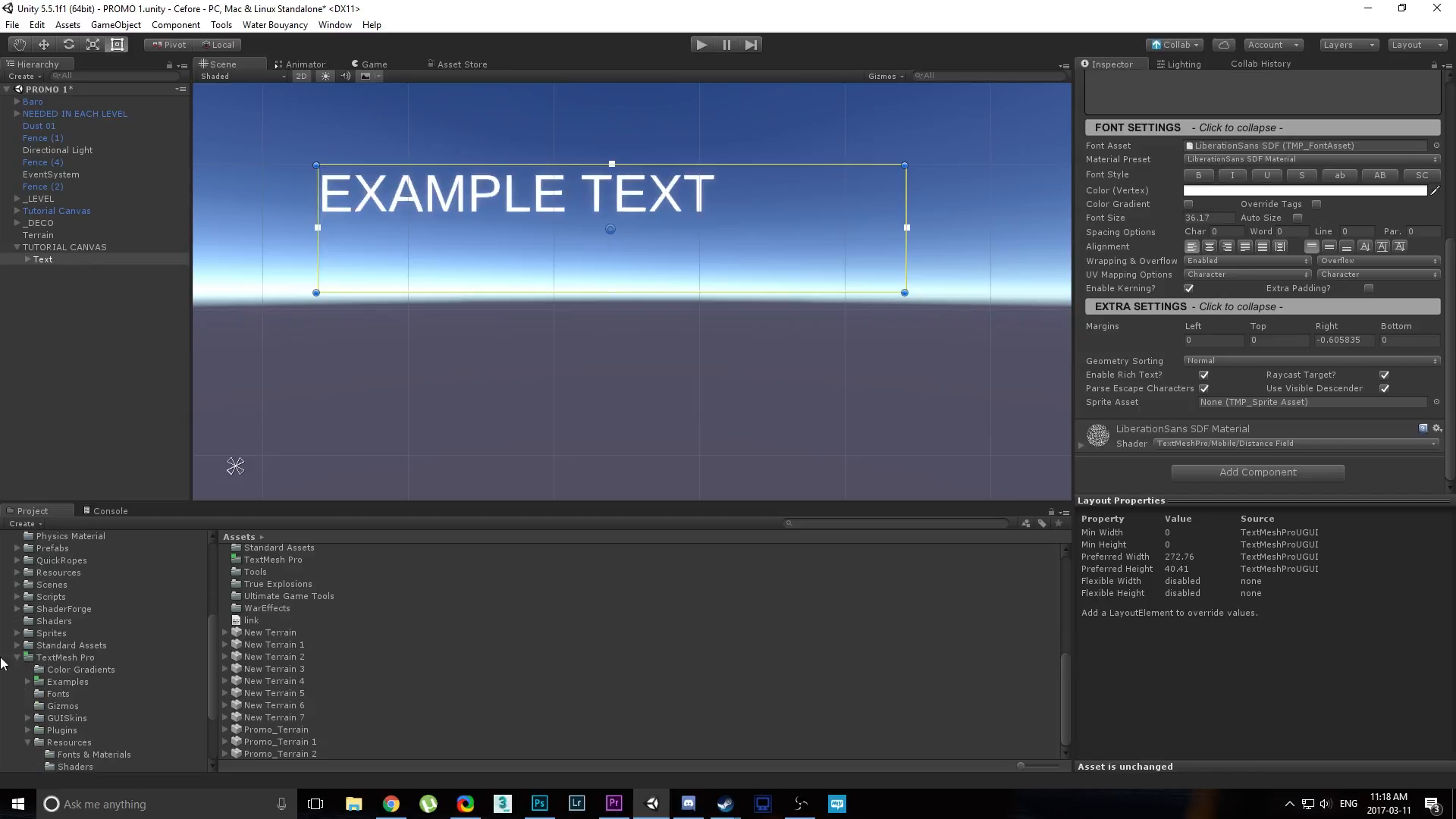
mouse_move(1221, 420)
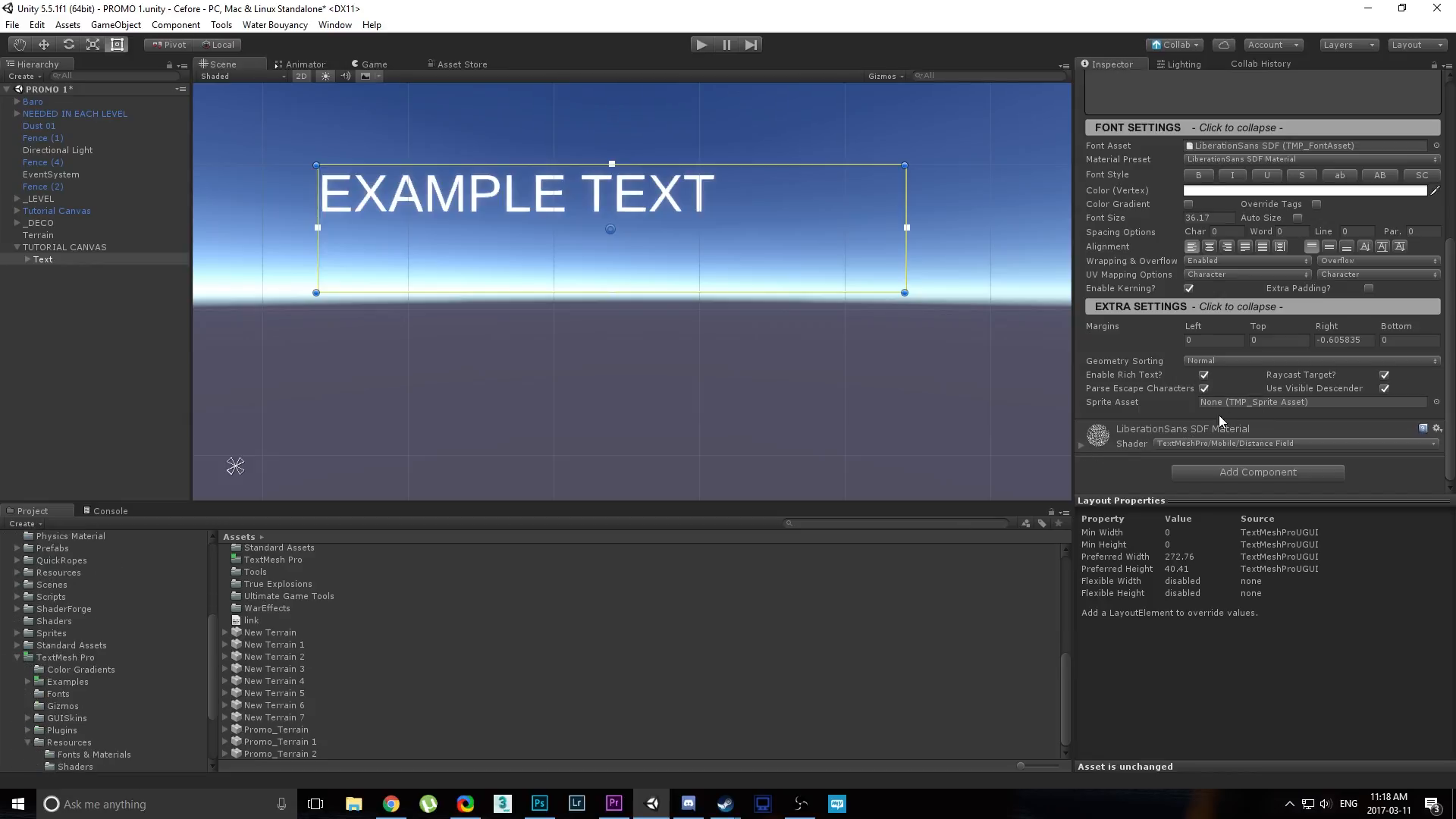
click(1436, 402)
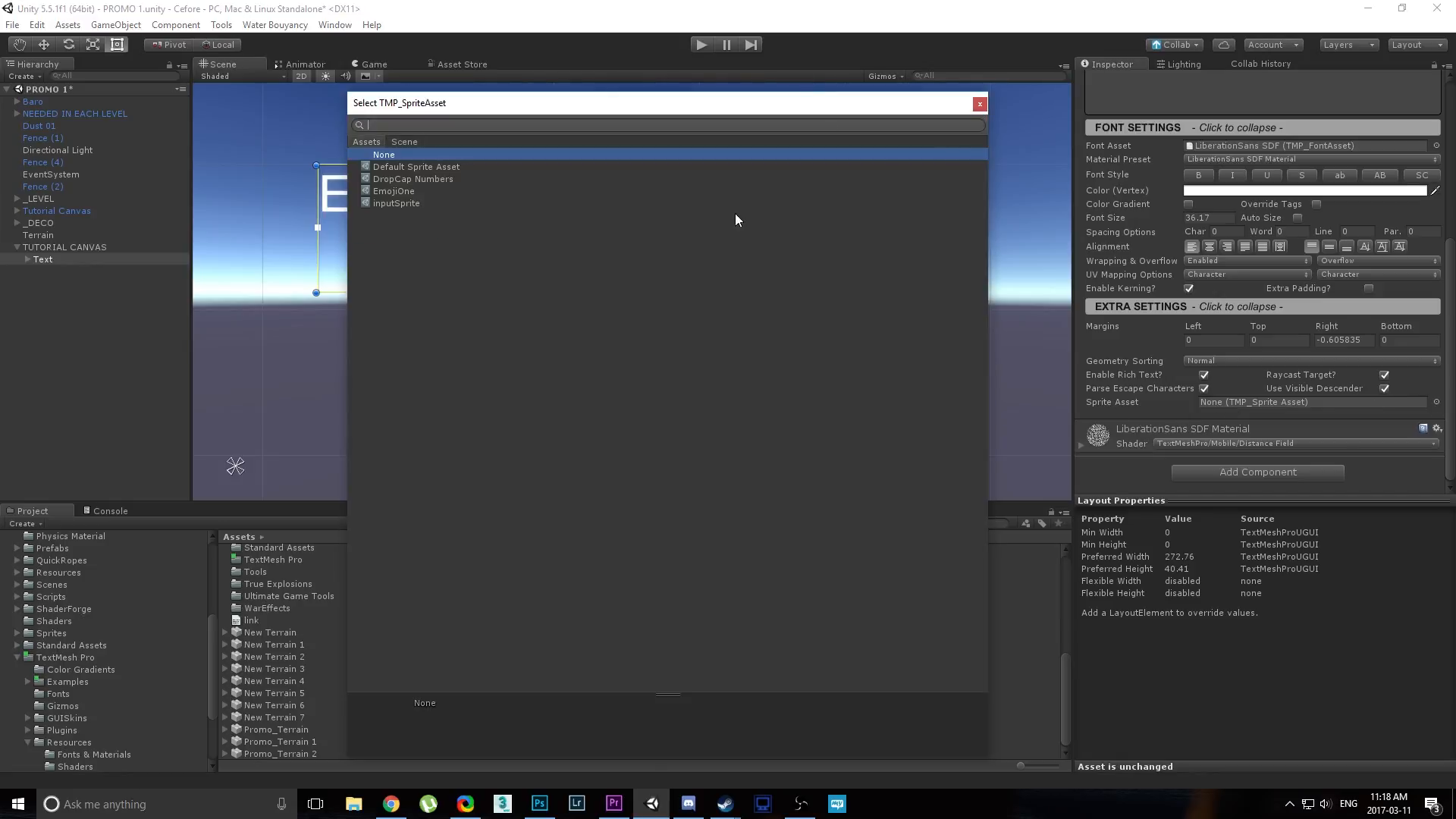
click(382, 154)
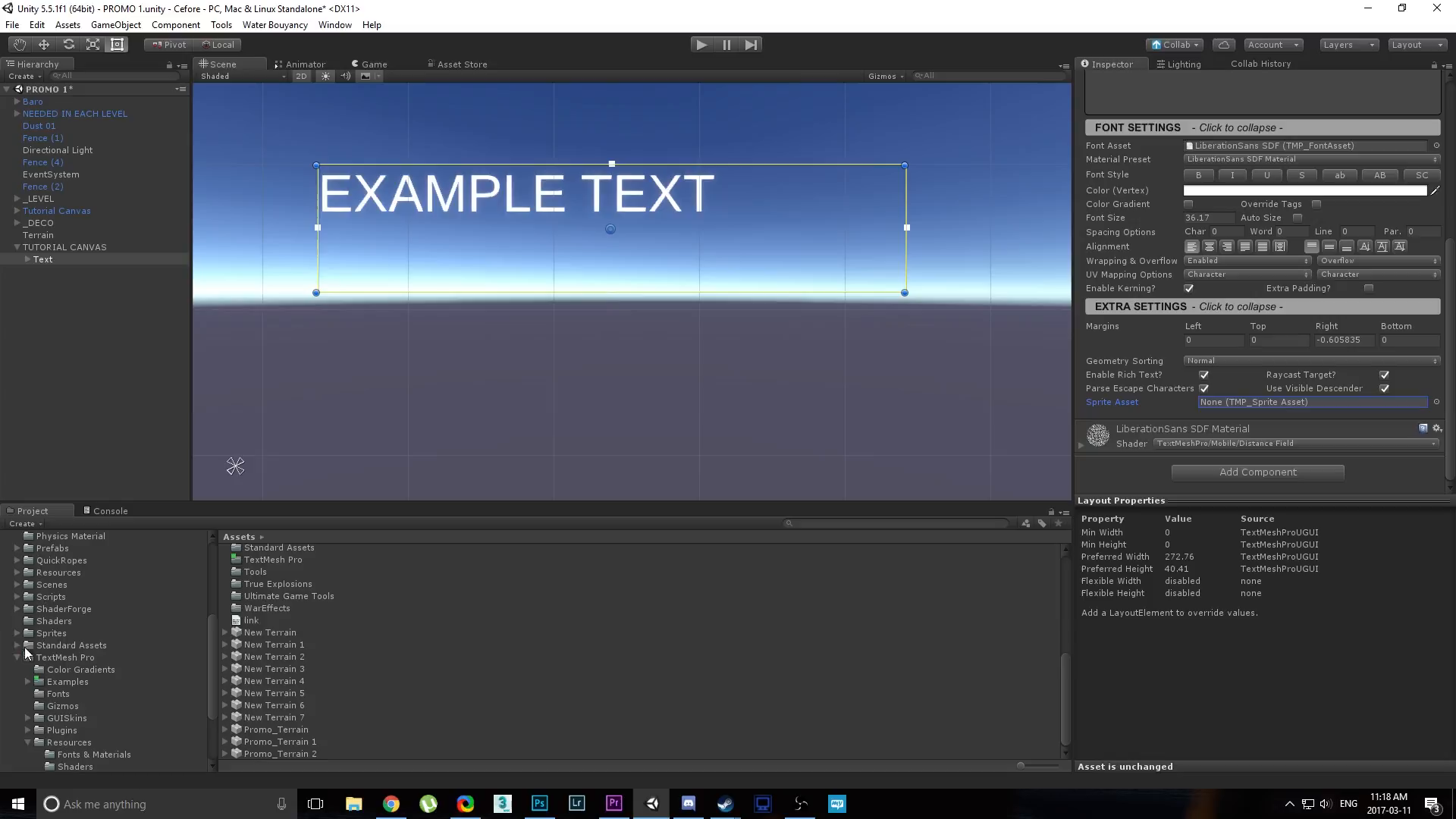
click(64, 657)
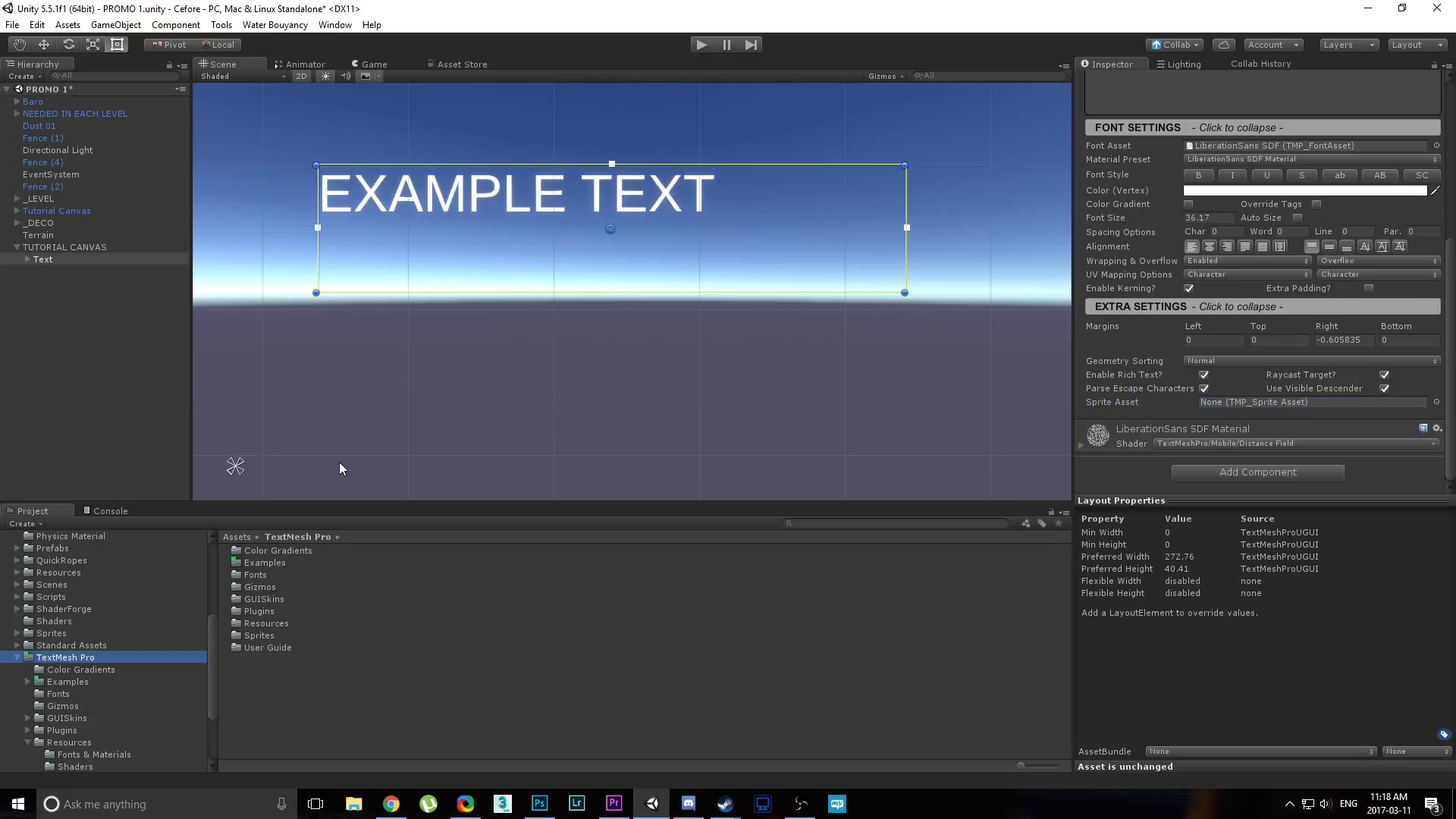
Open the TMP Sprite Importer and assign the Input texture as its Sprite Texture Atlas.
click(335, 25)
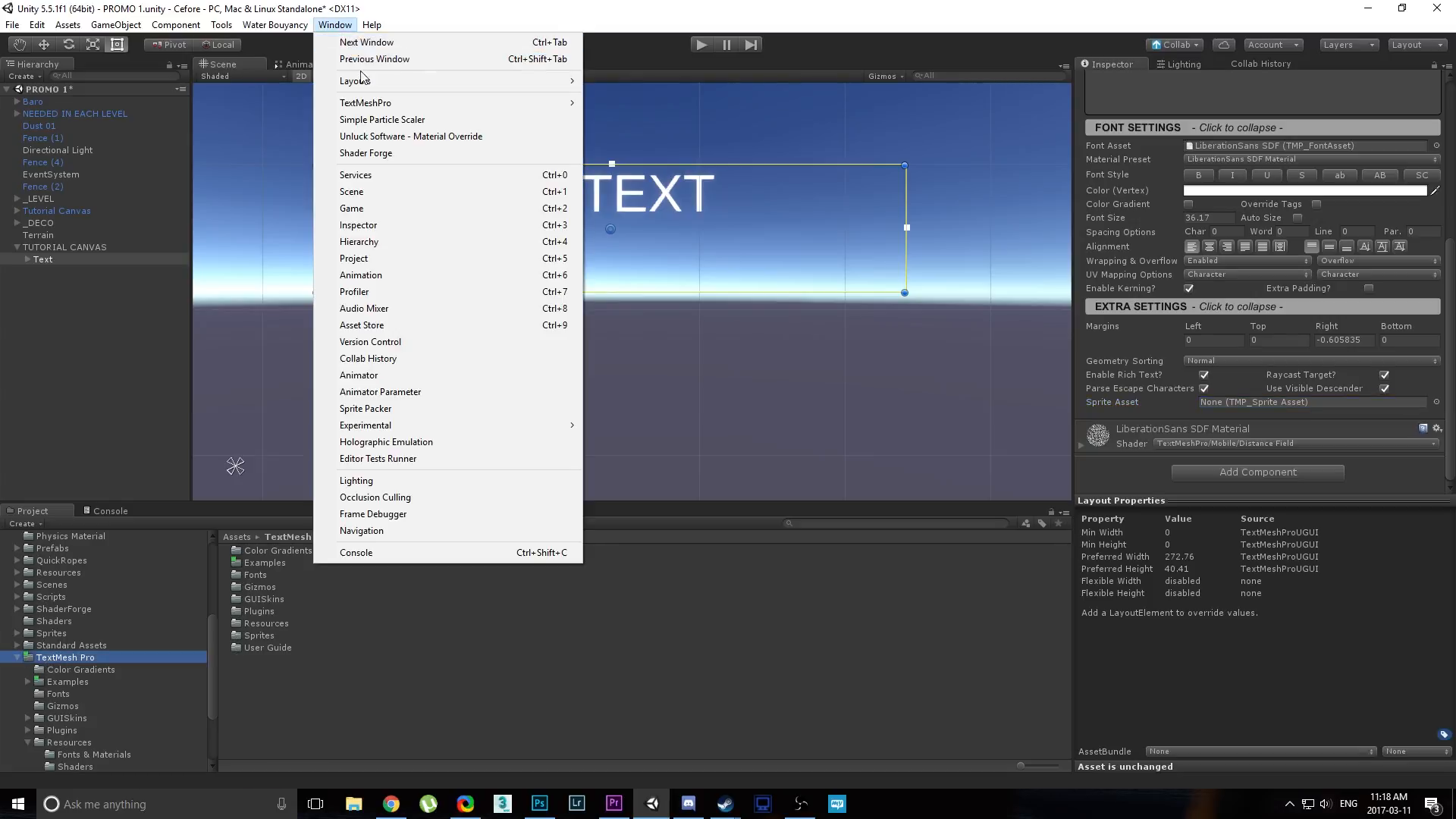
mouse_move(366, 103)
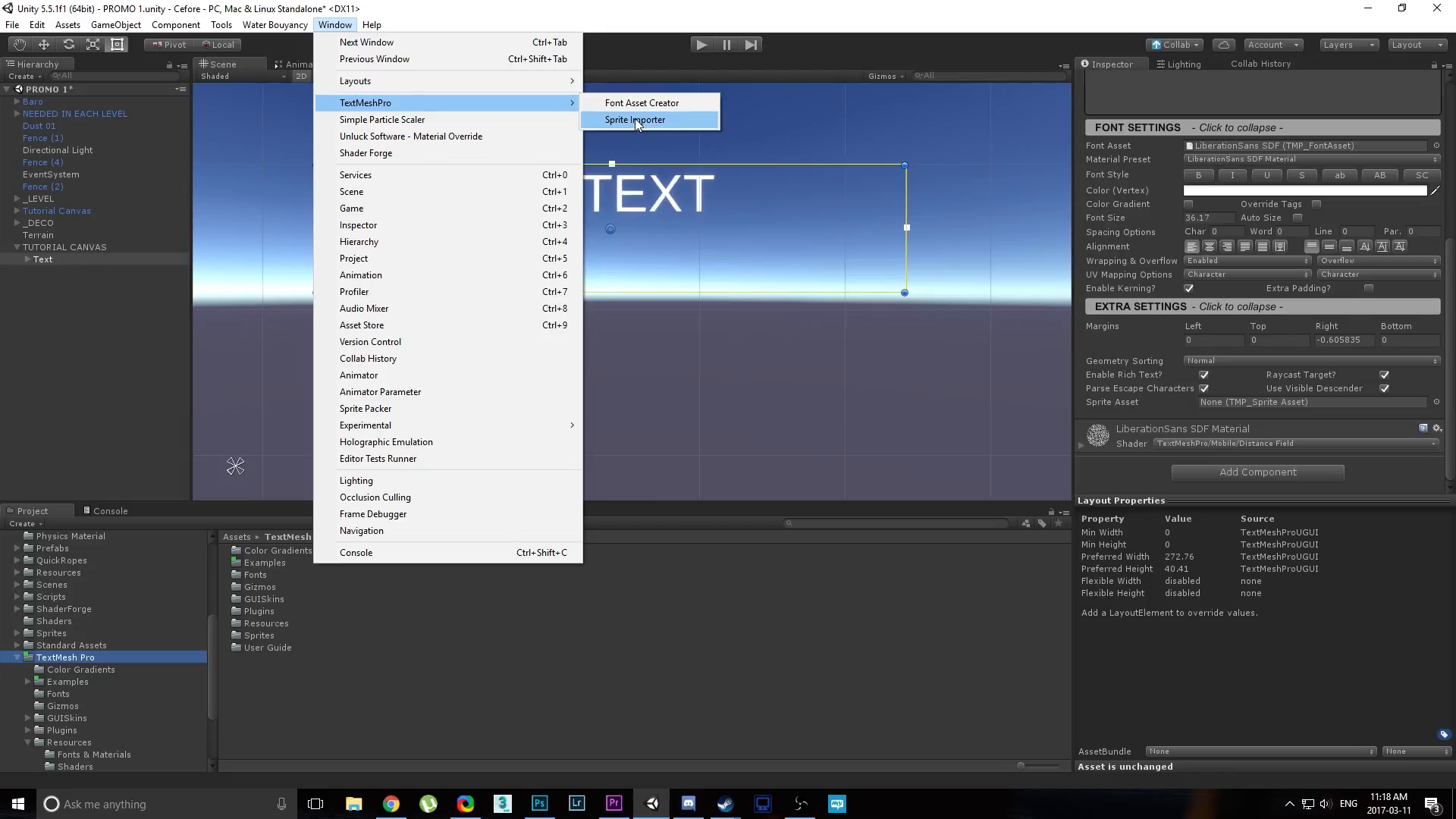
click(634, 120)
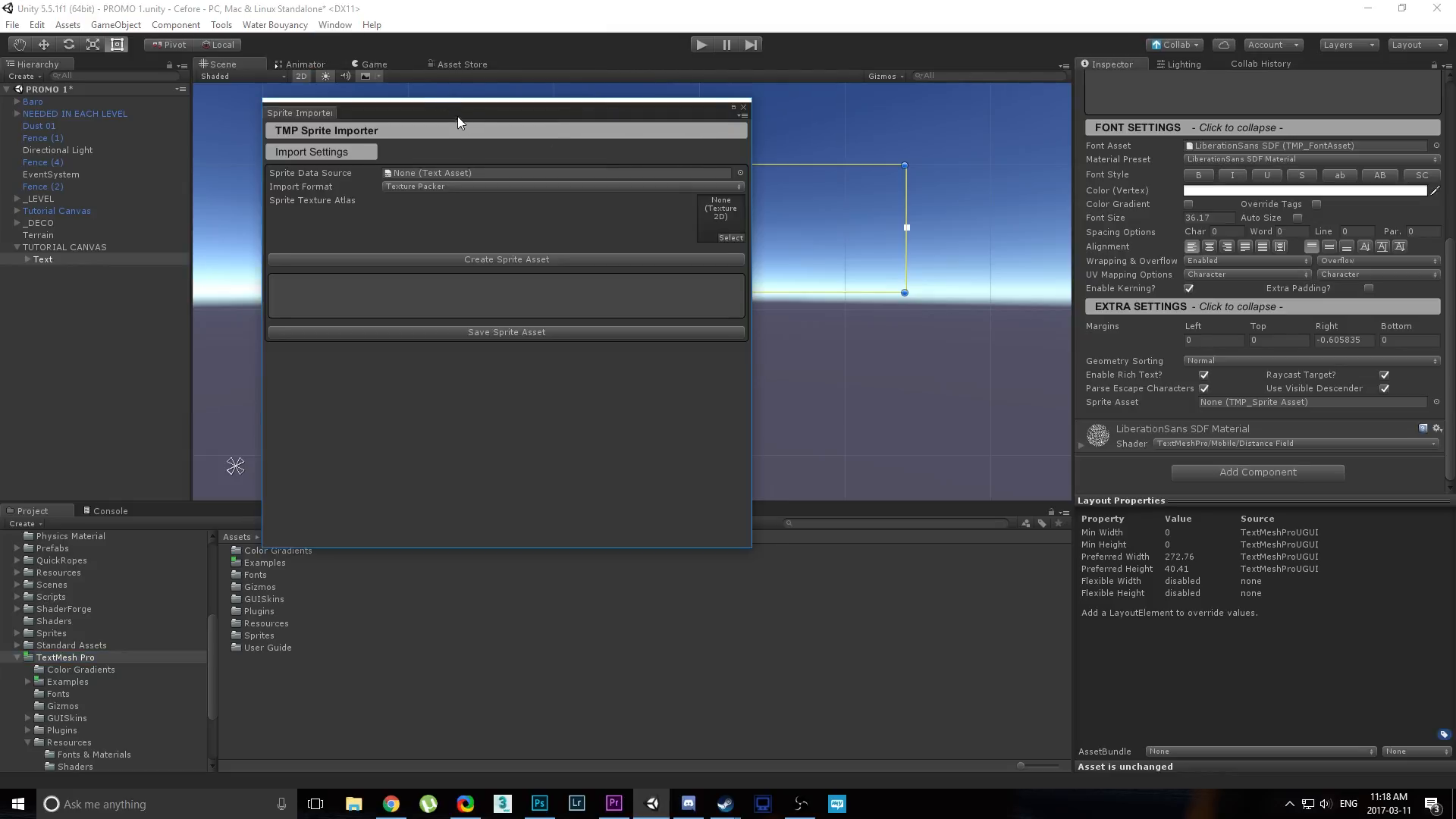
click(731, 238)
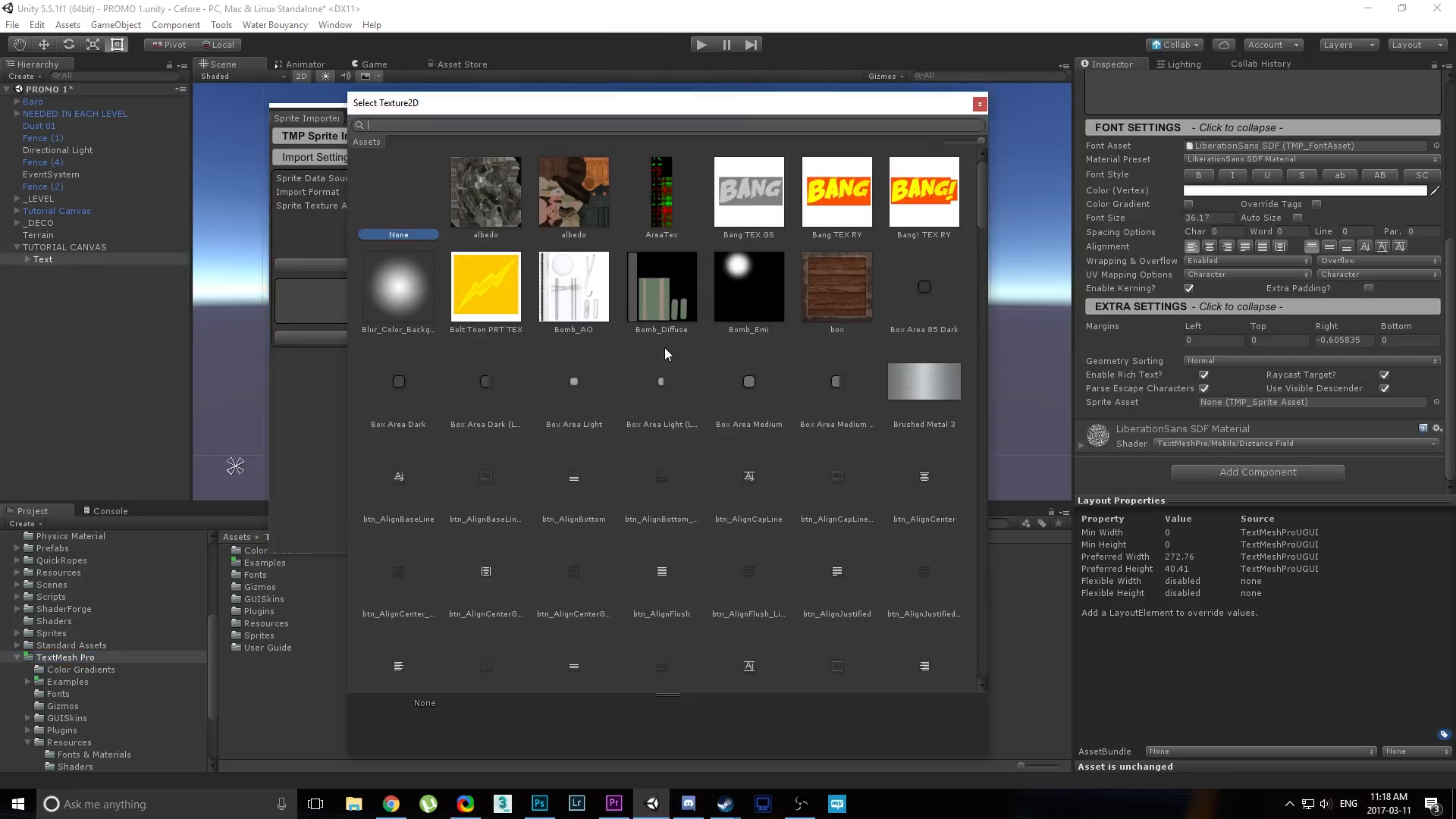
scroll(down, 3)
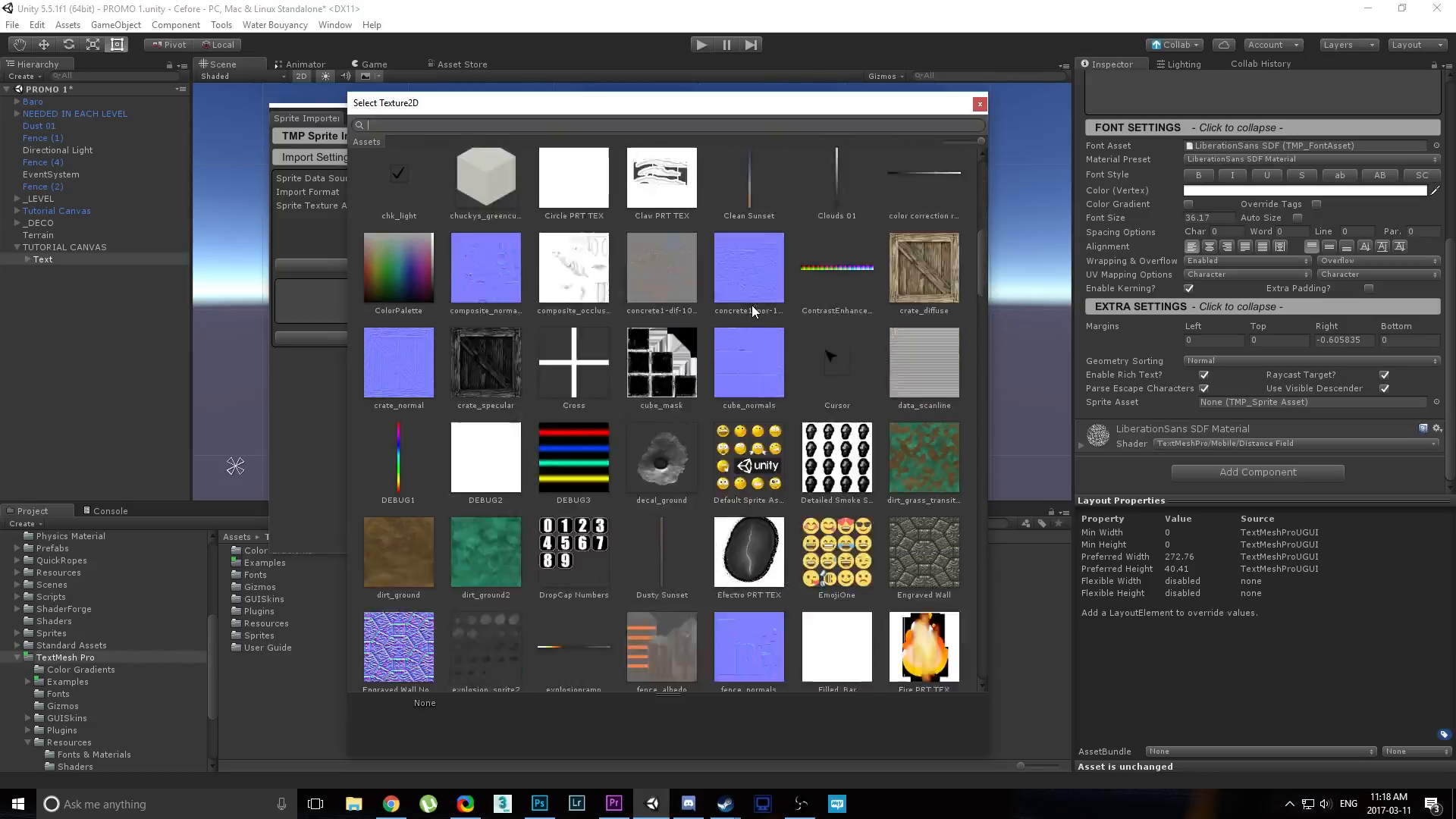
scroll(down, 3)
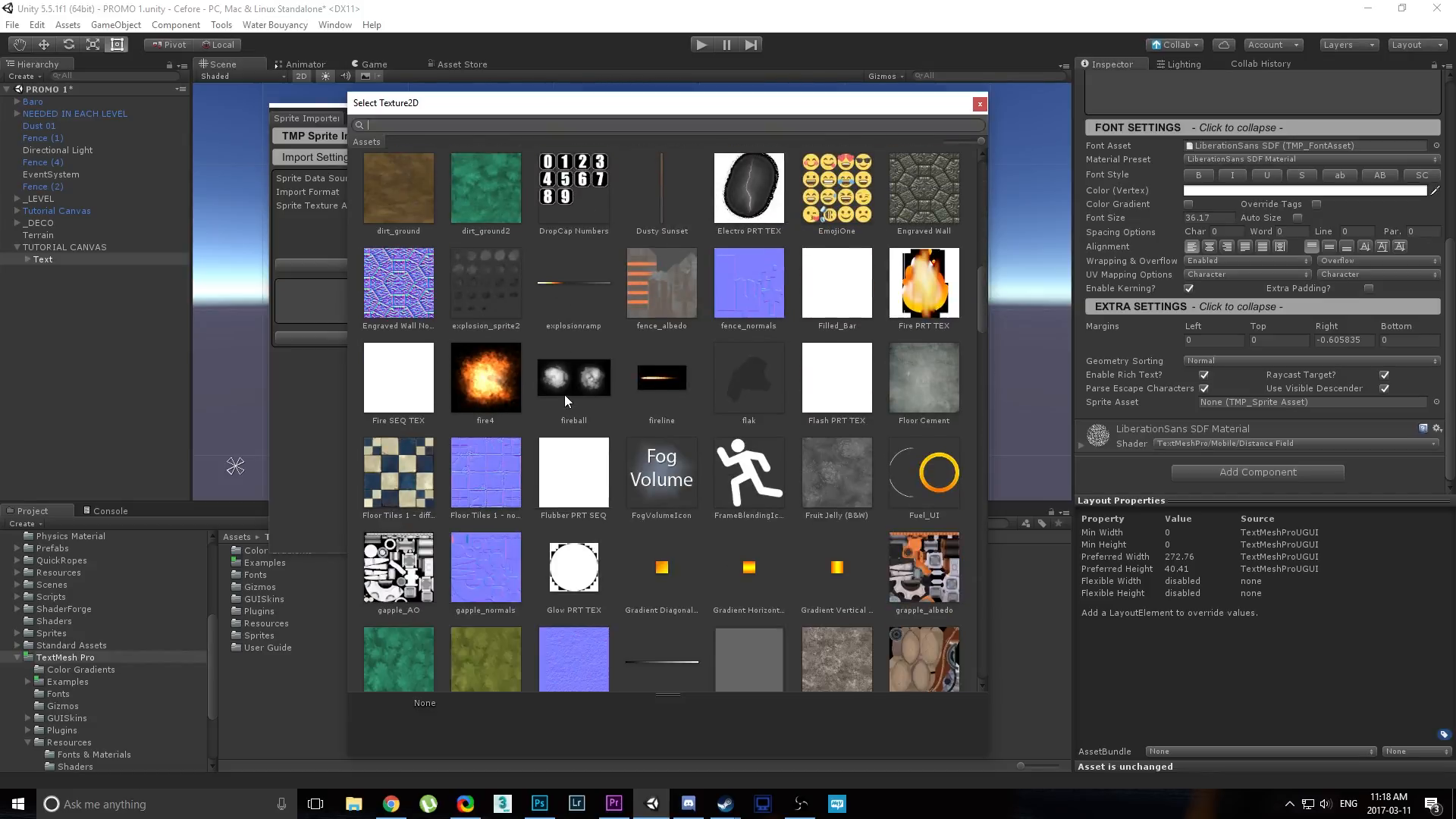
scroll(down, 3)
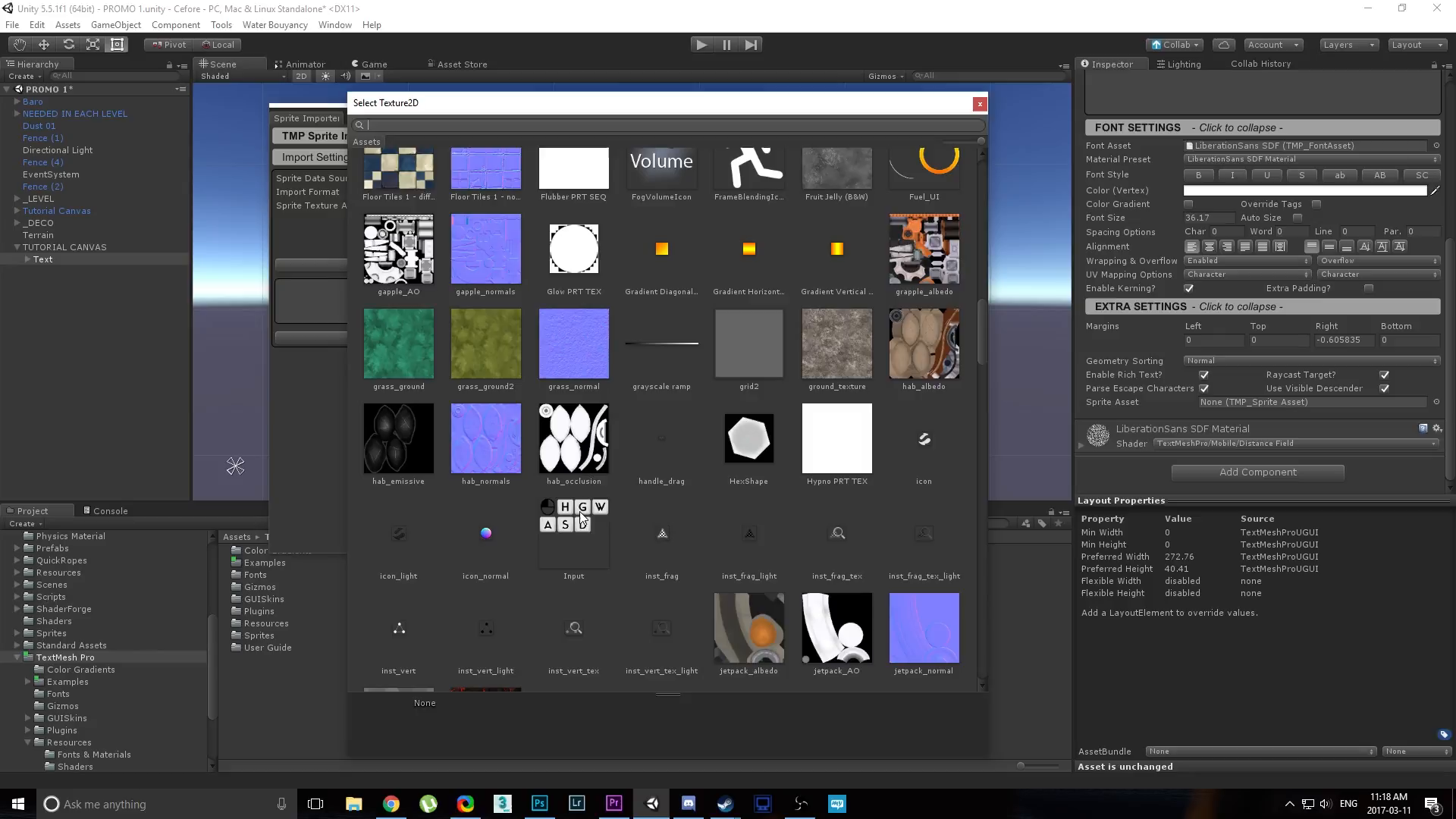
click(573, 534)
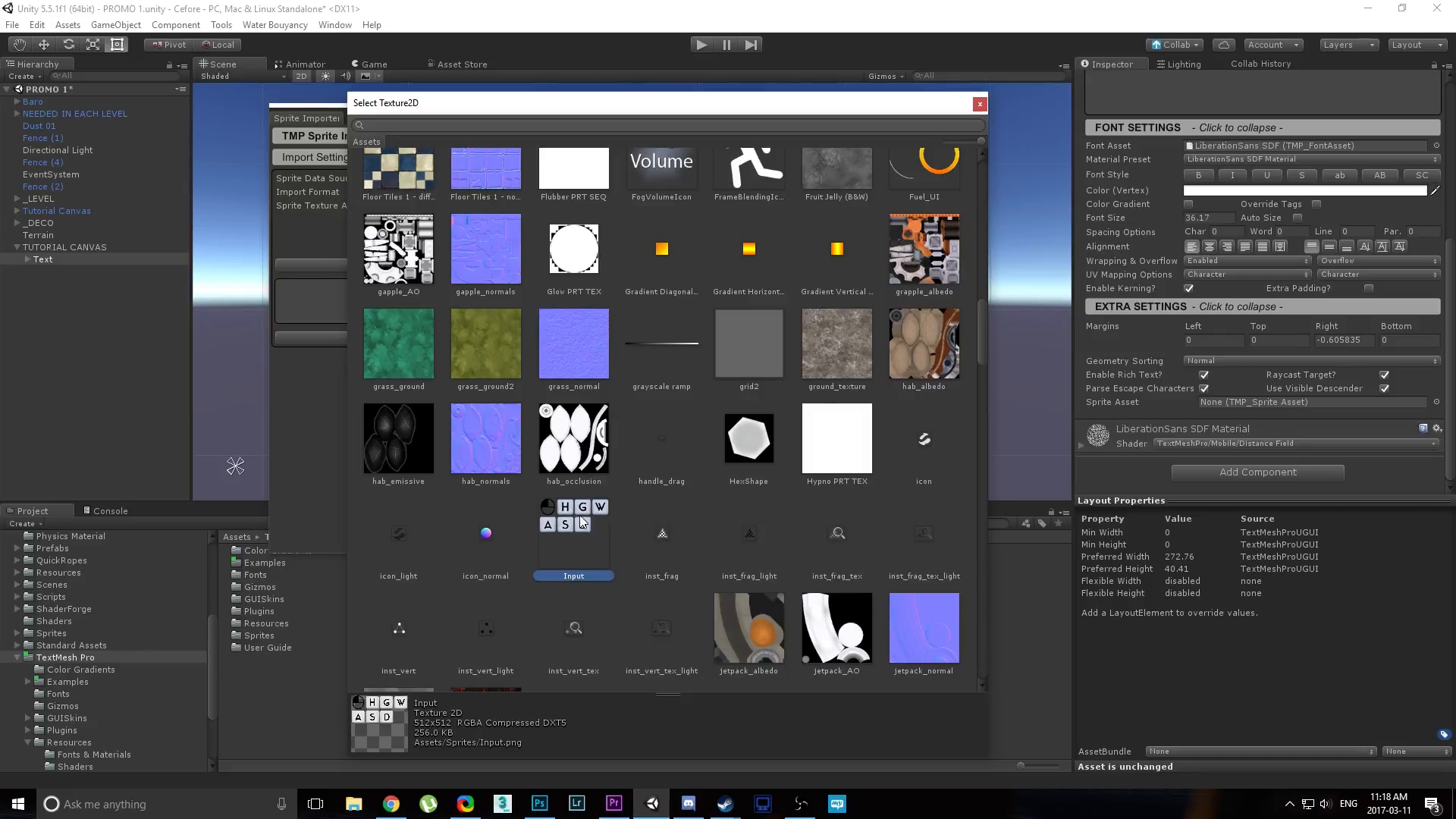
click(979, 103)
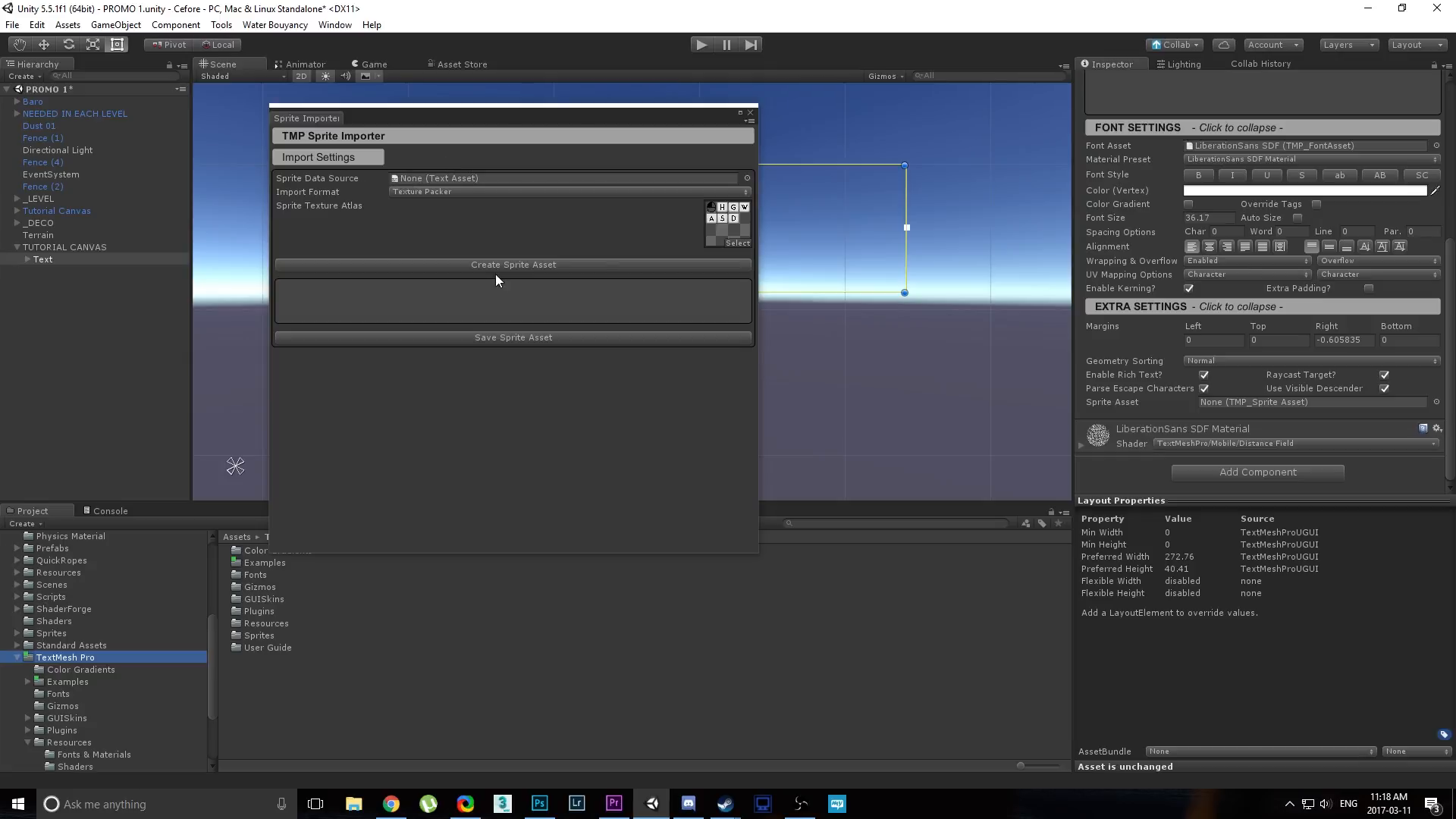
Check the Console error, move the Sprite Importer aside, and preview EmojiOne.json.
click(514, 264)
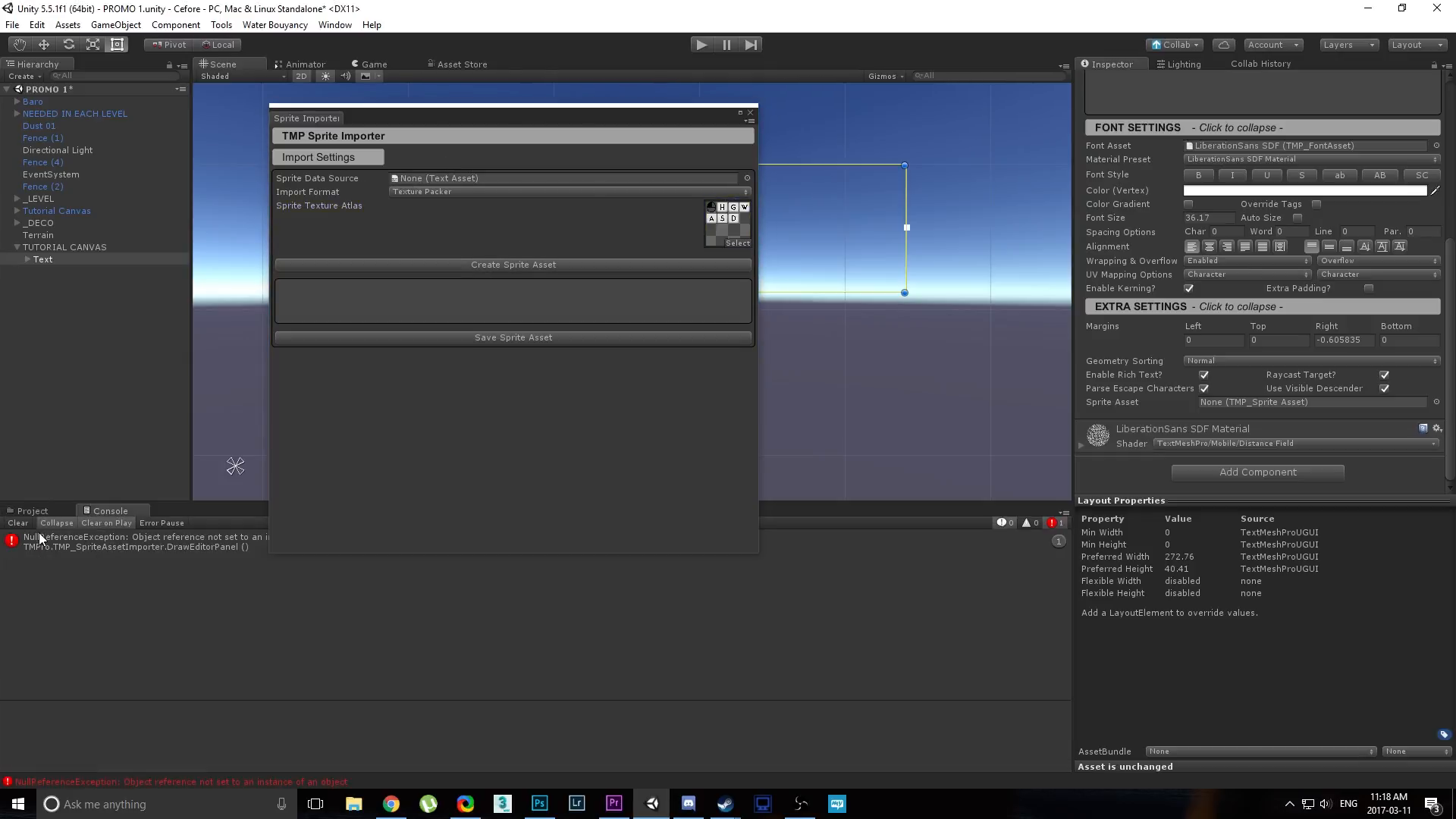
click(32, 511)
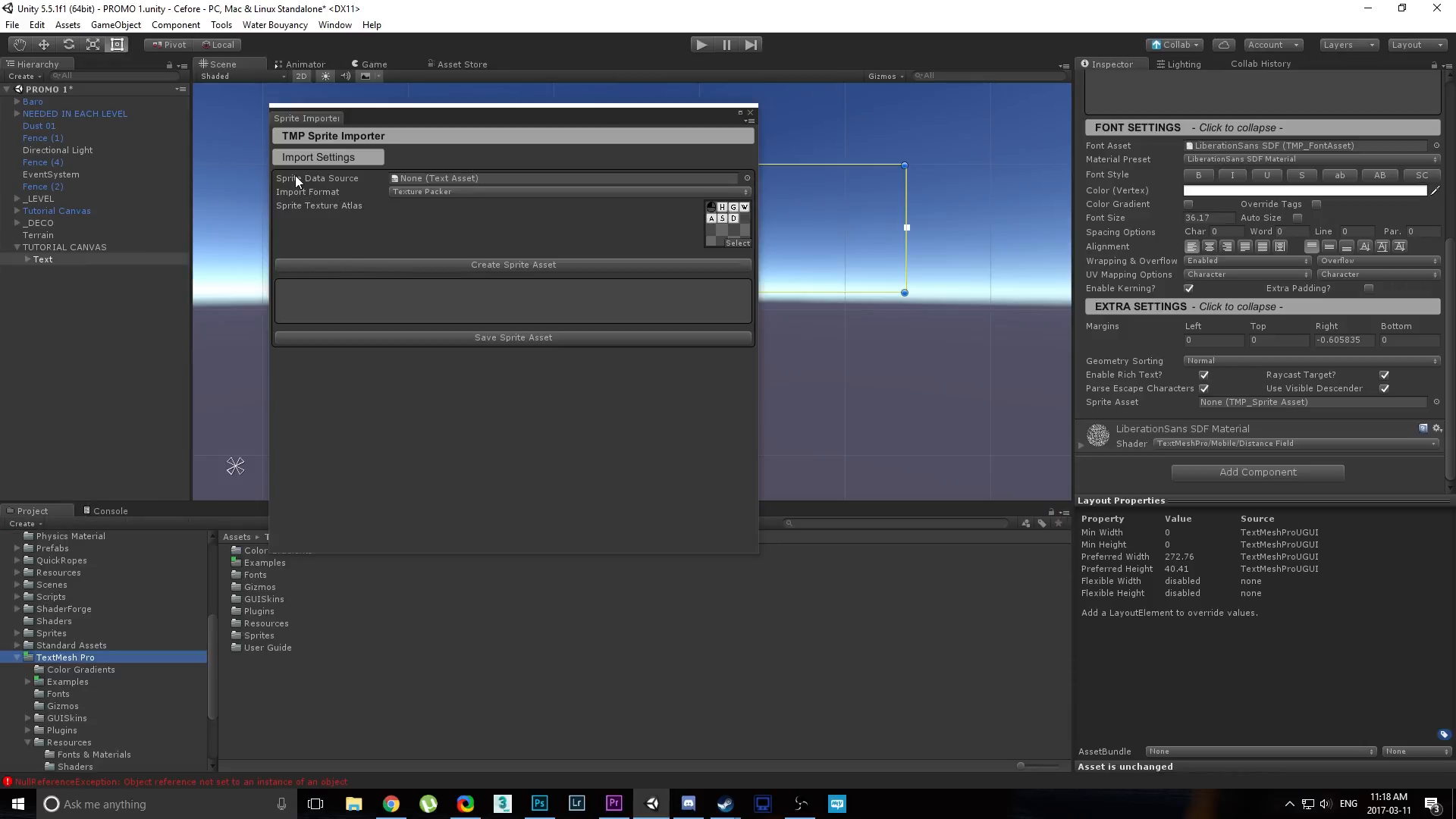
mouse_move(617, 182)
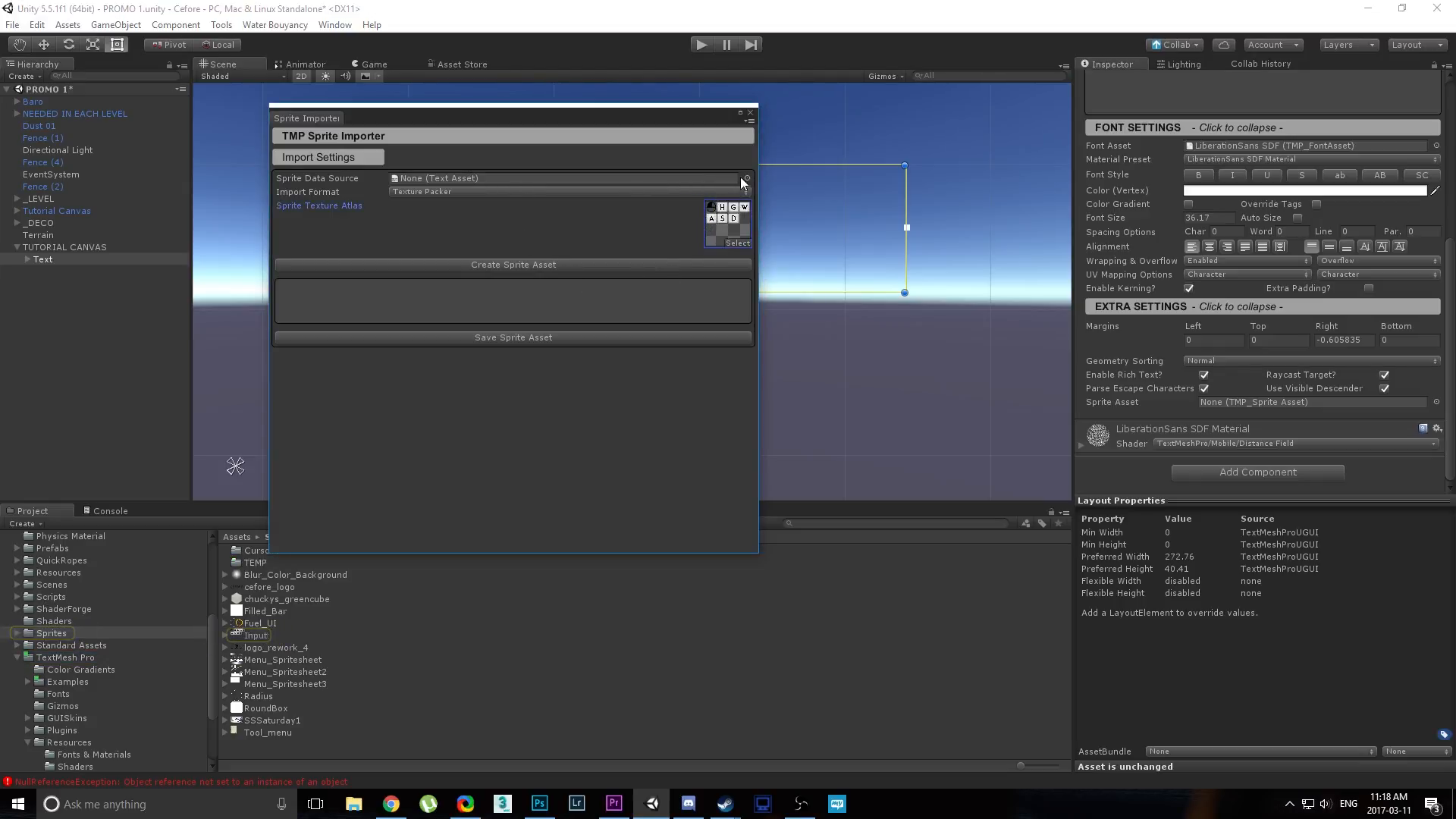
drag(307, 119, 417, 88)
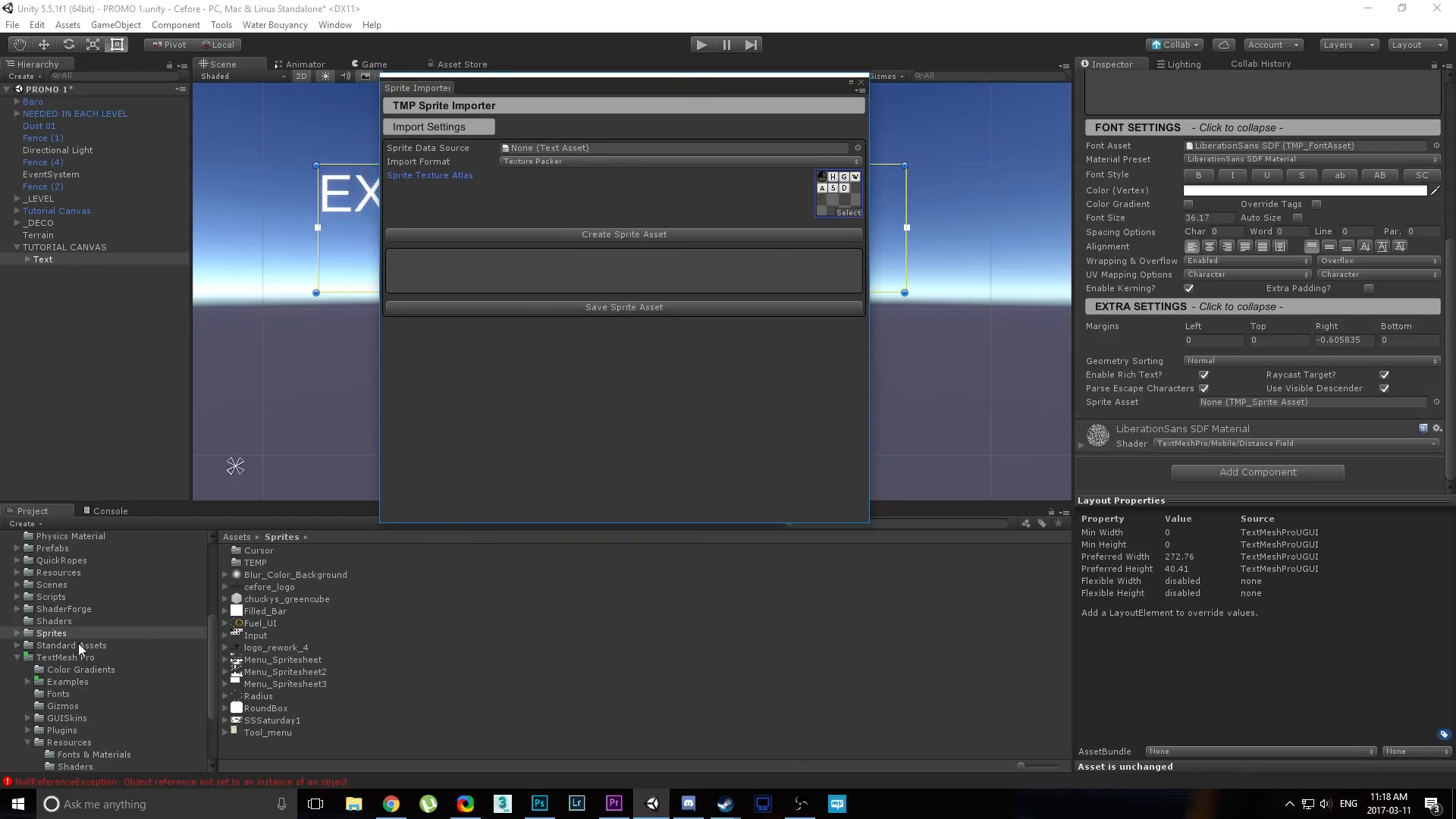
mouse_move(823, 242)
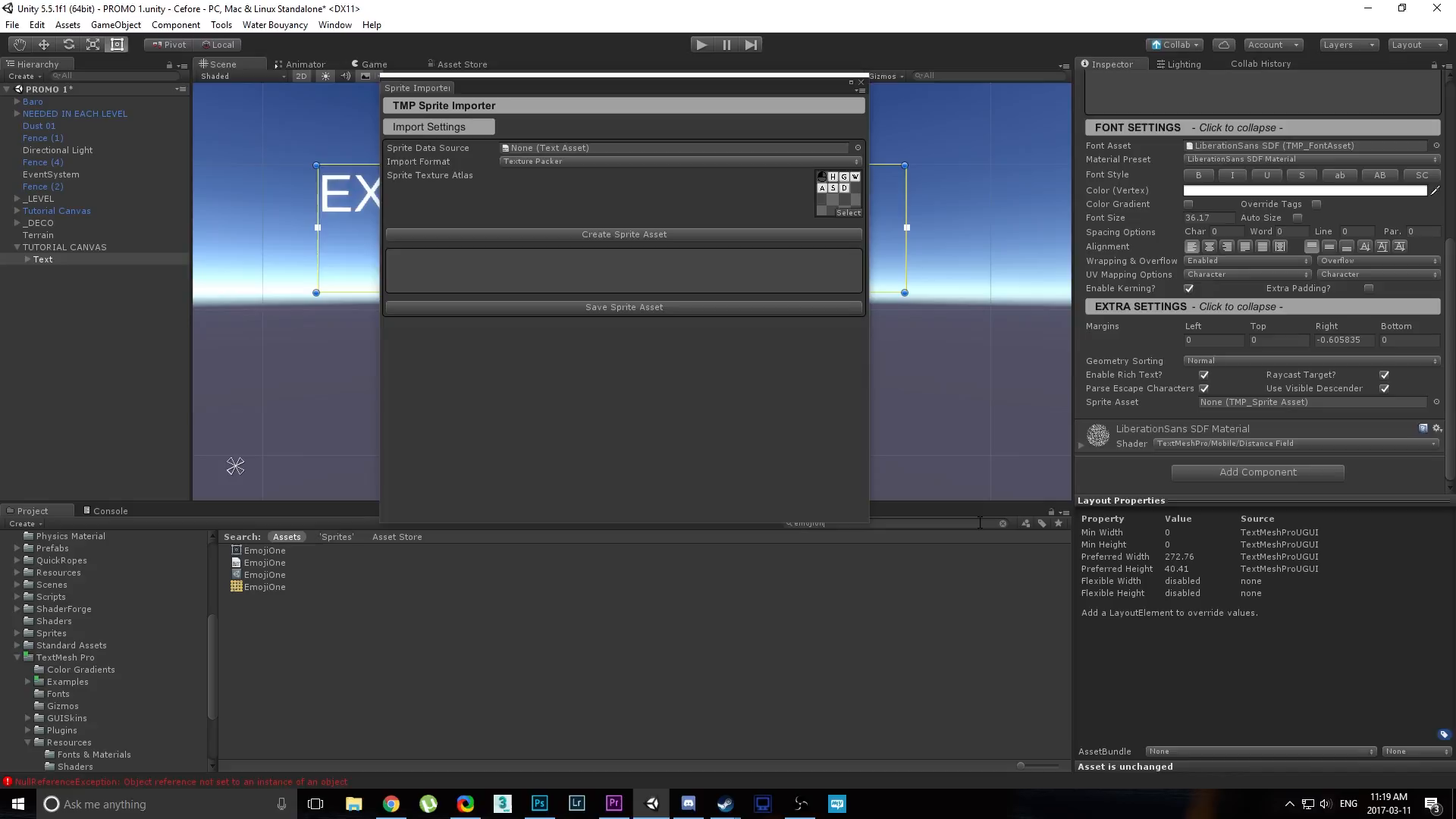
click(265, 563)
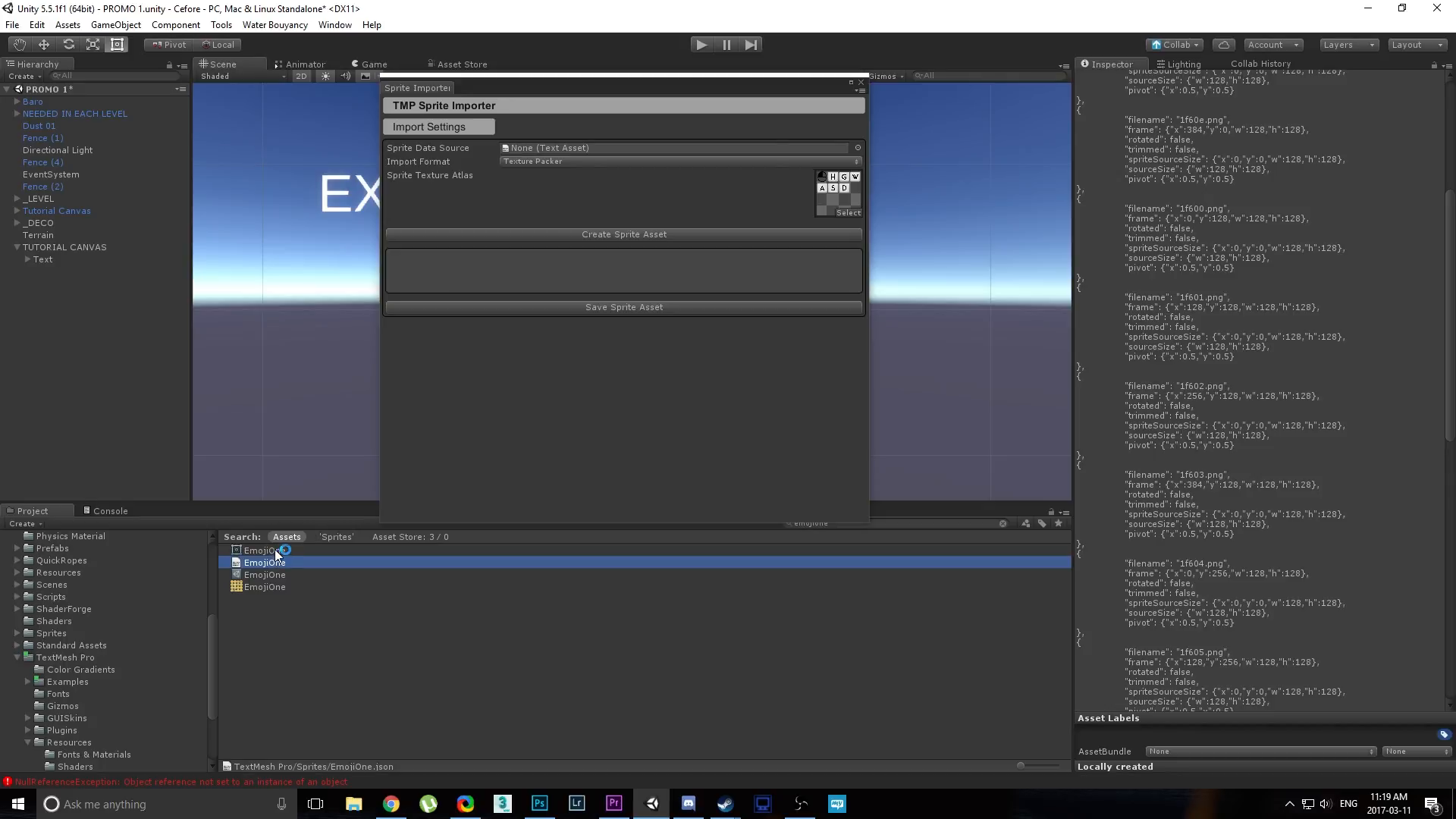
Open EmojiOne.json in the code editor and scroll down through its frames list.
click(872, 803)
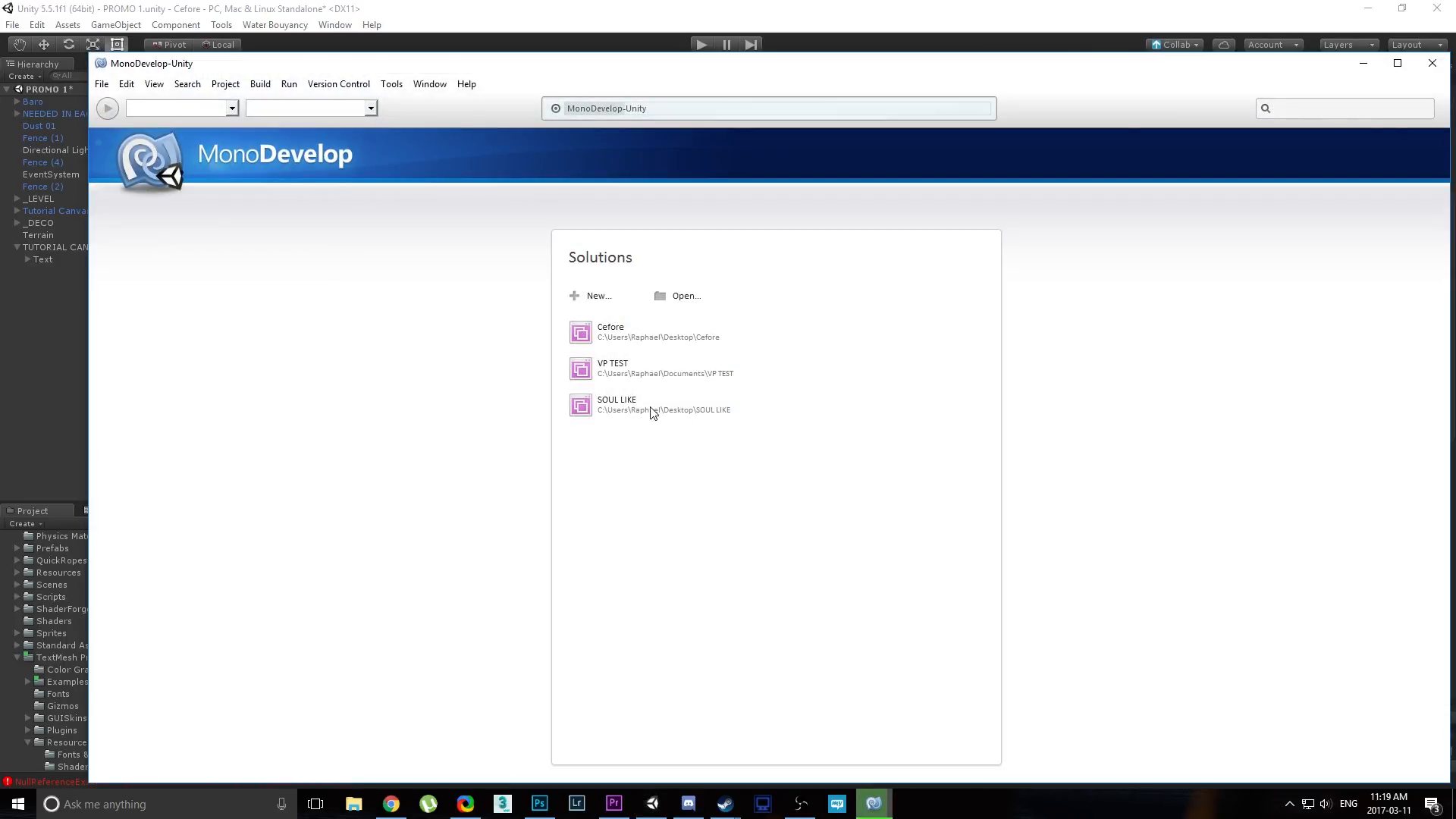
mouse_move(518, 340)
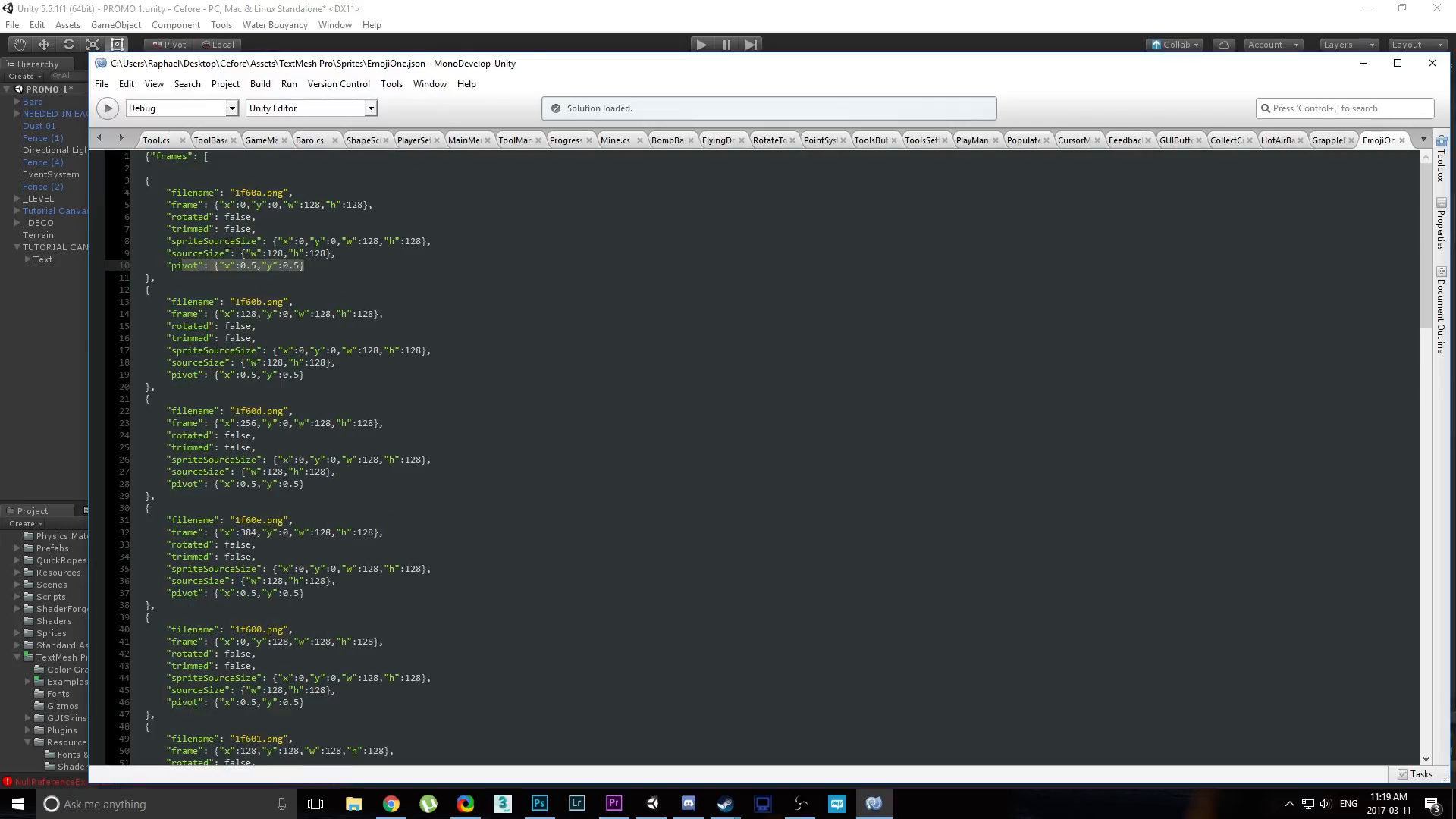
scroll(down, 3)
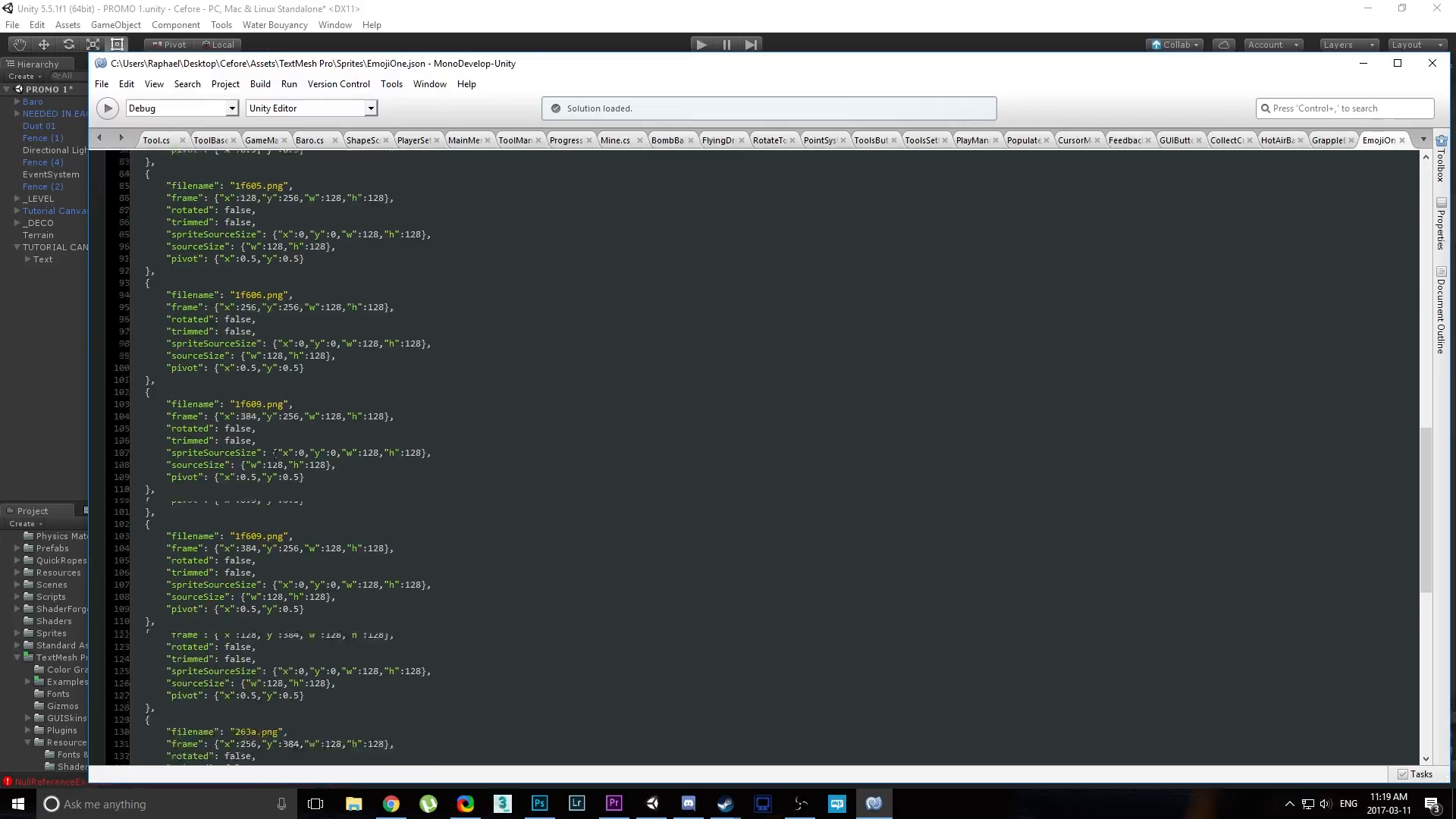
scroll(down, 3)
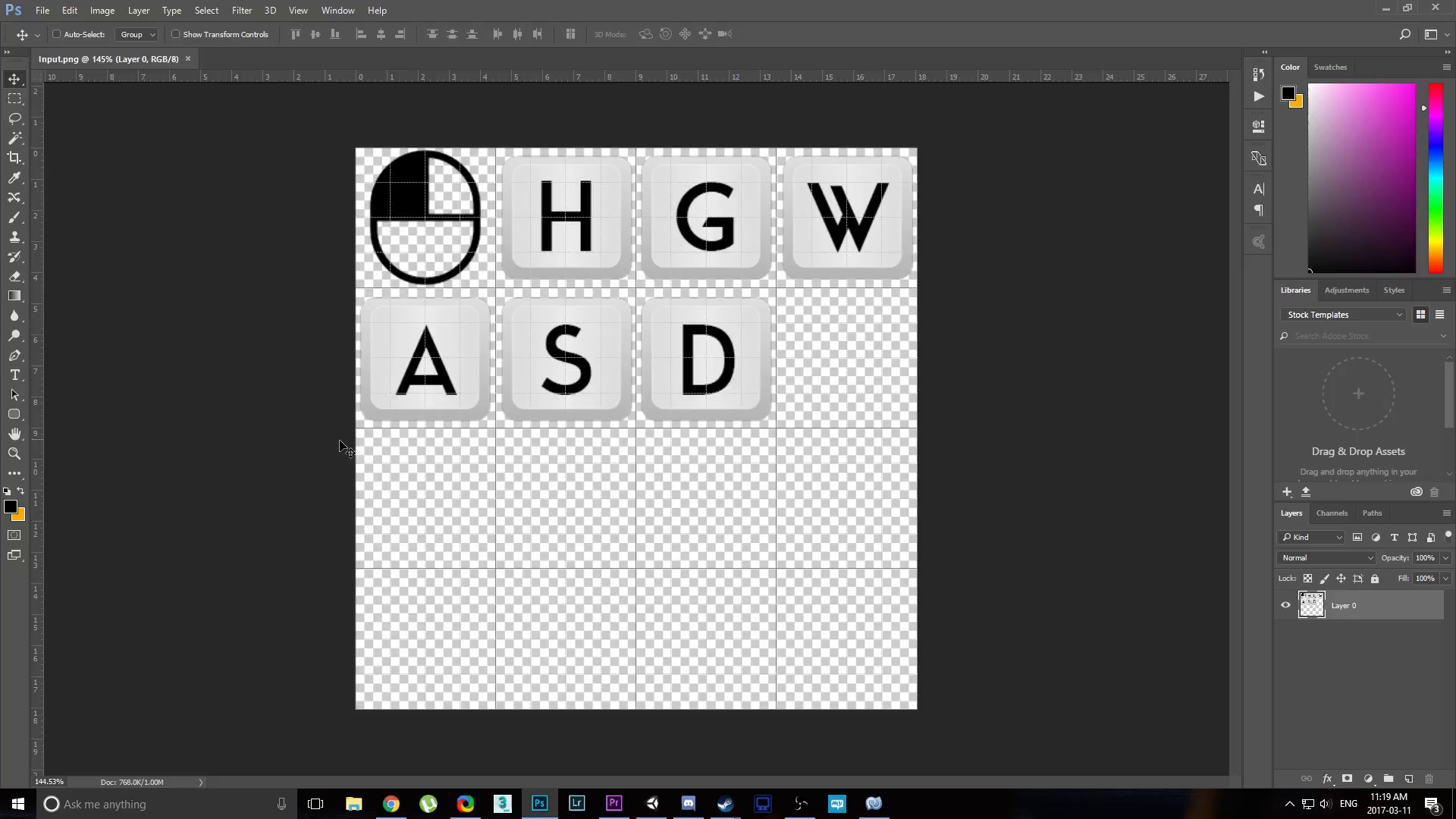
Check Input.png's Image Size (512 × 512 px), cancel, and return to the JSON file.
click(103, 10)
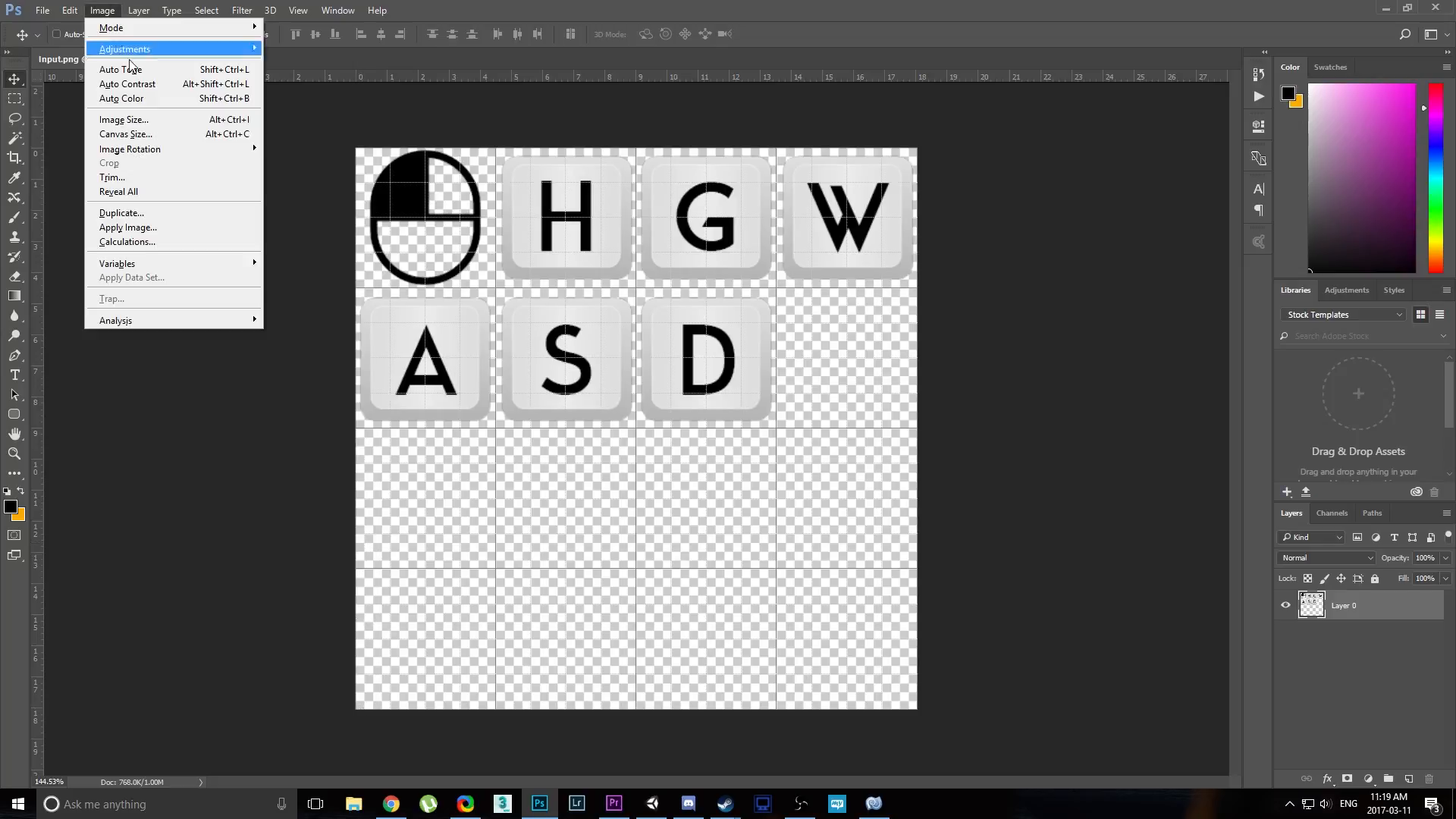
click(122, 119)
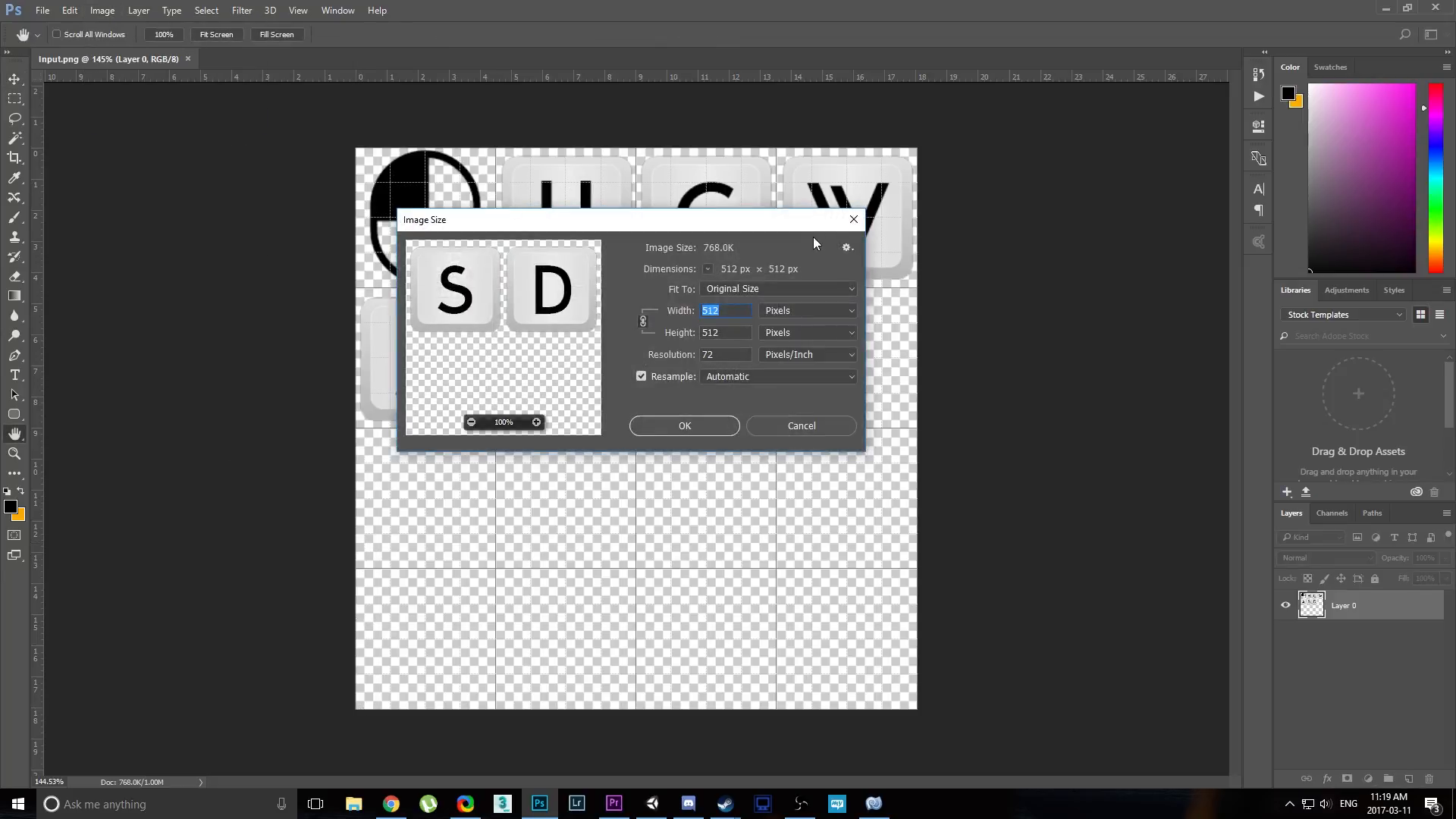
click(801, 426)
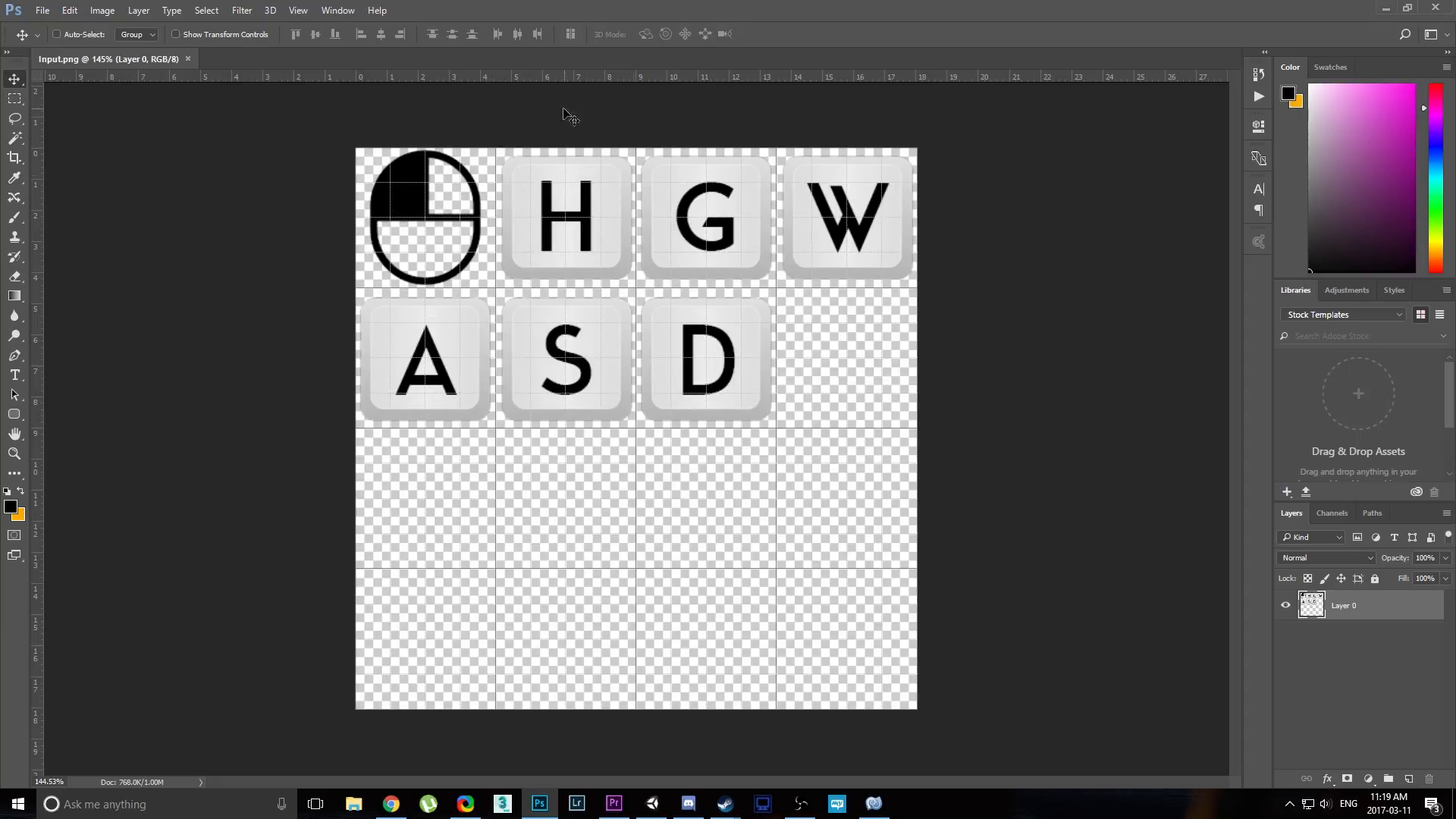
click(873, 803)
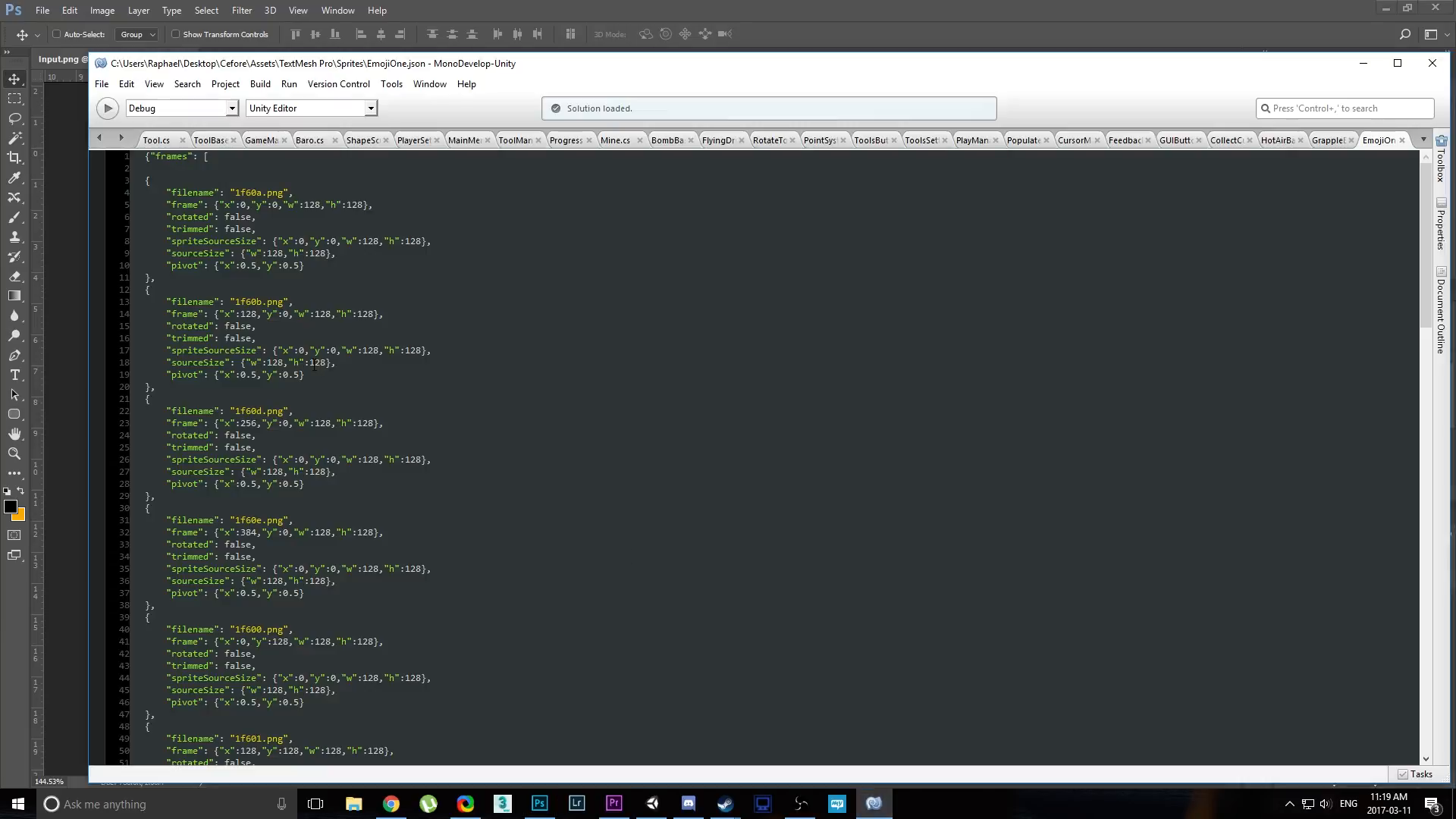
double_click(248, 314)
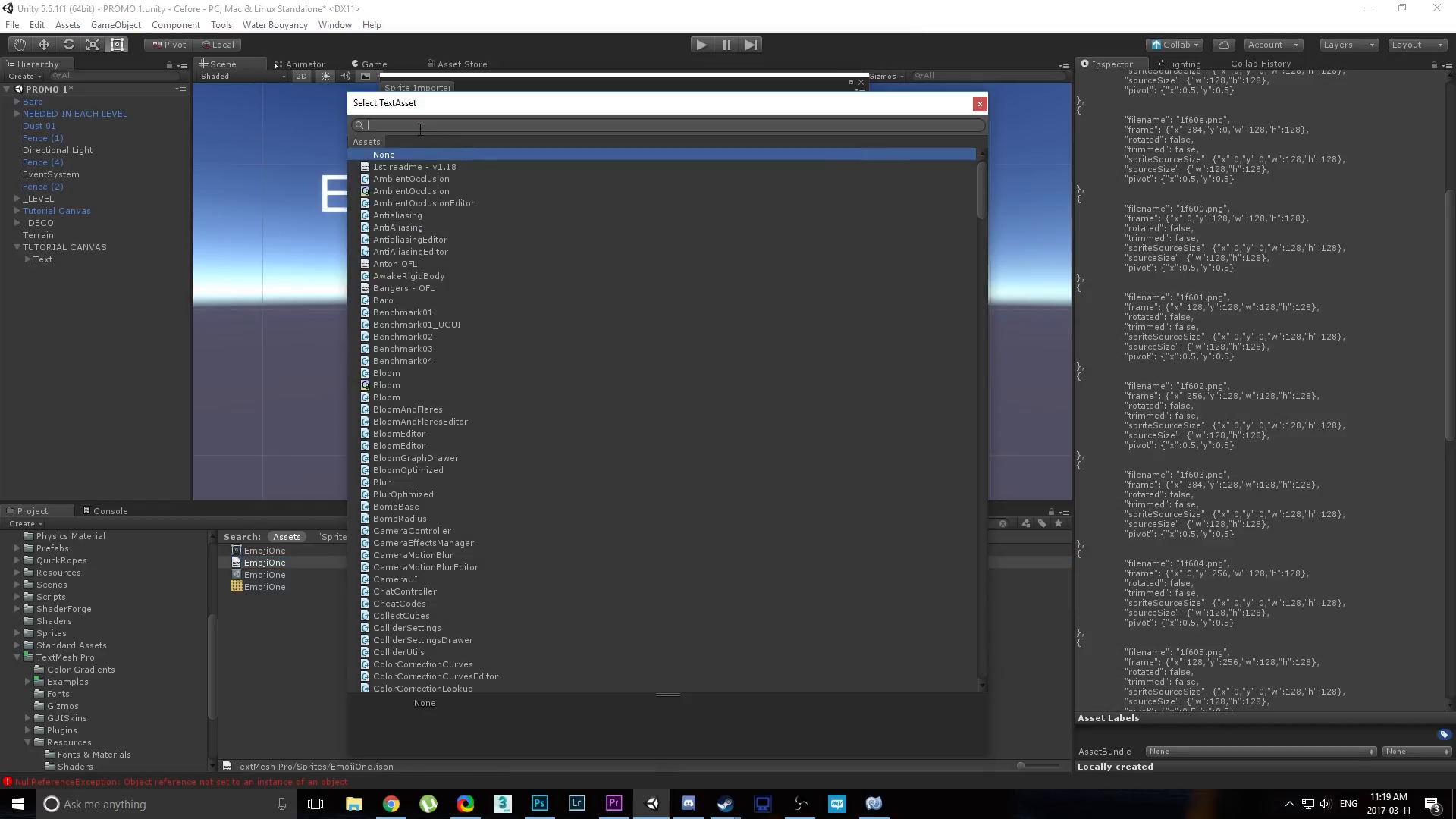
Choose EmojiOne as the sprite data source and import its 16 sprites.
text(emoji)
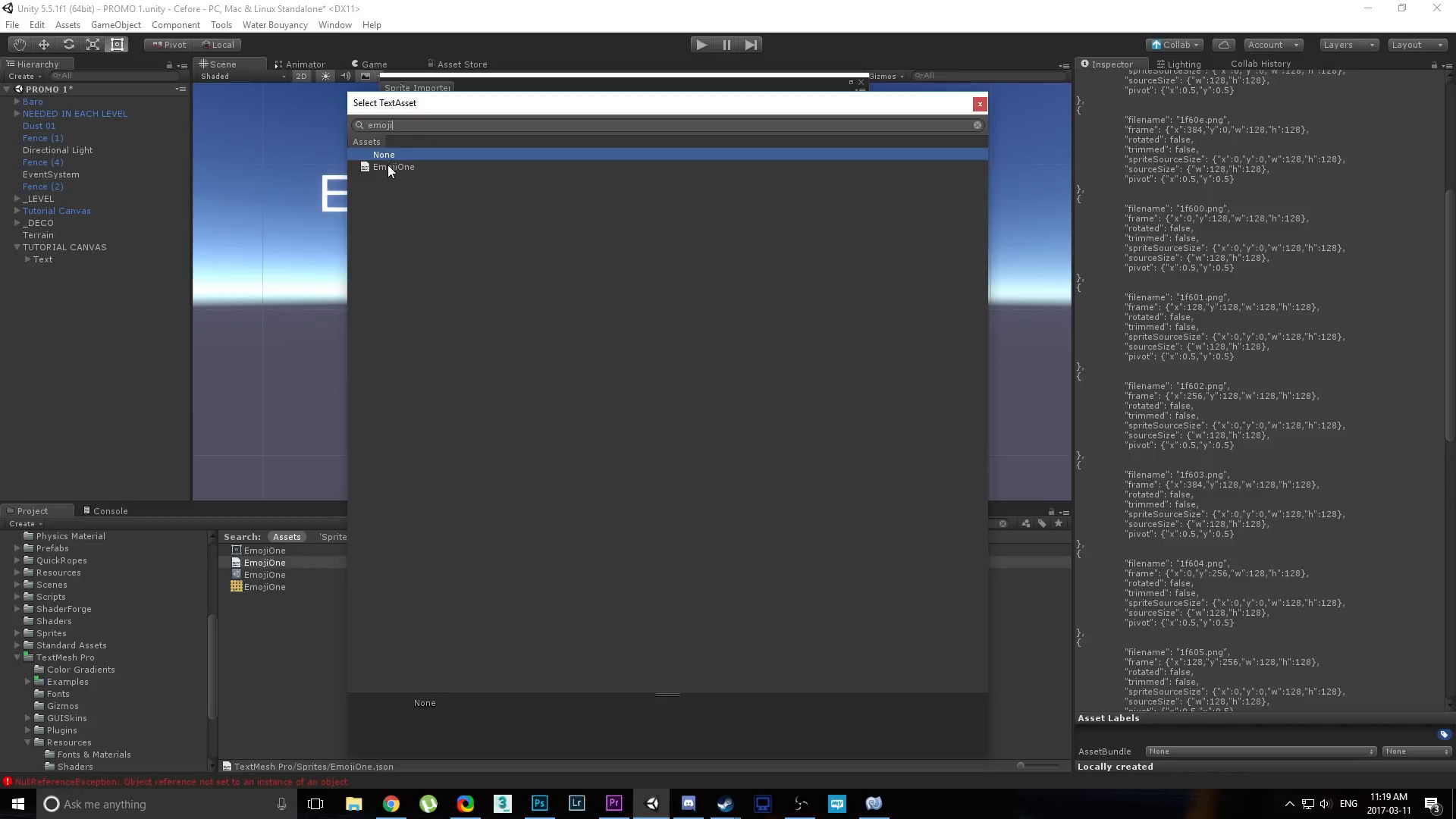
click(393, 167)
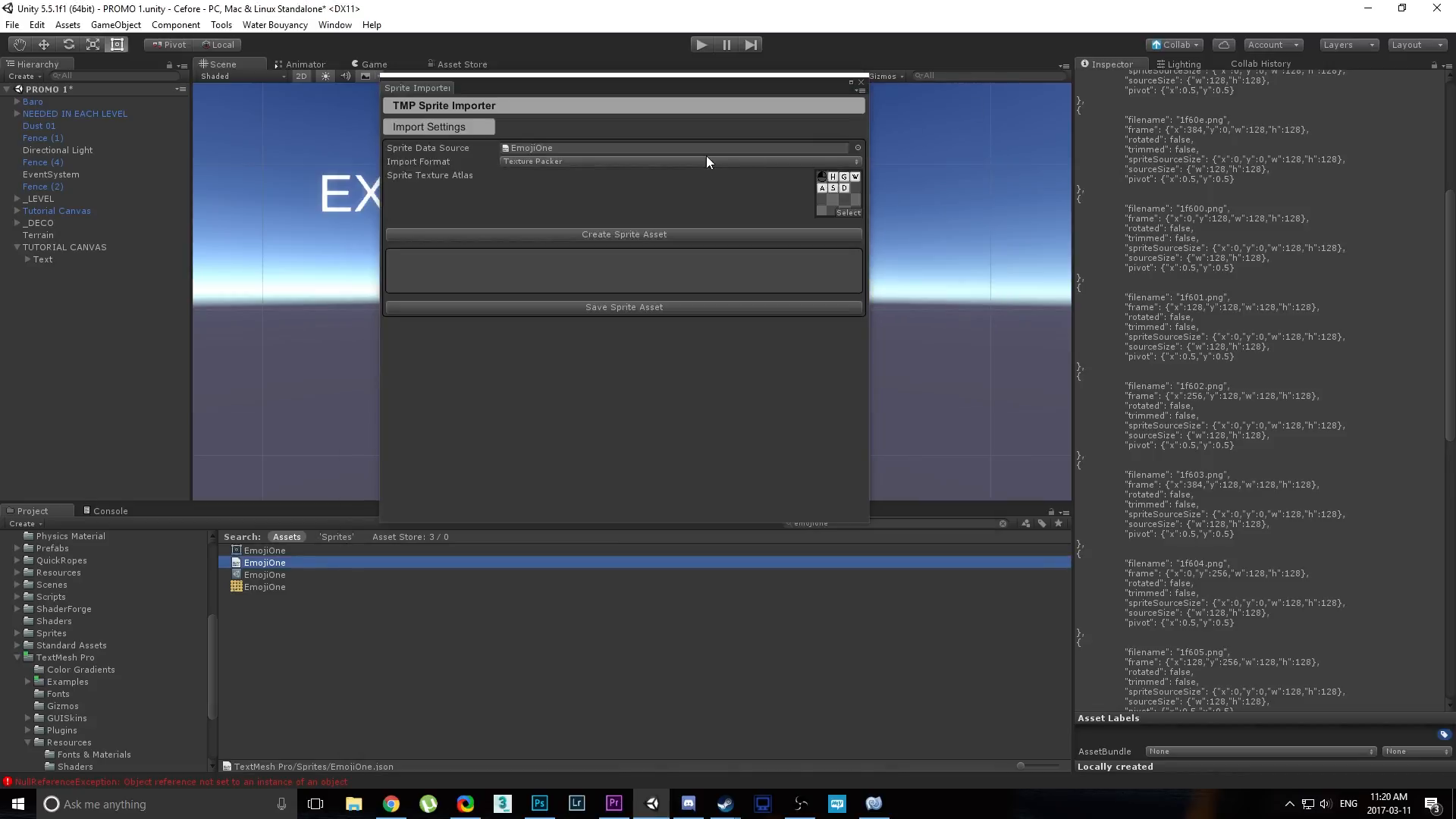
click(623, 234)
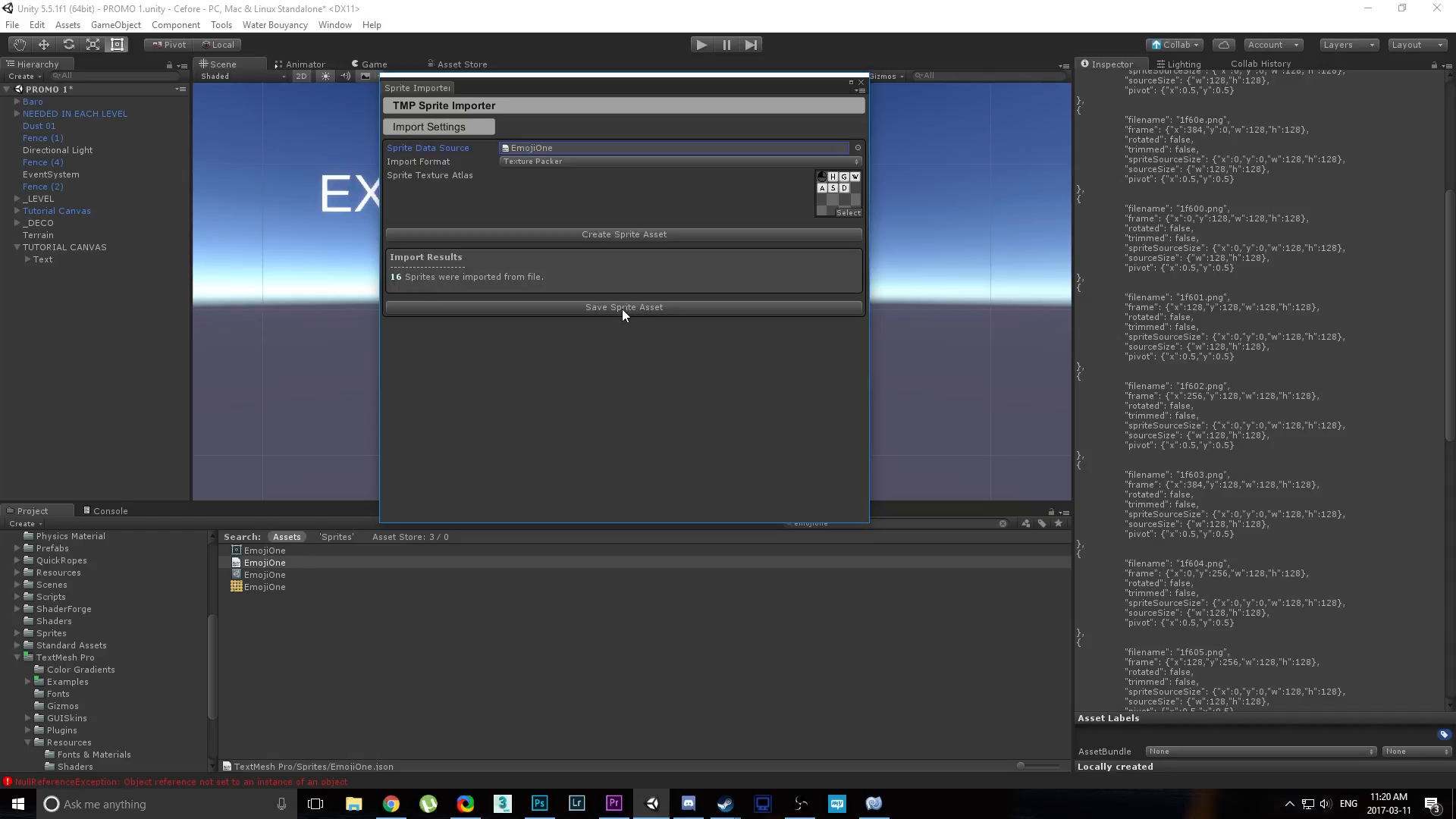
Save the imported sprites as the newInputs sprite asset in the Assets folder.
click(623, 307)
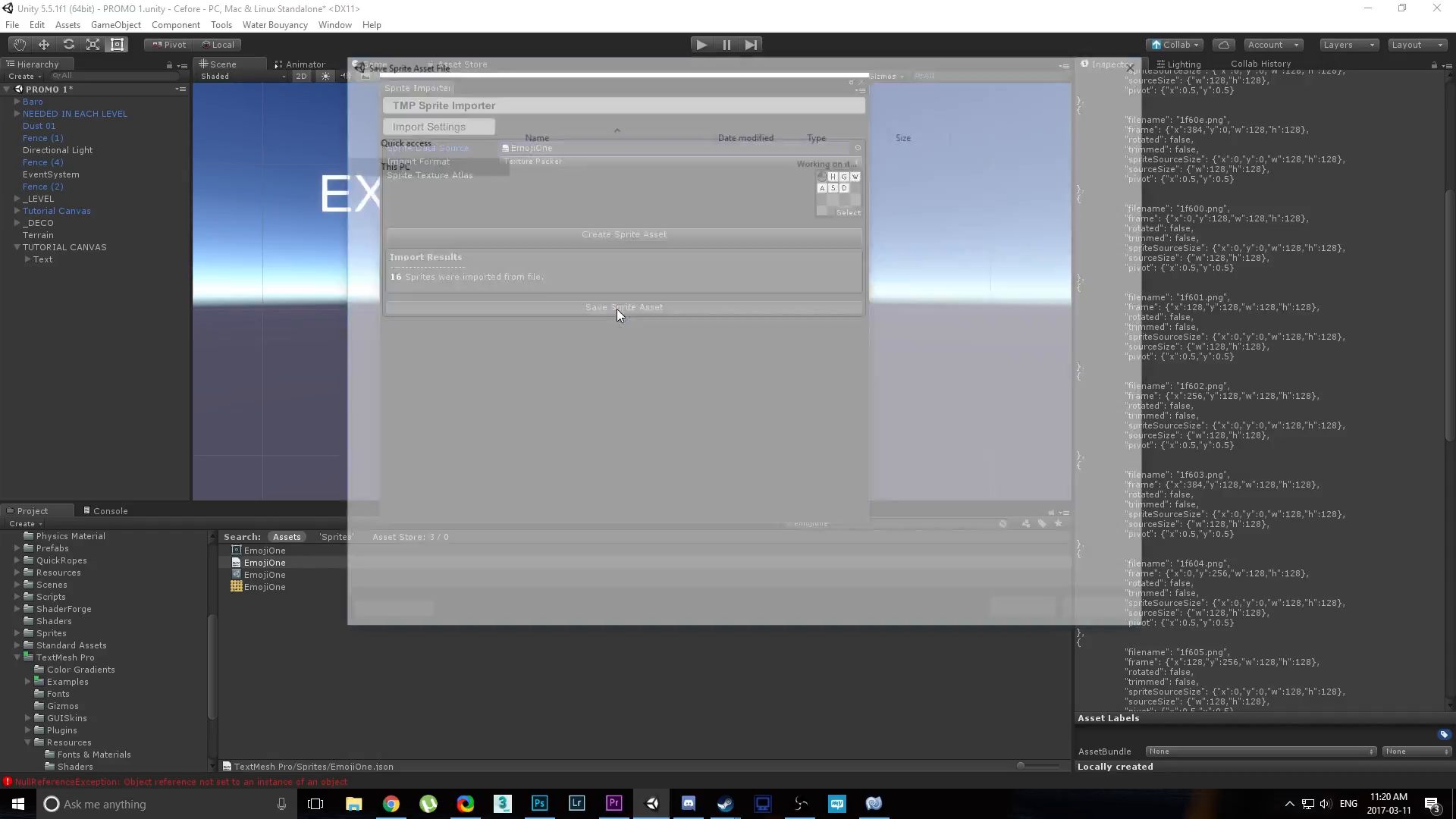
click(624, 307)
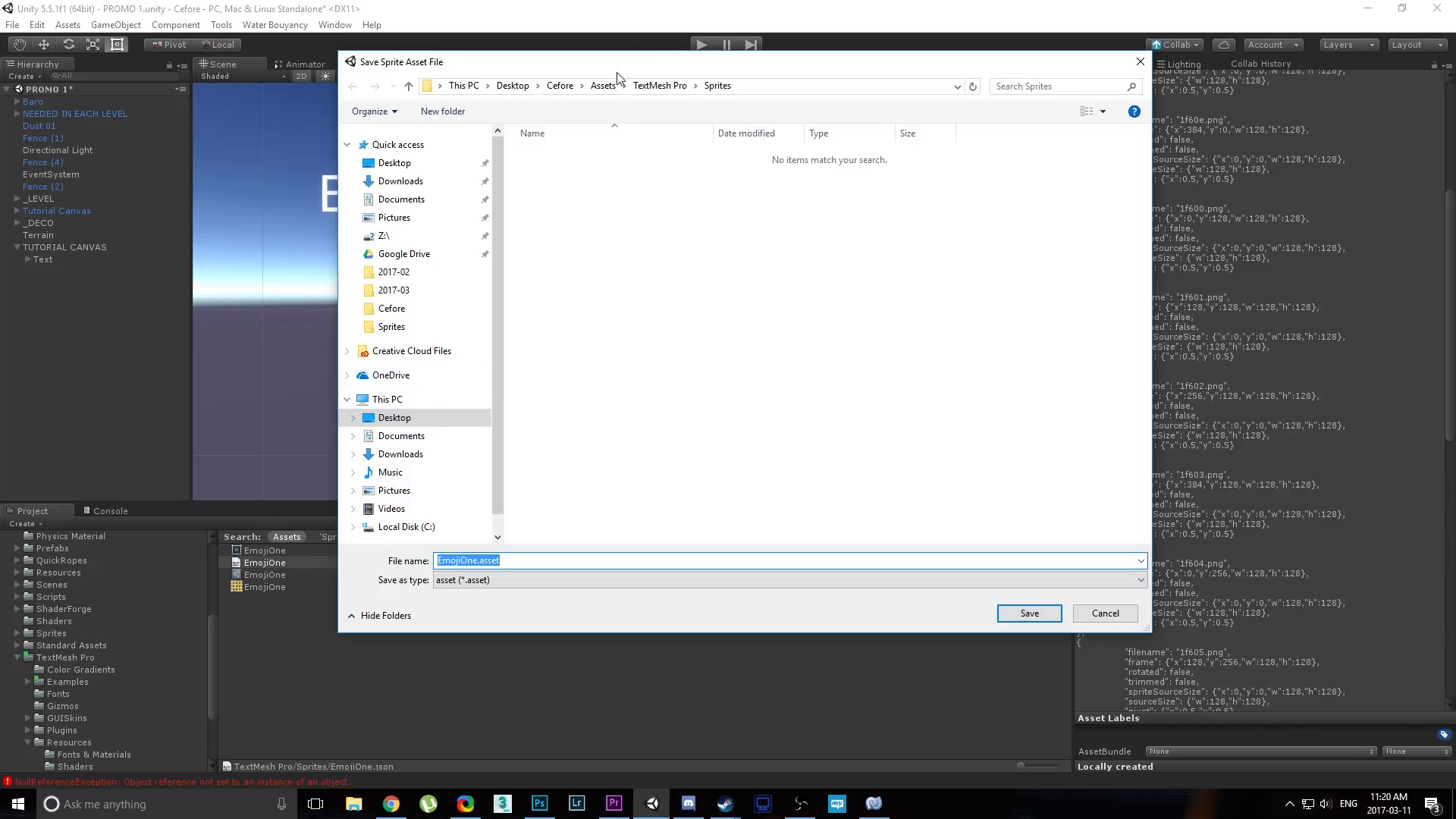
click(603, 85)
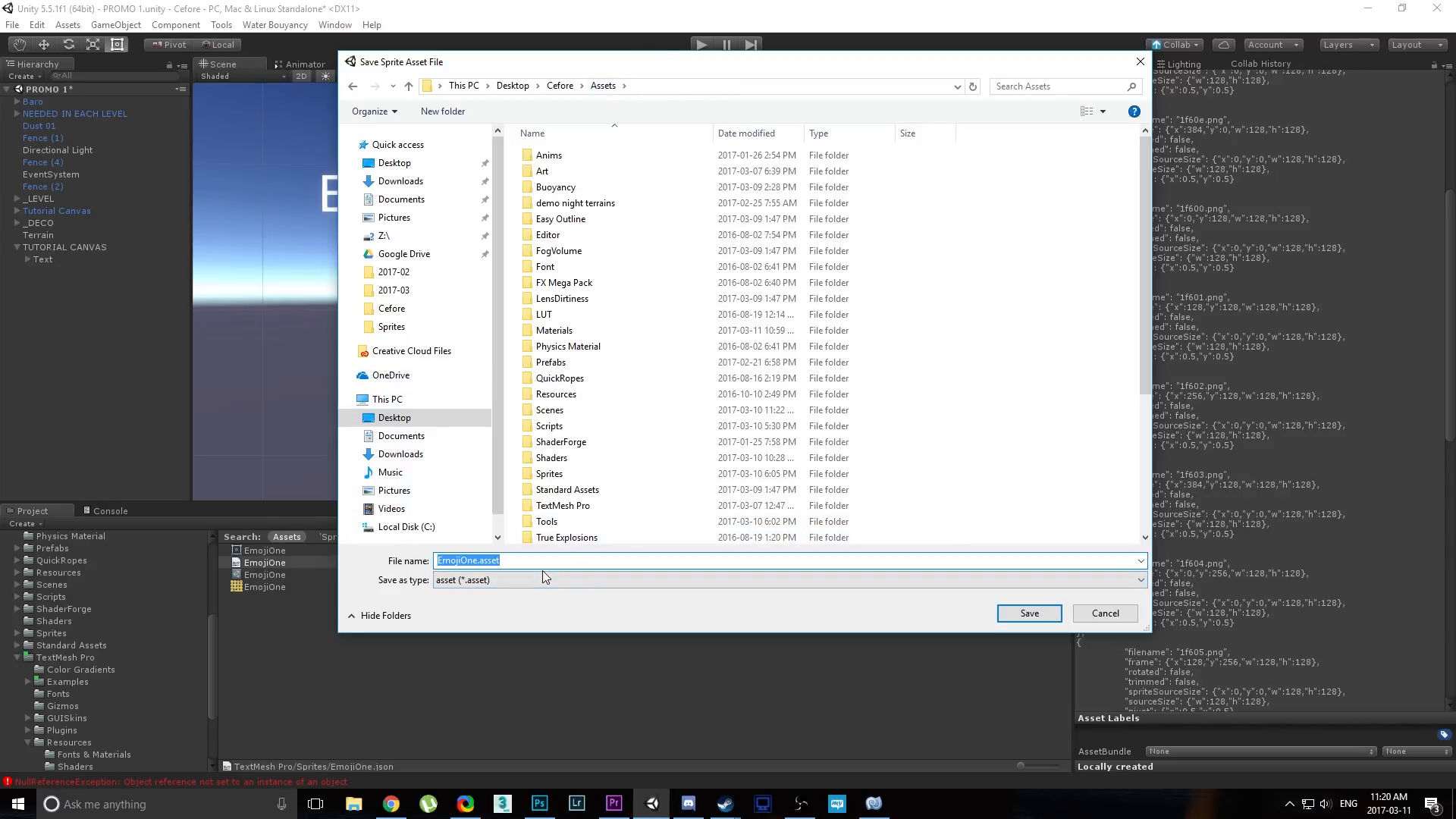
text(newInputs)
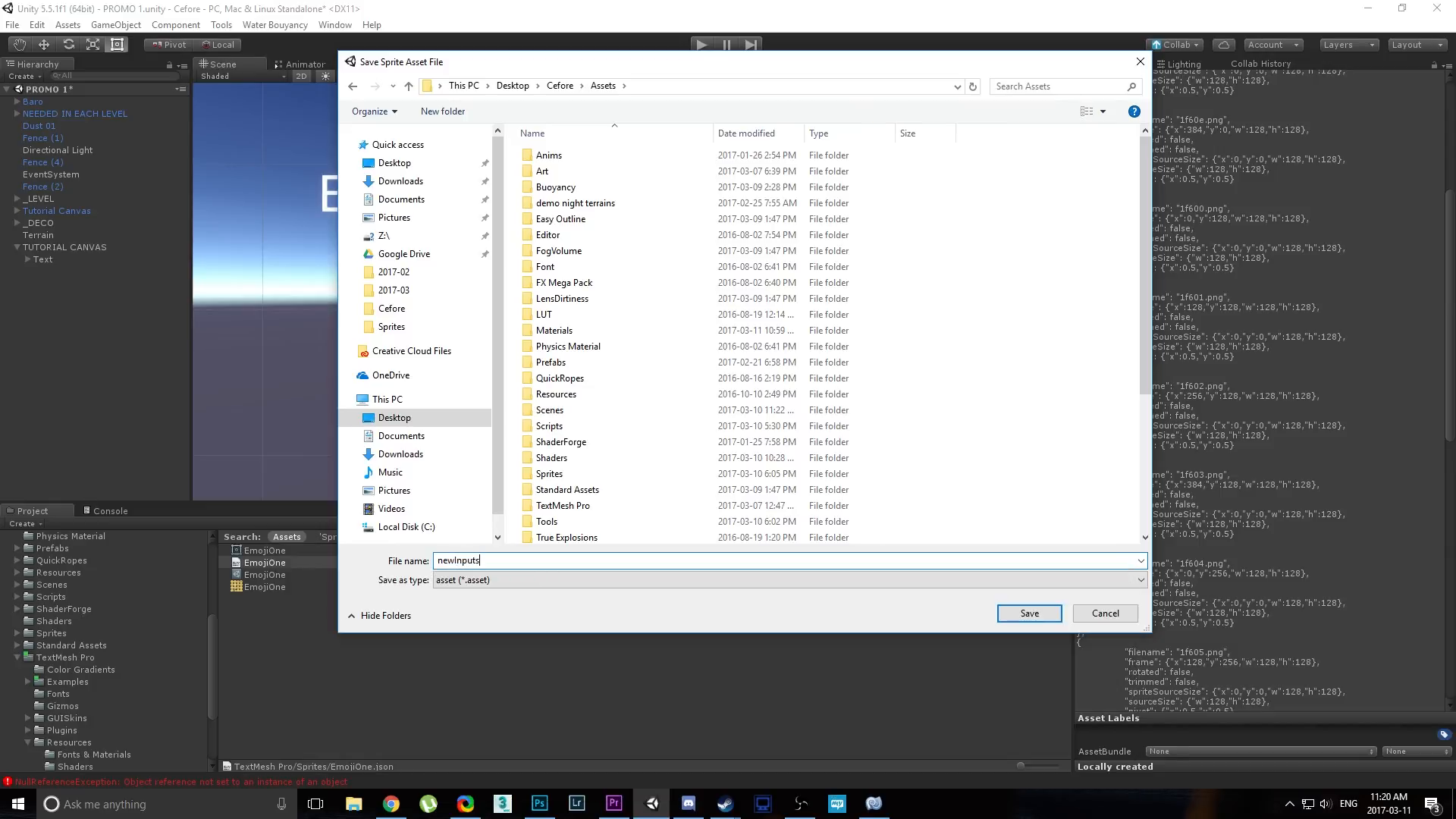
click(1029, 613)
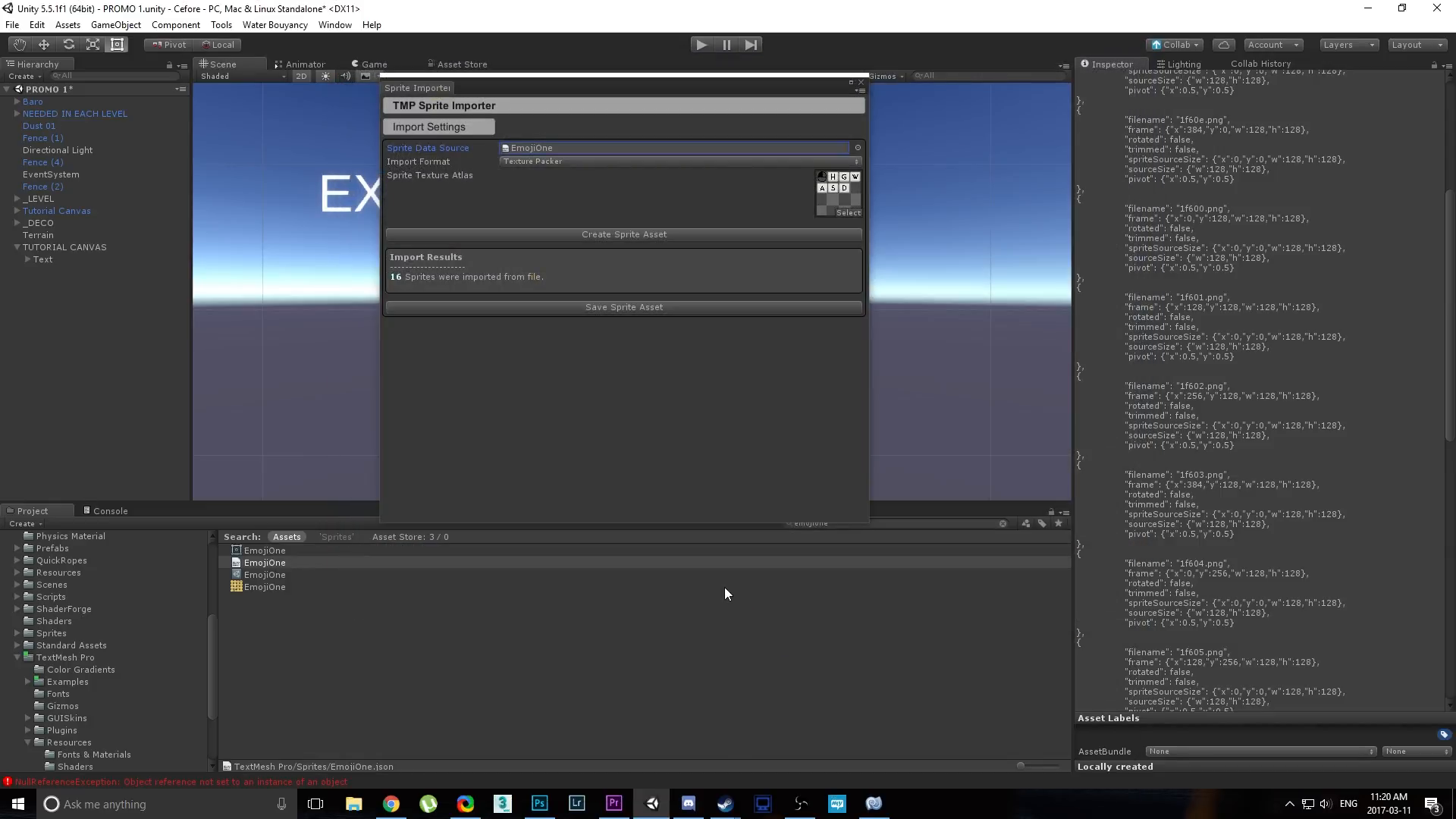
mouse_move(868, 88)
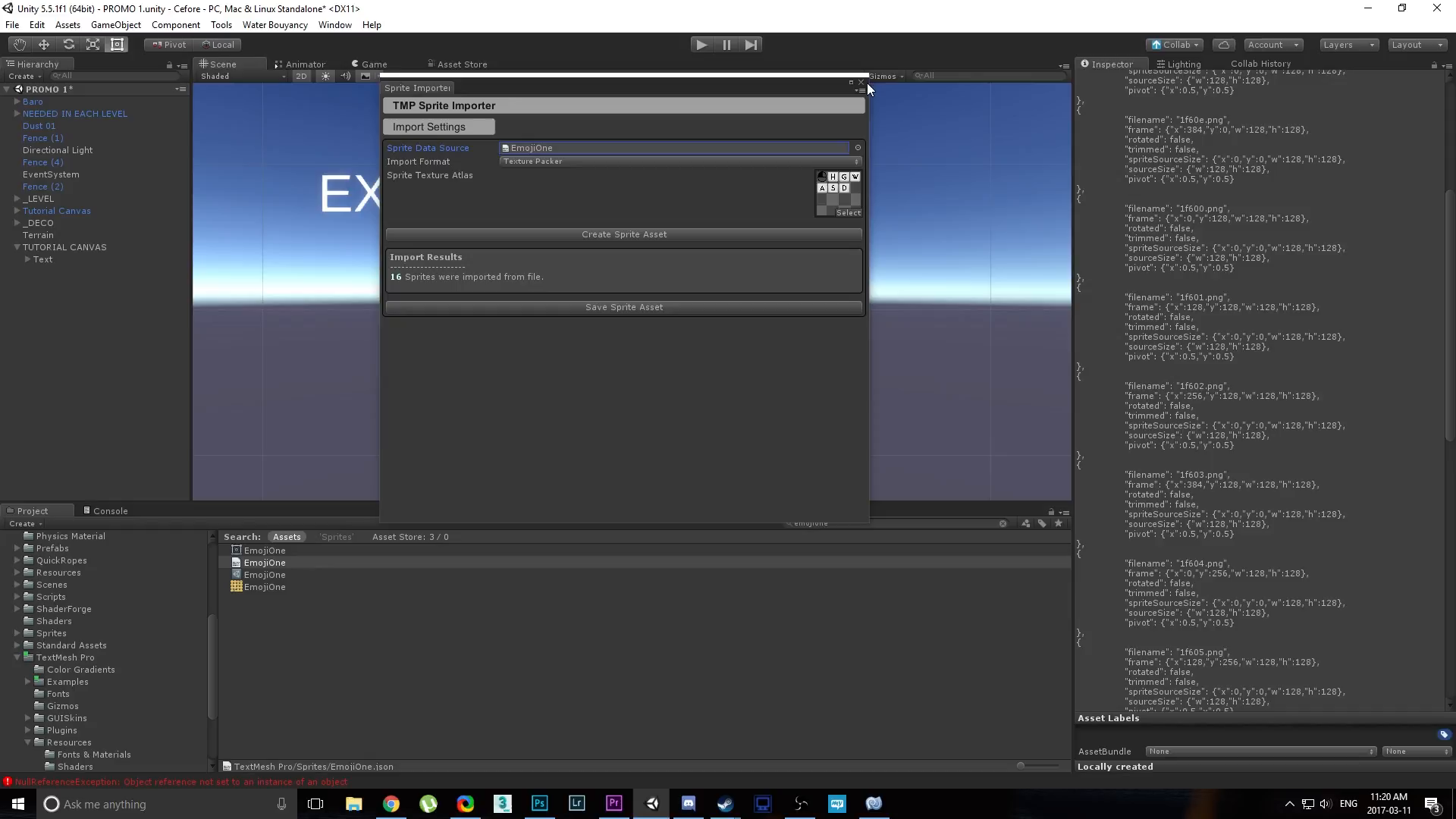
Close the sprite importer and select newInputs in the top-level Assets folder.
click(860, 81)
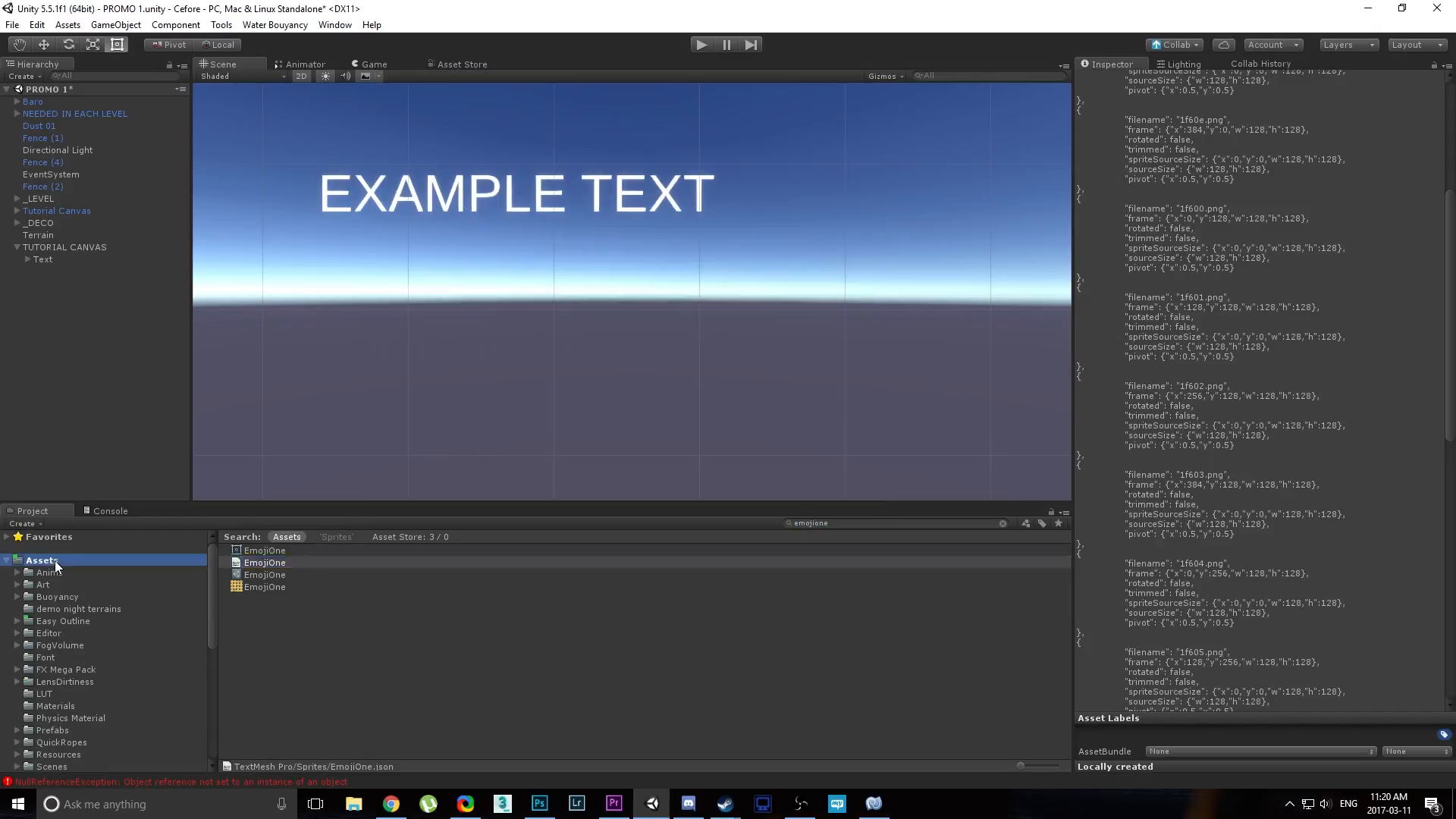
click(1002, 522)
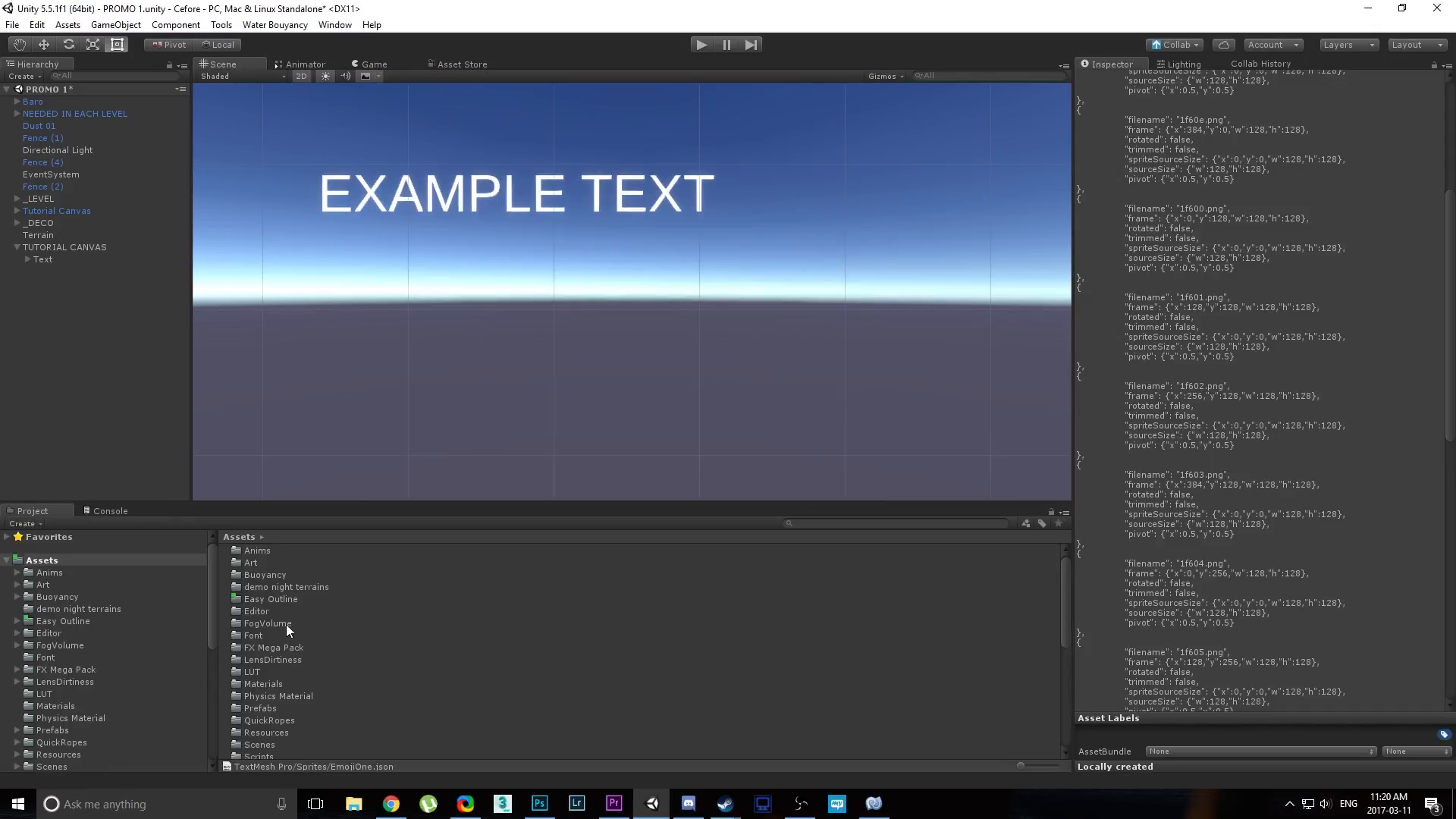
click(271, 717)
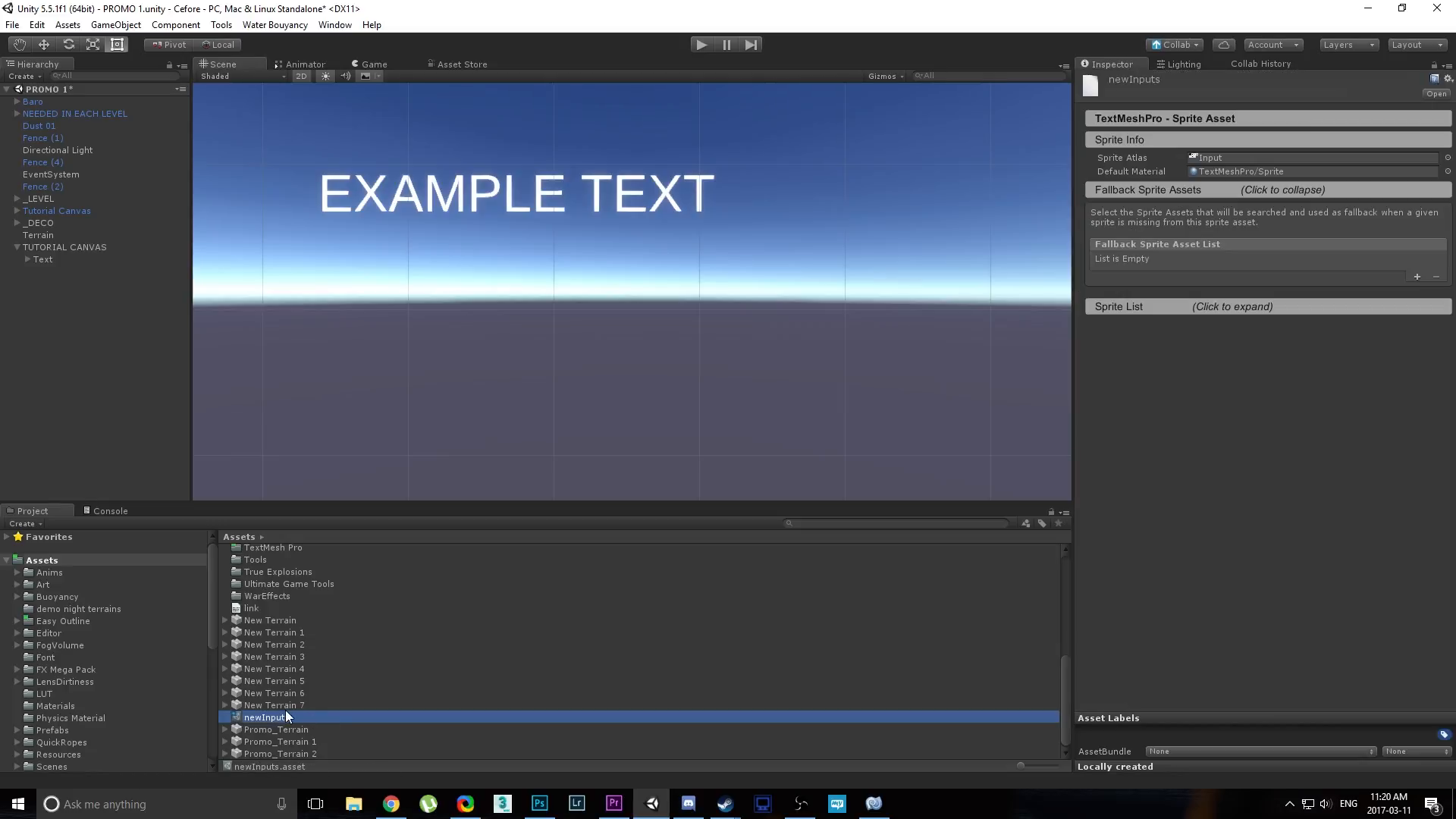
Expand newInputs' sprite list and scroll through the mouse and key icons.
click(1119, 306)
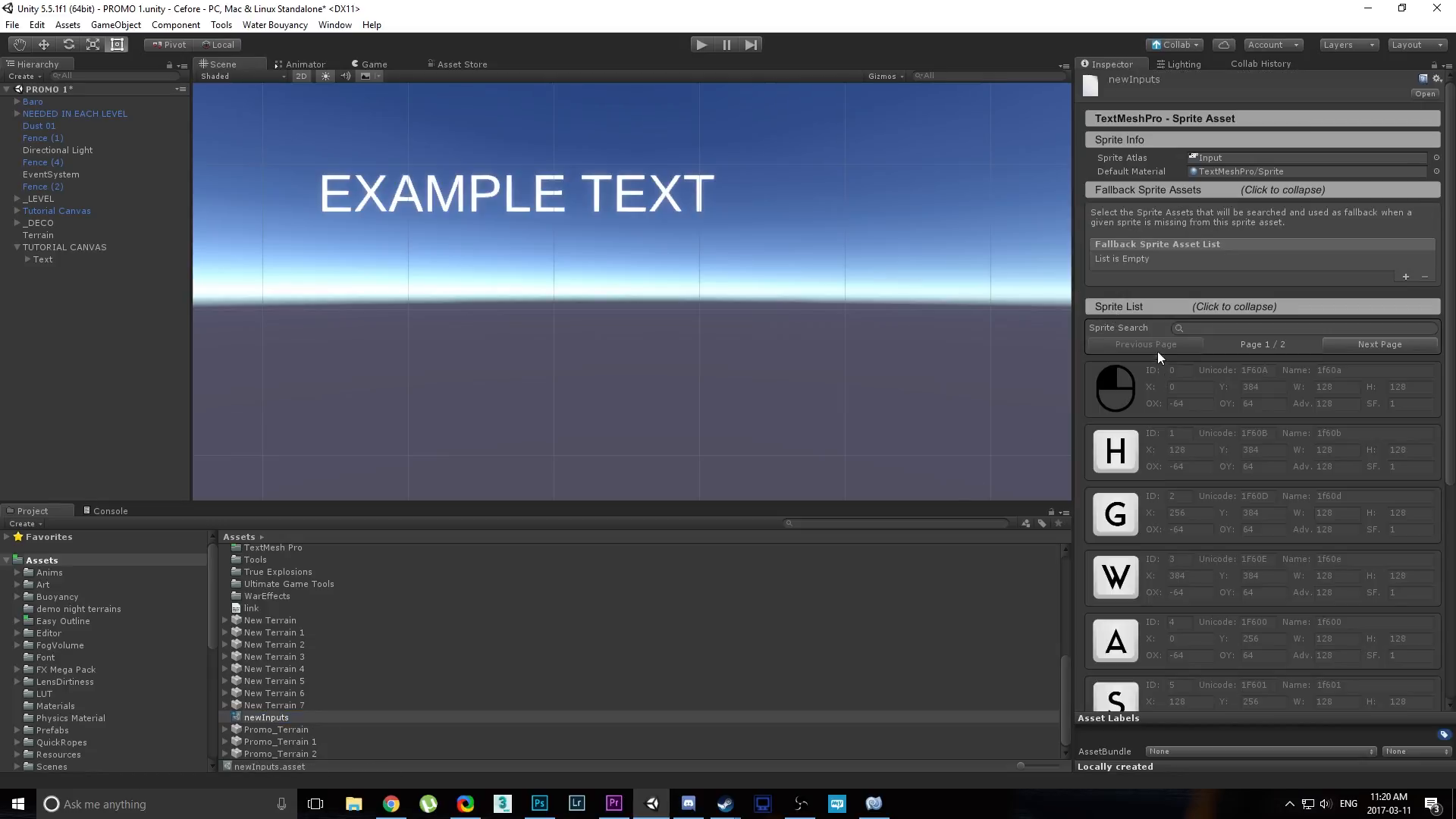
scroll(down, 3)
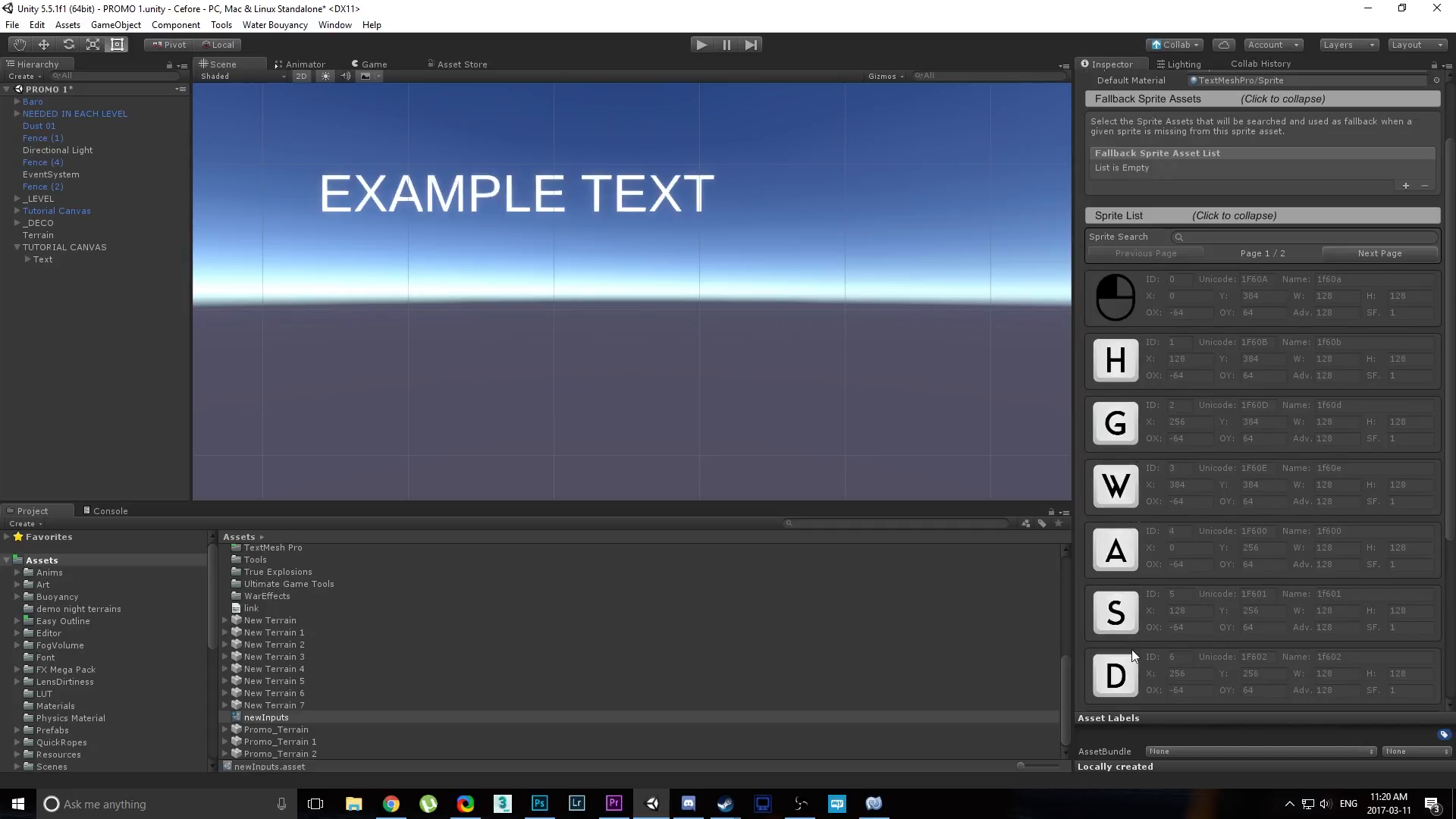
mouse_move(1087, 425)
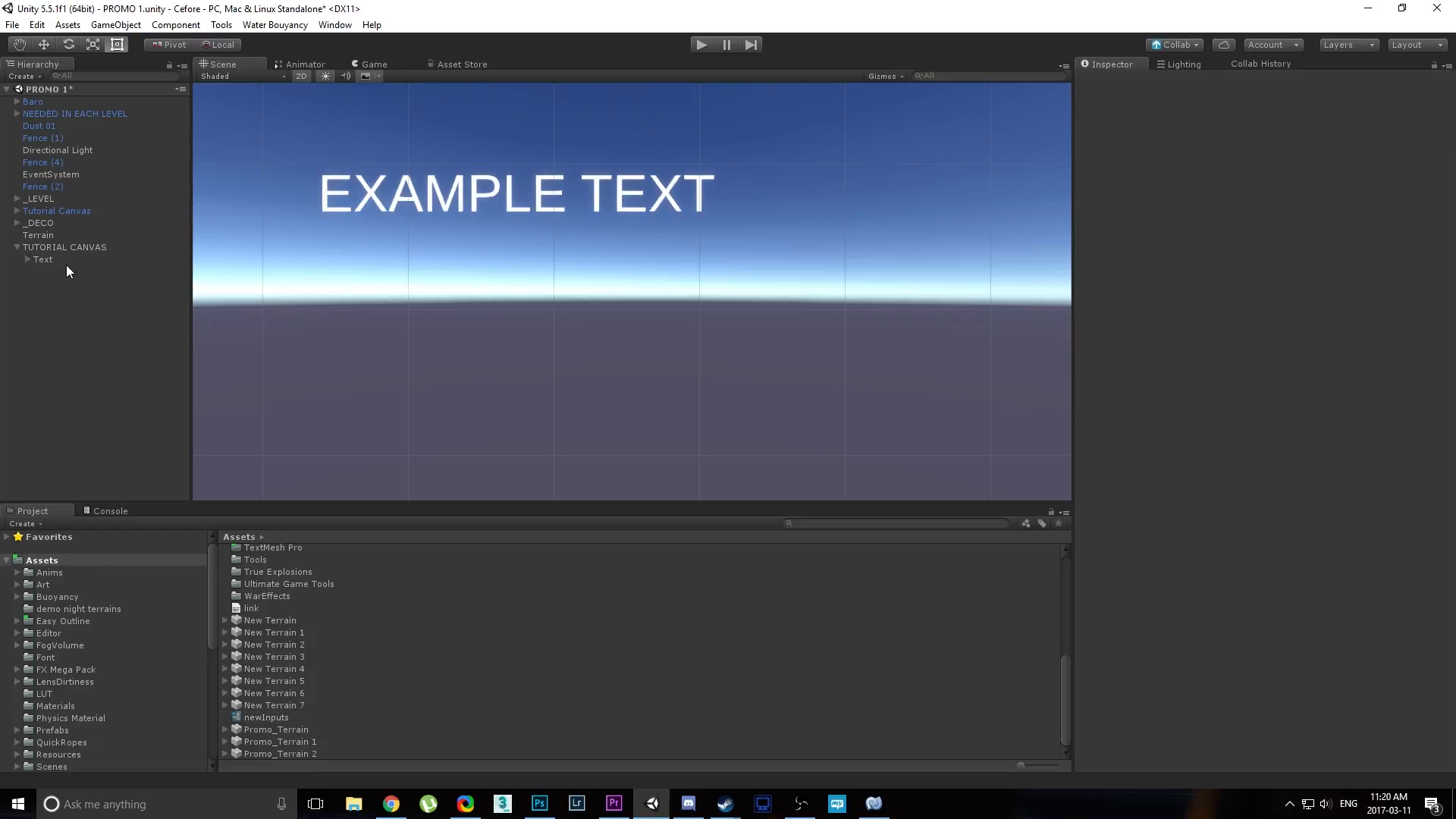
Append a <sprite=0> tag to the Text object's EXAMPLE TEXT input.
click(43, 259)
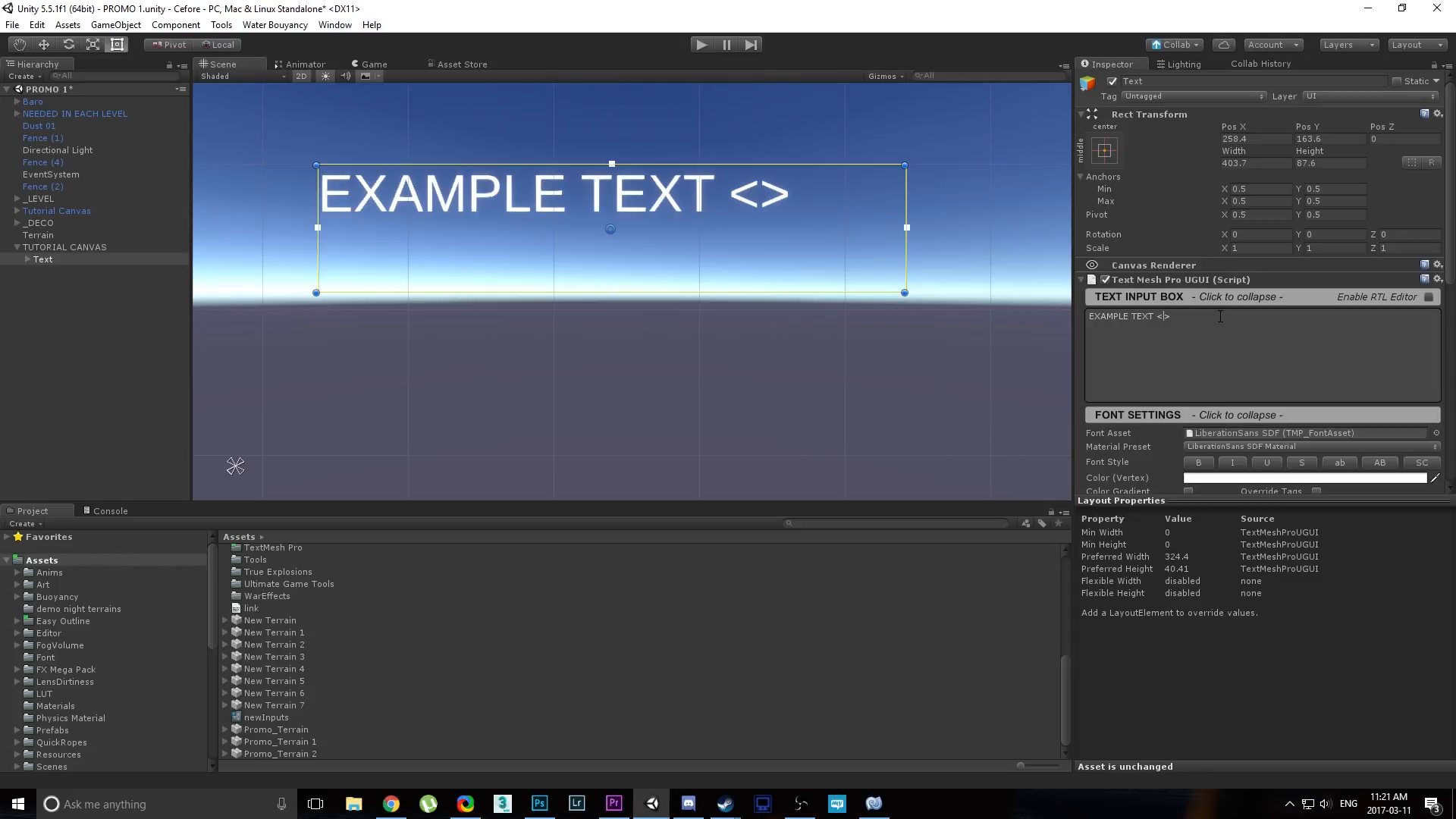
text(sprite)
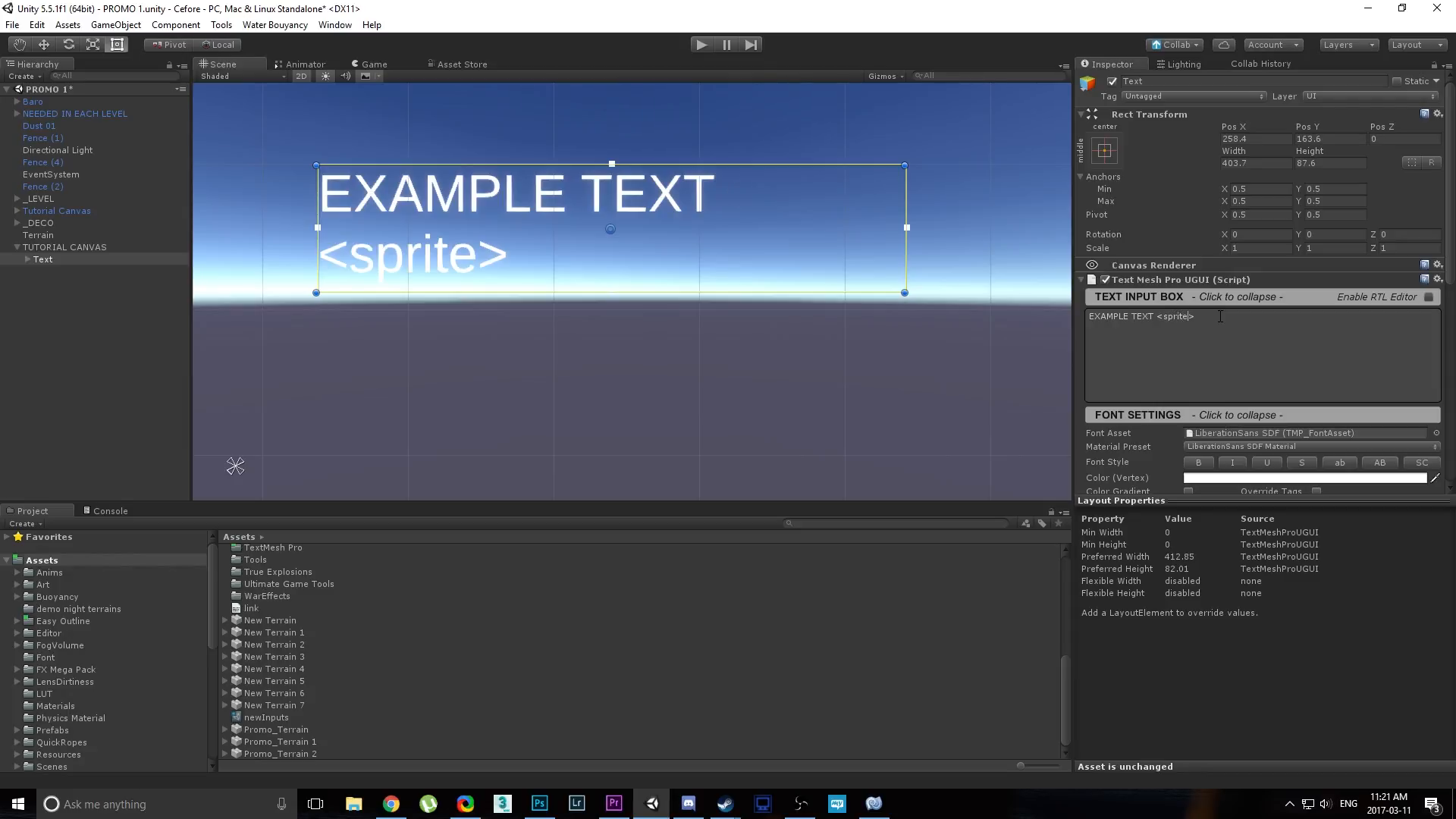
text(=0)
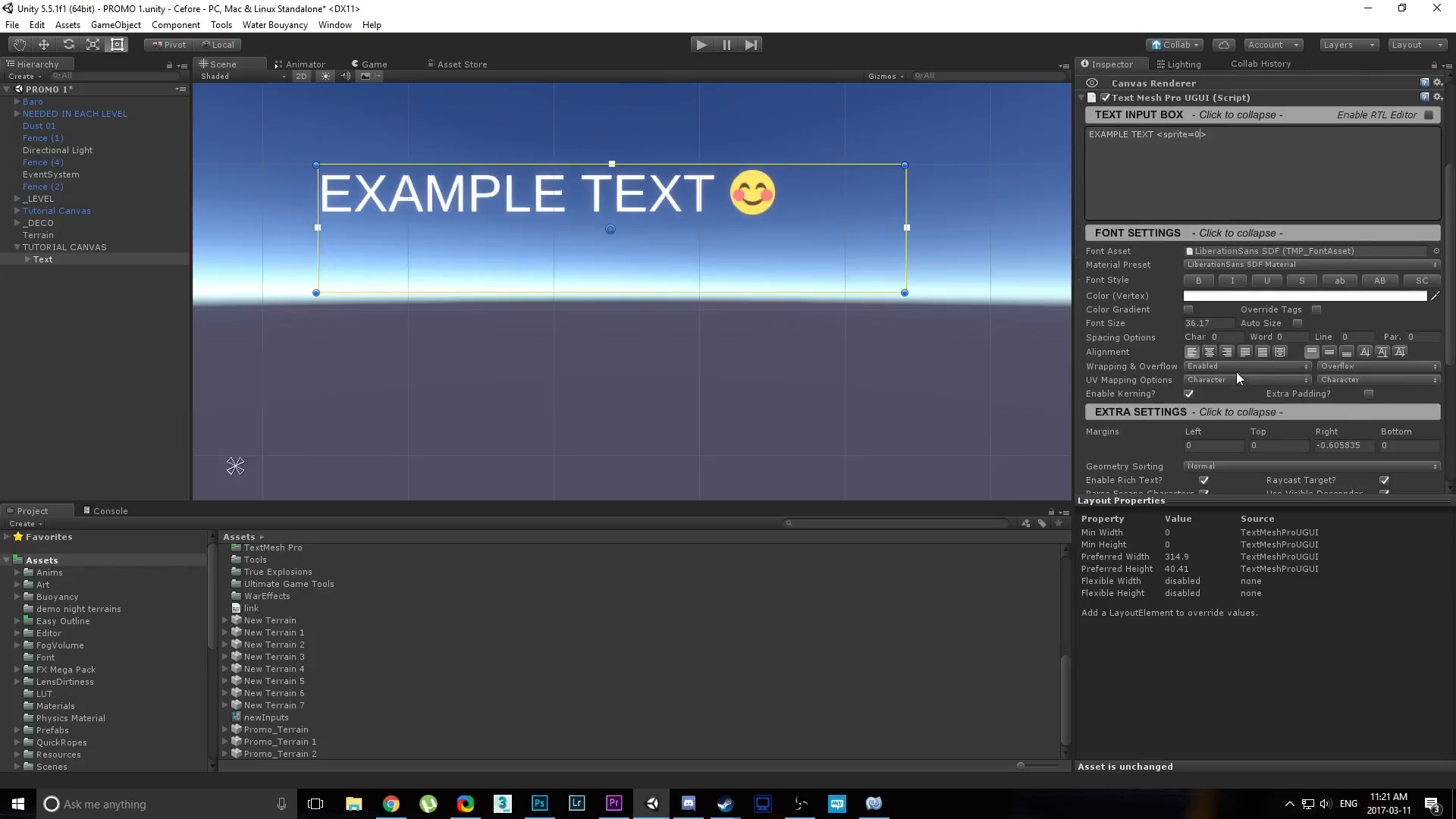
click(1138, 115)
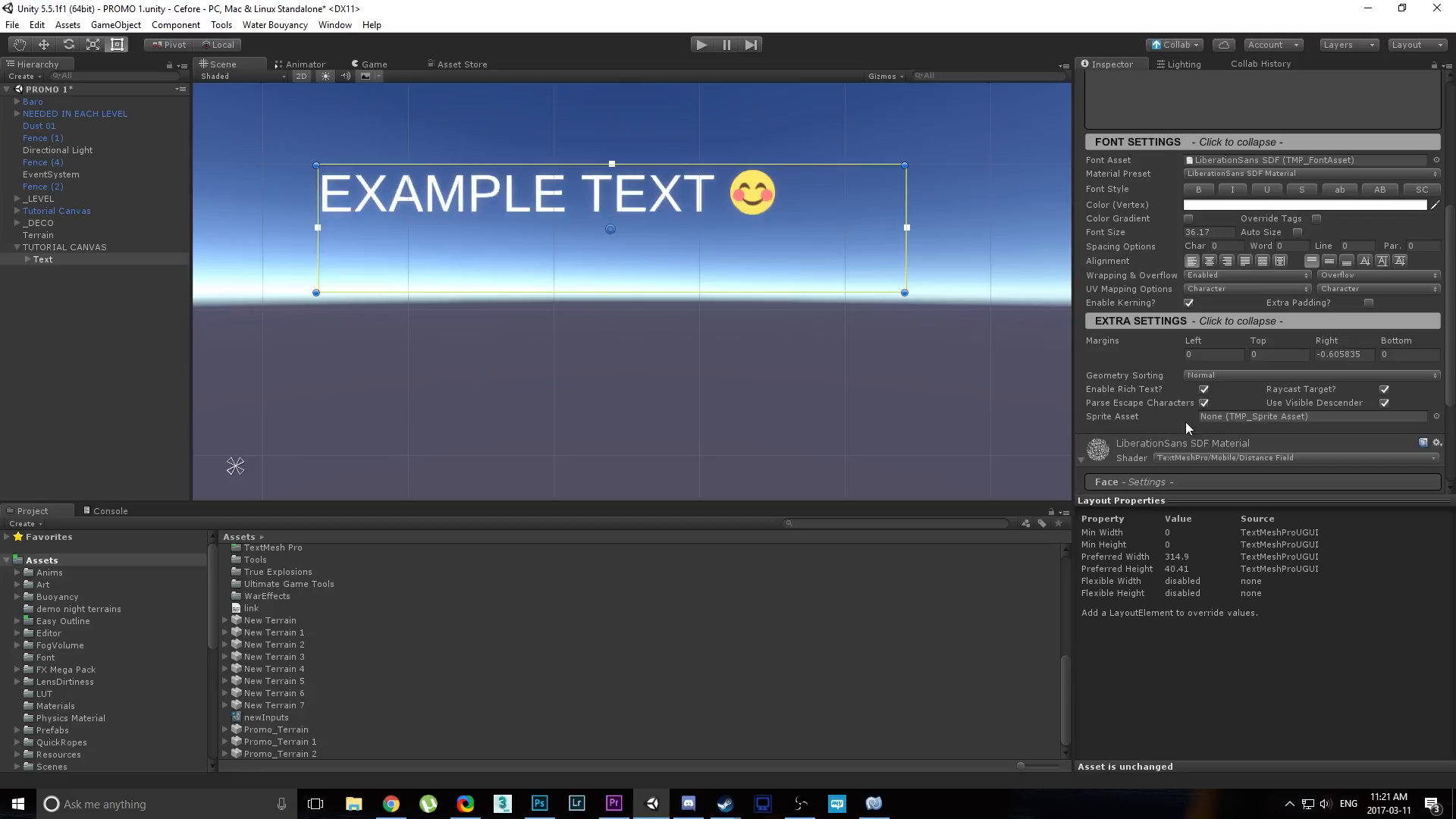
mouse_move(1213, 425)
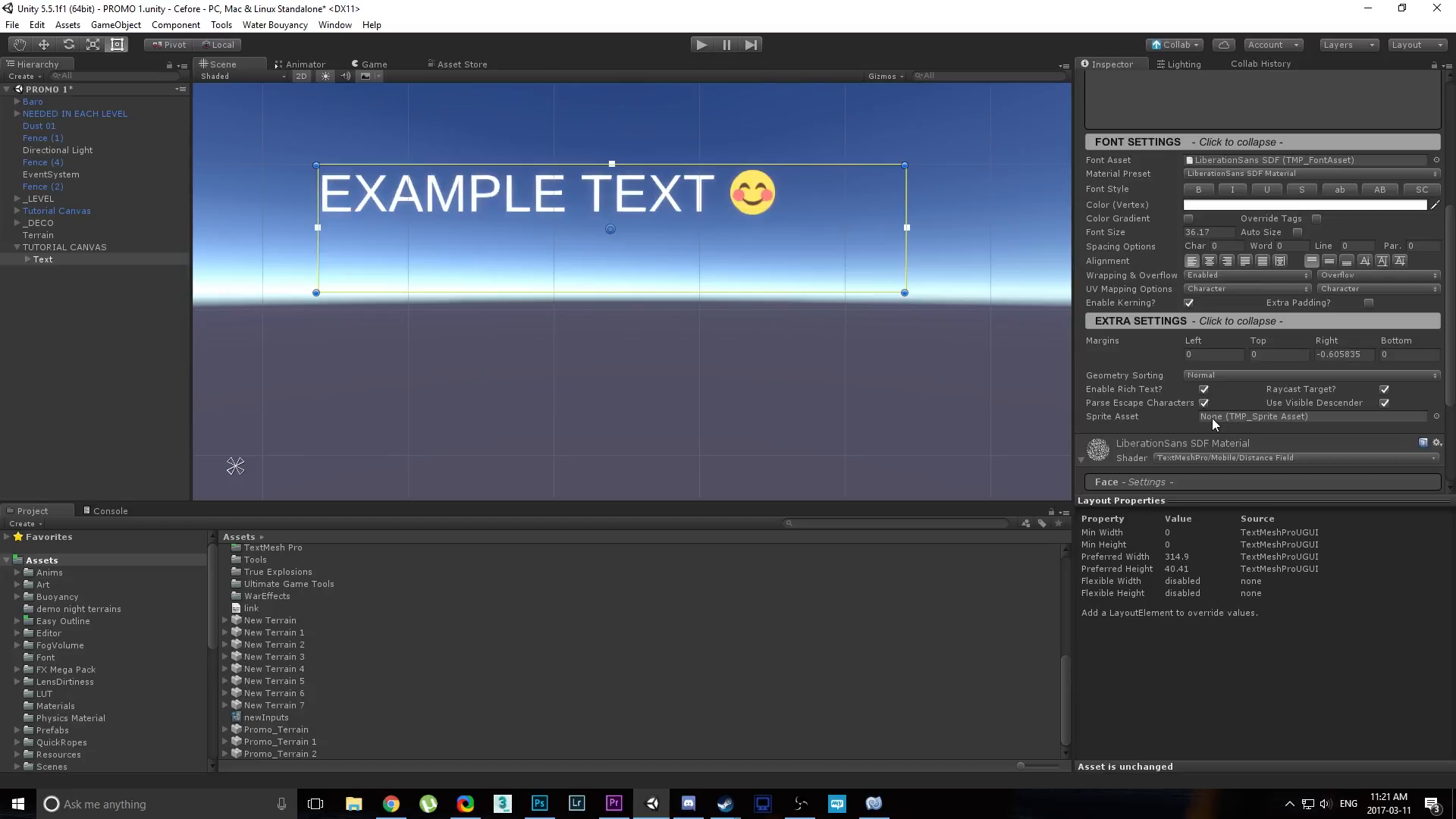
mouse_move(1438, 425)
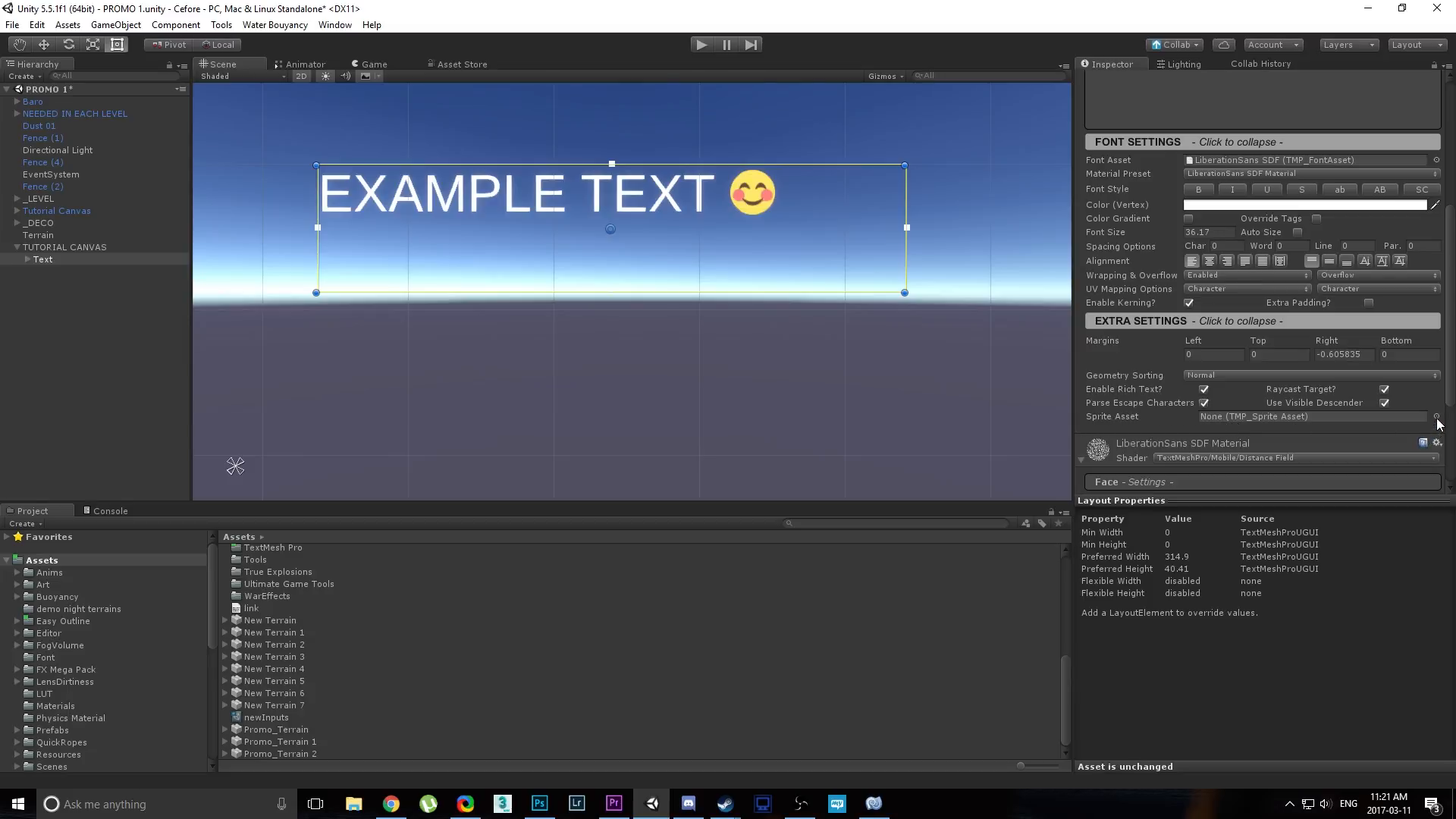
Assign newInputs as the text's Sprite Asset and confirm the <sprite=0> tag.
click(1434, 417)
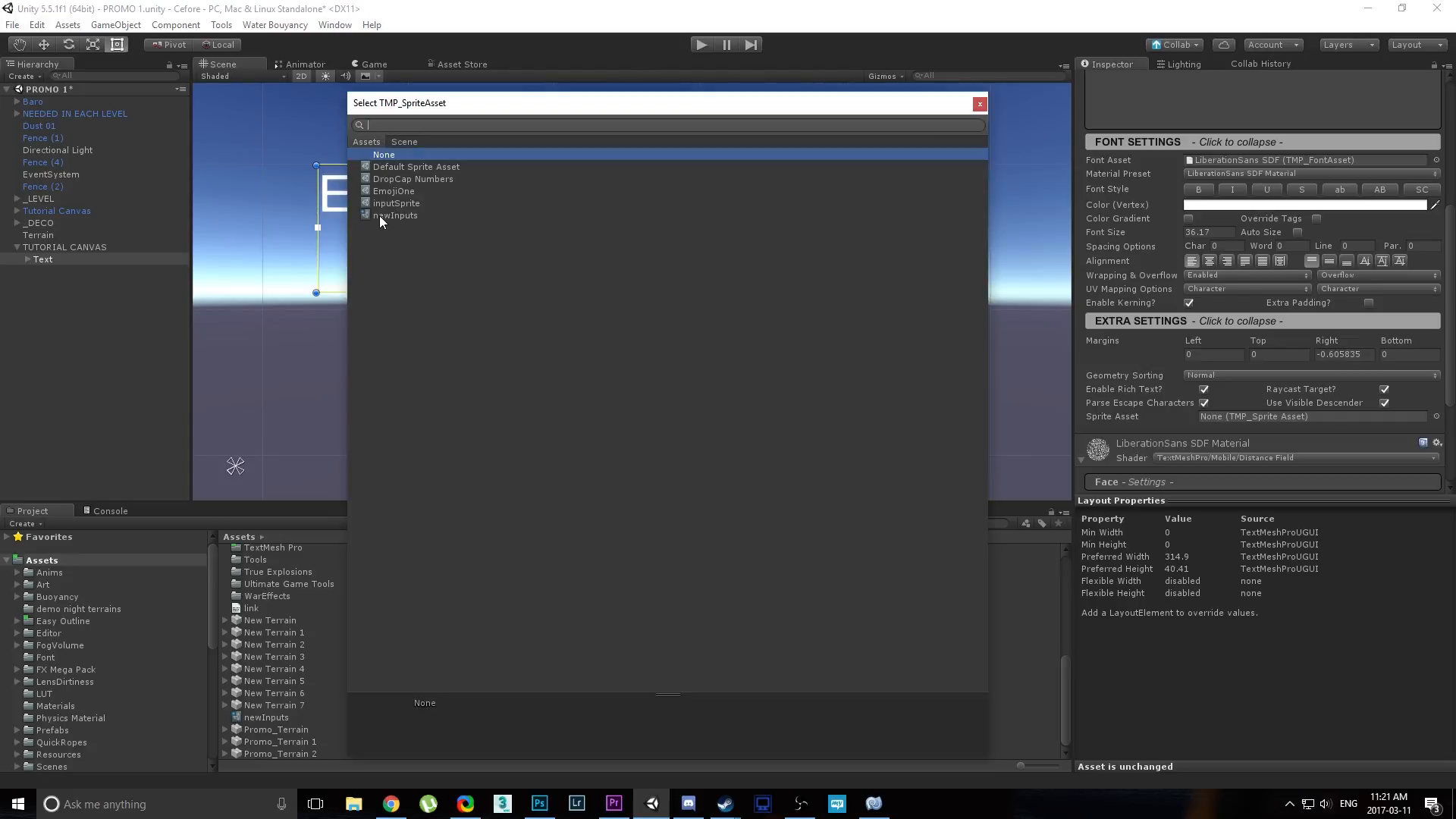
click(395, 215)
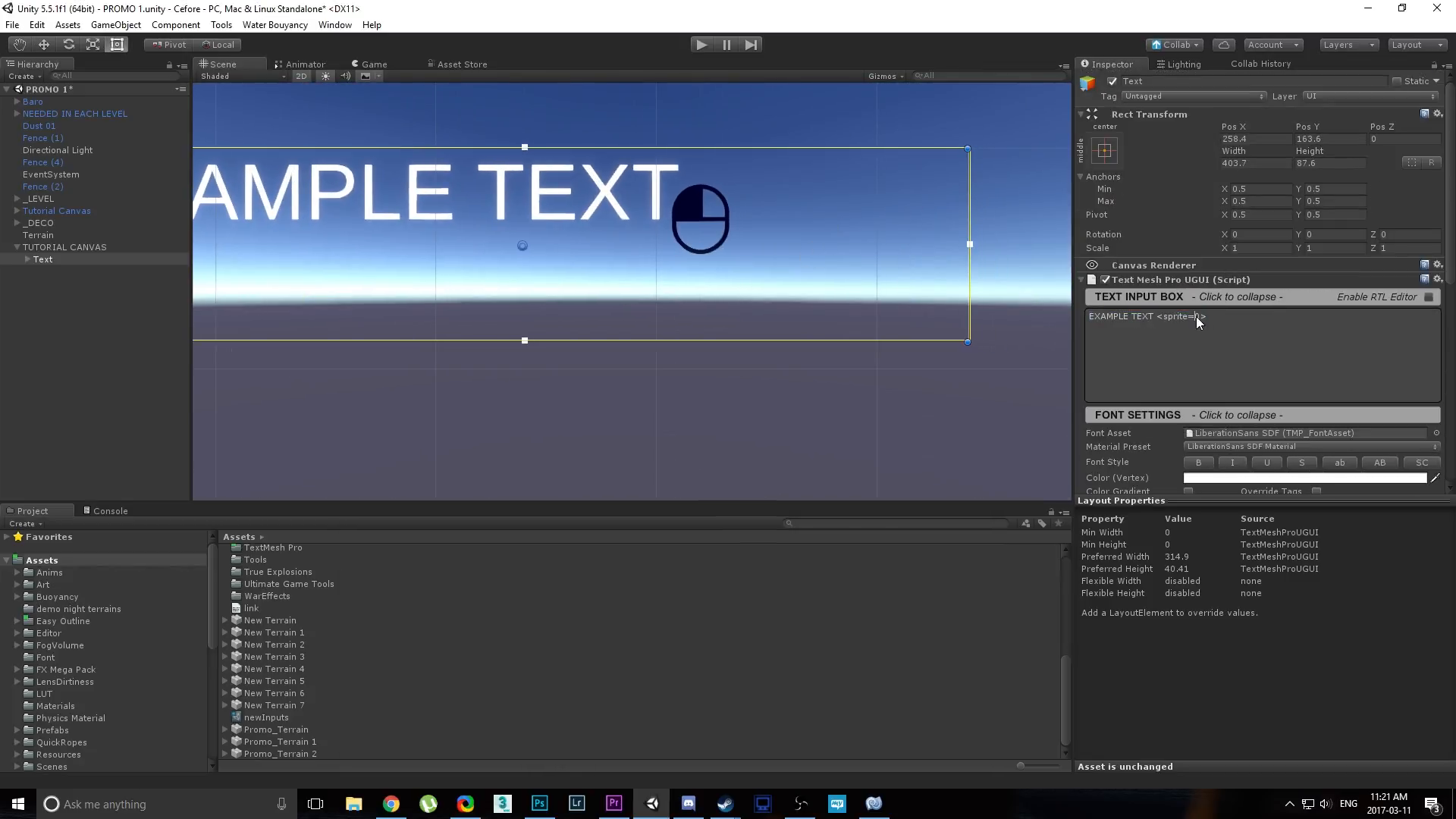
text(0)
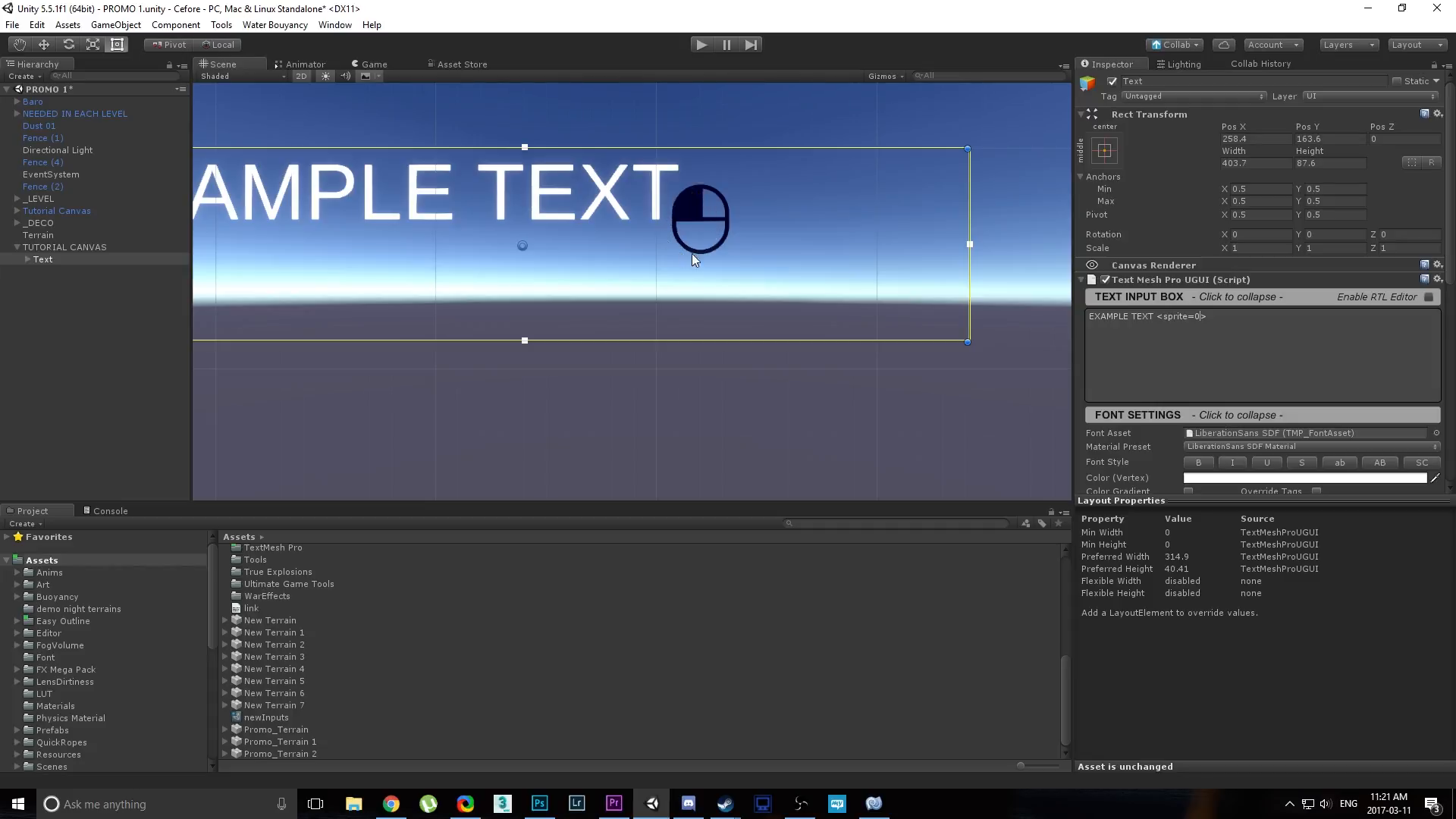
mouse_move(700, 228)
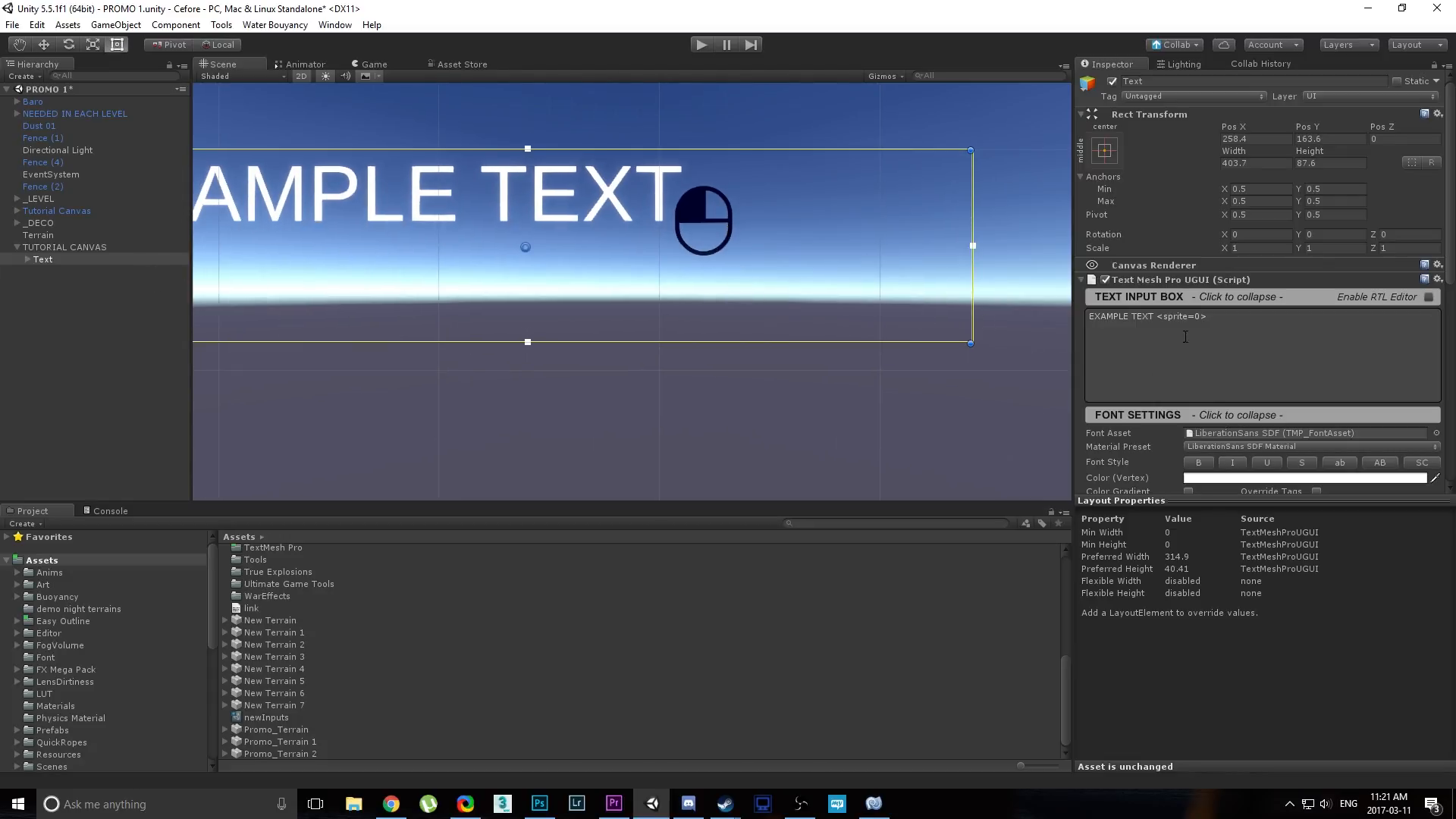
scroll(down, 3)
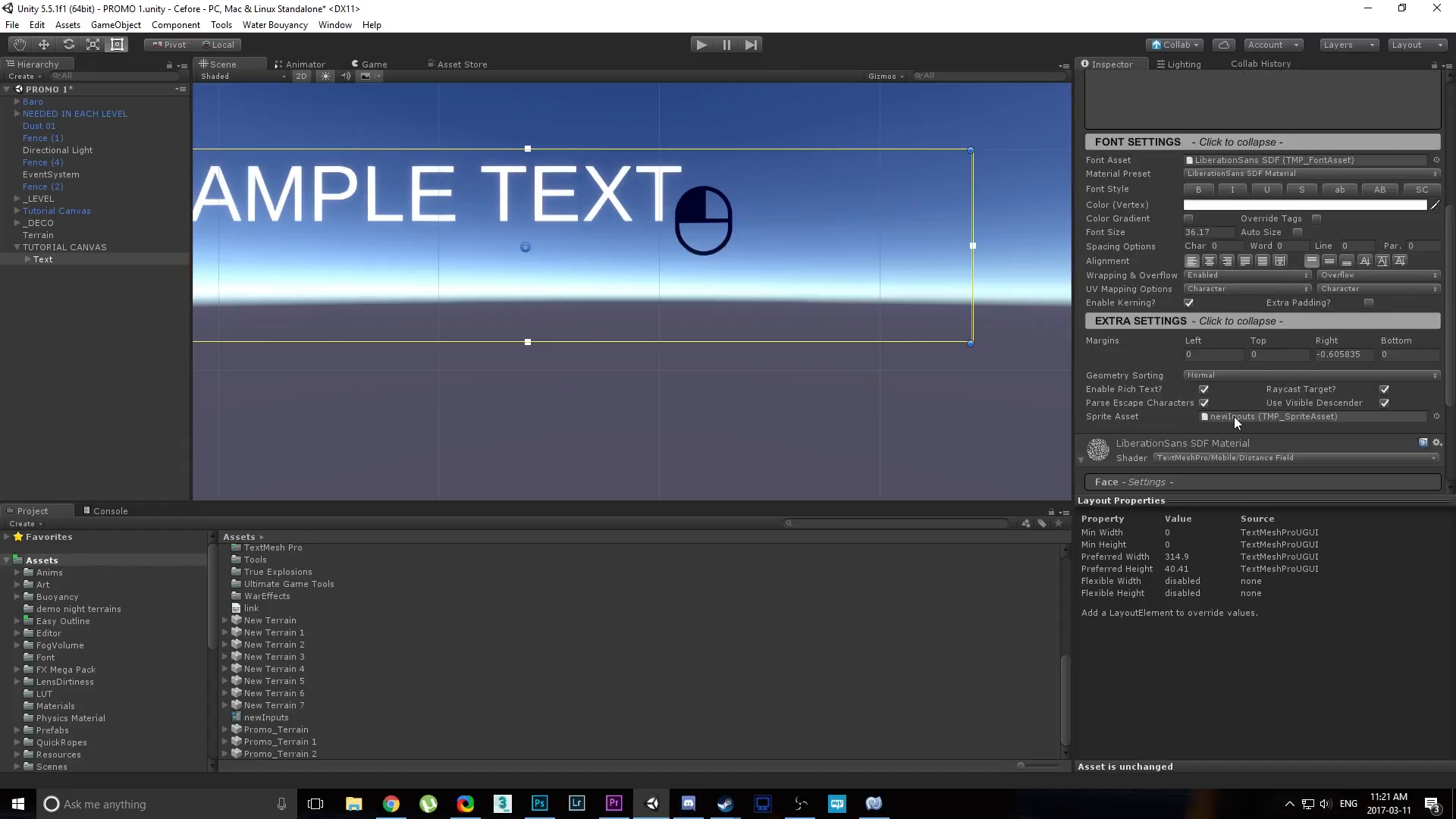
In newInputs, give the mouse sprite OY 128, OX -17.6 and scale 2.
click(267, 716)
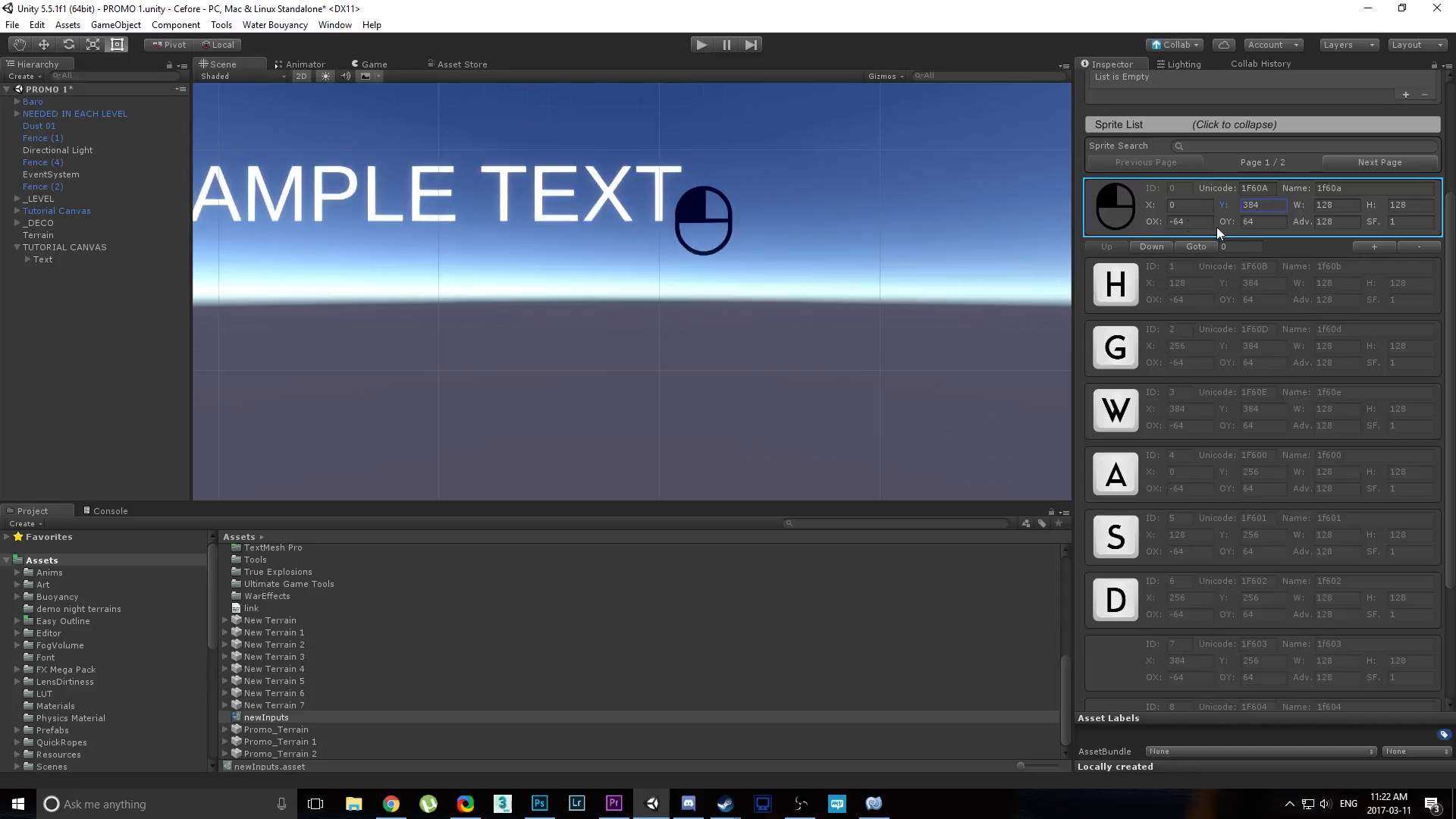
click(1190, 222)
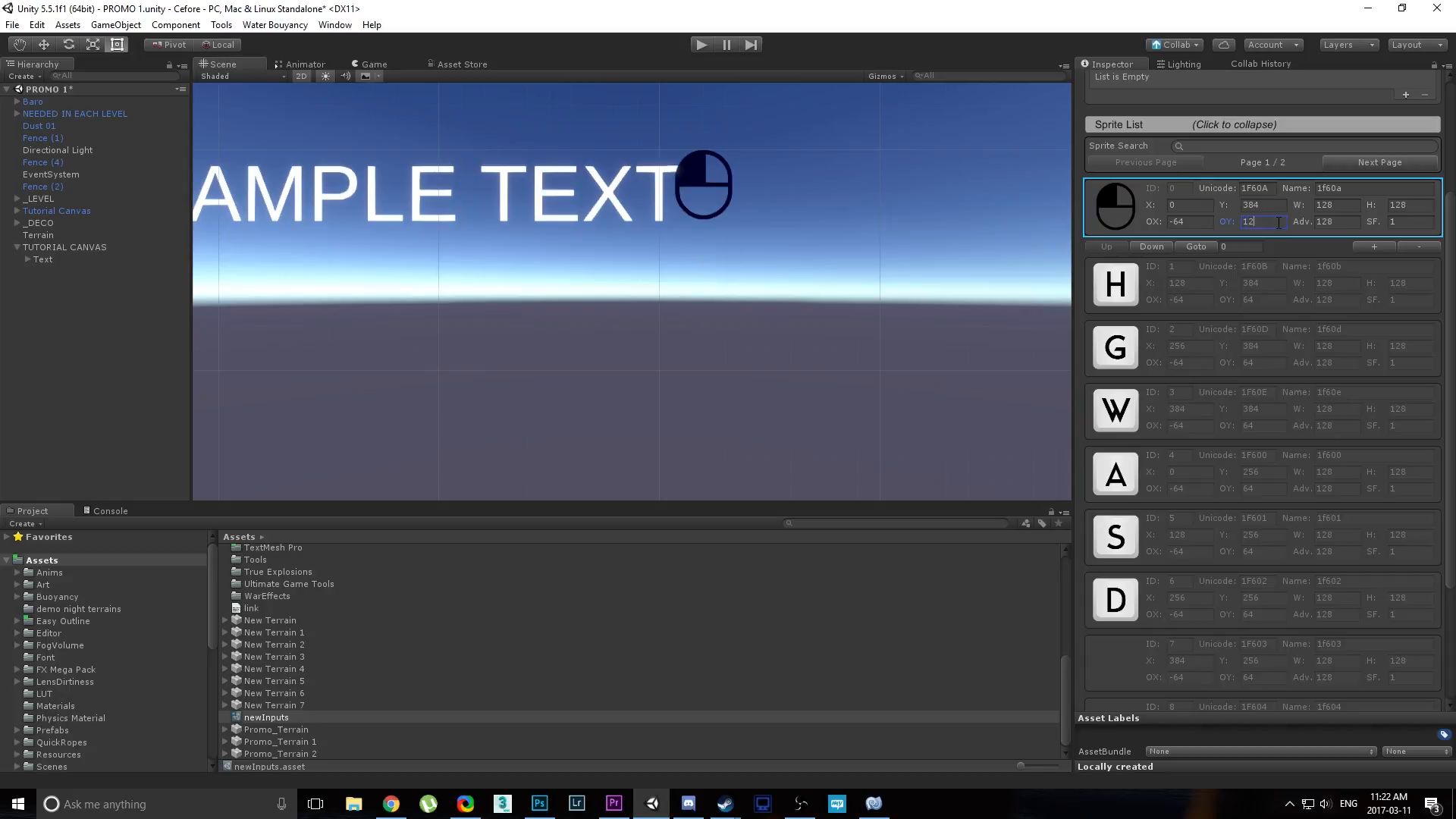
text(128)
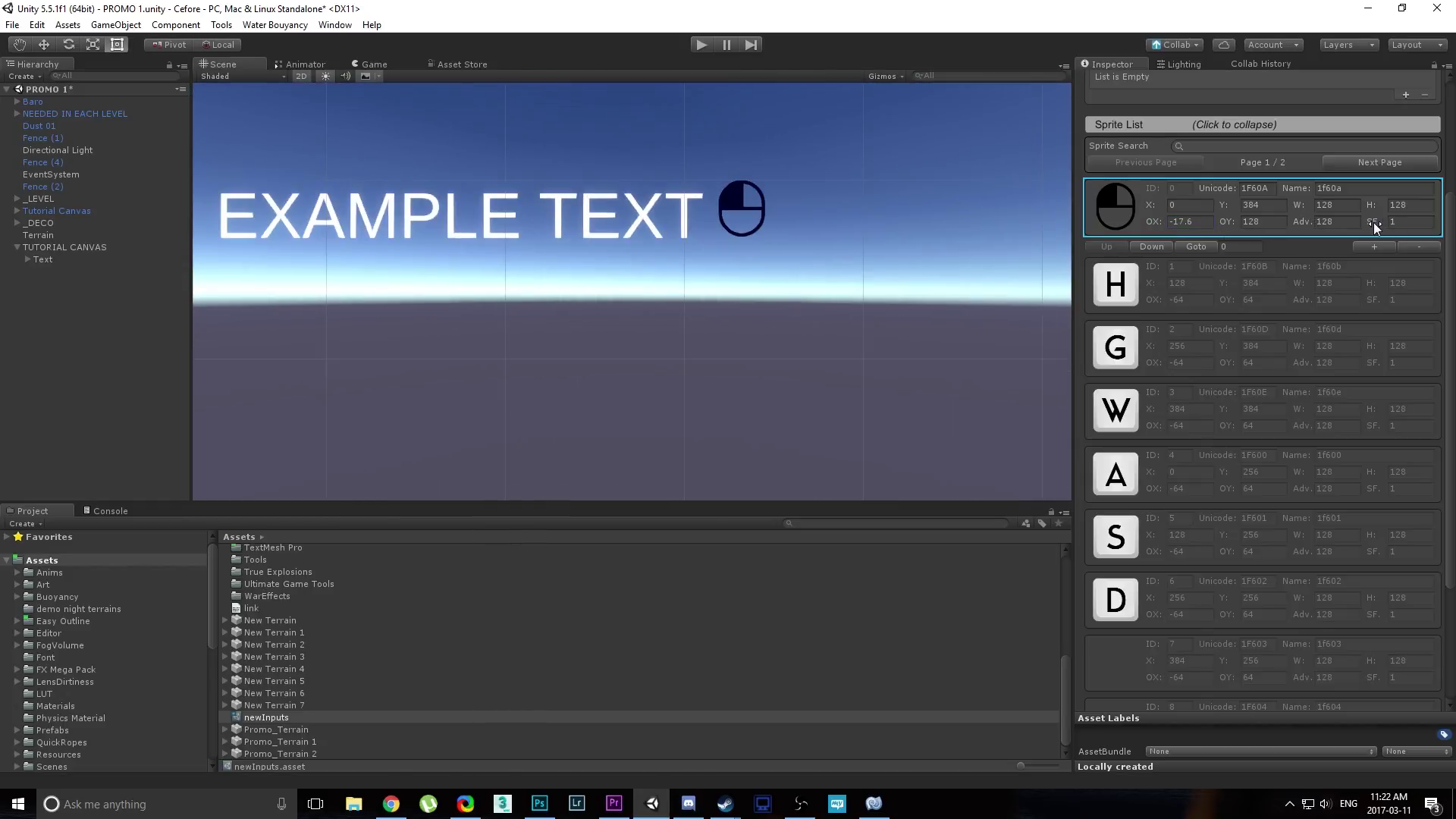
click(1397, 221)
text(2)
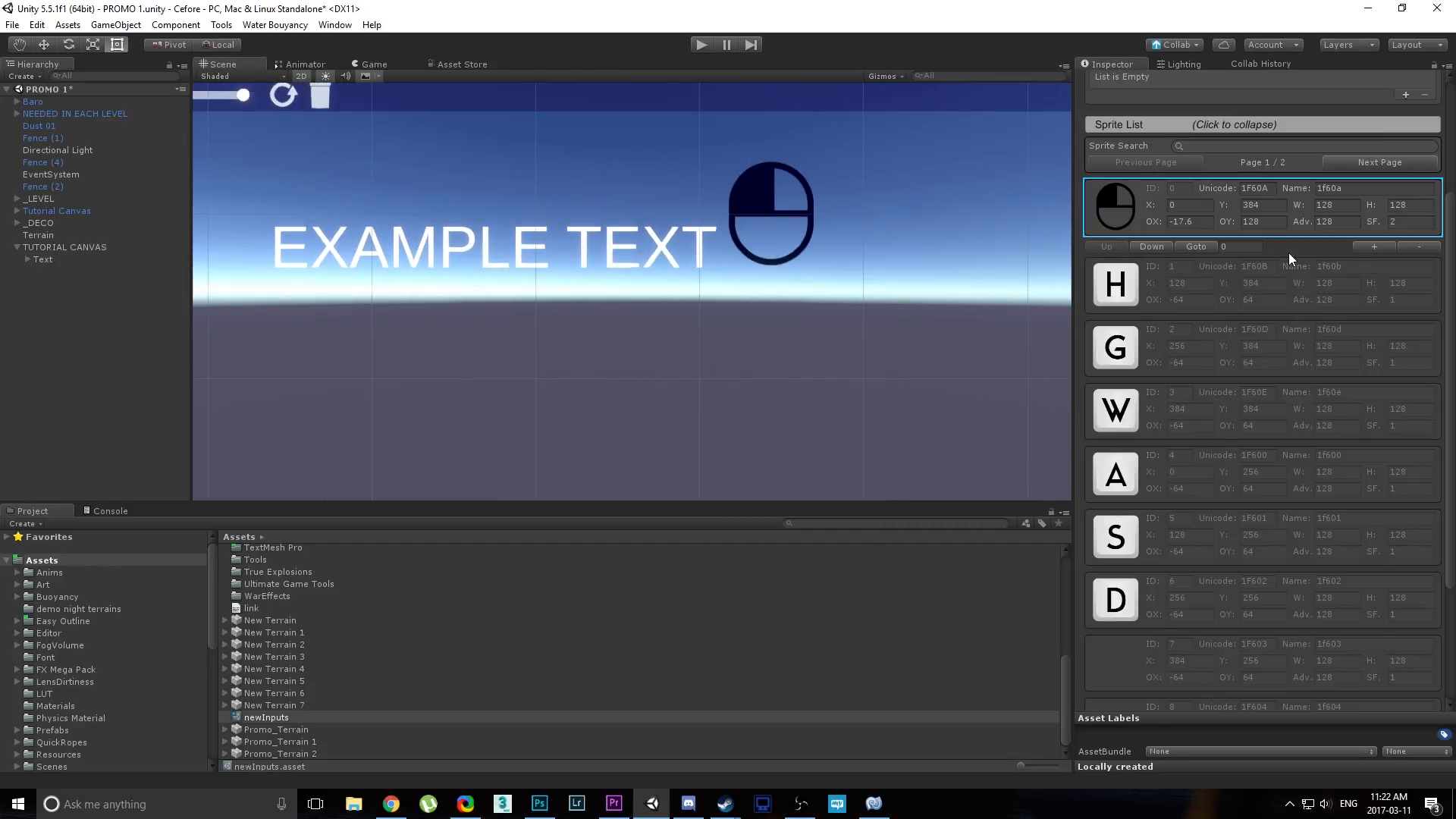
mouse_move(1349, 246)
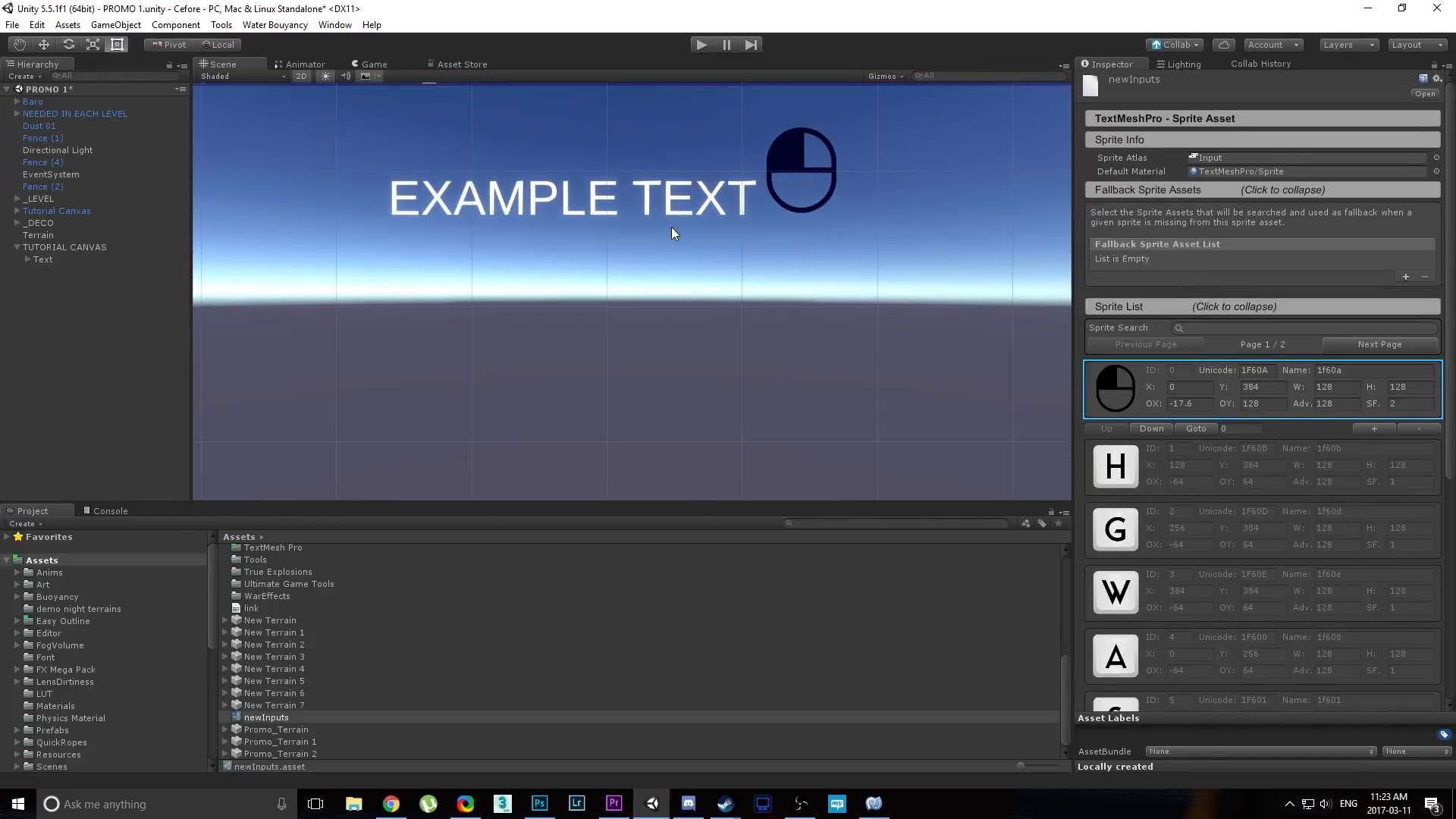
mouse_move(1231, 323)
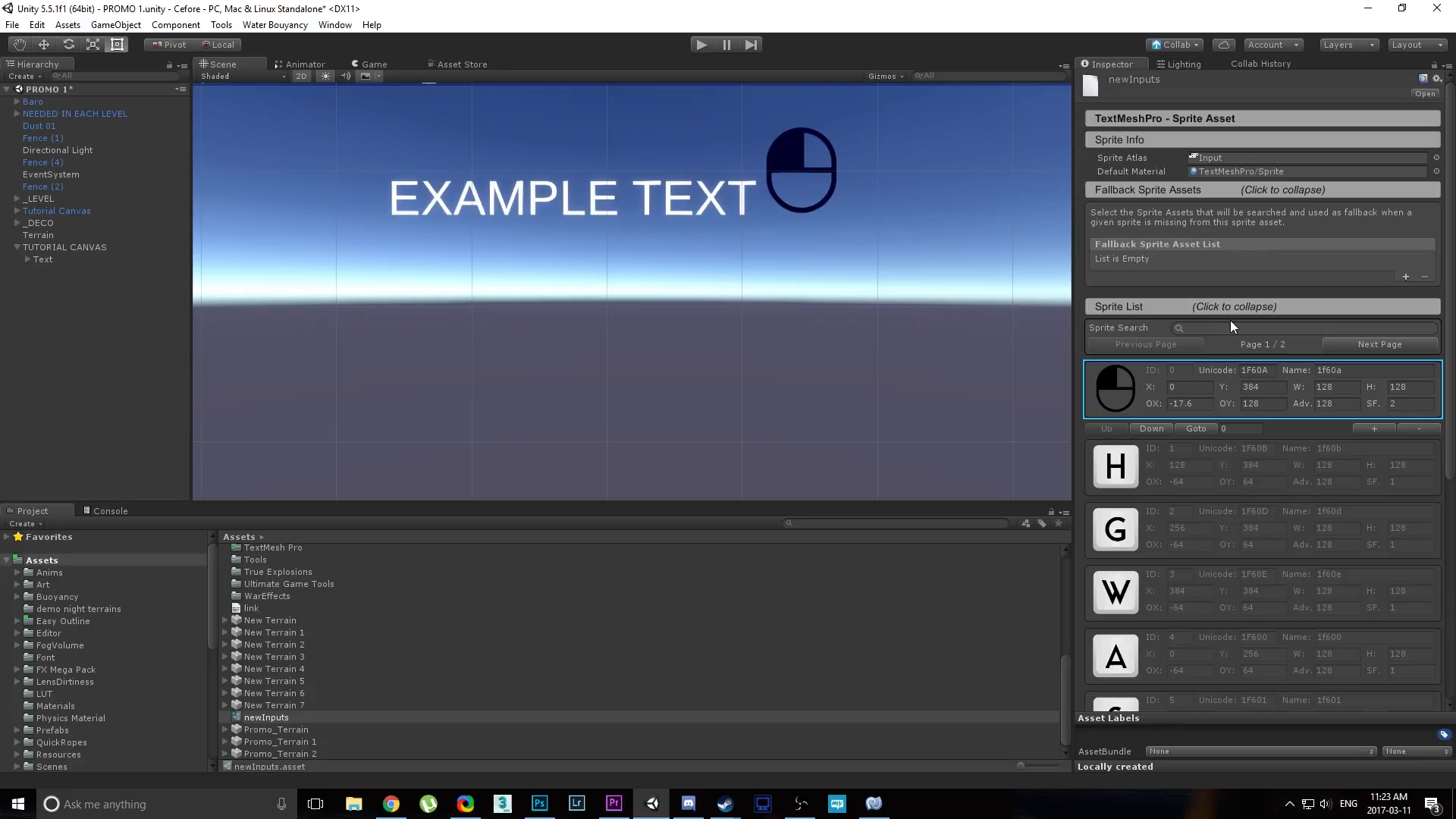
Ping the Text object's LiberationSans SDF font asset and filter the Project to fonts.
click(44, 259)
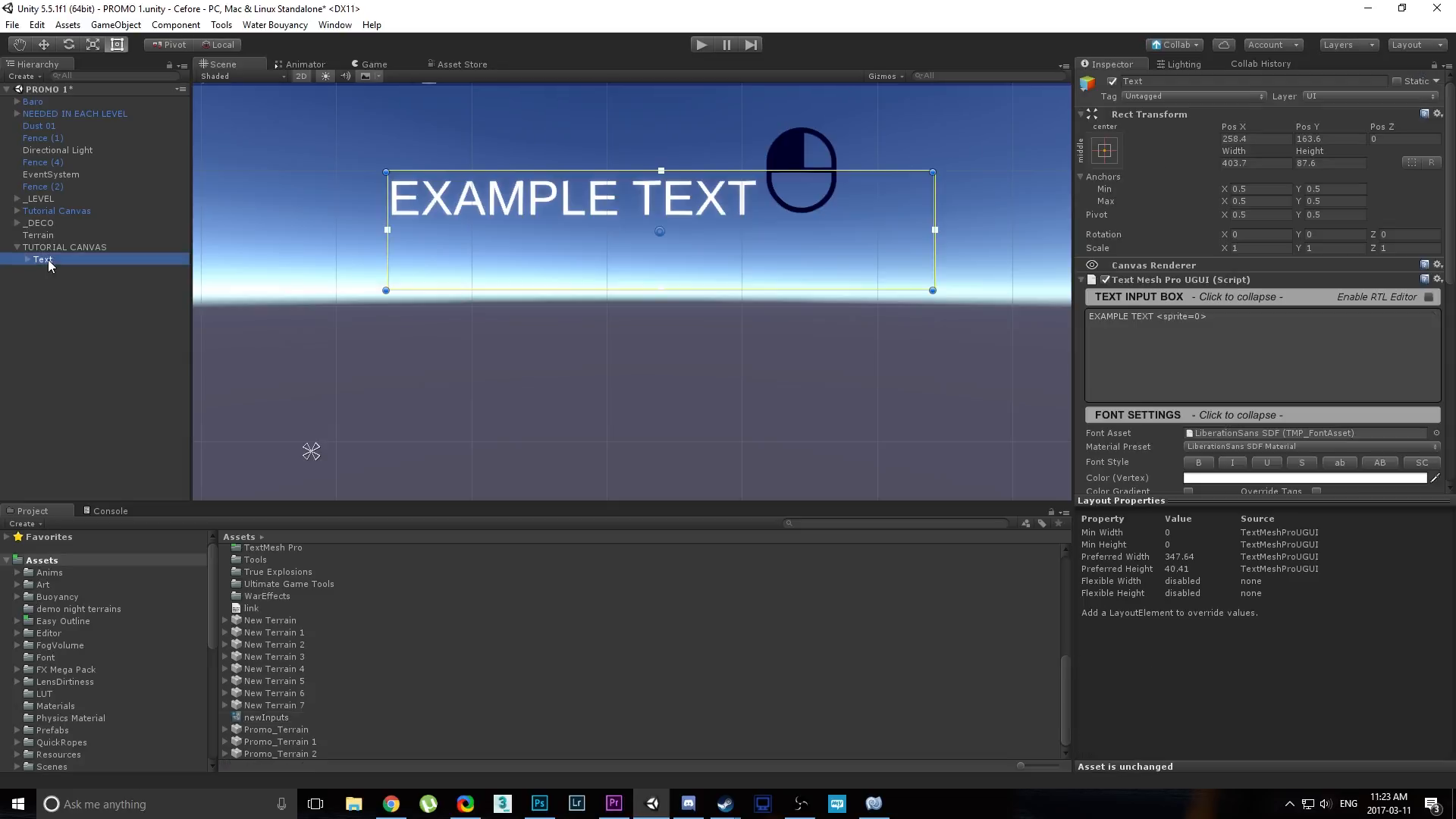
click(1137, 414)
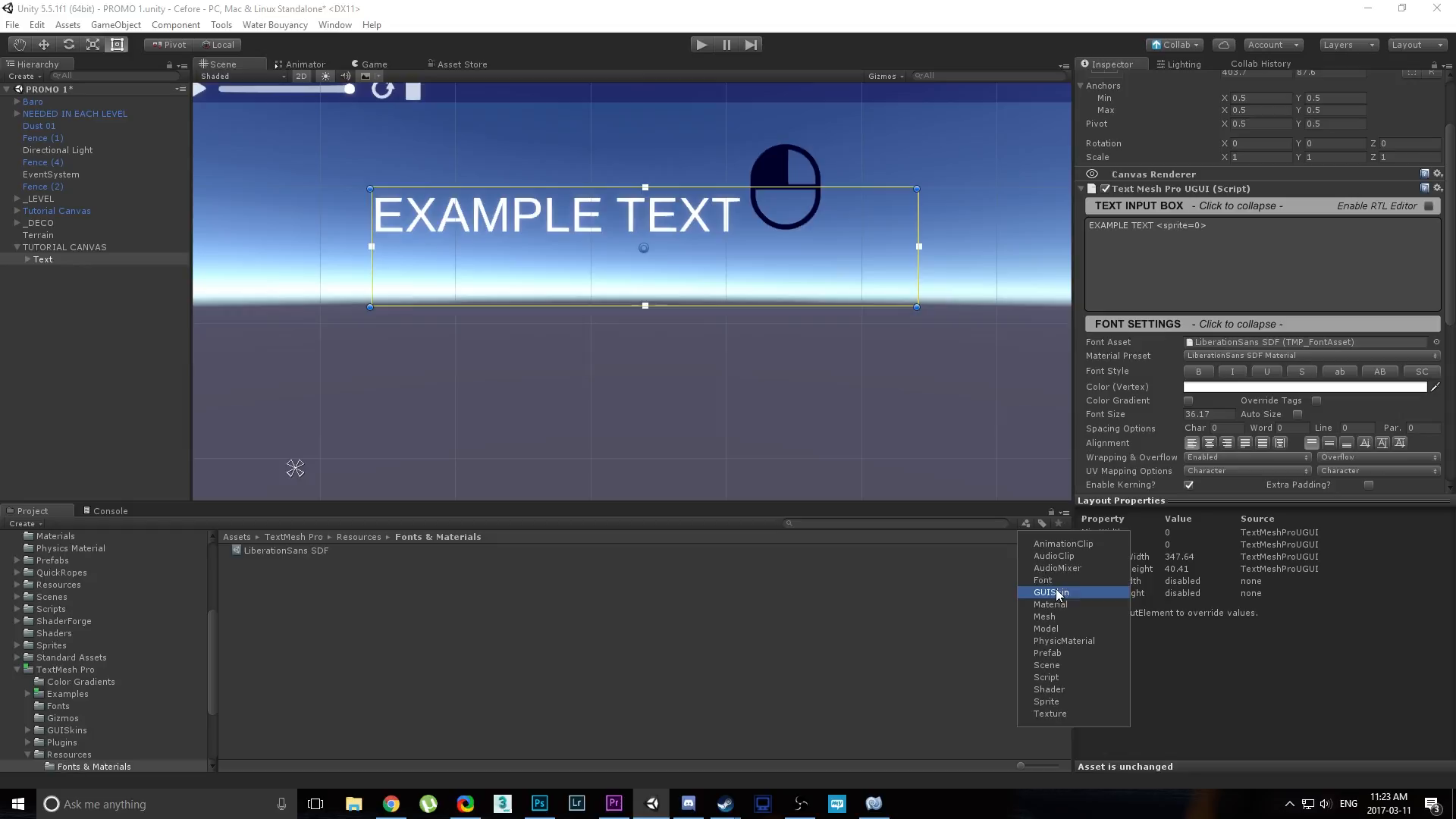
click(1043, 580)
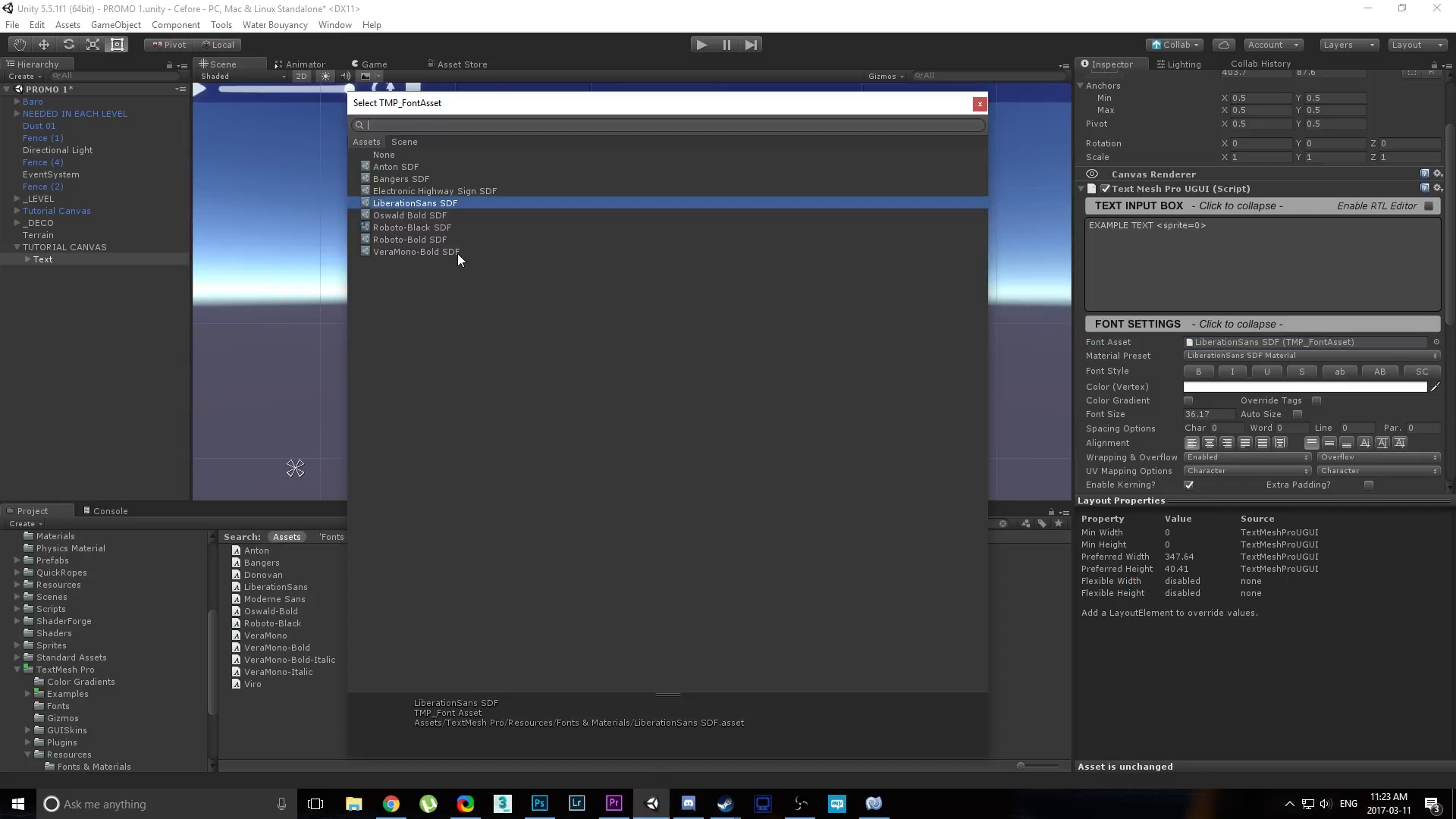
mouse_move(395, 228)
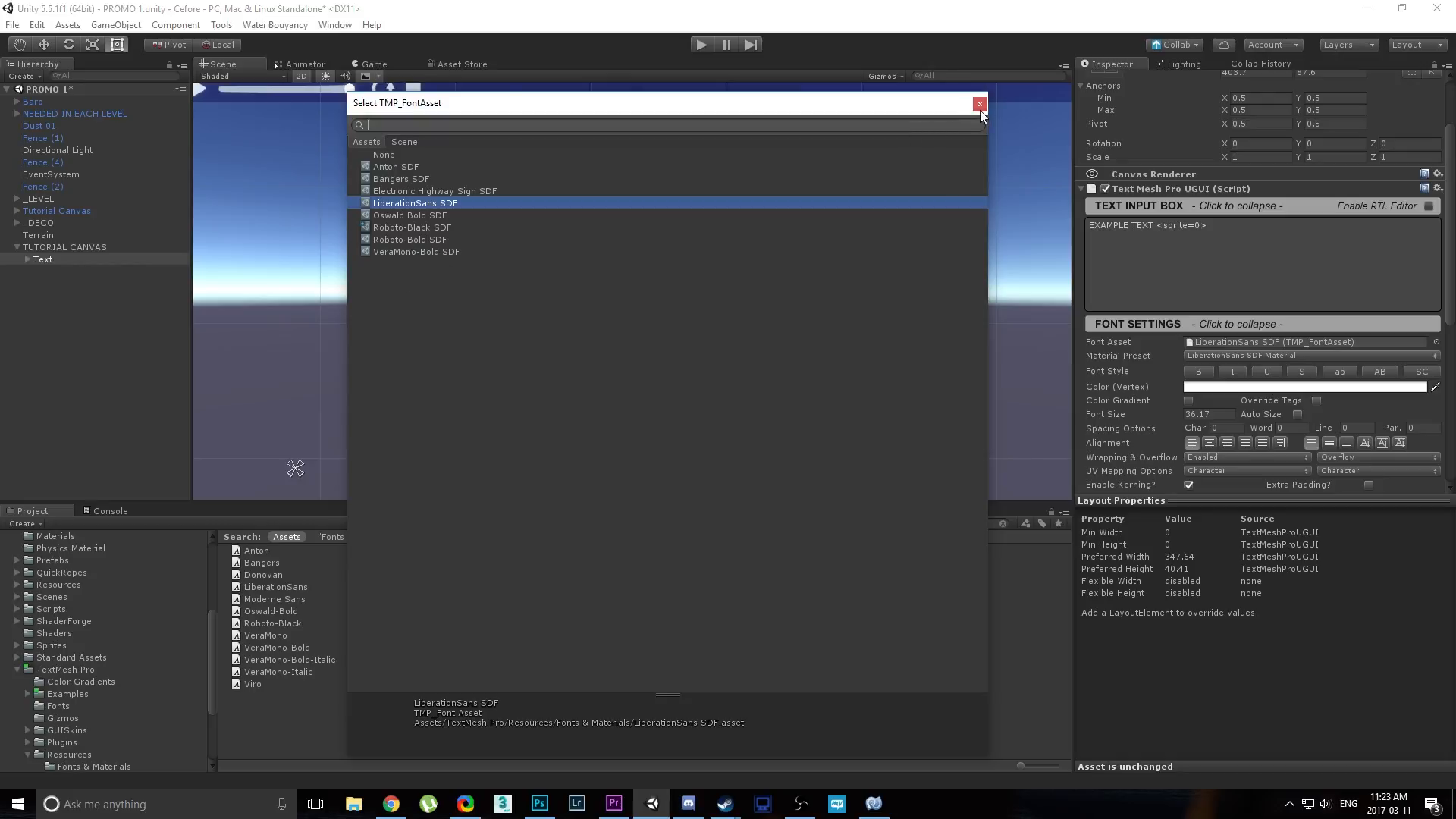
click(334, 25)
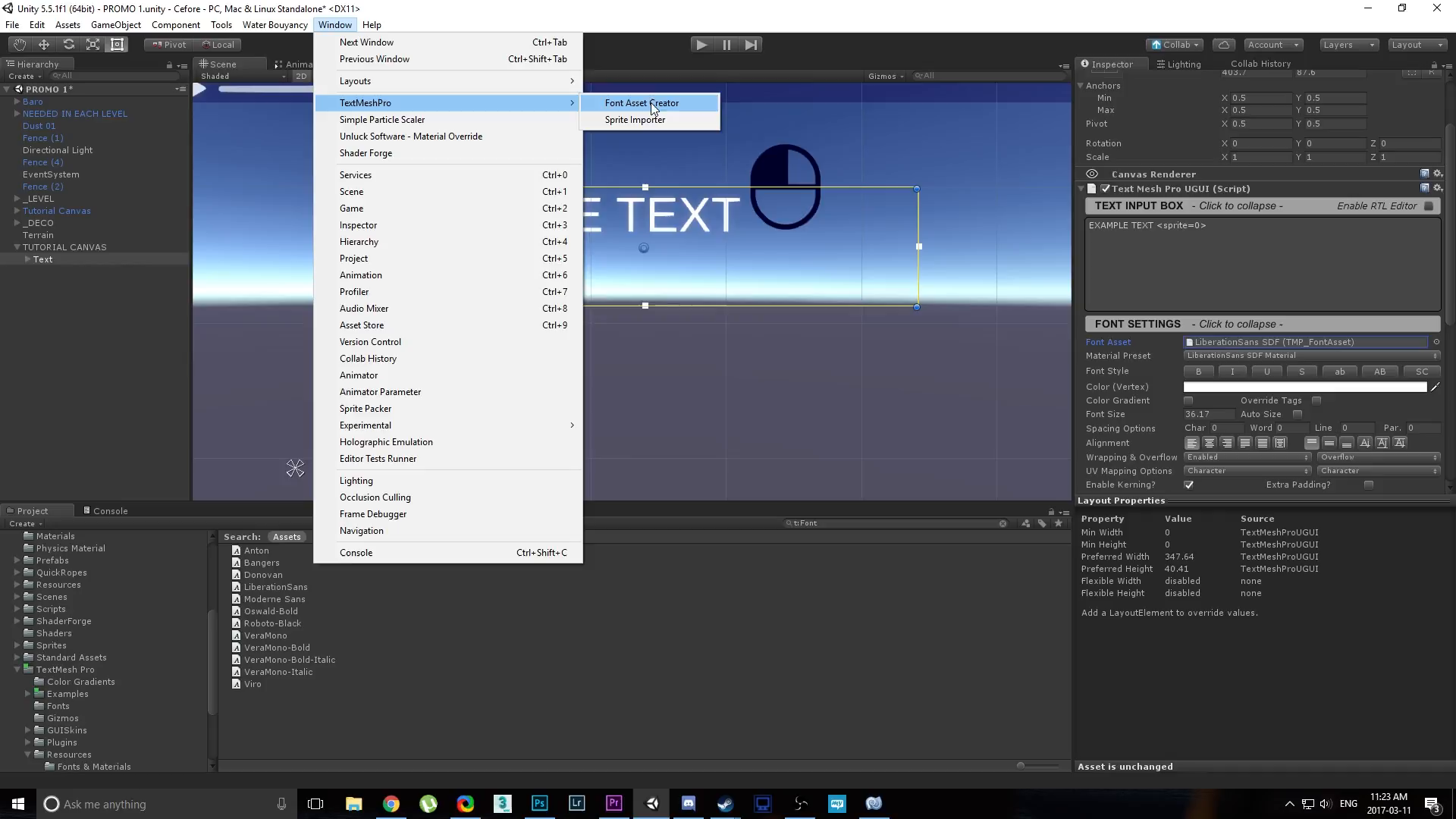
Generate a Donovan SDF atlas in the Font Asset Creator, packing 89 of 99 characters.
click(646, 102)
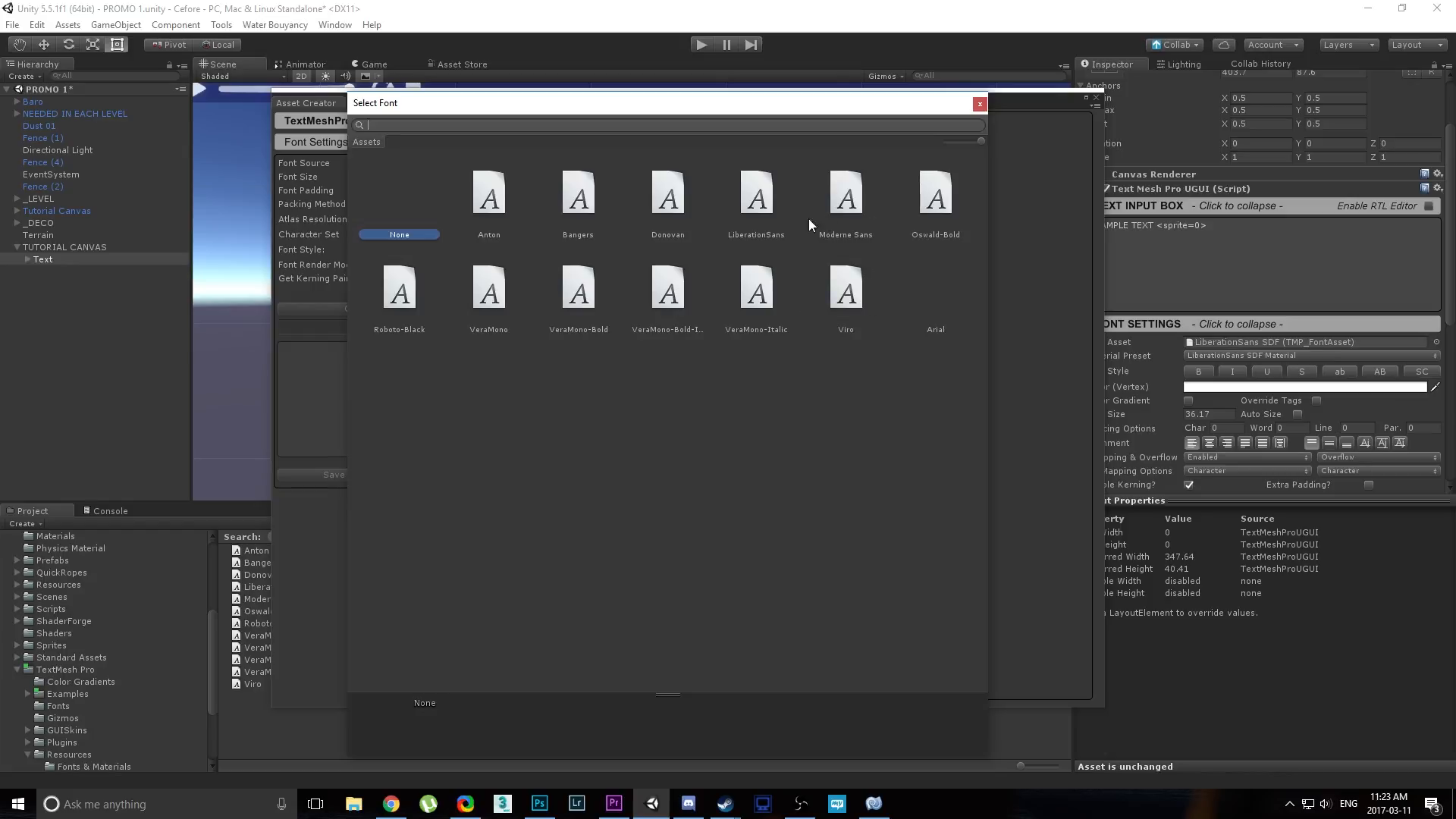
click(667, 192)
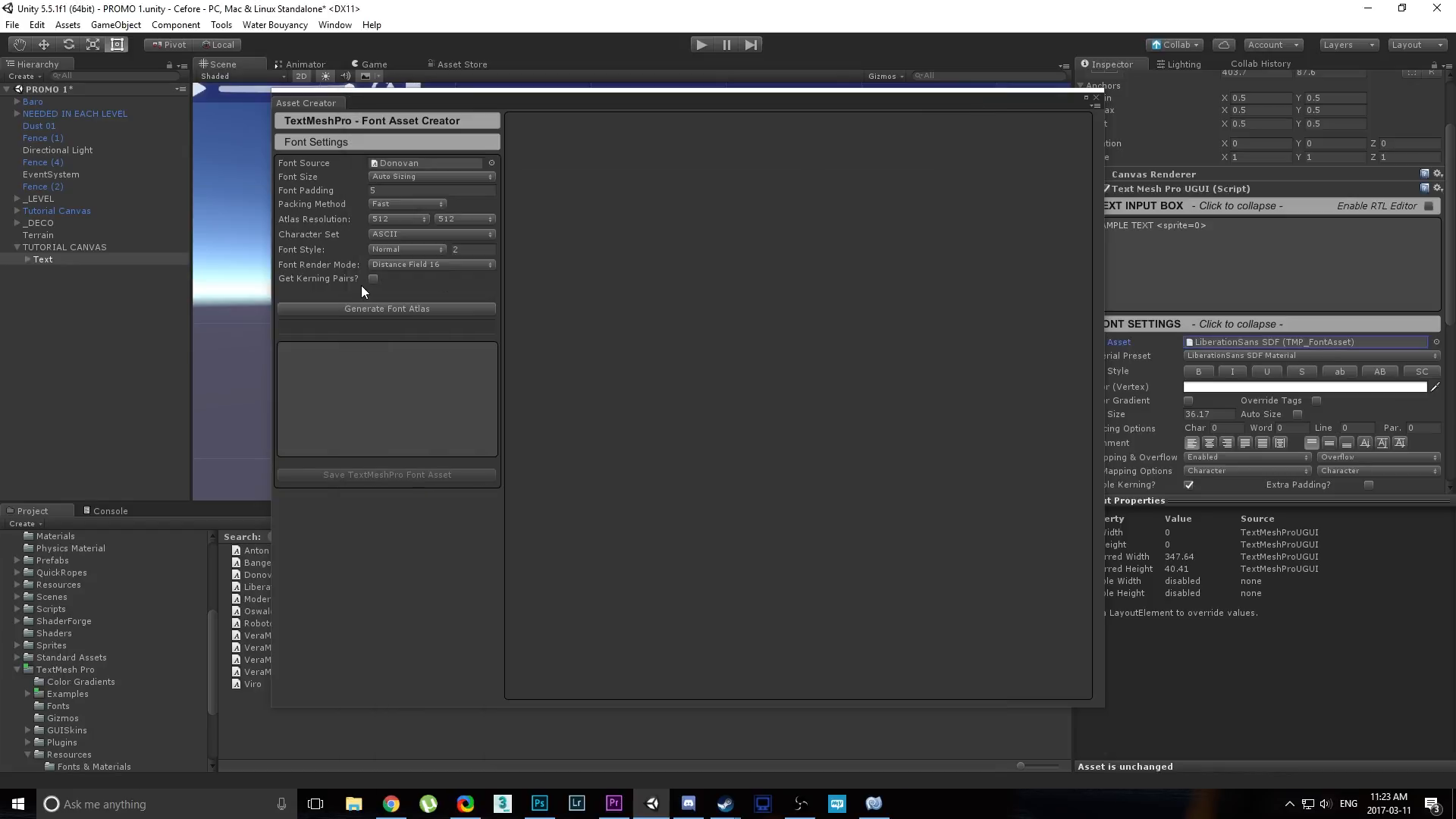
mouse_move(387, 204)
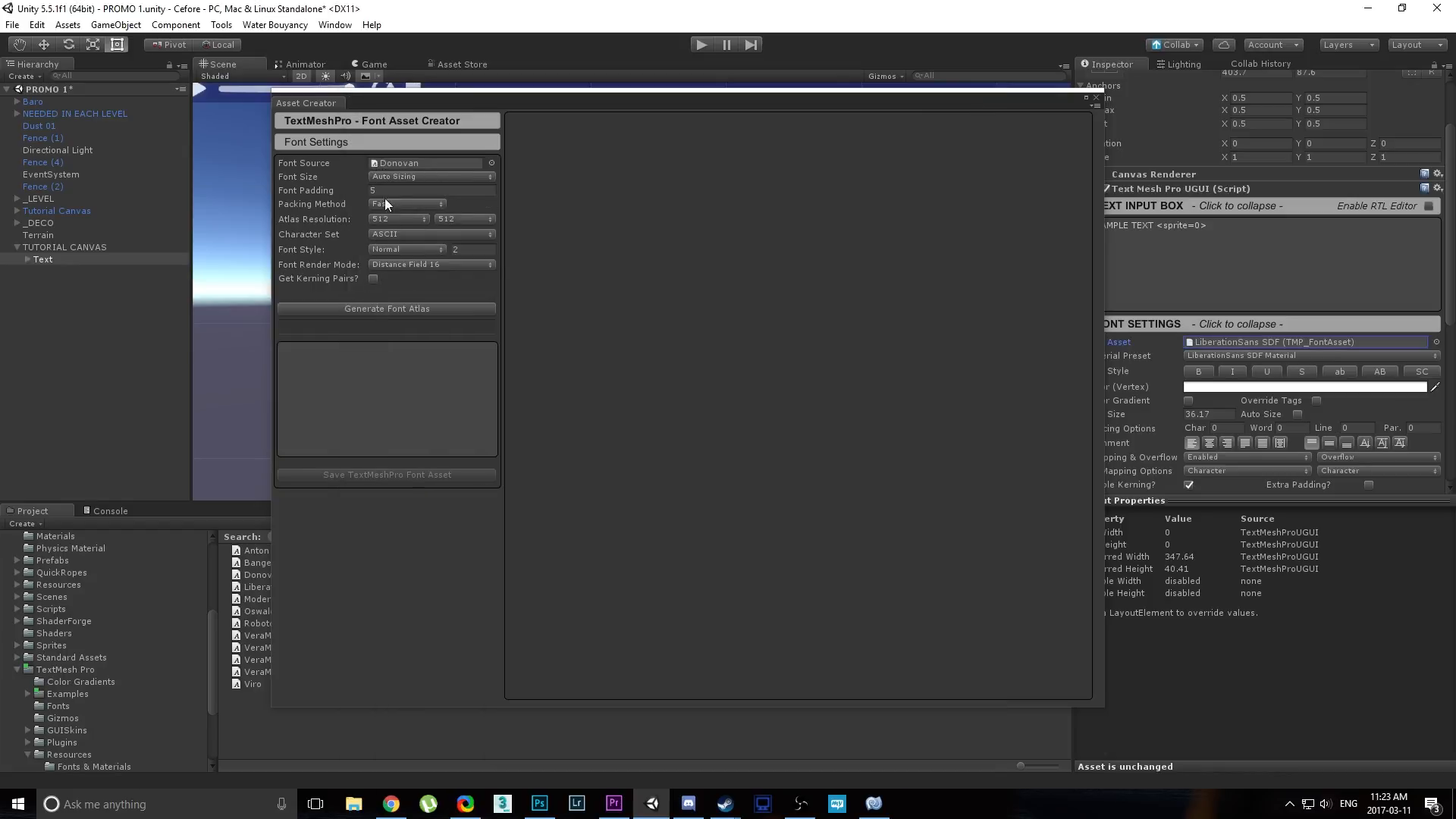
click(386, 309)
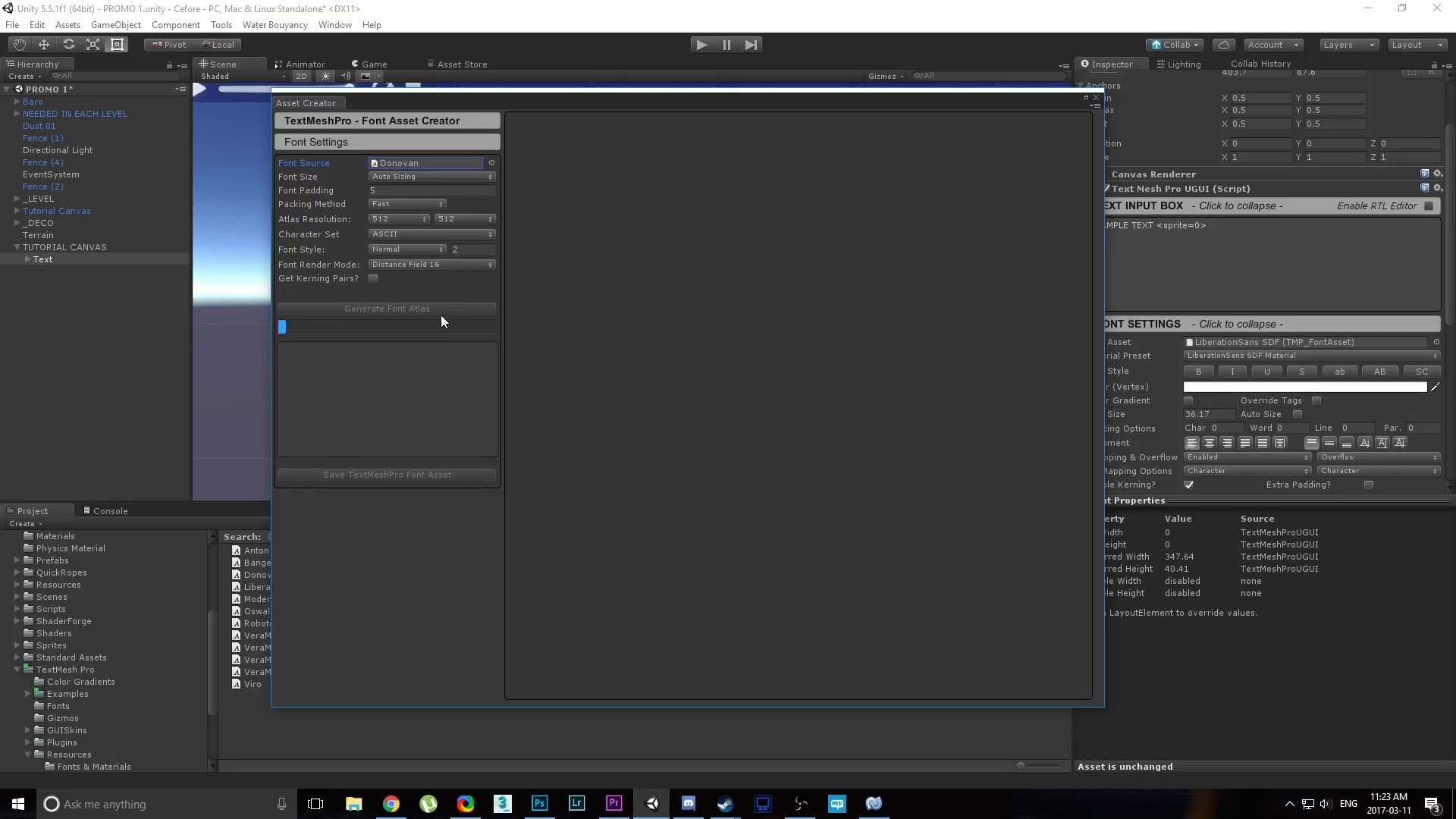
click(387, 309)
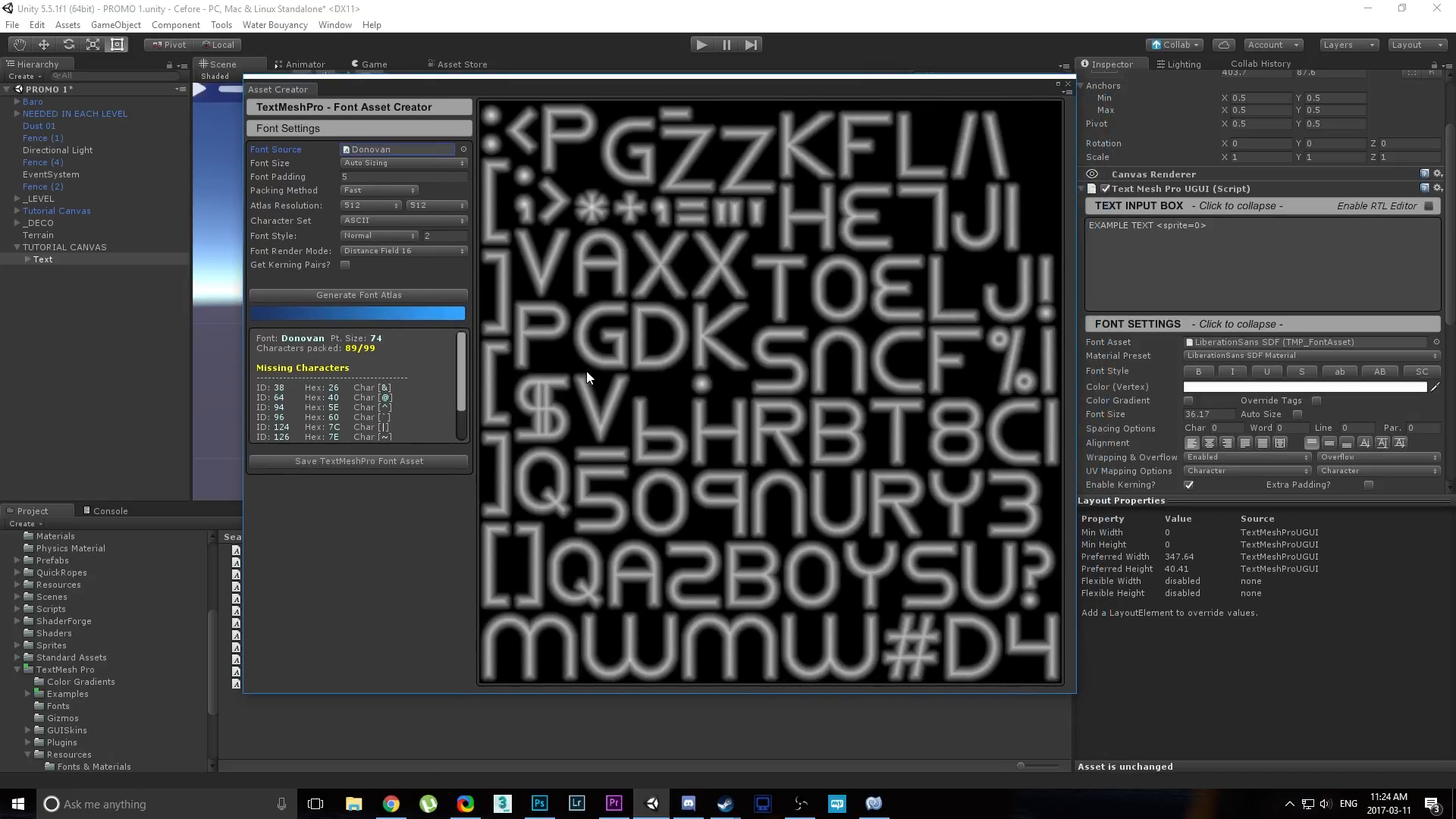
click(359, 461)
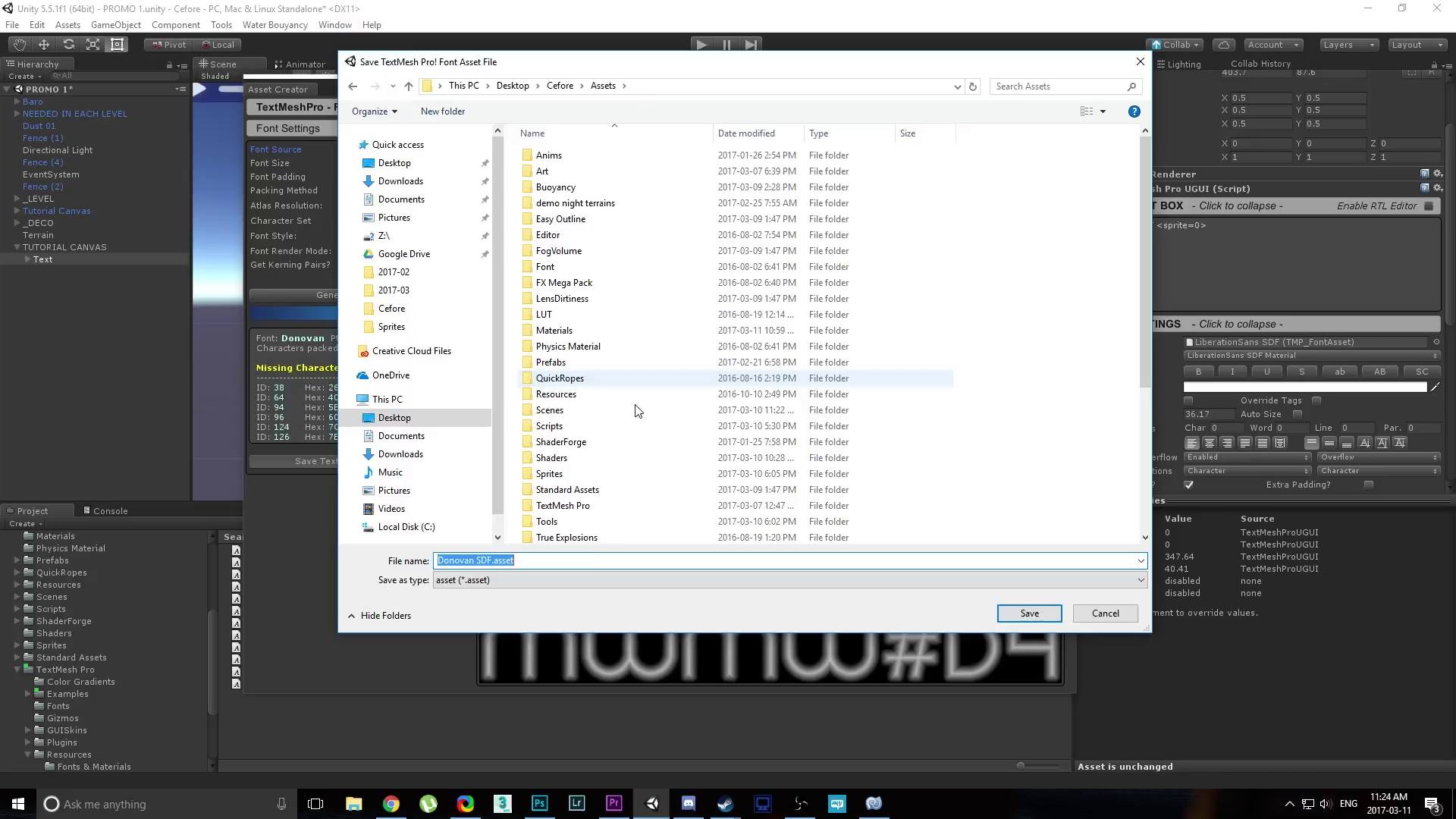
Save the font asset file as 'donovan SDF' in Assets.
text(donova)
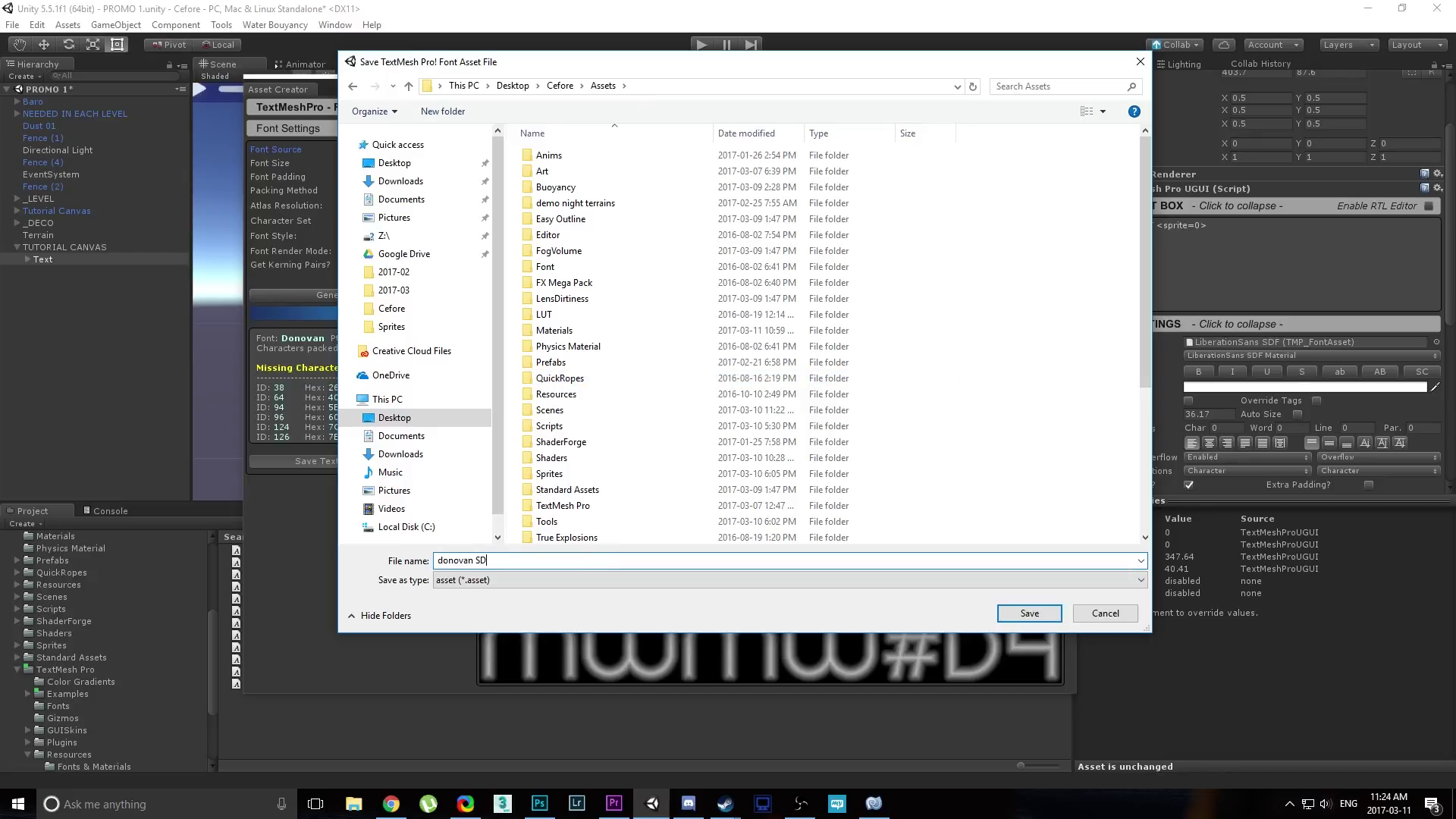
click(1029, 612)
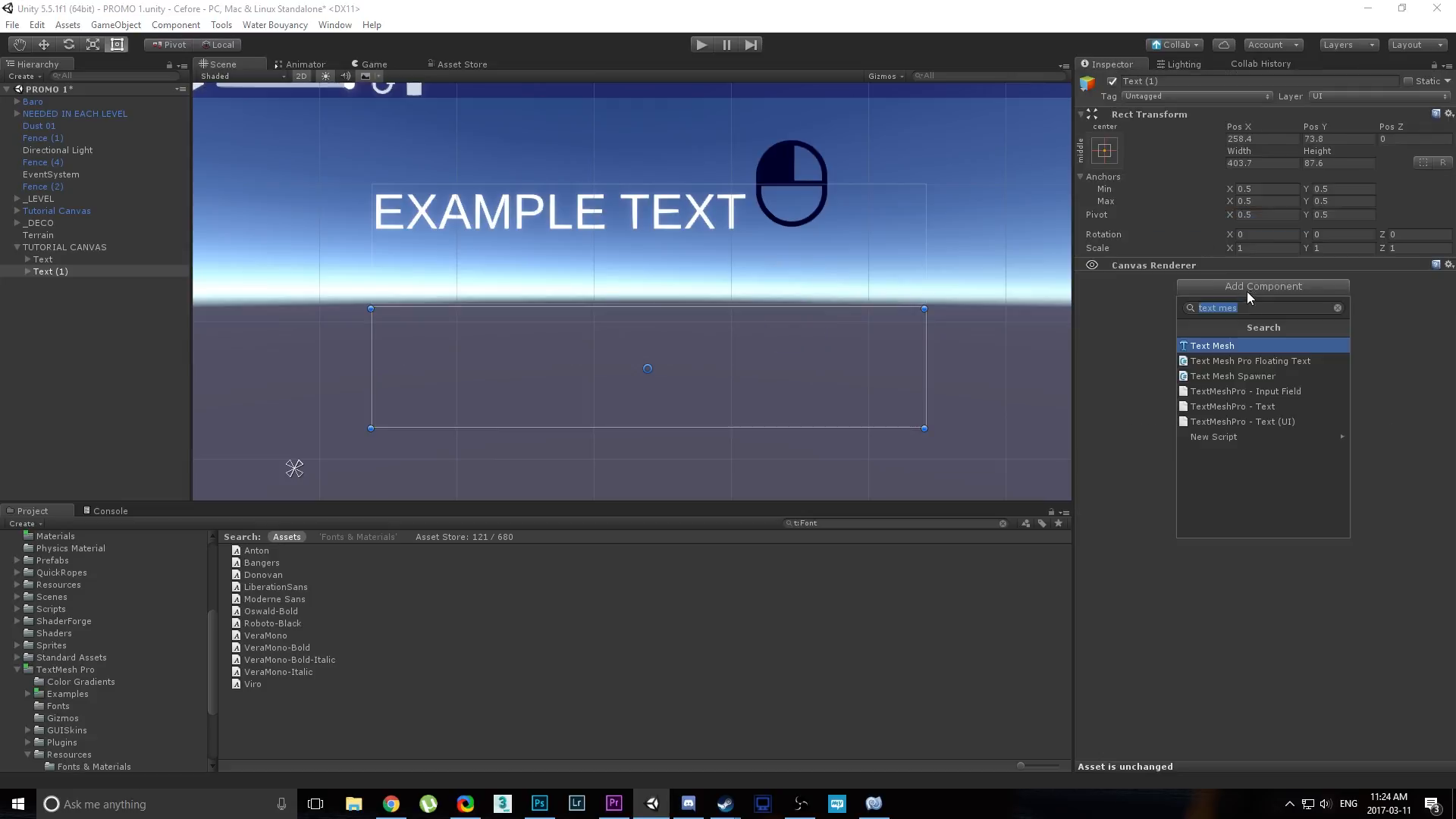
mouse_move(1250, 361)
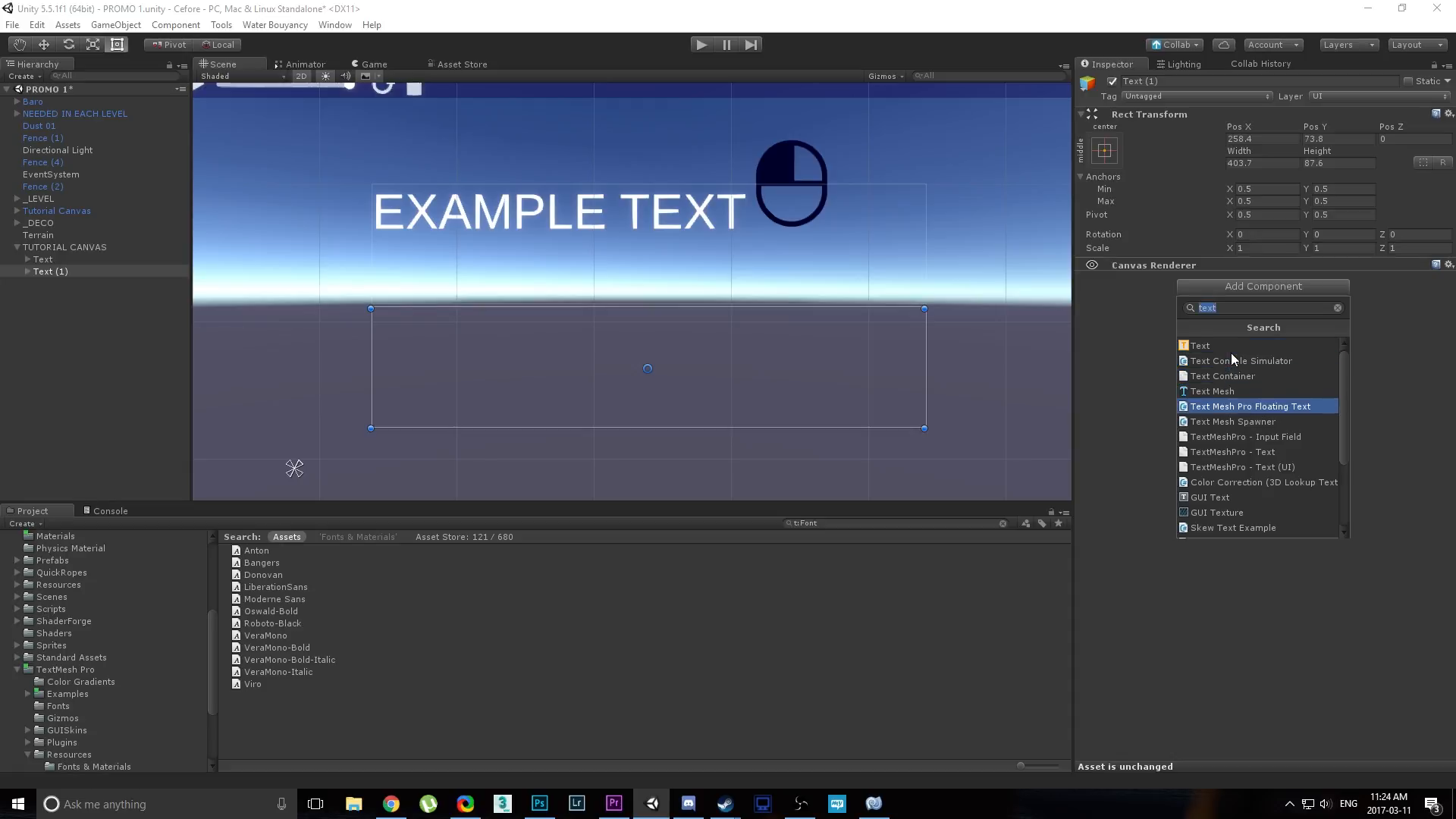
Give Text (1) a standard UI Text component reading EXAMPLE TEXT at font size 36.
click(1337, 308)
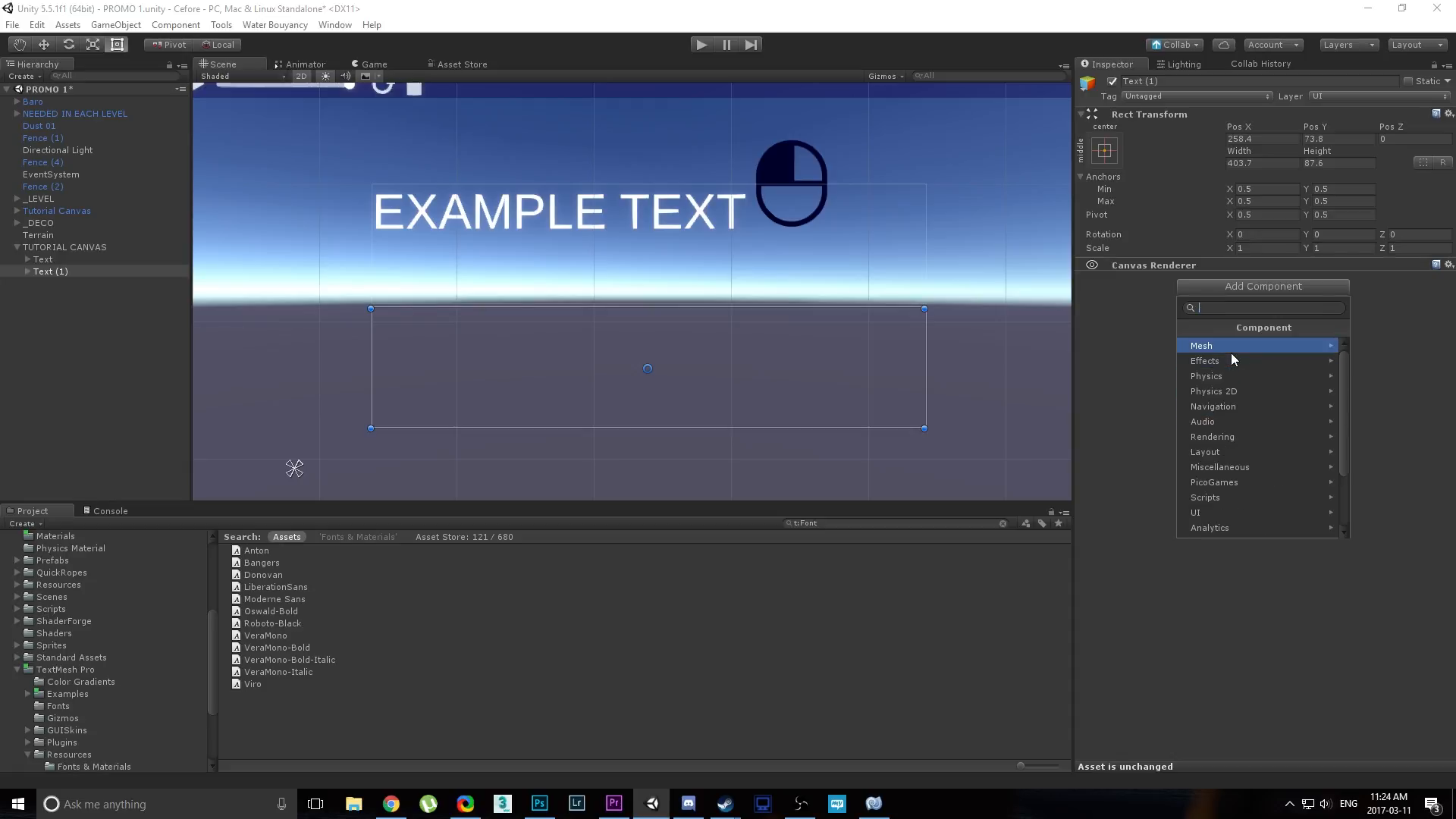
text(TExt)
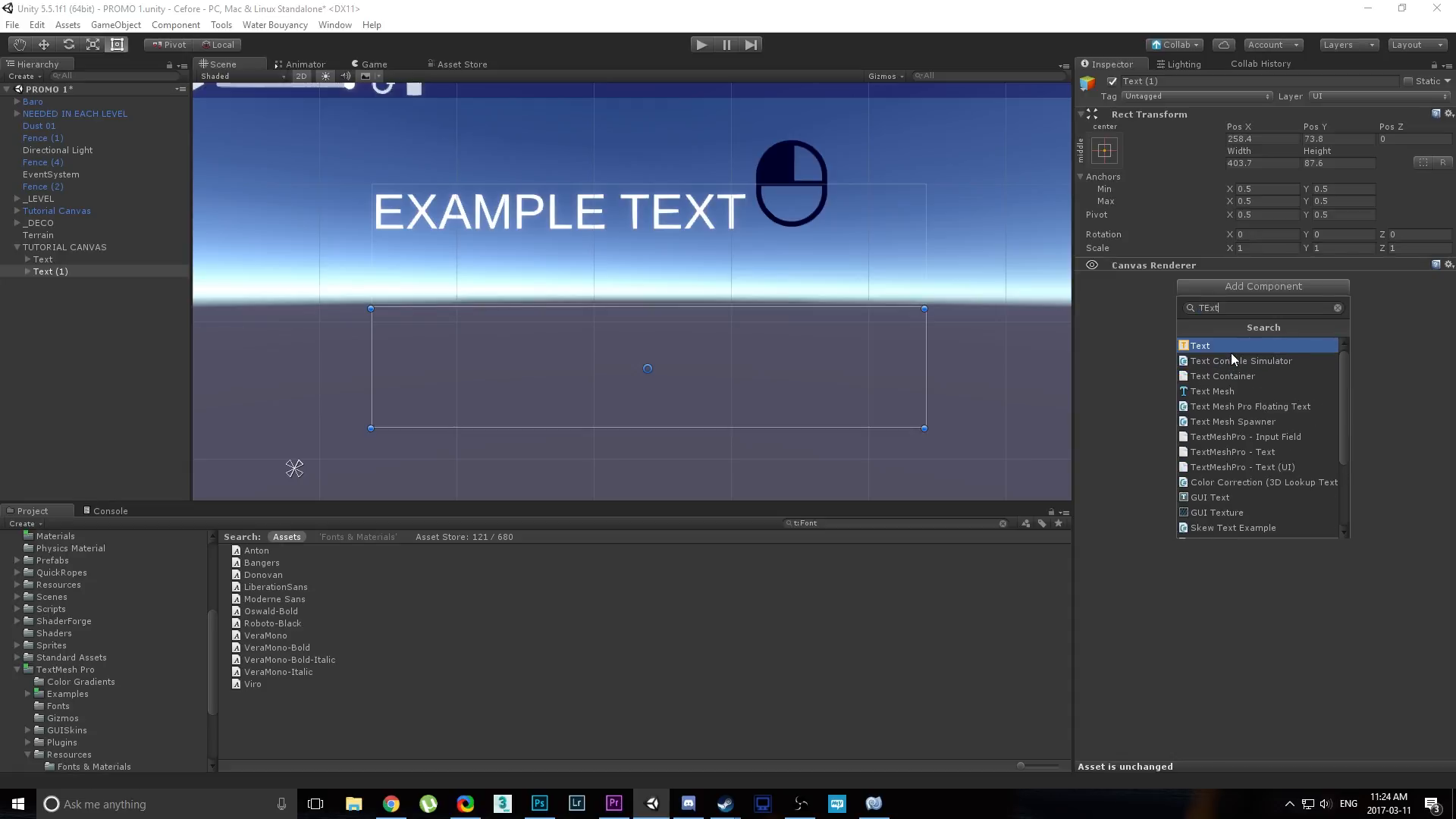
click(1200, 345)
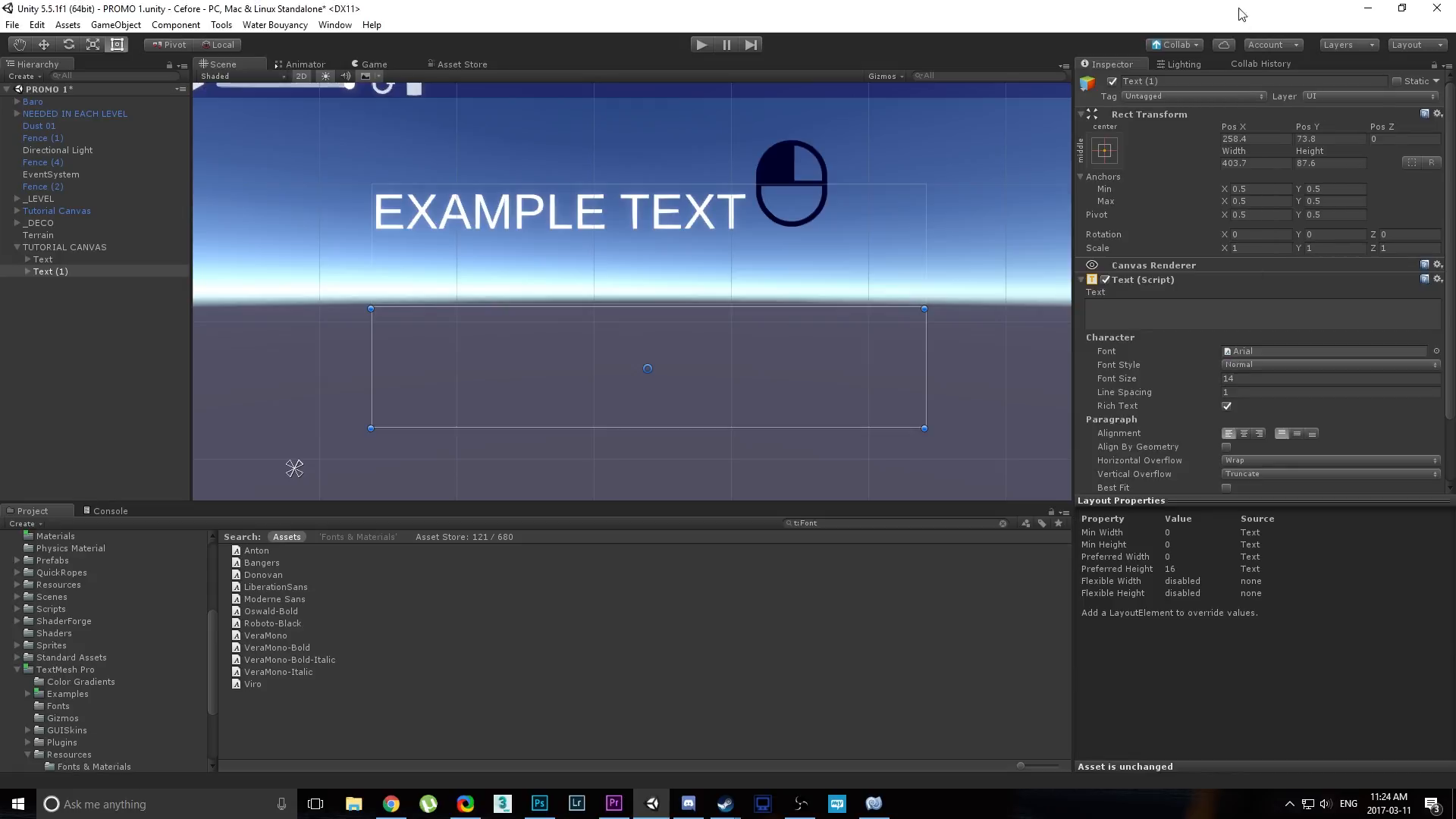
text(EXAPLE)
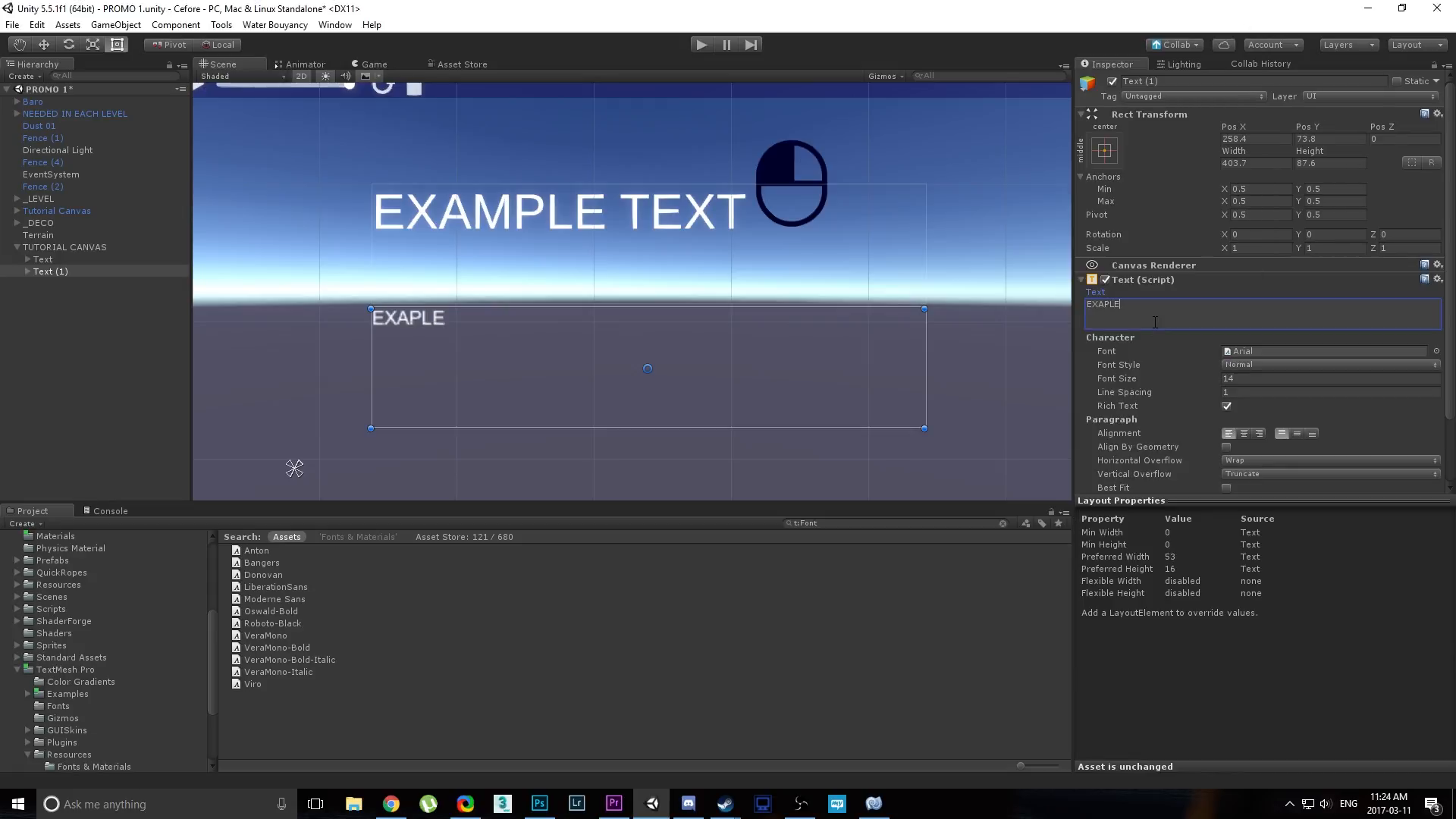
key(BackSpace)
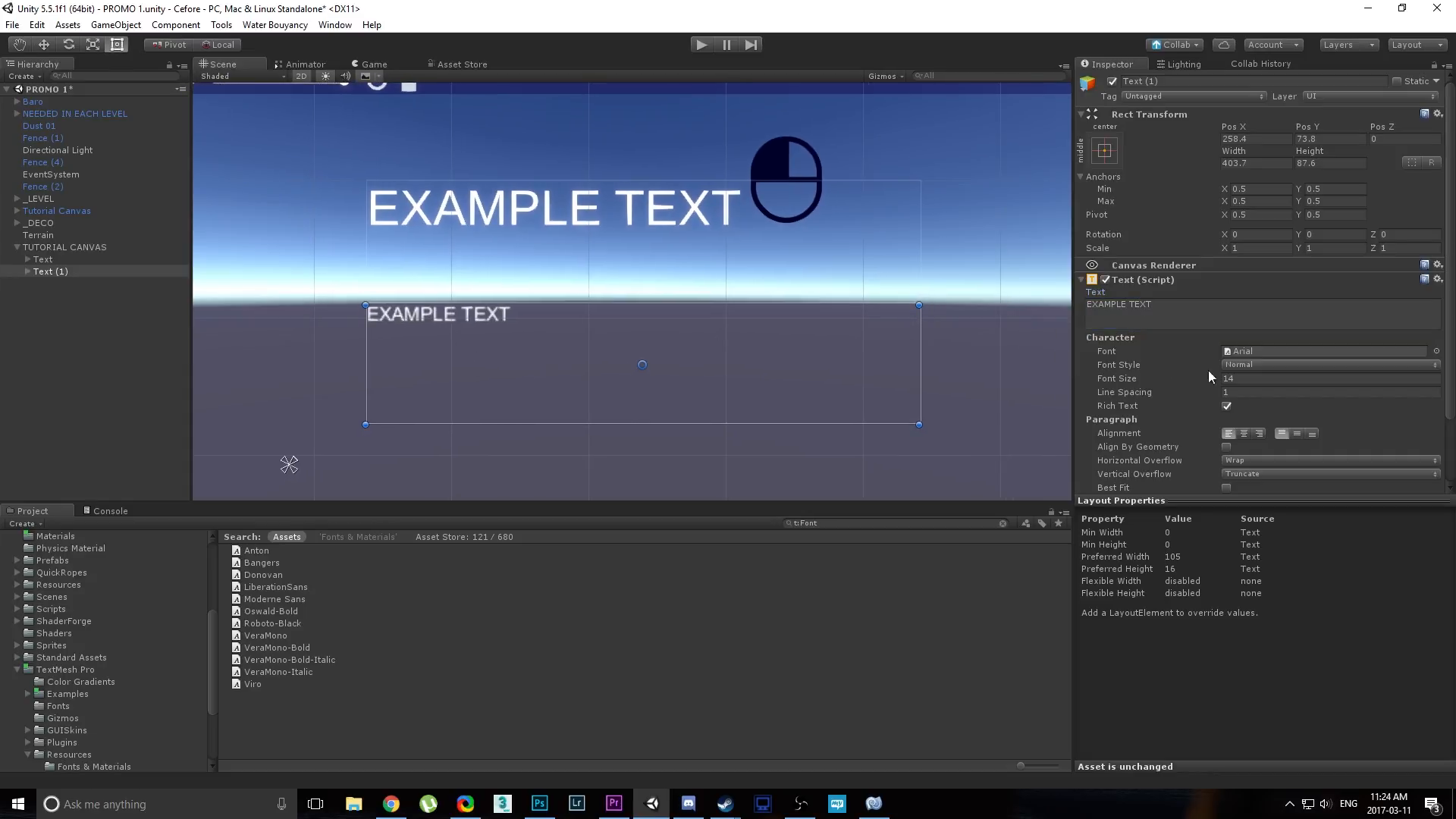
text(36)
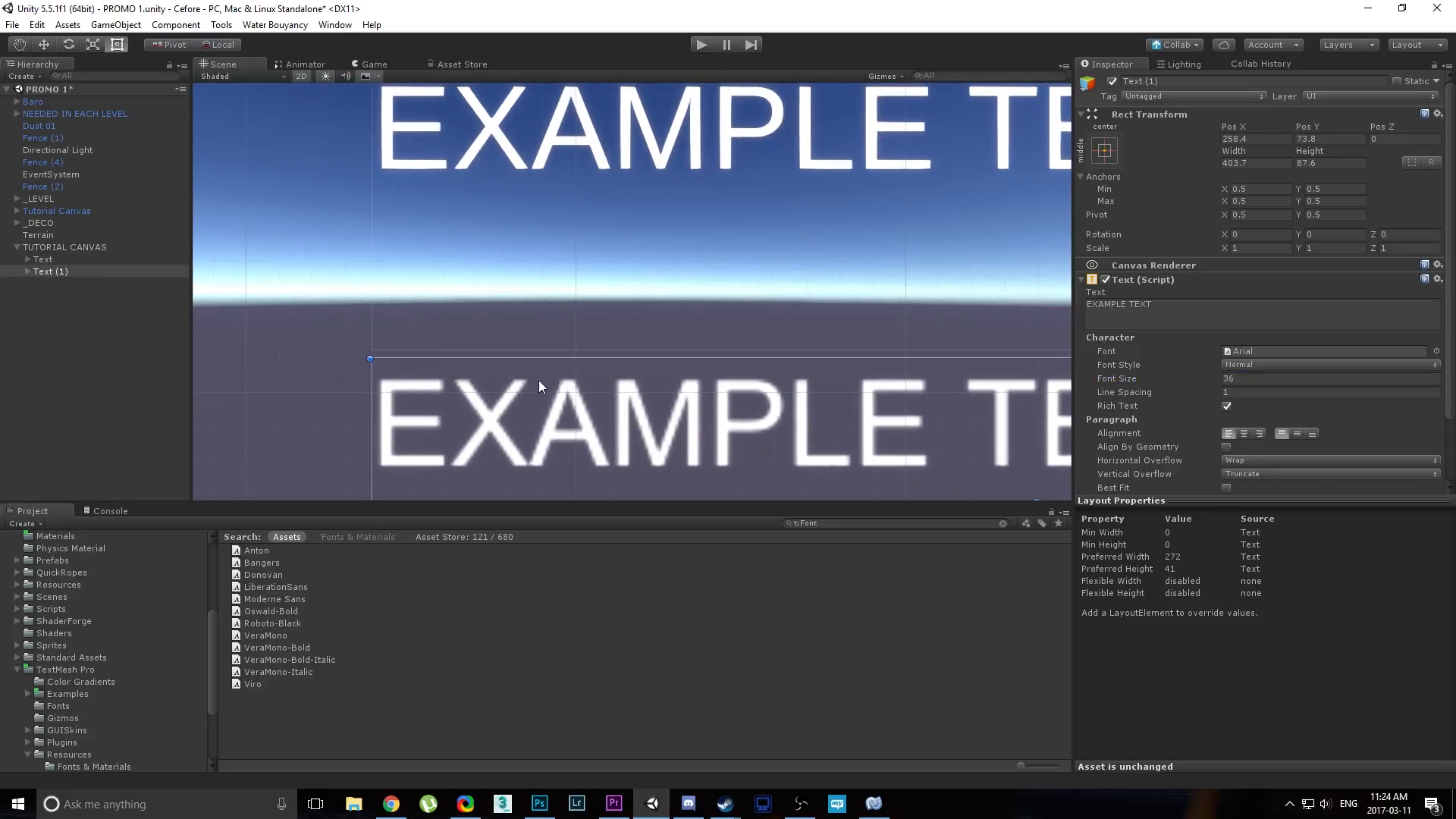
mouse_move(425, 184)
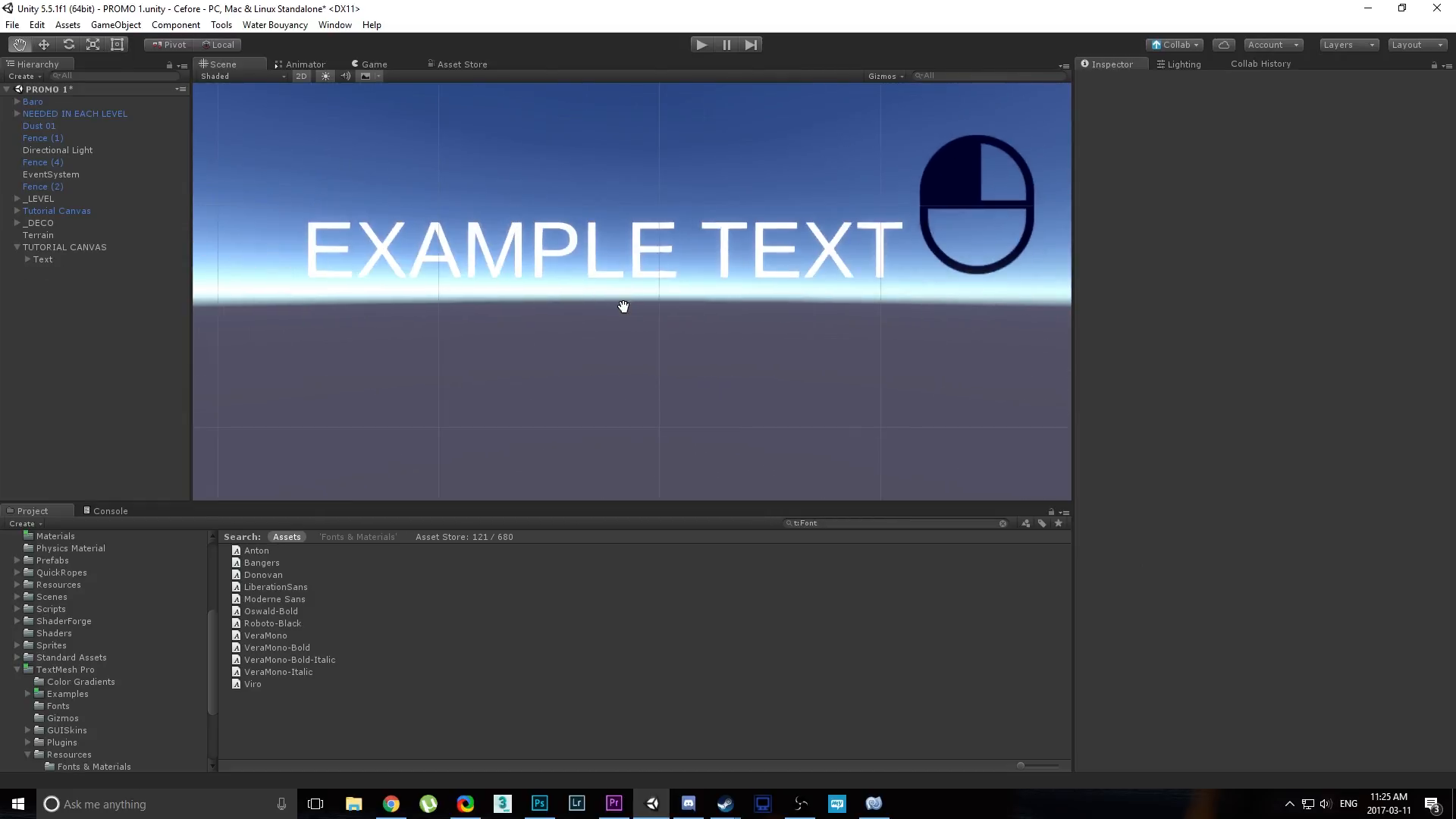
Give the tutorial canvas's EXAMPLE TEXT object the donovan SDF font and black vertex colour.
click(56, 210)
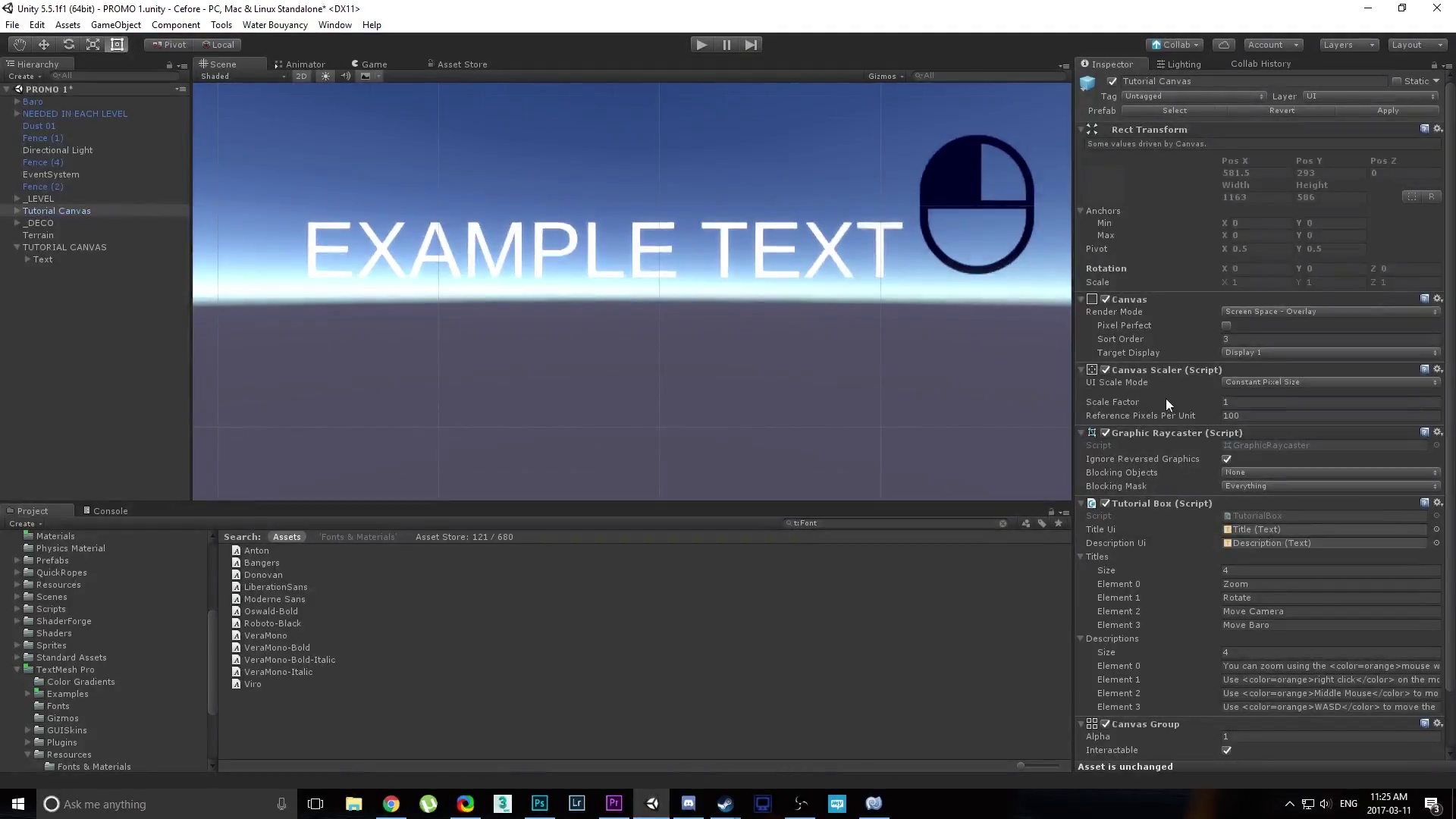
click(42, 260)
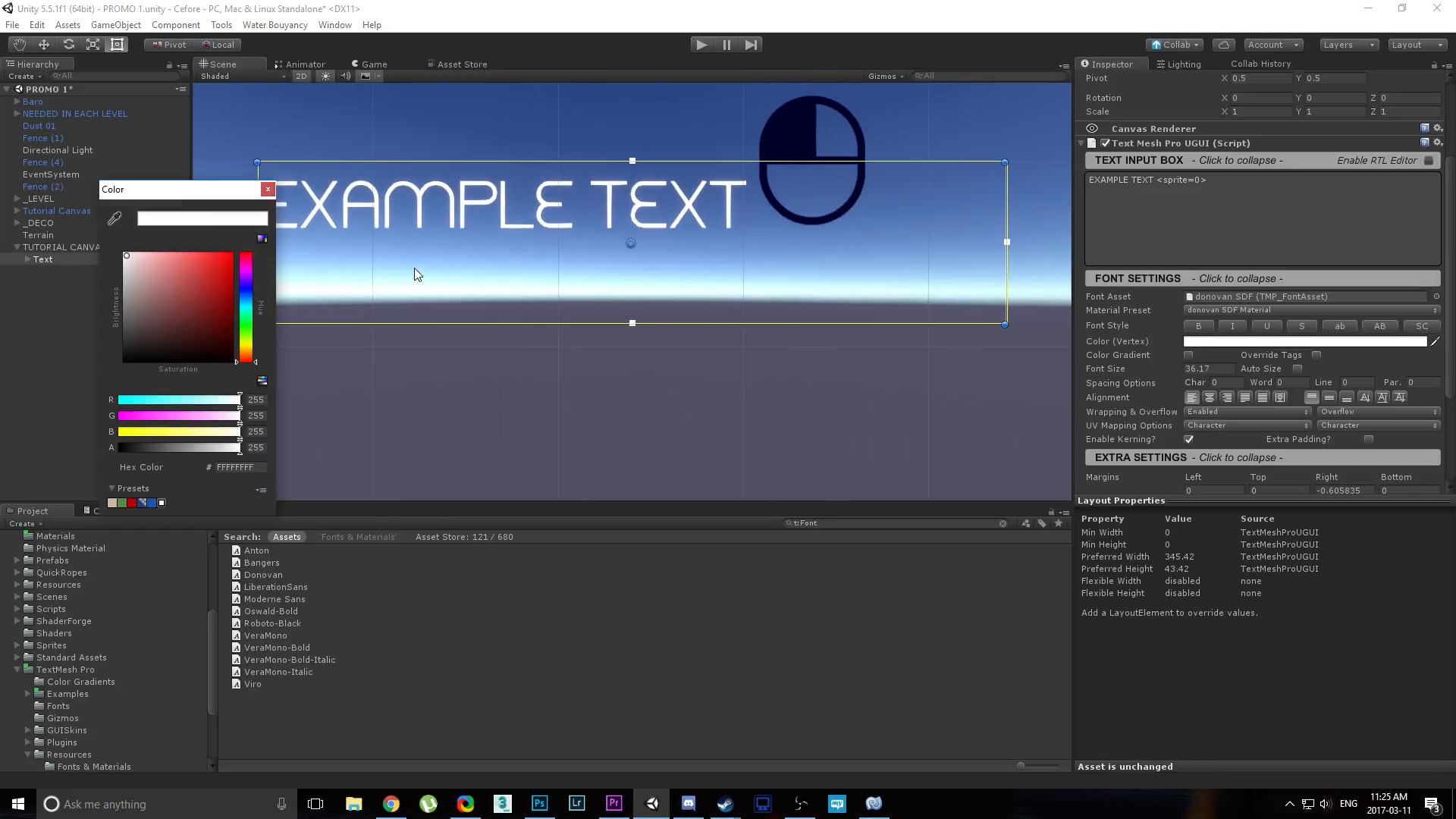
click(266, 190)
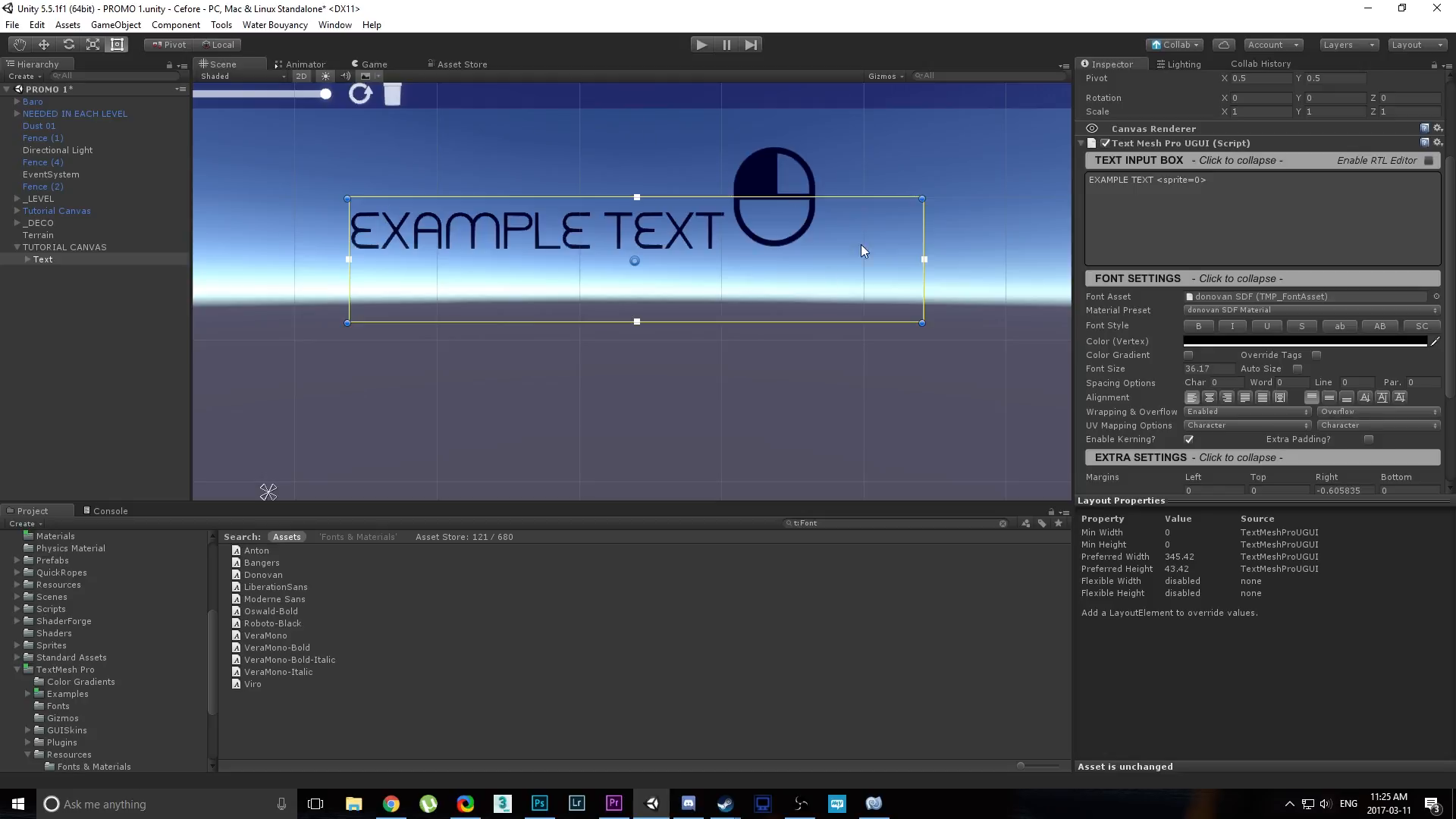
mouse_move(706, 237)
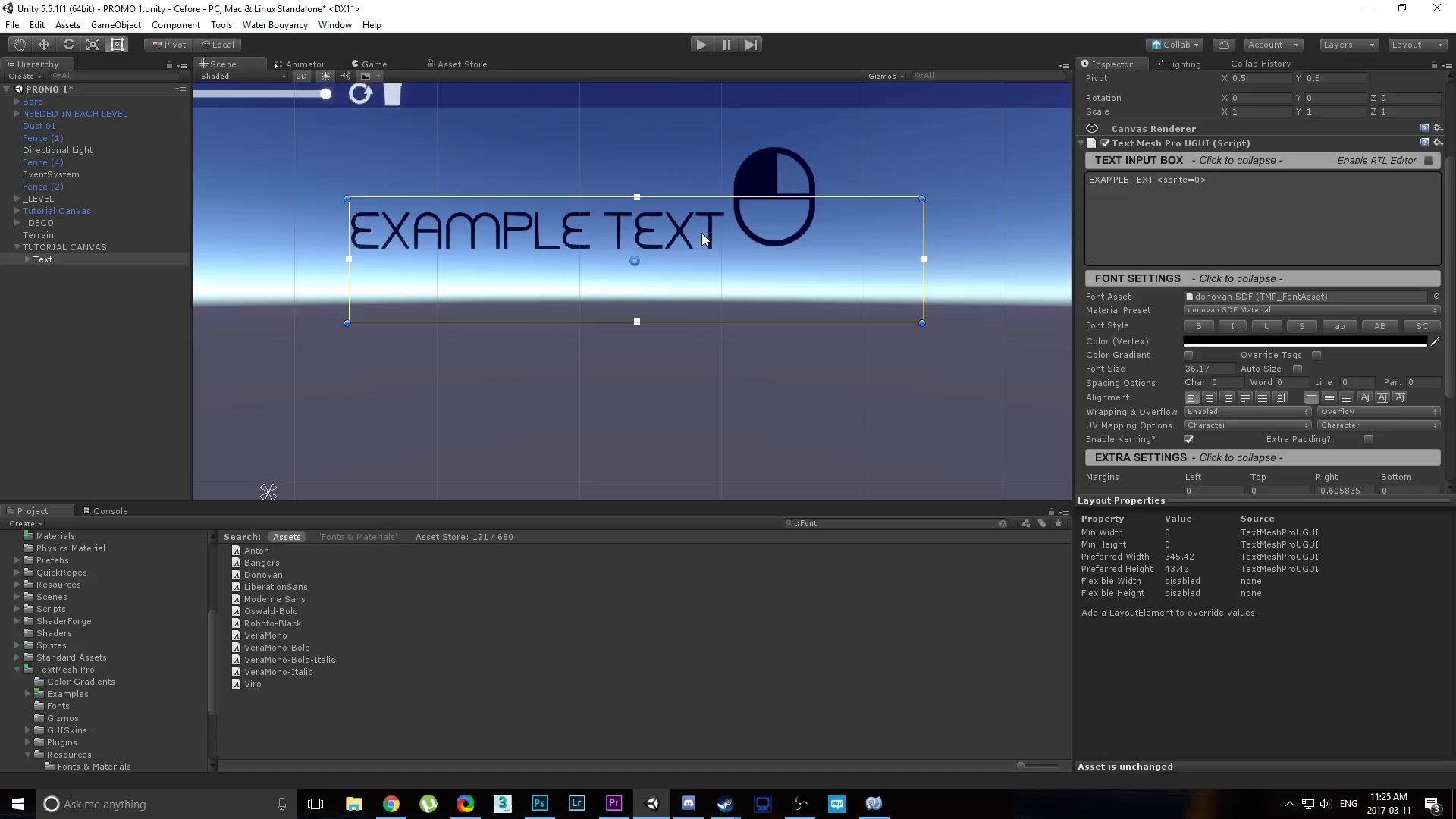
mouse_move(537, 323)
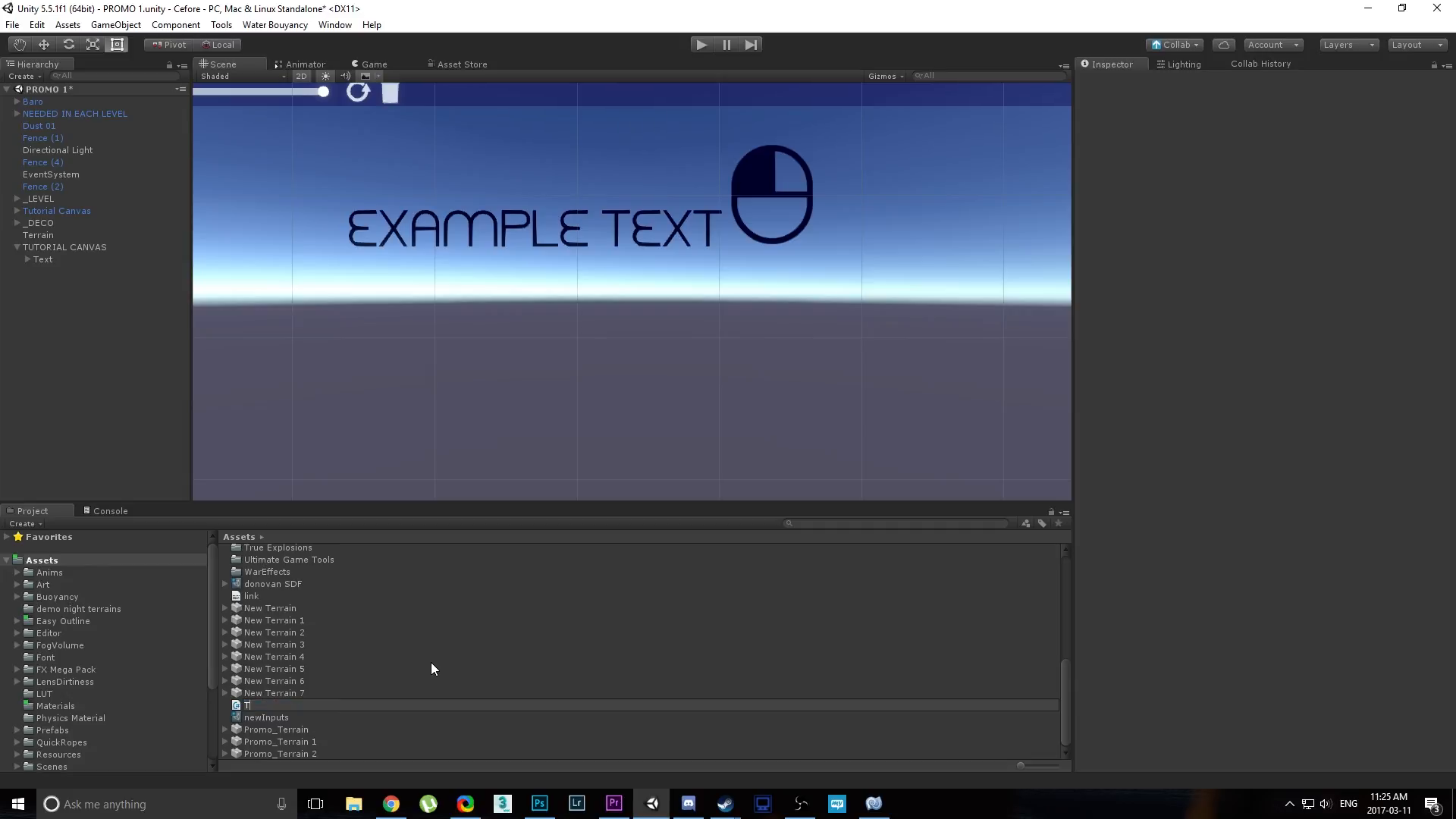
Name the new C# script TUTORIALEXCXAMPLE and open it in MonoDevelop.
text(TUTORIALEXCXAMPLE)
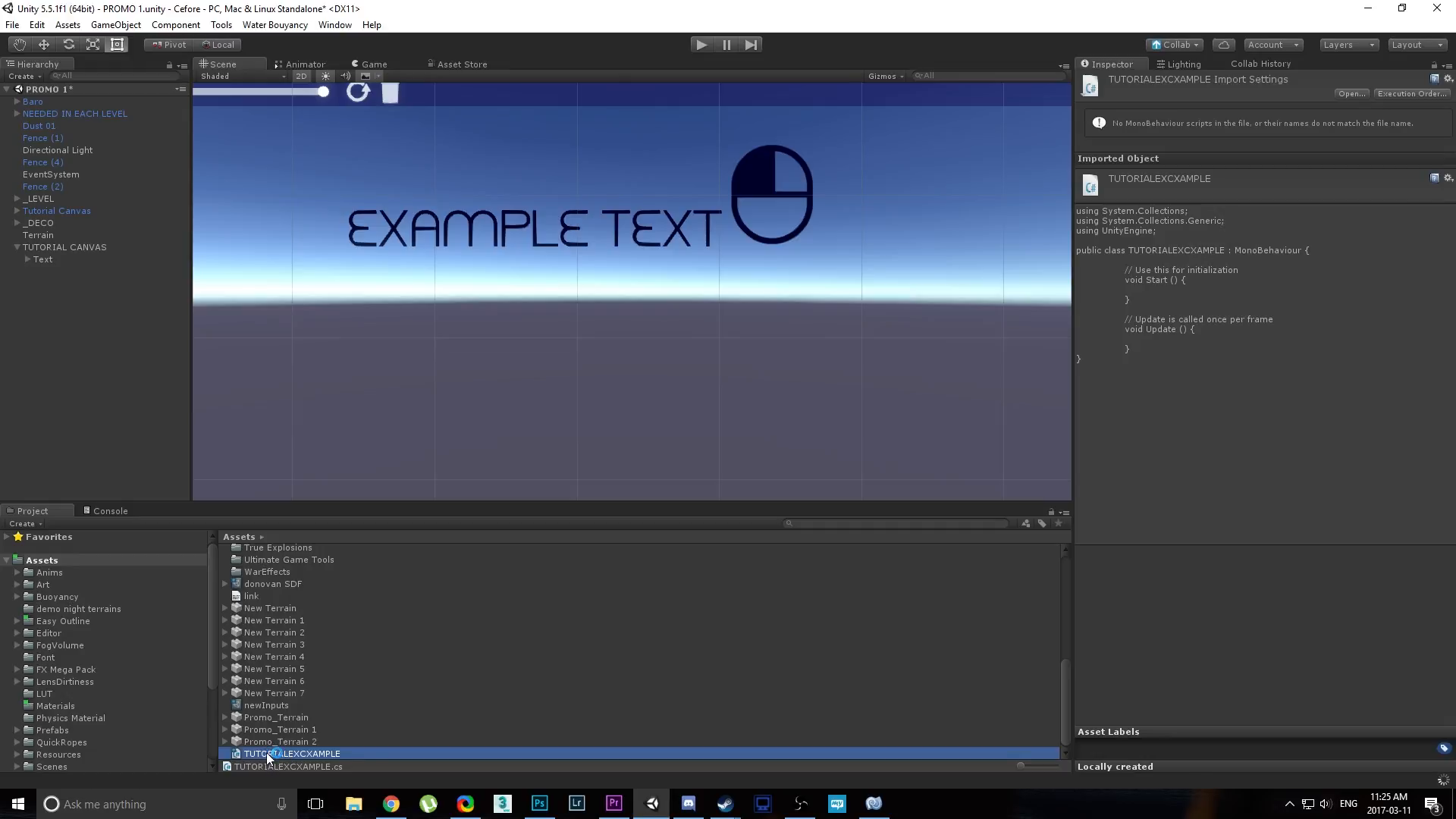
double_click(277, 753)
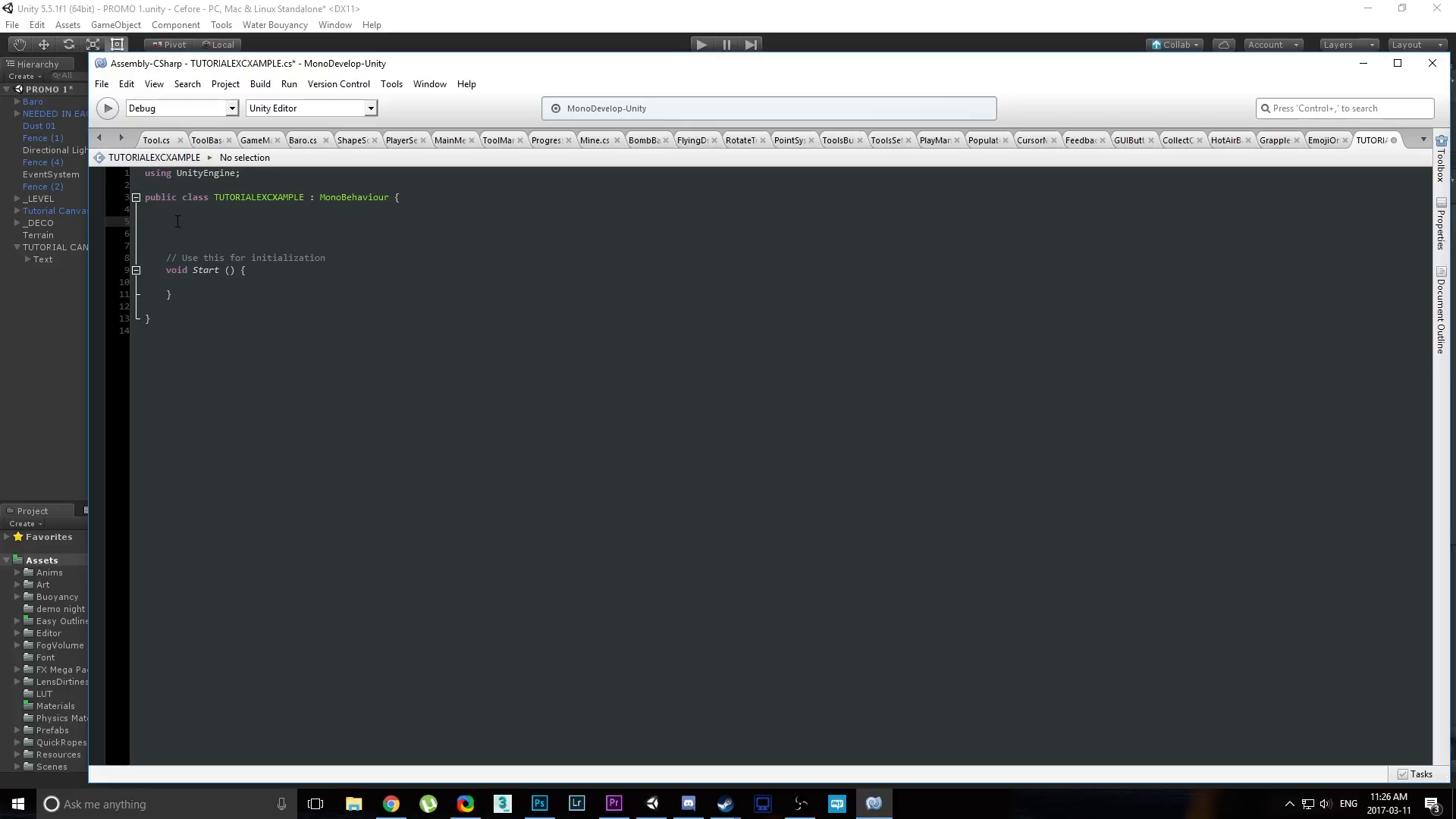
Add using TMPro and a [SerializeField] private TextMeshProUGUI field named tmp.
click(171, 221)
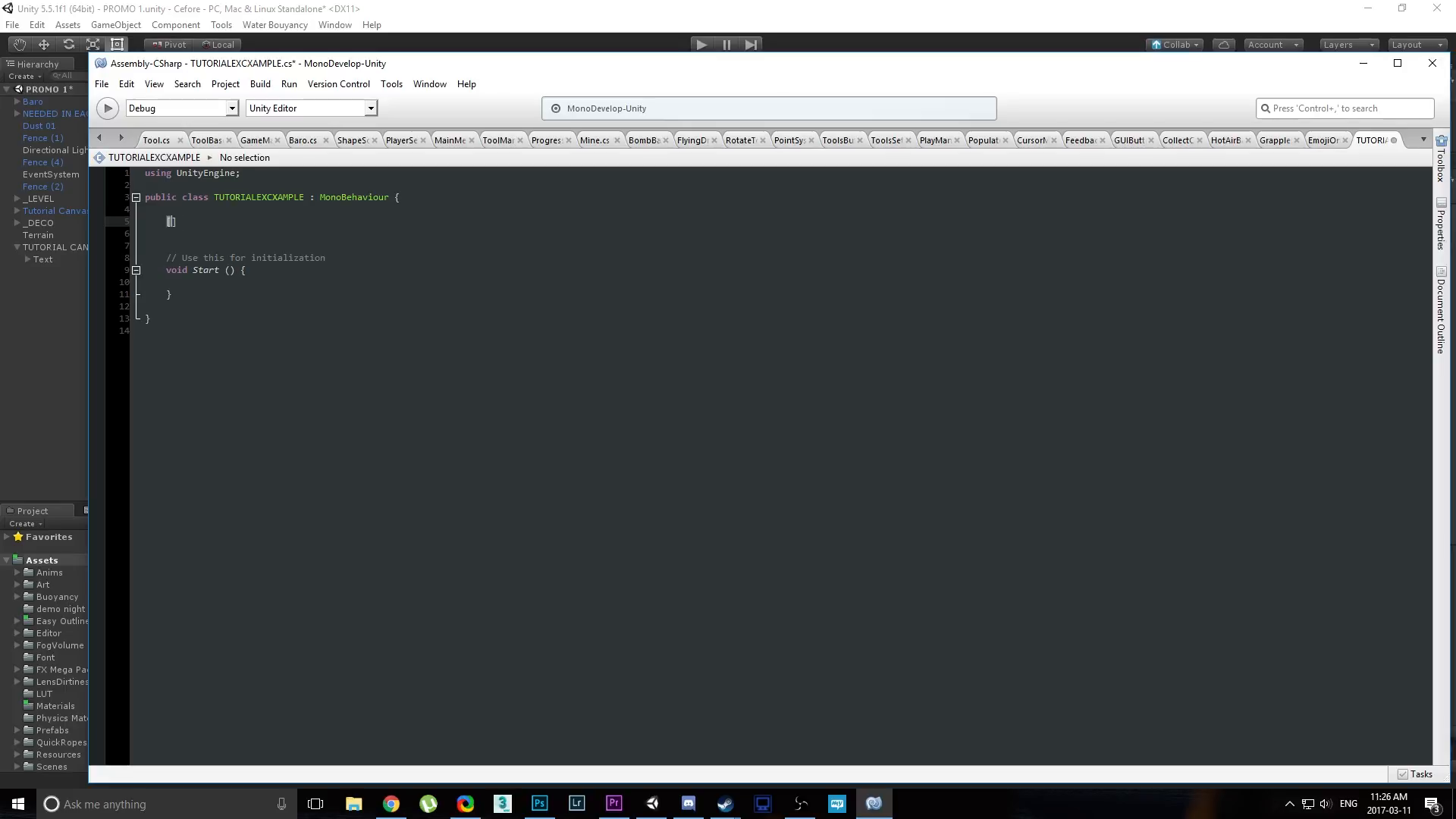
text([SerializeField])
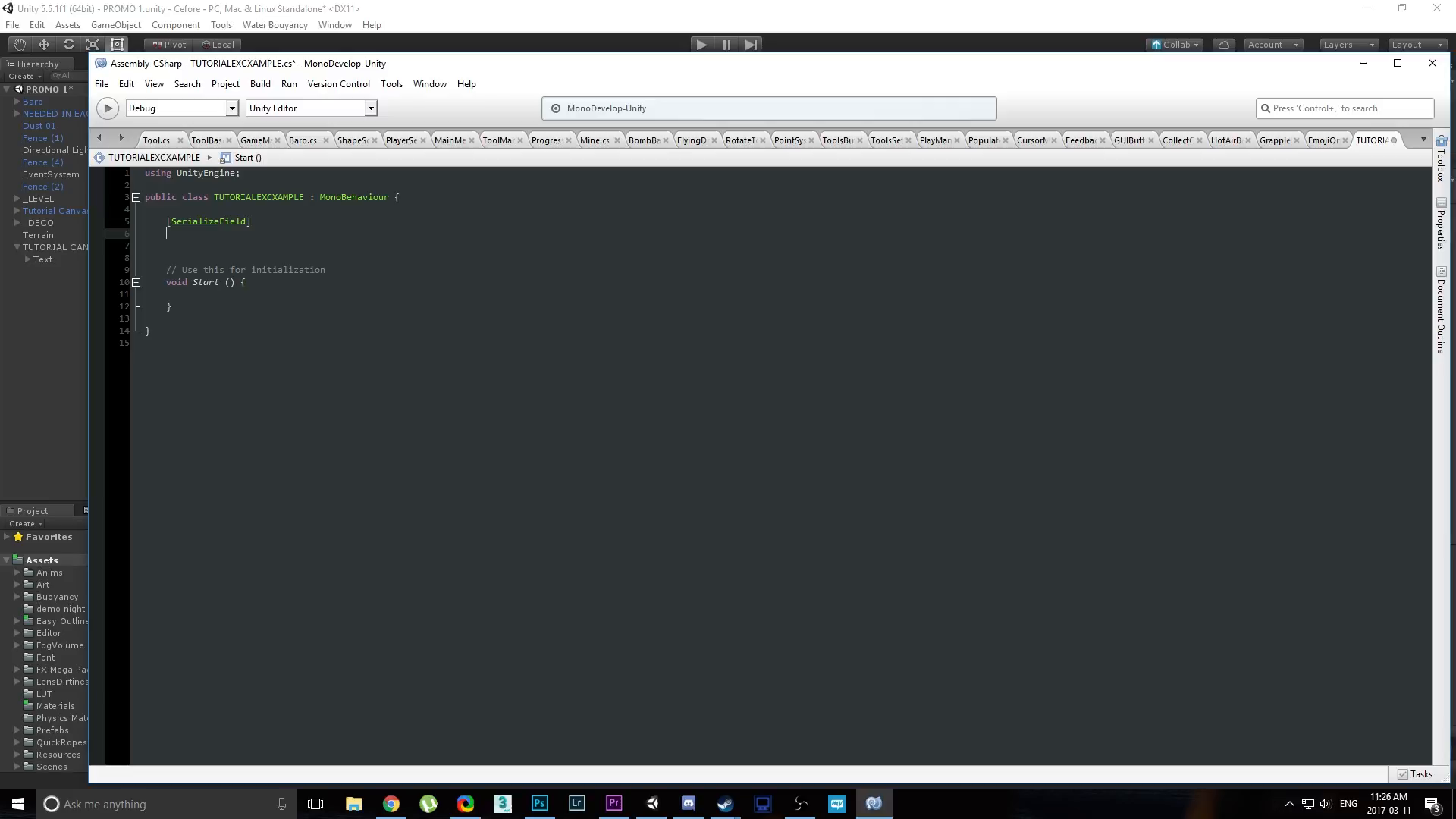
text(private)
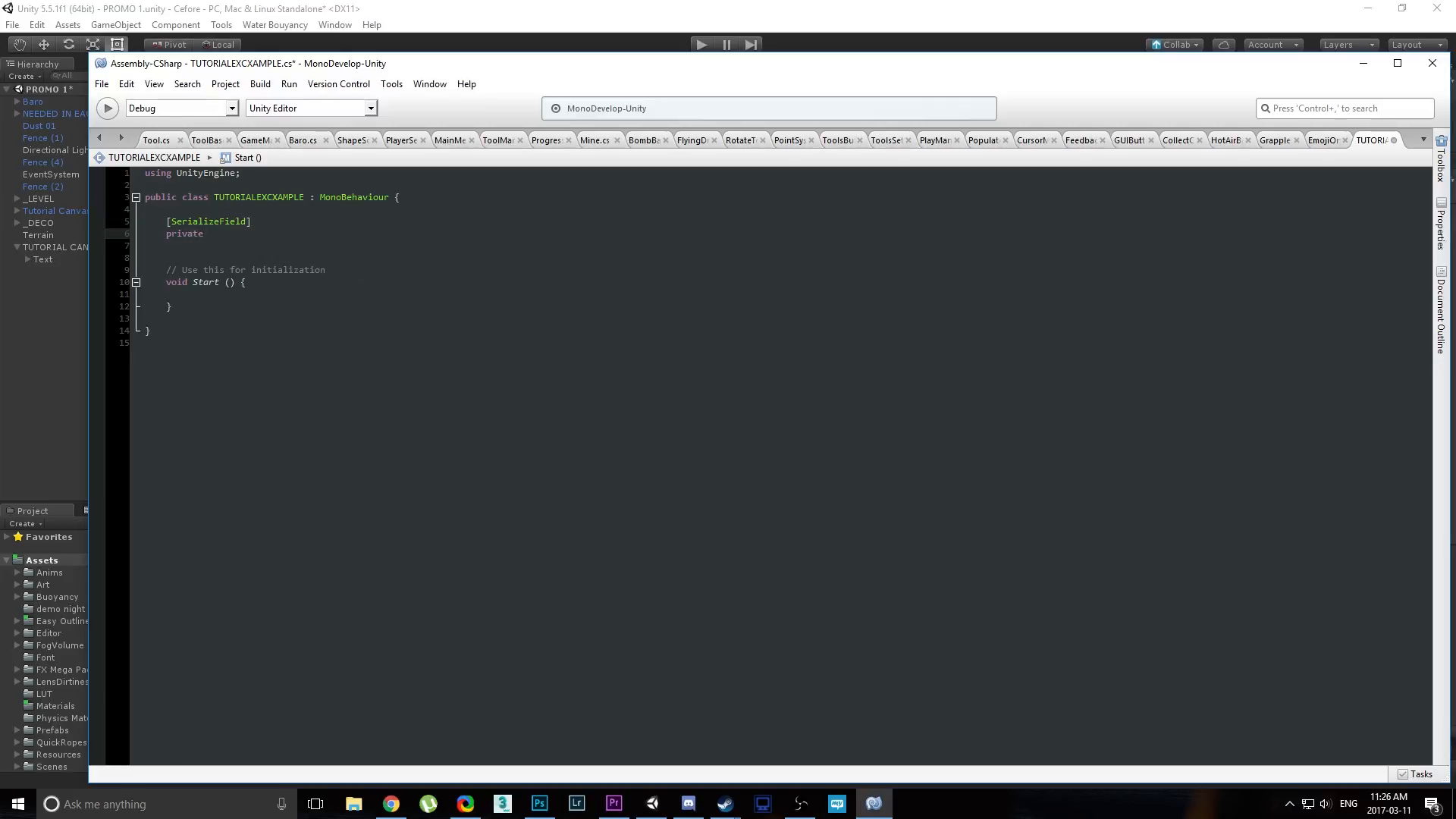
text(TEx)
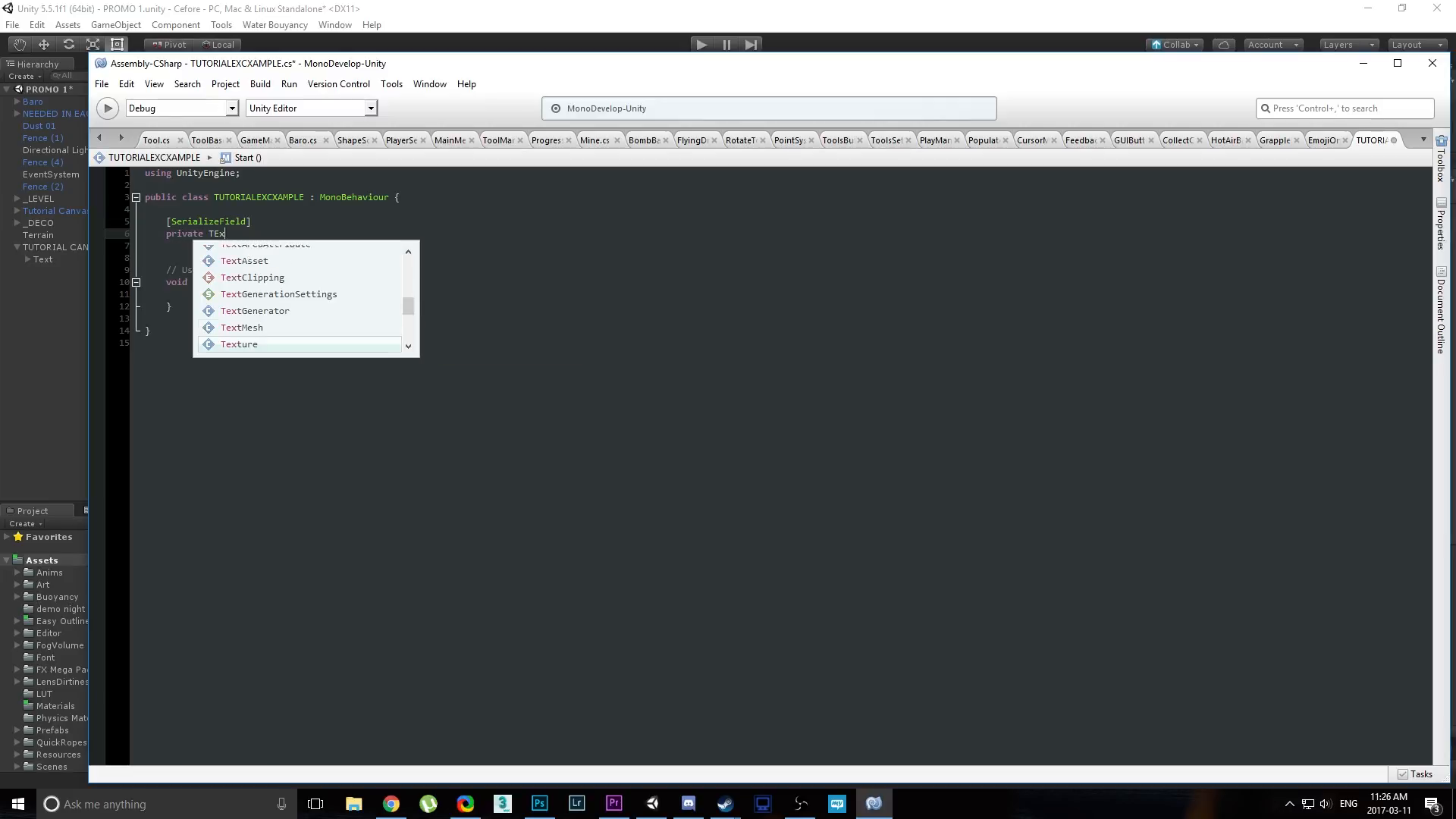
key(BackSpace)
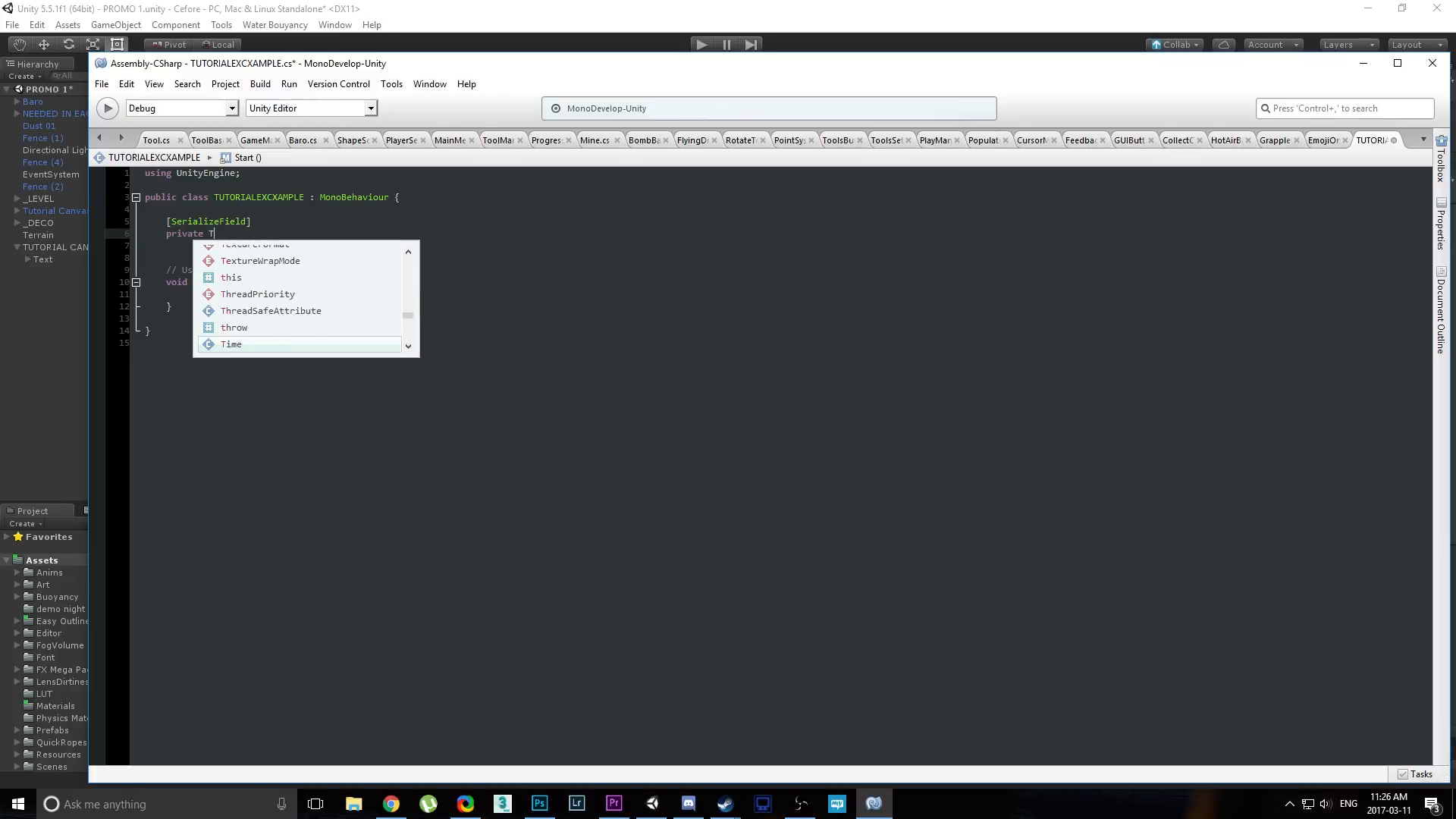
text(extu)
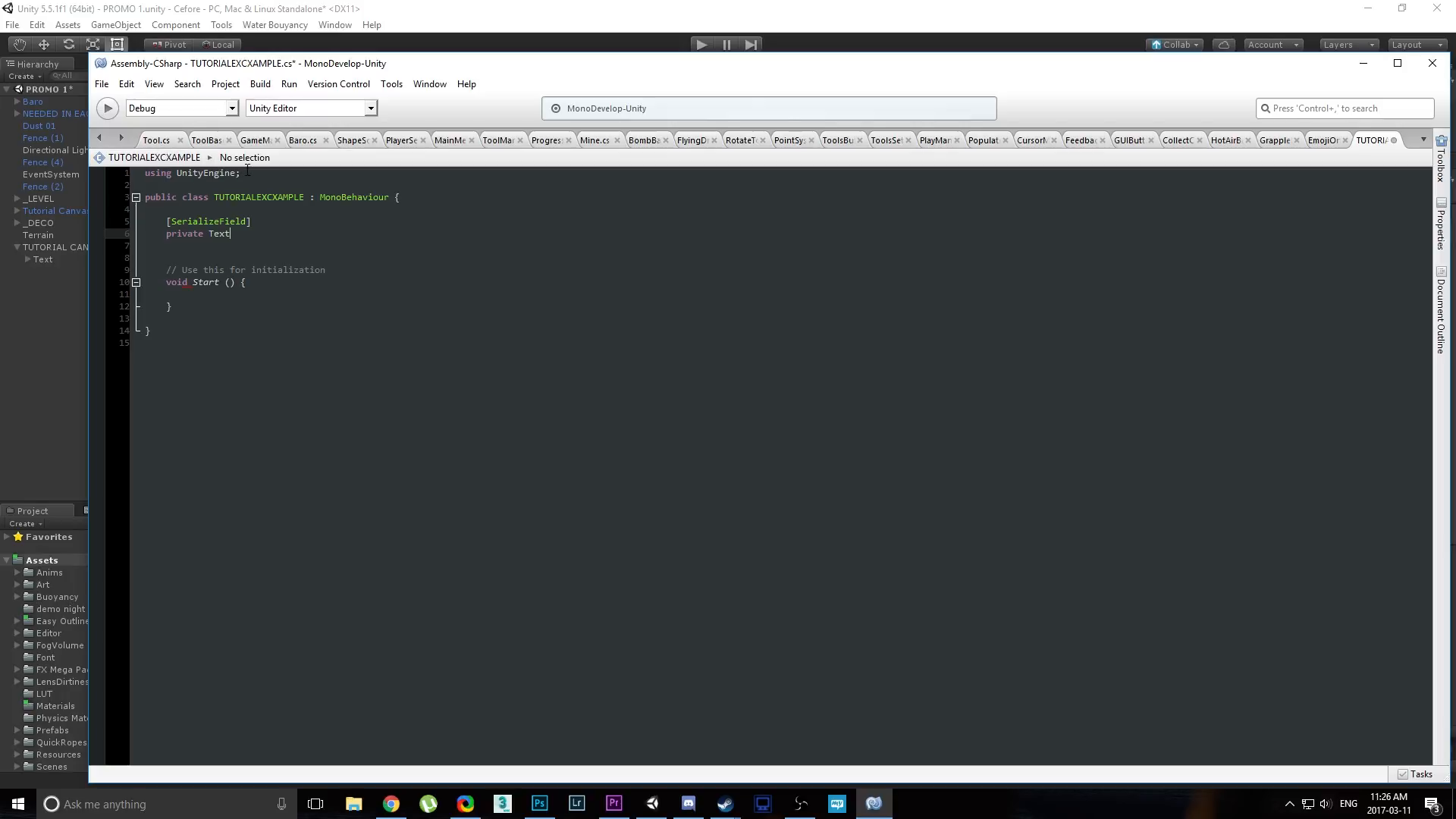
text(using TMPro;)
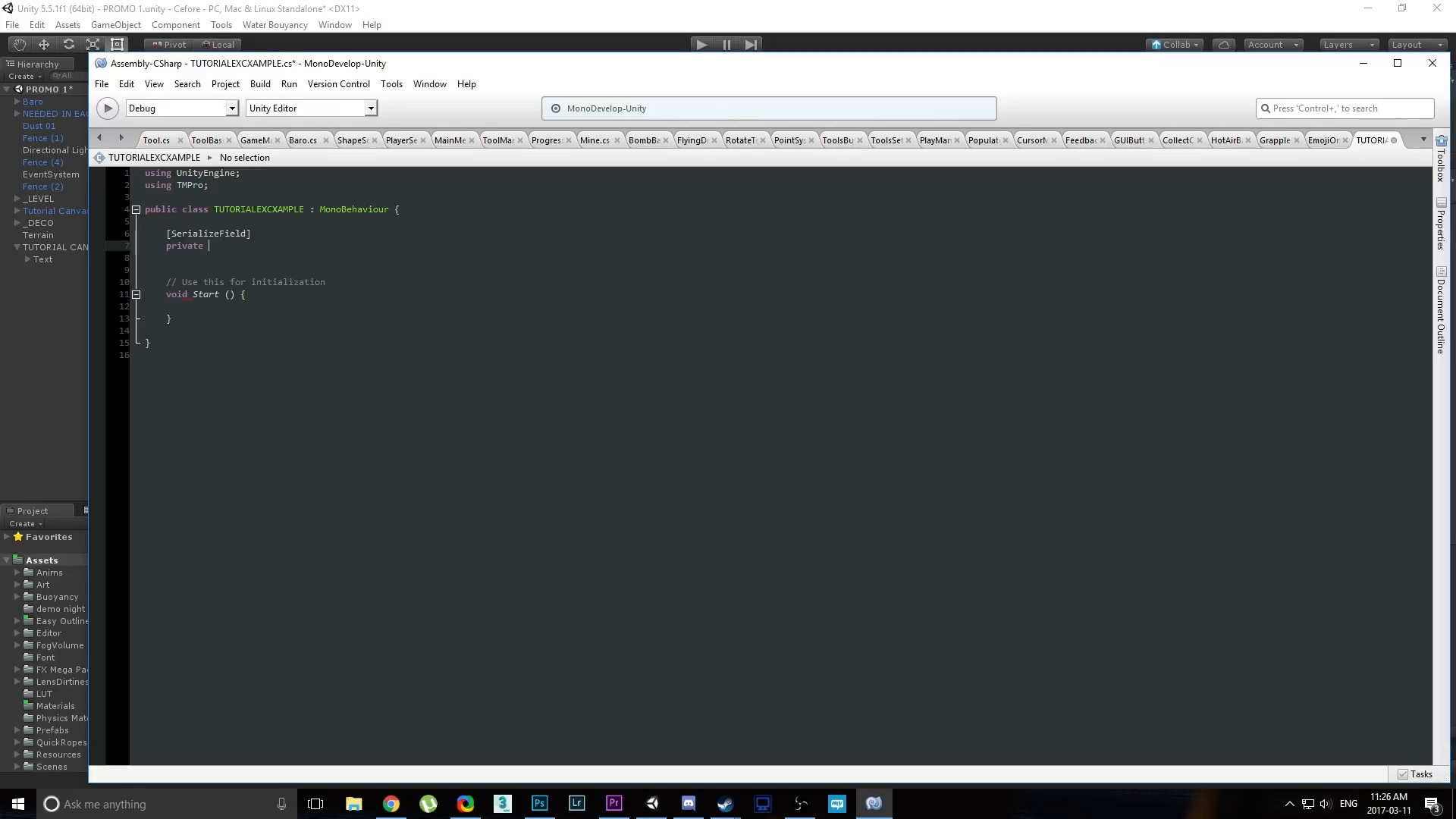
text(TextMeshProUGUI)
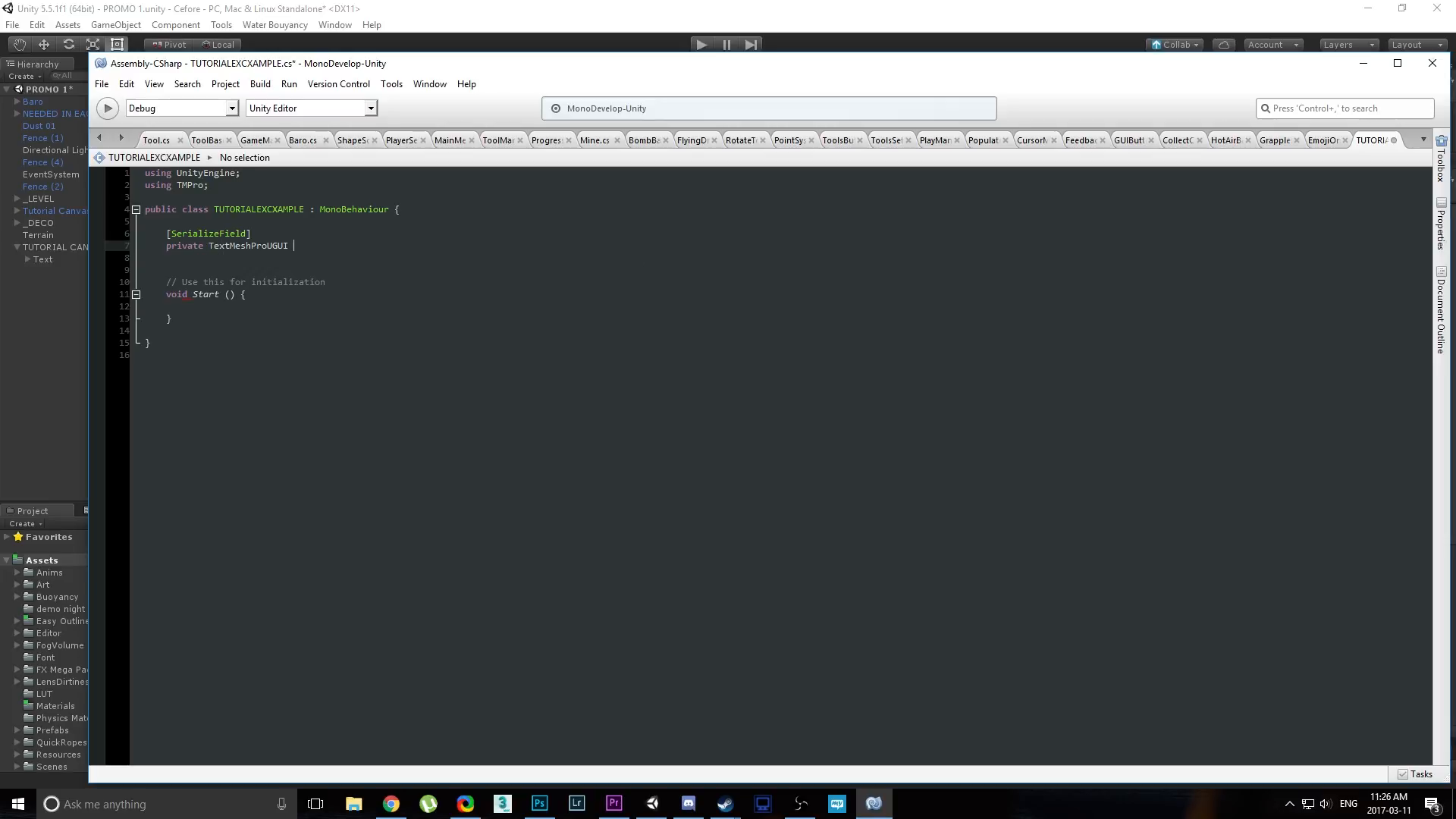
text(tmp)
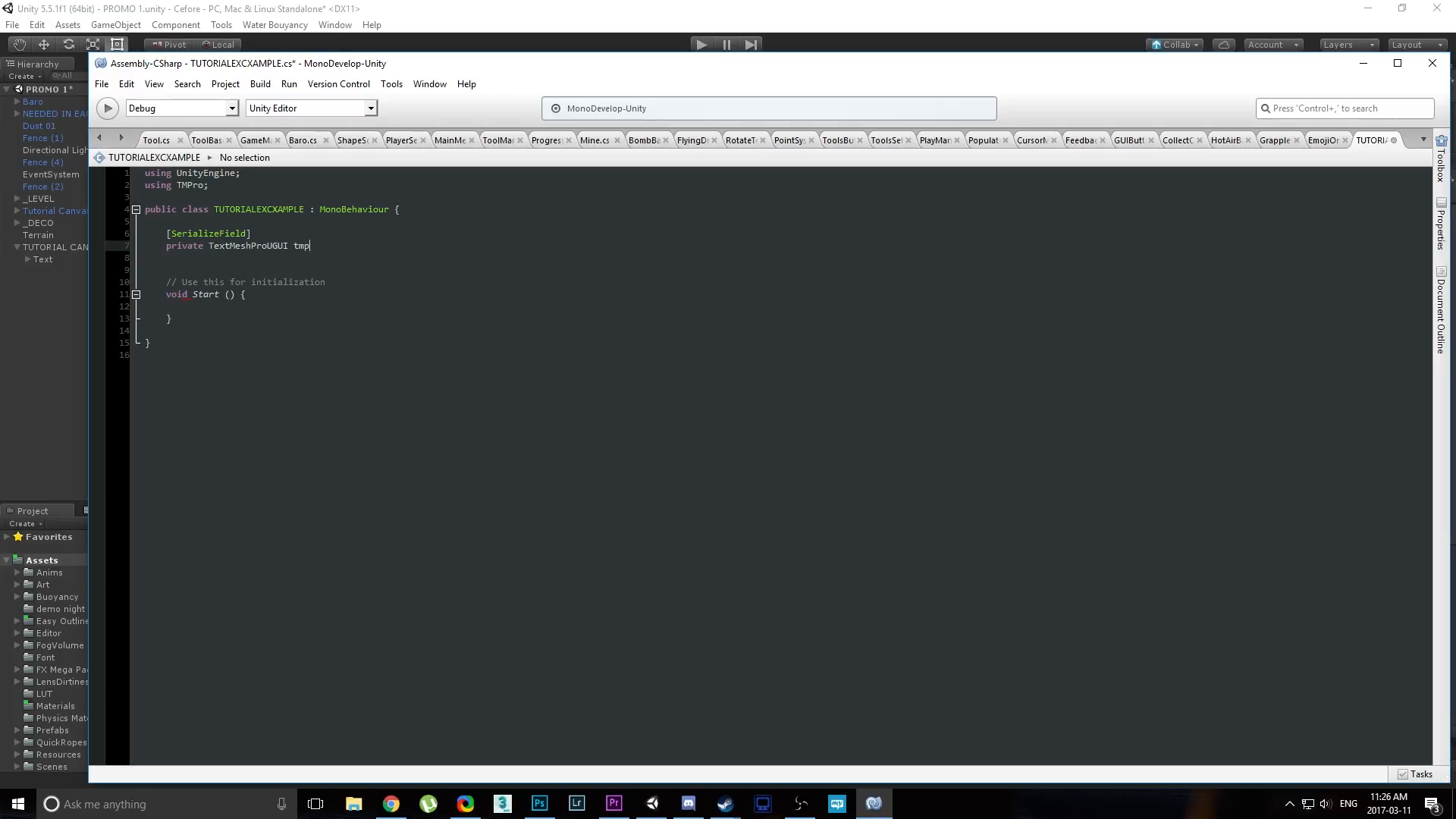
text(;)
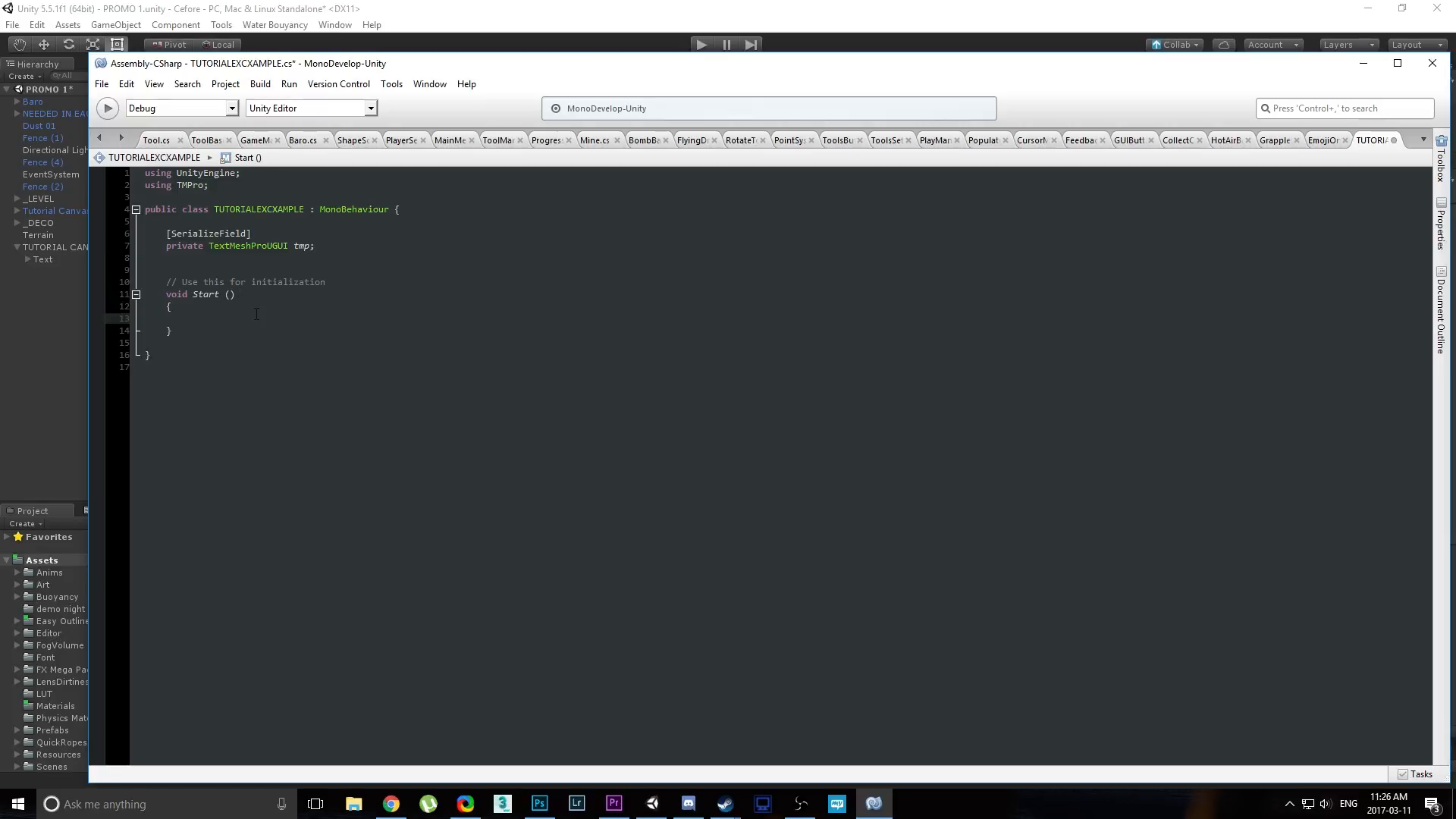
Make Start set tmp.text to "NEW TEXT <sprite=2>", then return to Unity.
text(tmp.text)
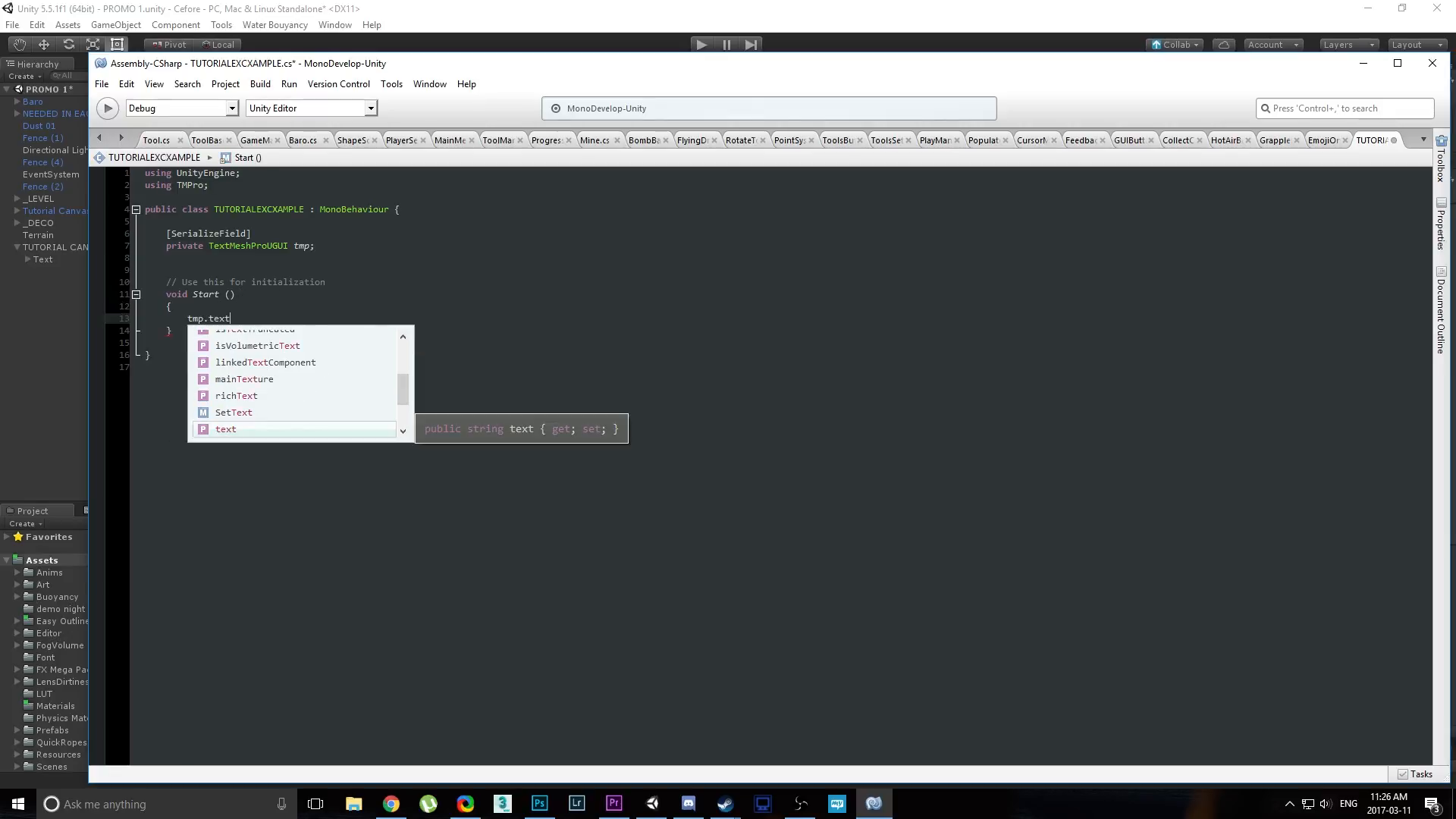
key(Escape)
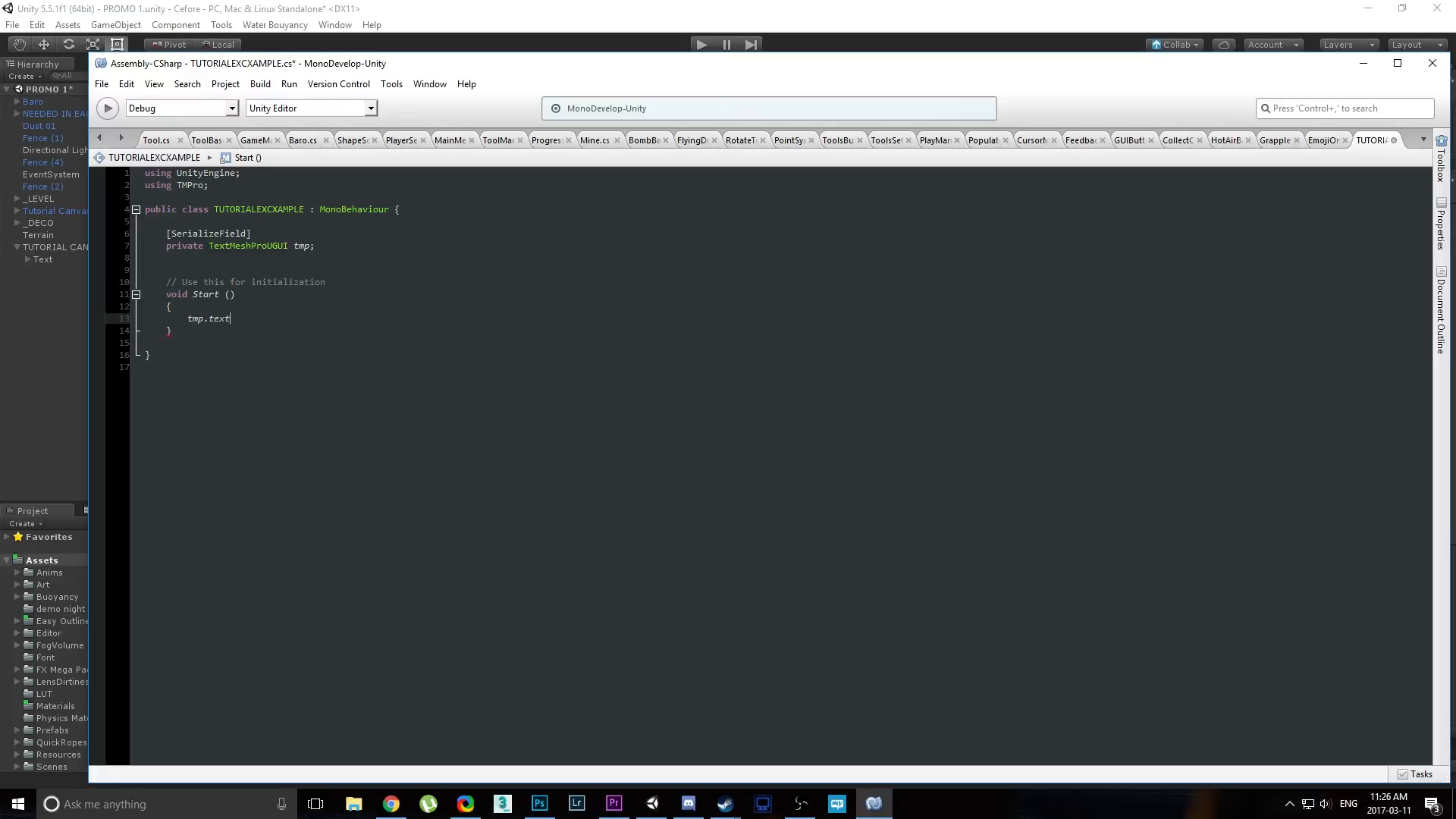
text(= "")
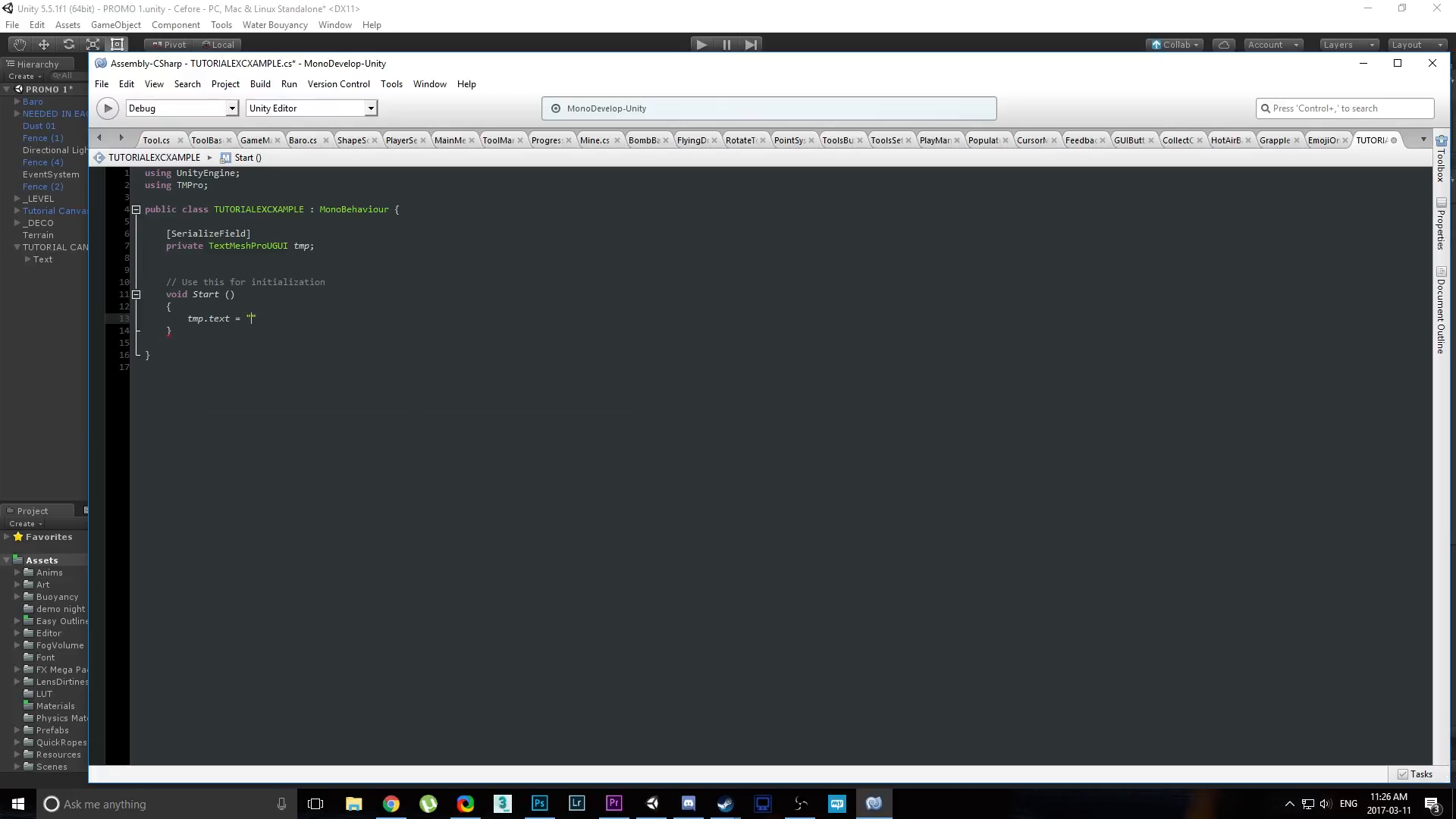
text(NEW T)
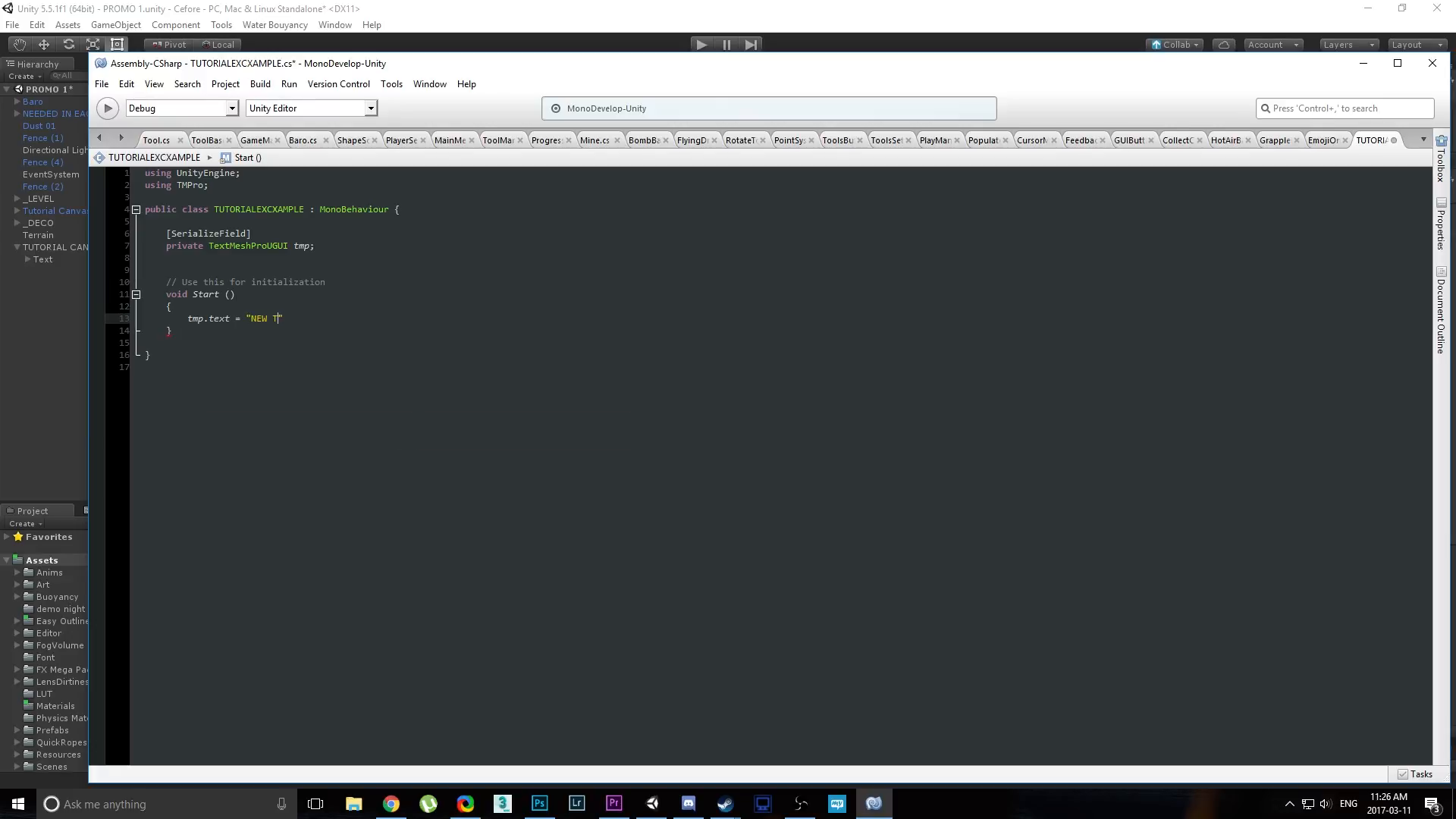
text(EXT <sprite=2>)
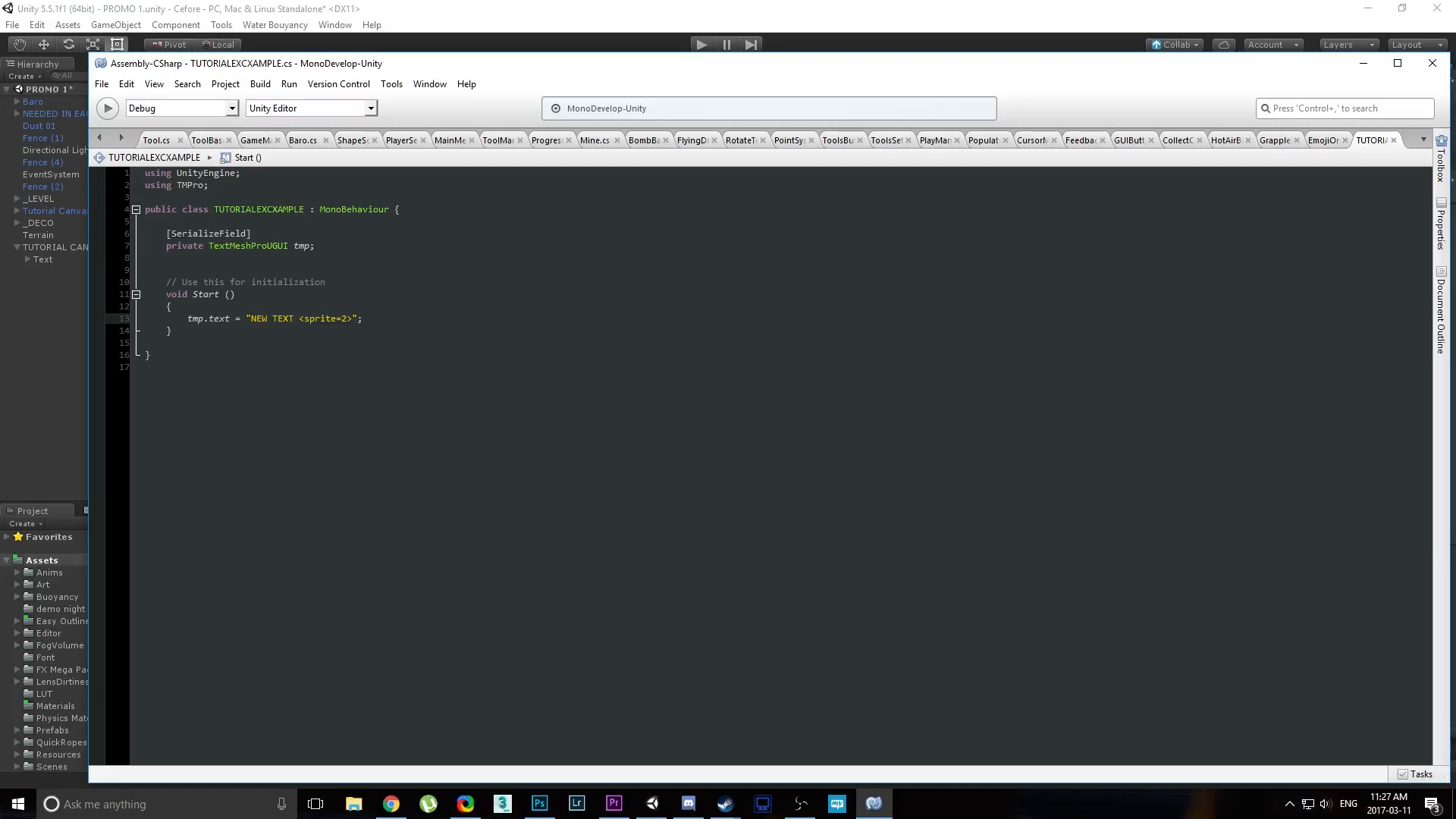
click(874, 803)
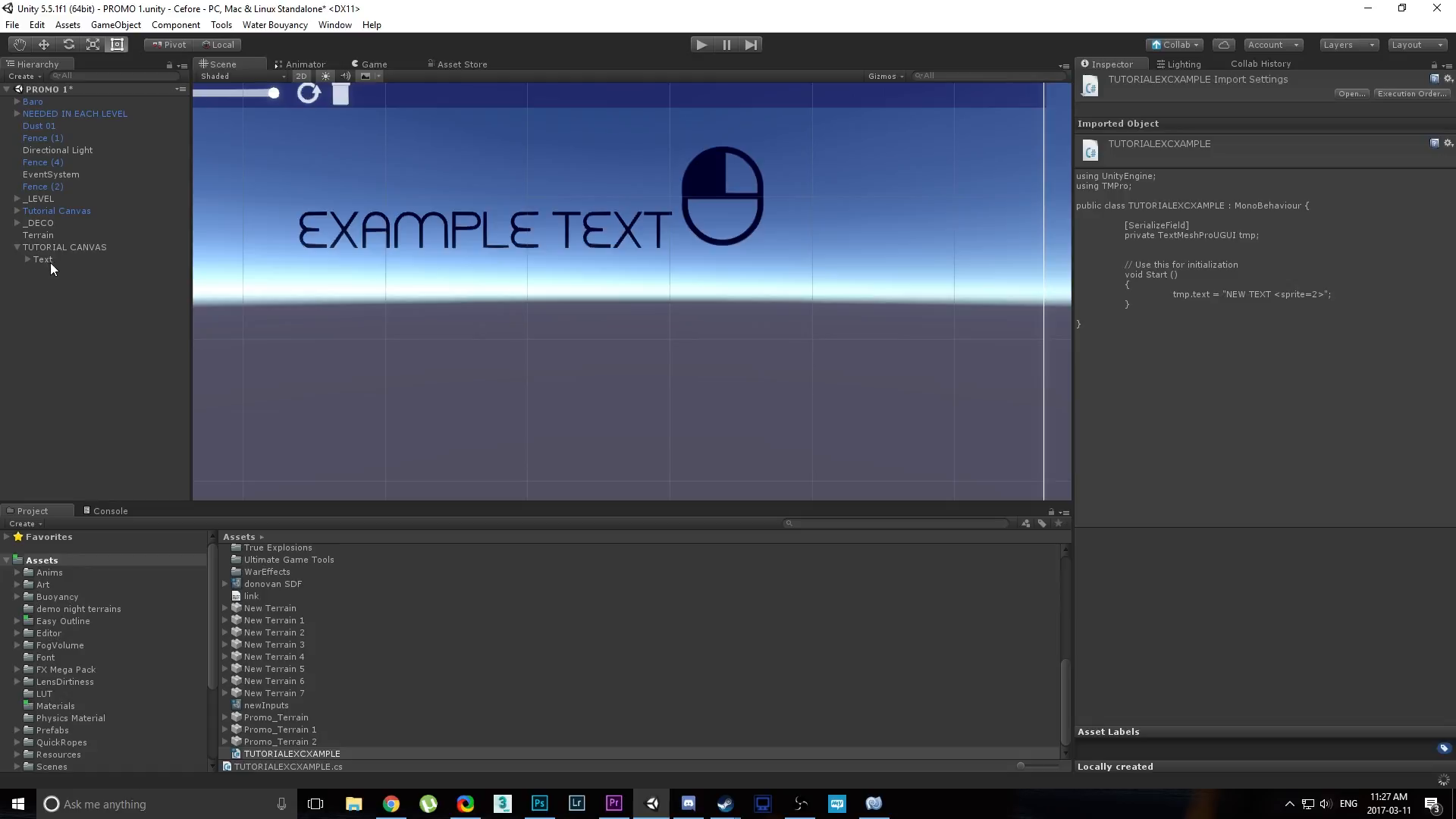
mouse_move(29, 271)
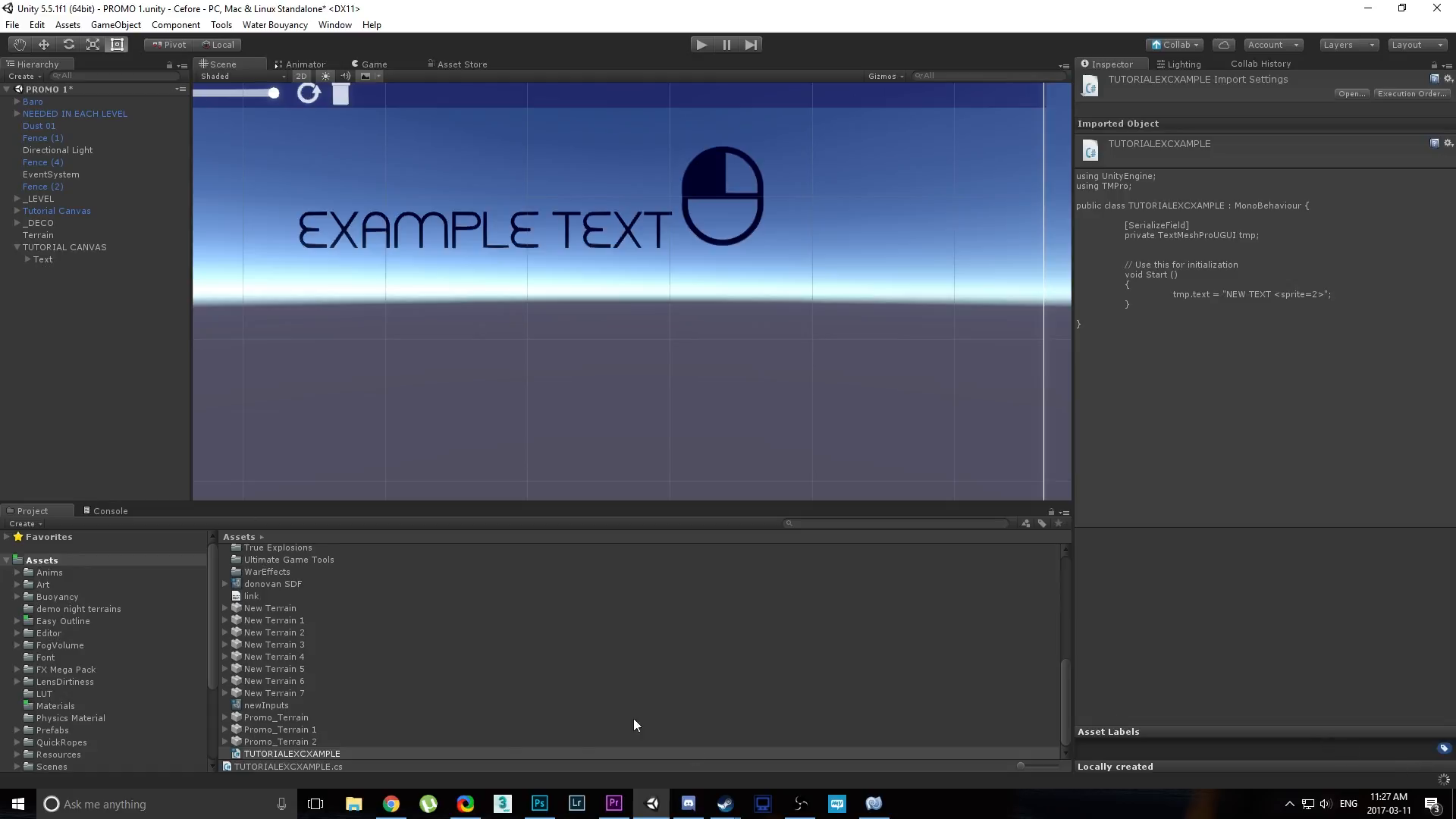
mouse_move(371, 719)
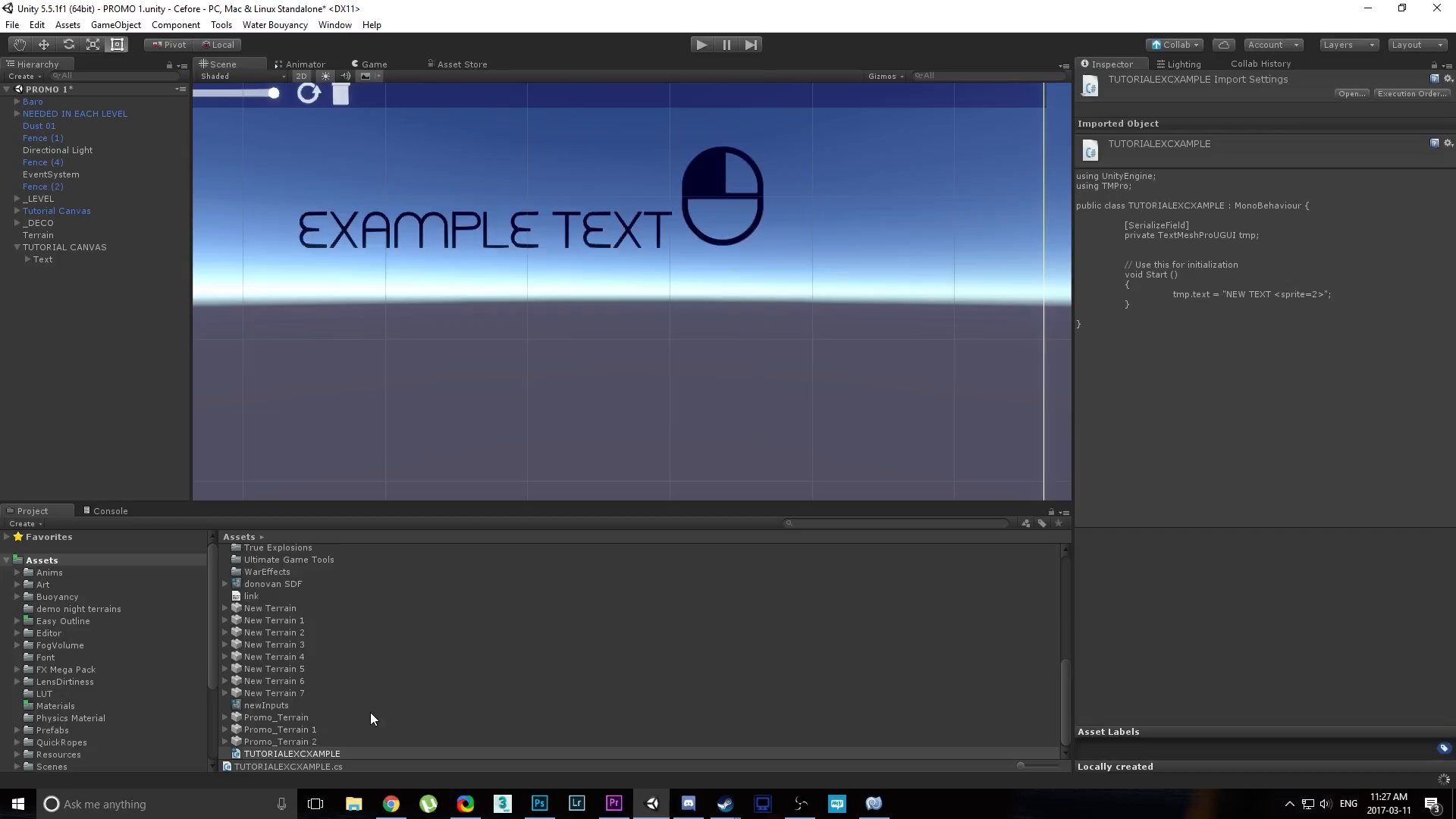
Drop the TUTORIALEXCXAMPLE script onto the Text object, check the Inspector, and enter play mode.
click(291, 753)
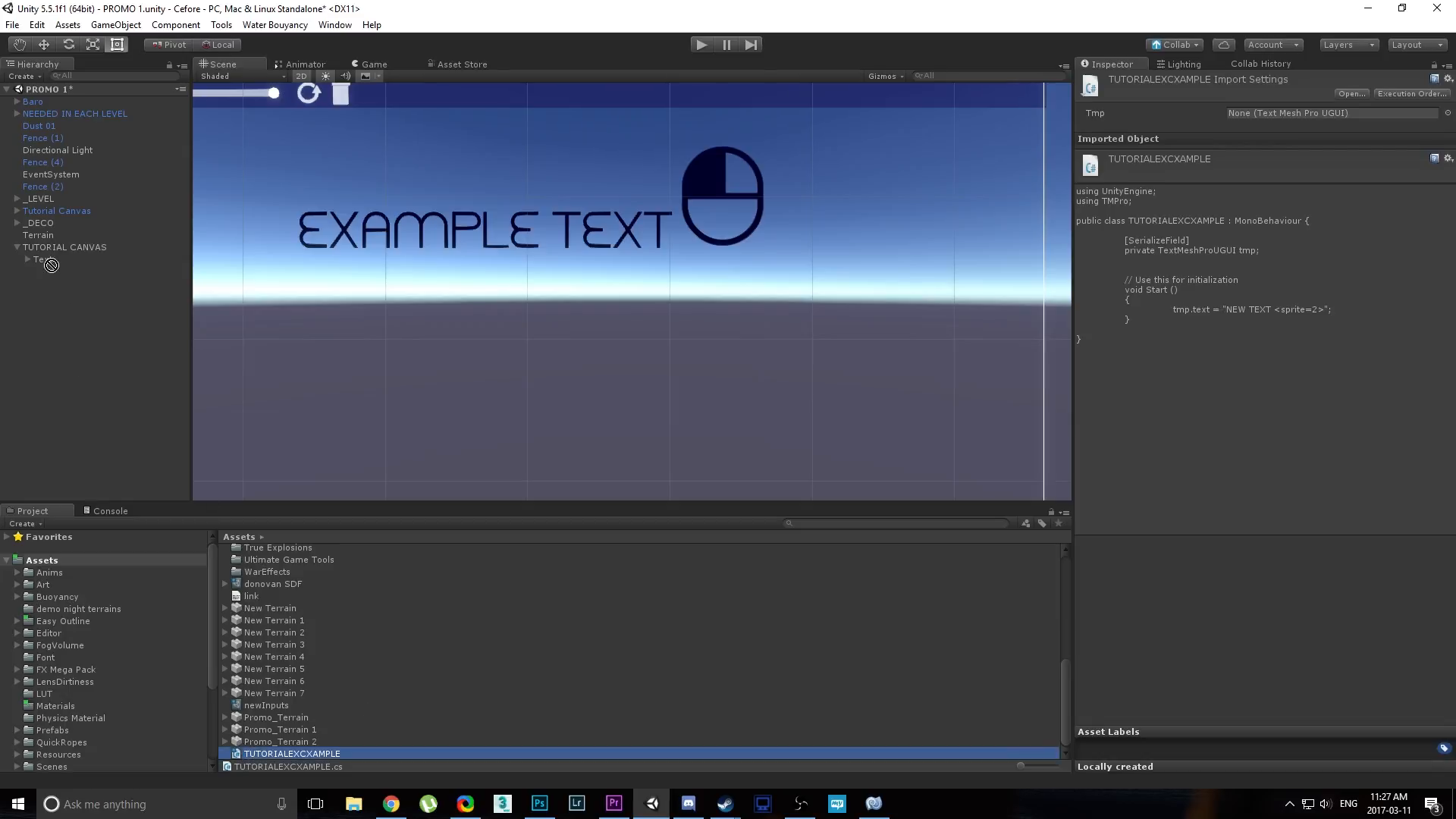
click(42, 259)
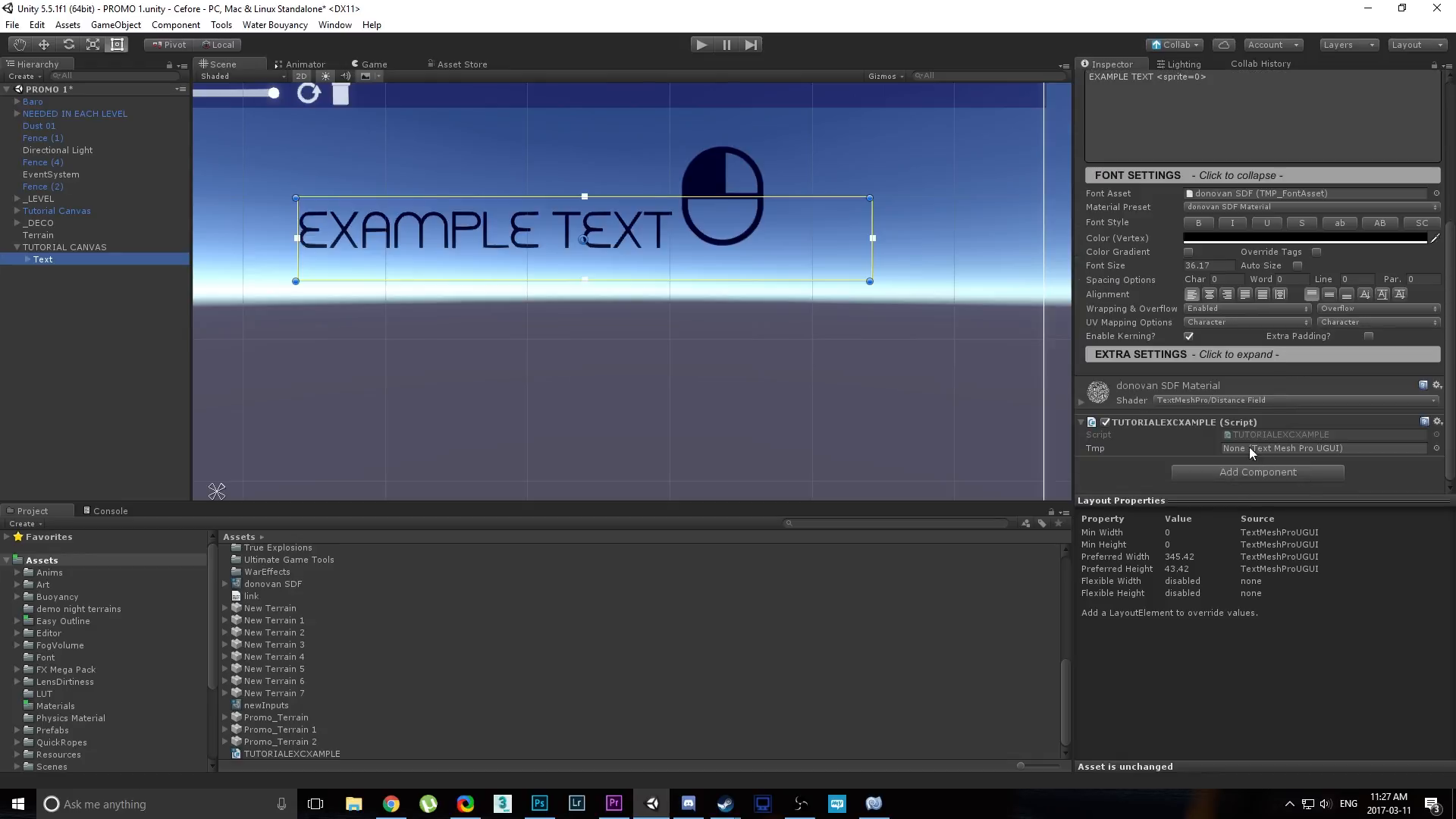
click(1322, 448)
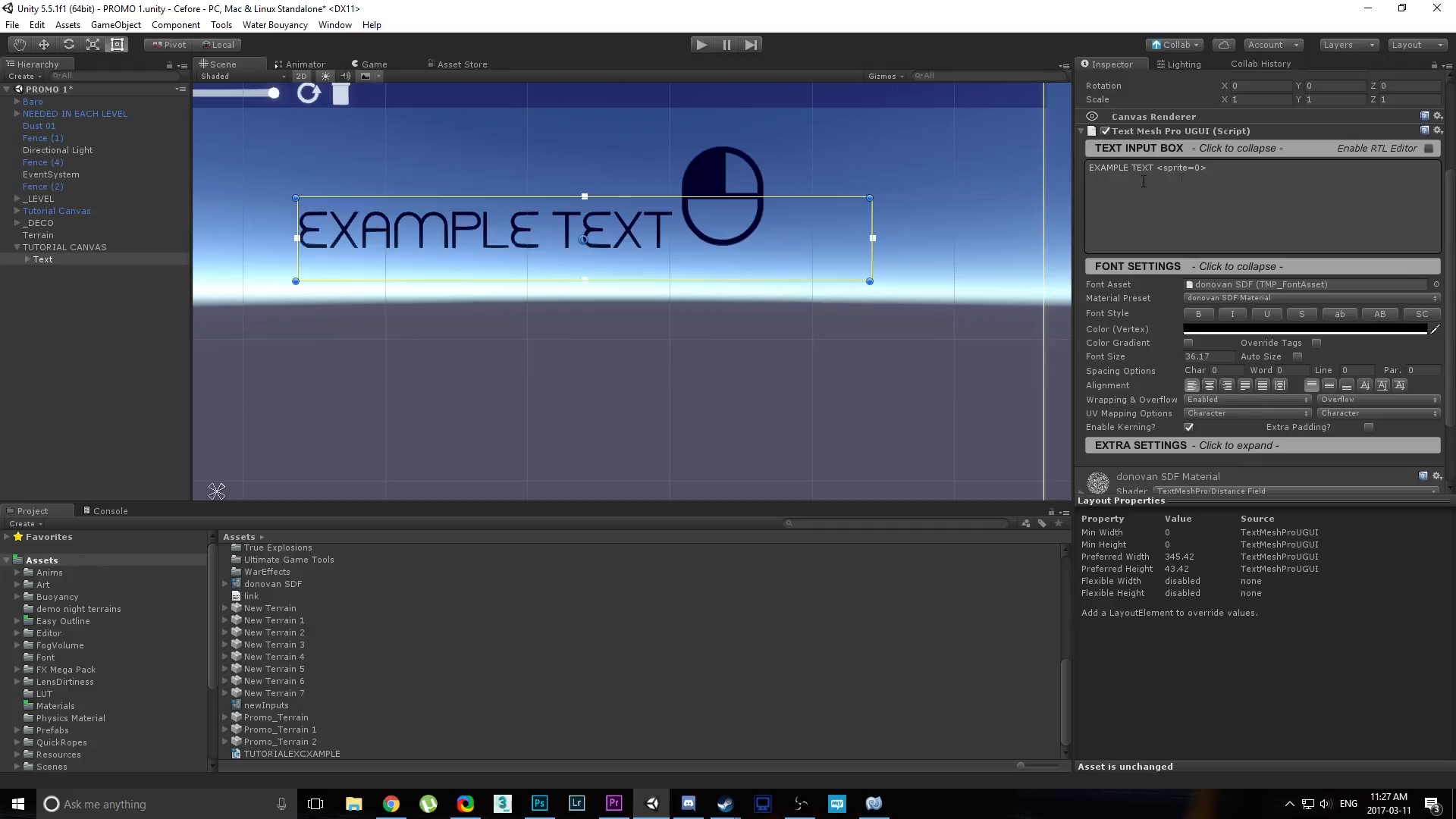
click(701, 44)
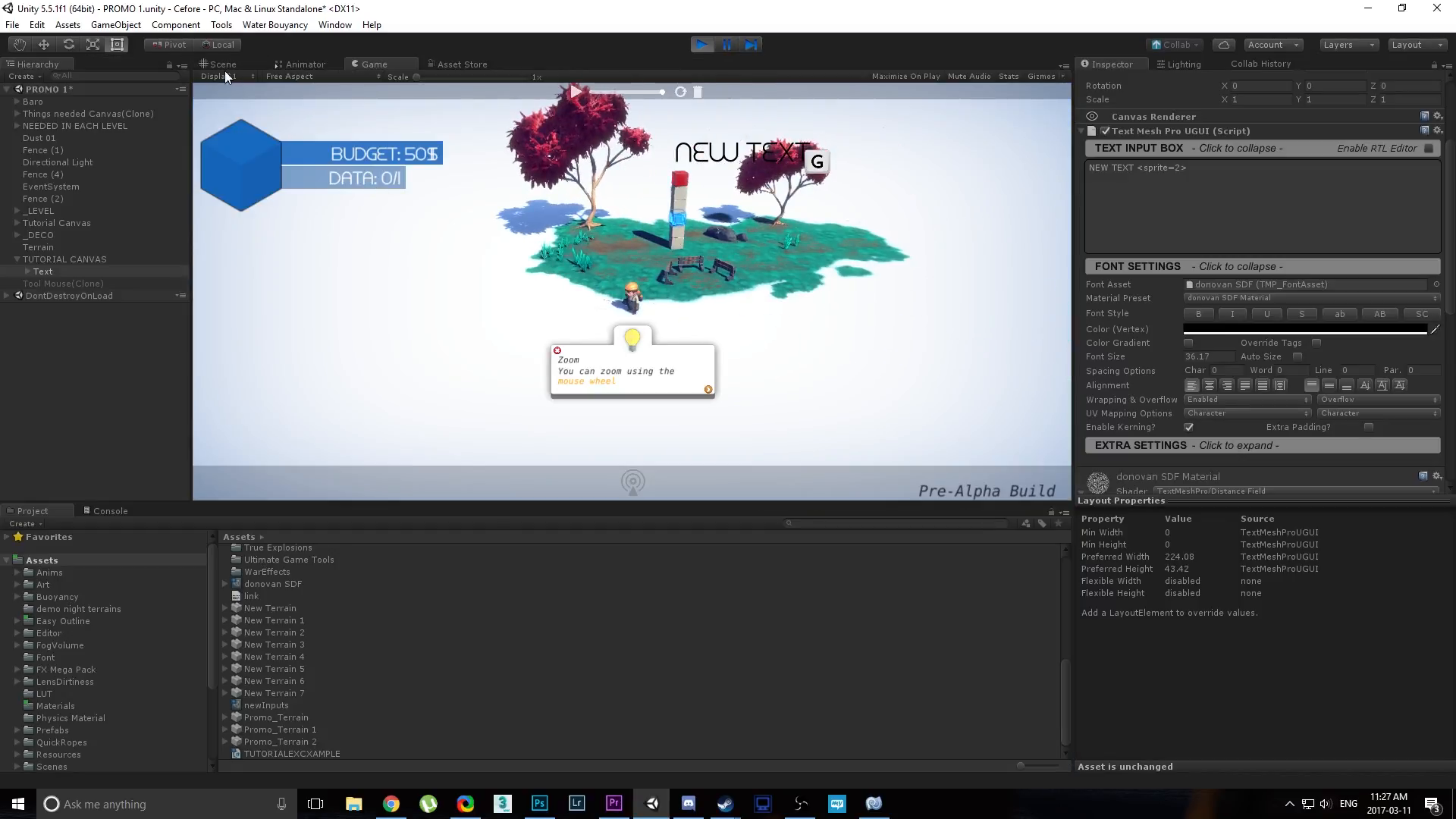
click(219, 64)
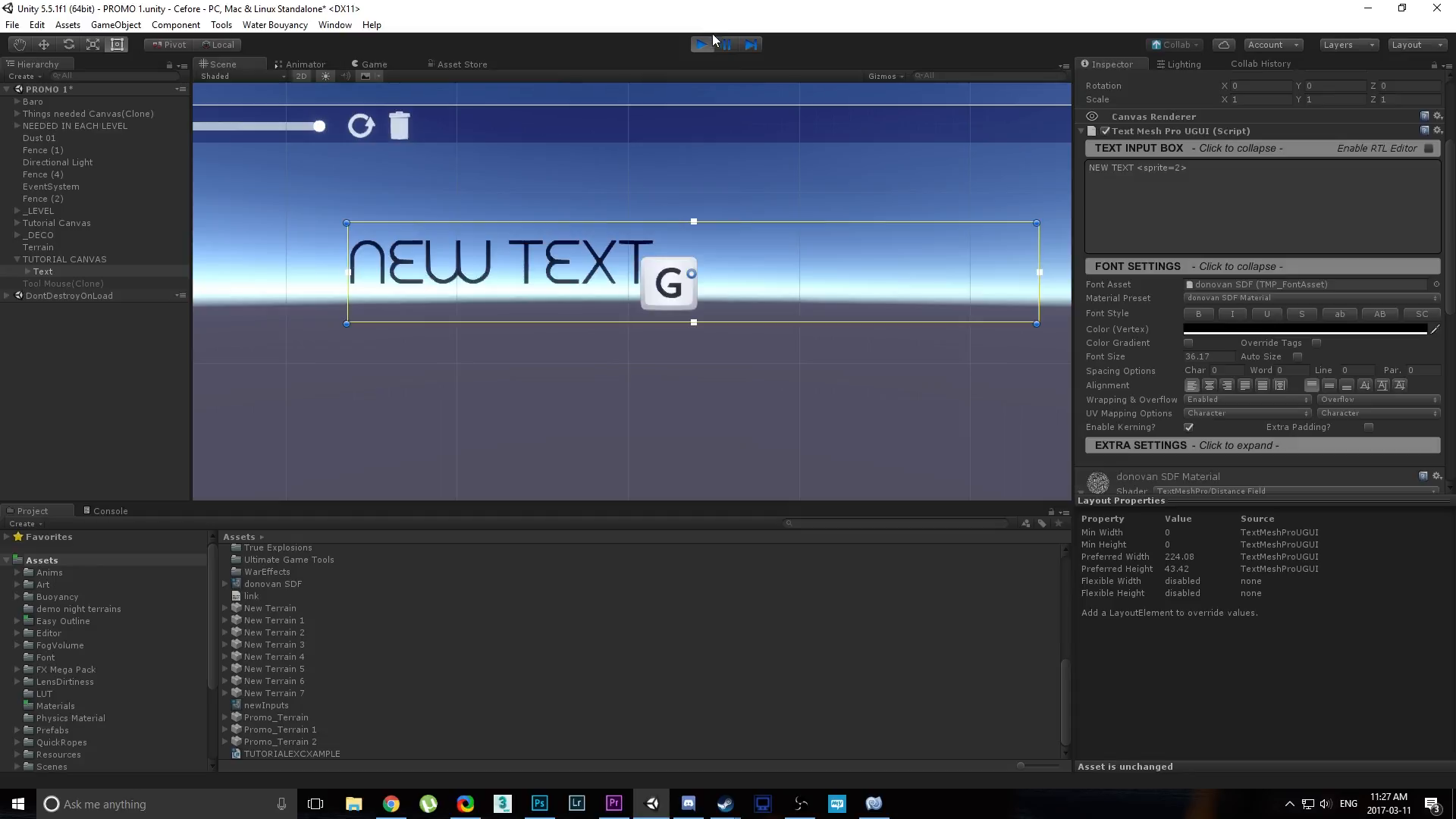
click(703, 44)
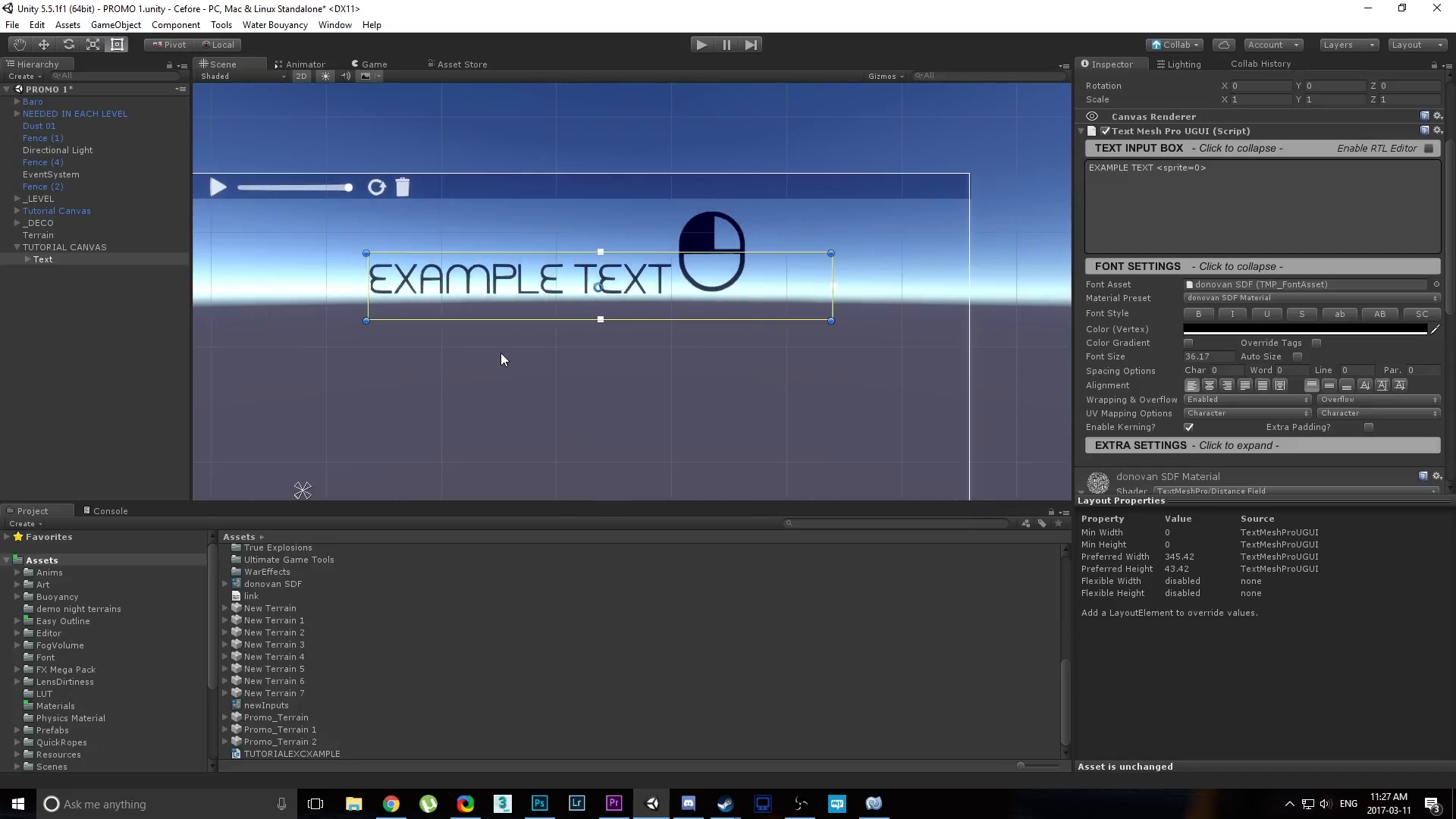
click(873, 803)
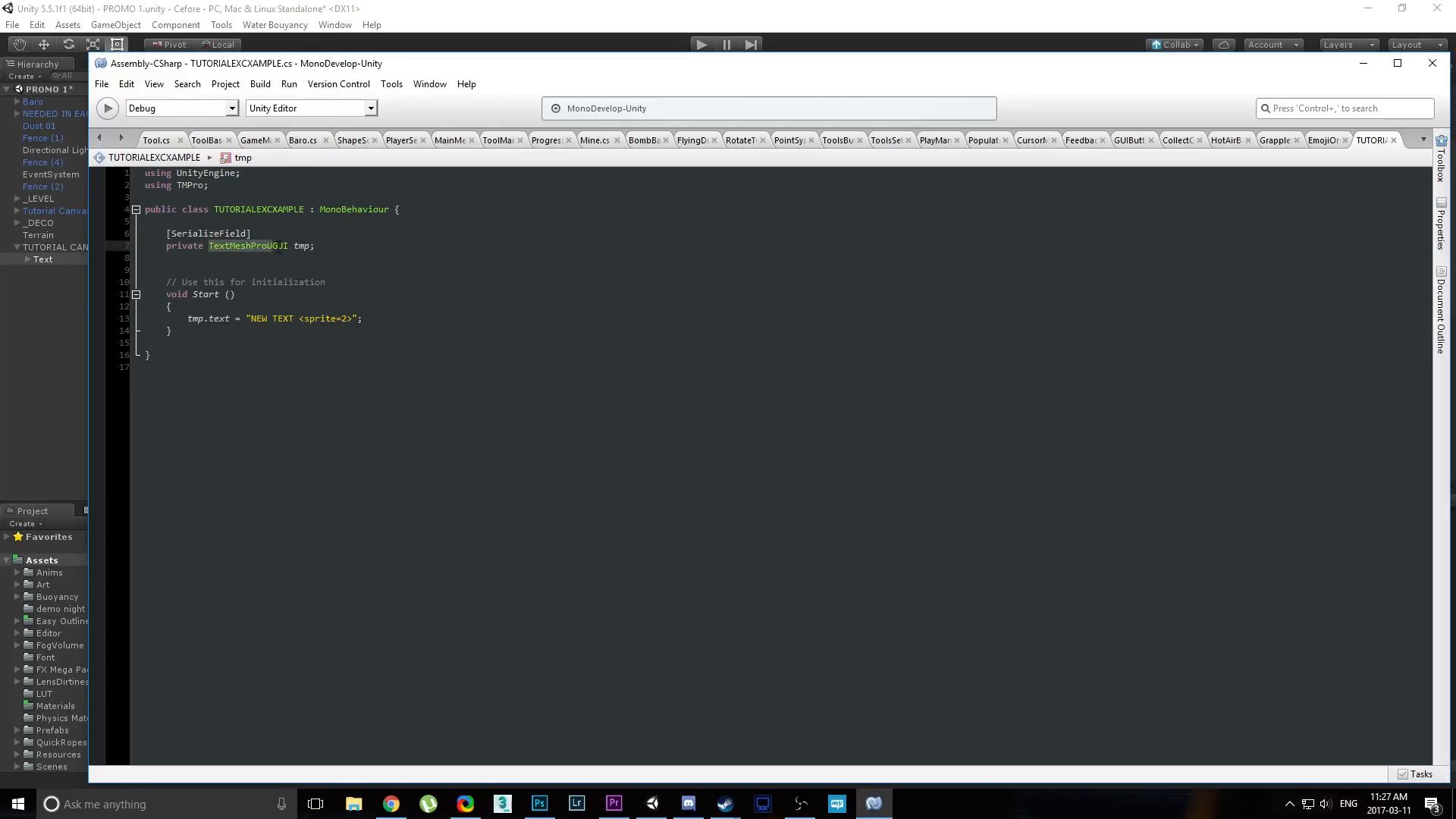
click(874, 803)
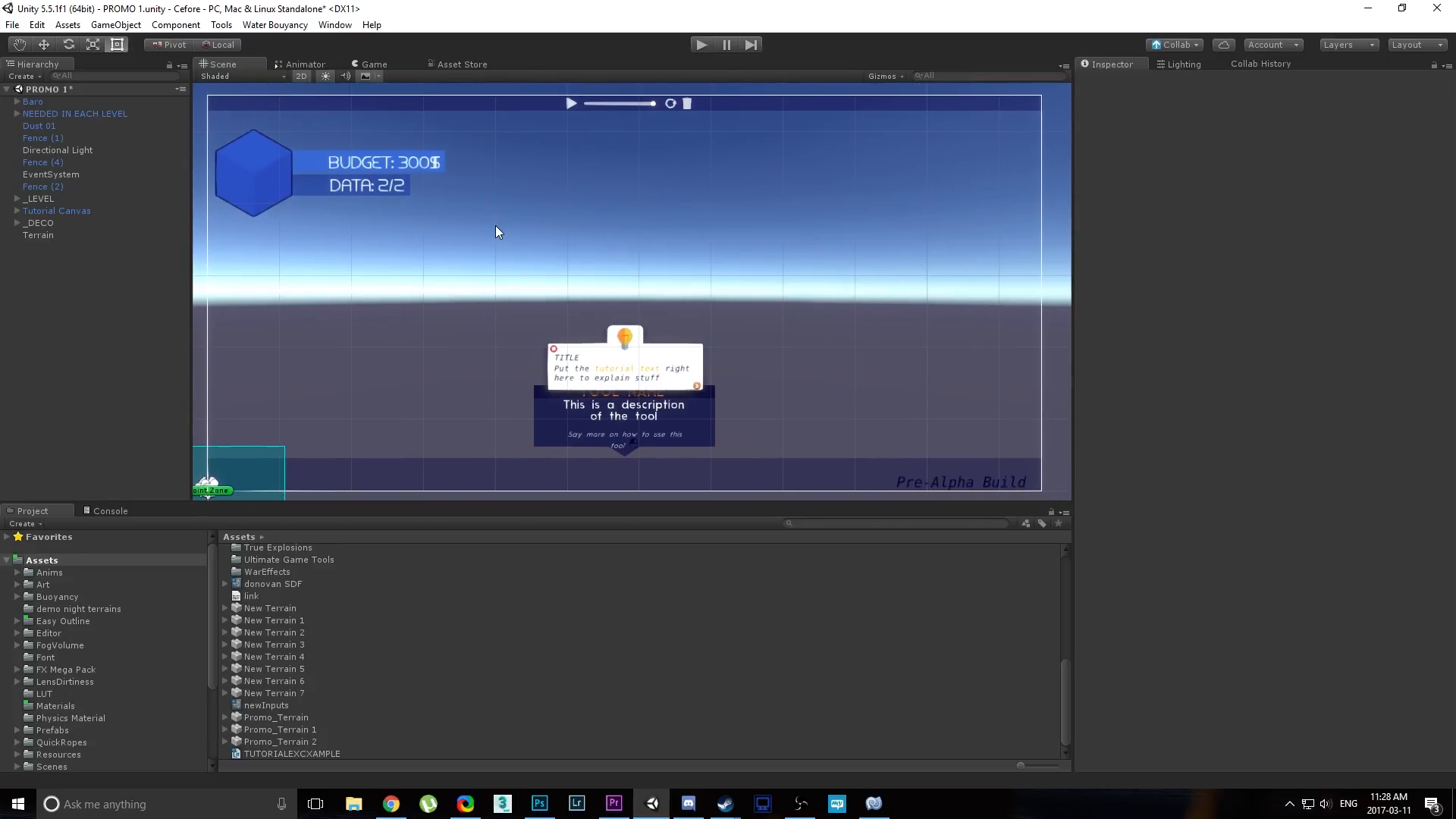
mouse_move(327, 595)
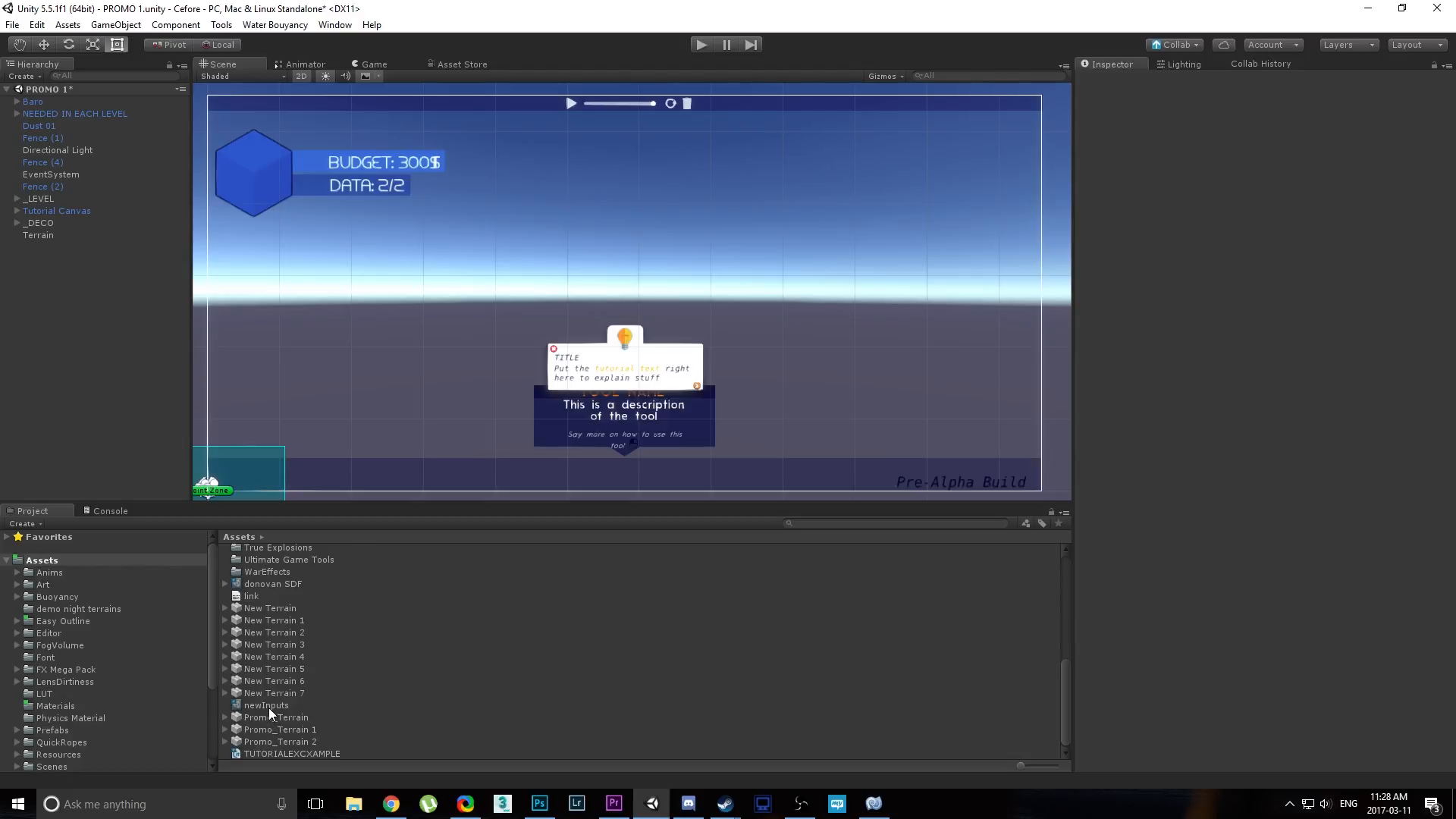
Delete the TUTORIALEXCXAMPLE script asset after confirming, then pan the Scene view toward the tooltip.
click(266, 705)
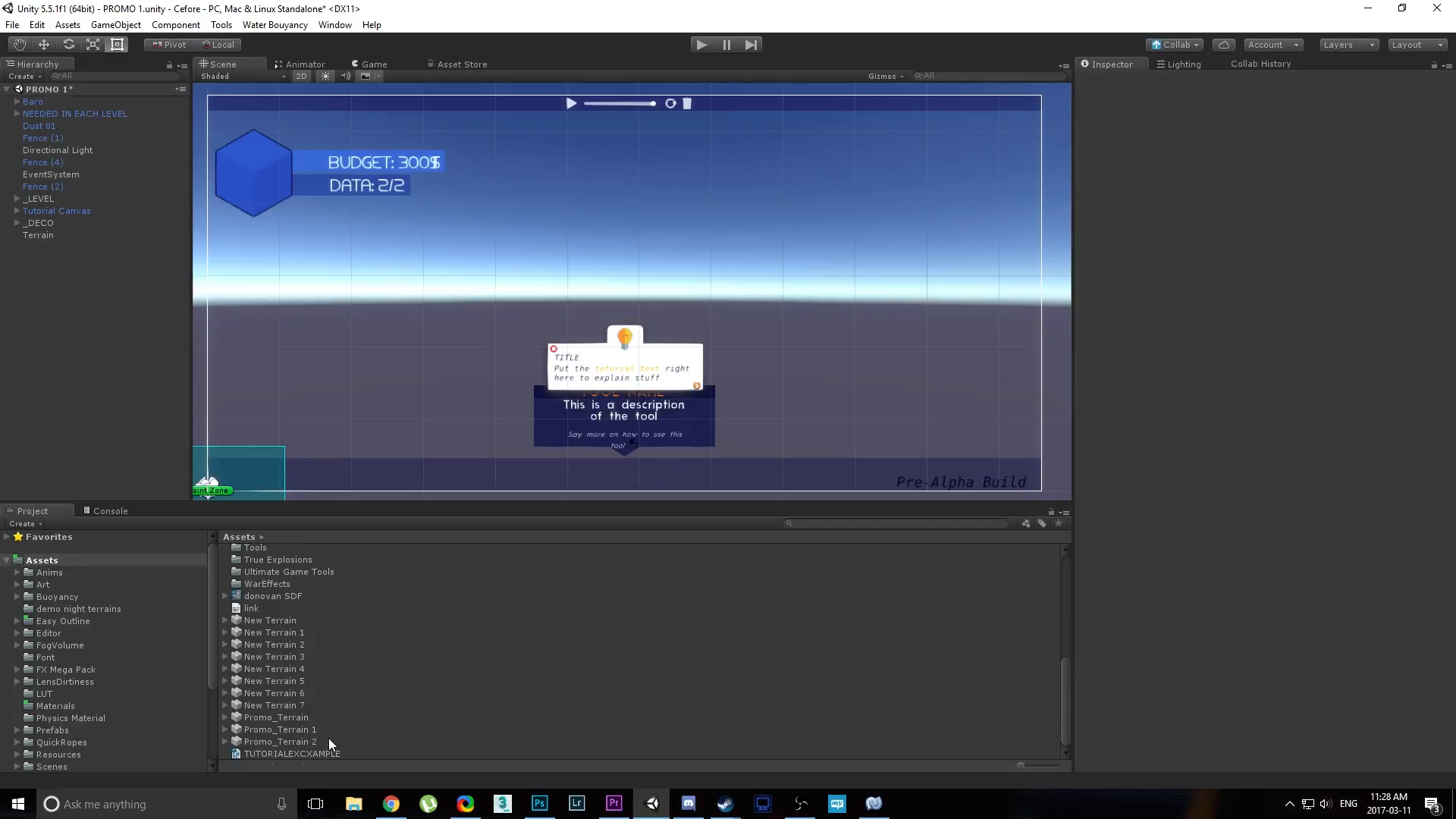
click(291, 753)
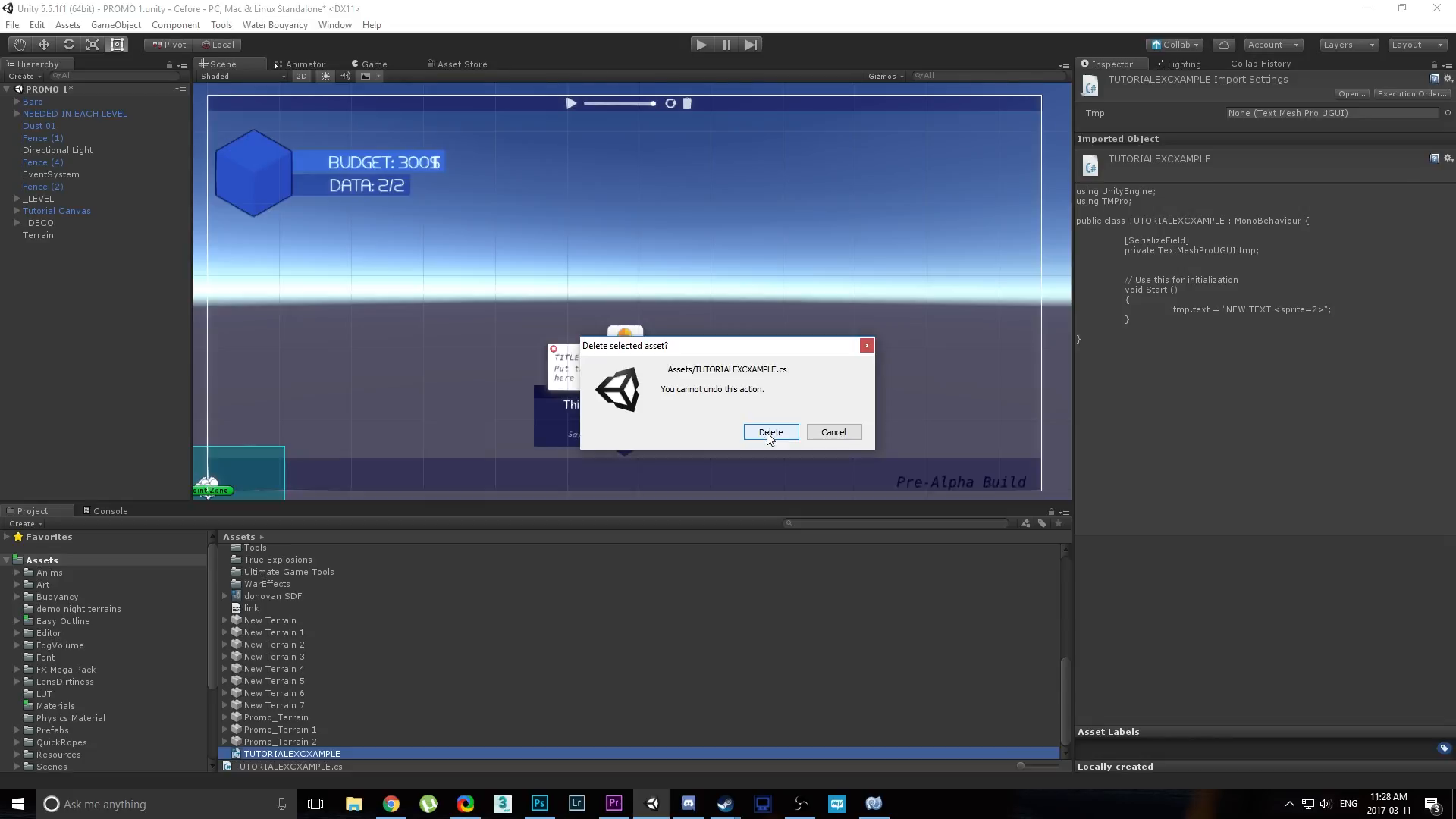
click(770, 431)
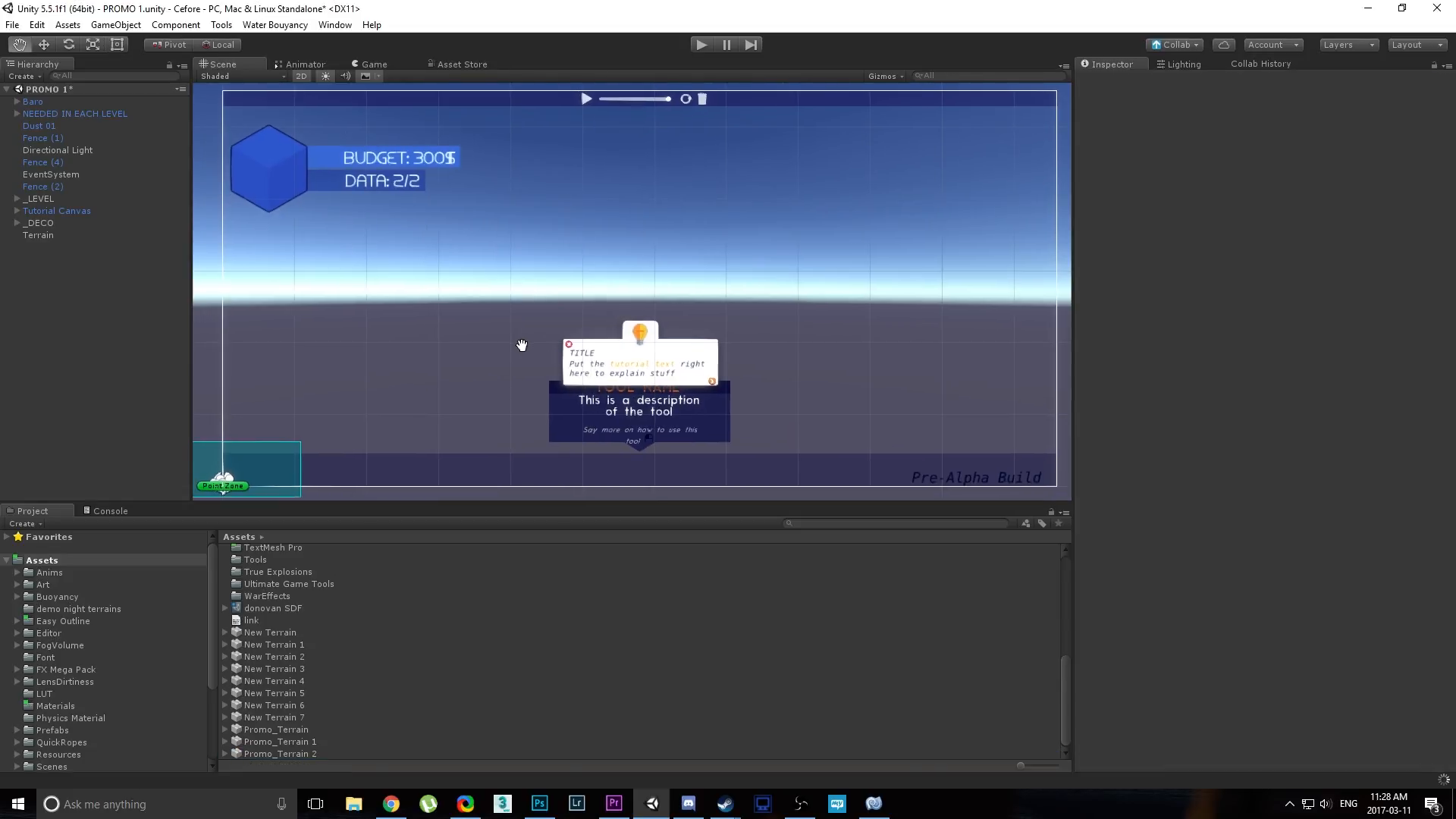
drag(522, 344, 684, 332)
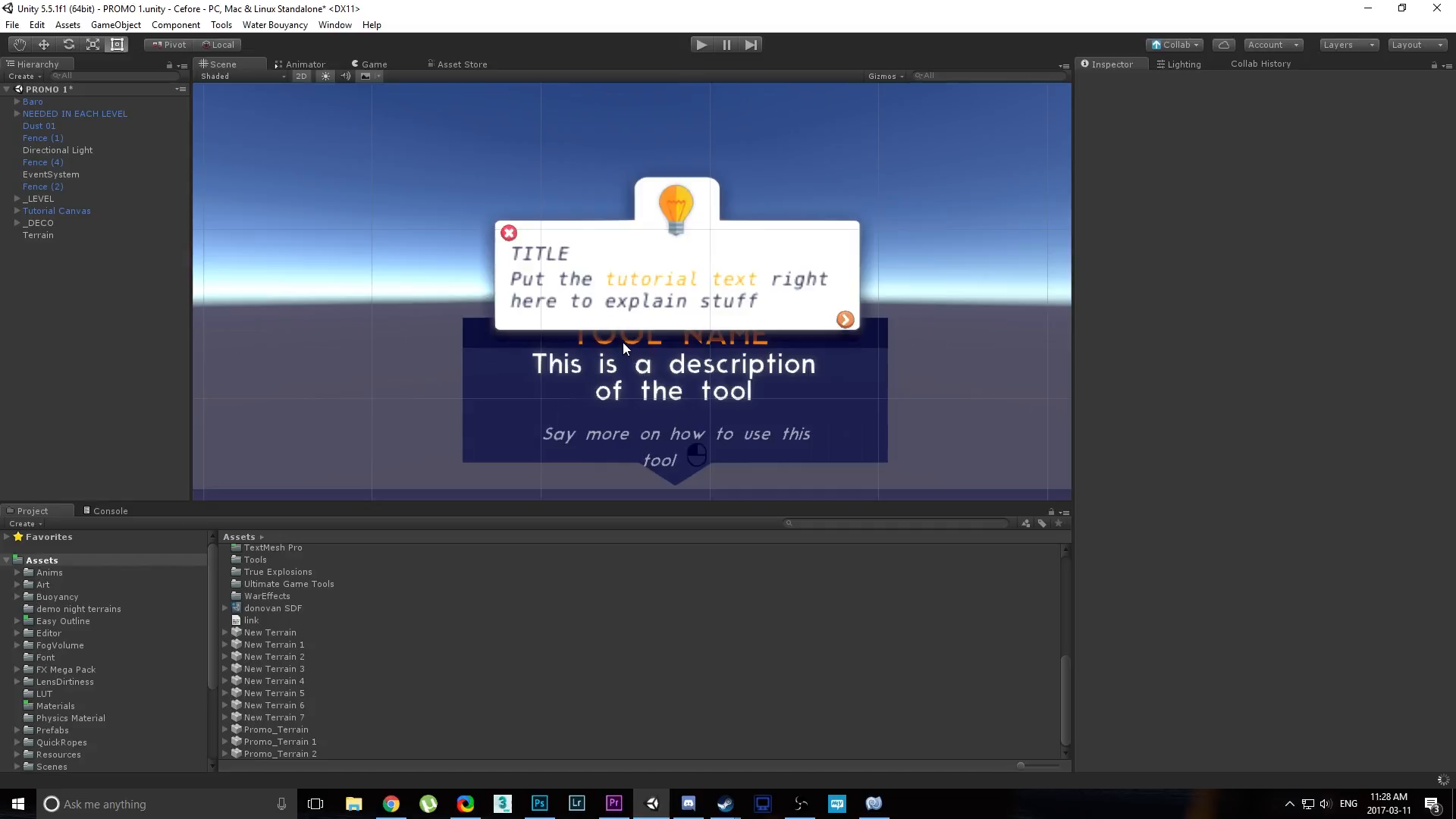
mouse_move(611, 396)
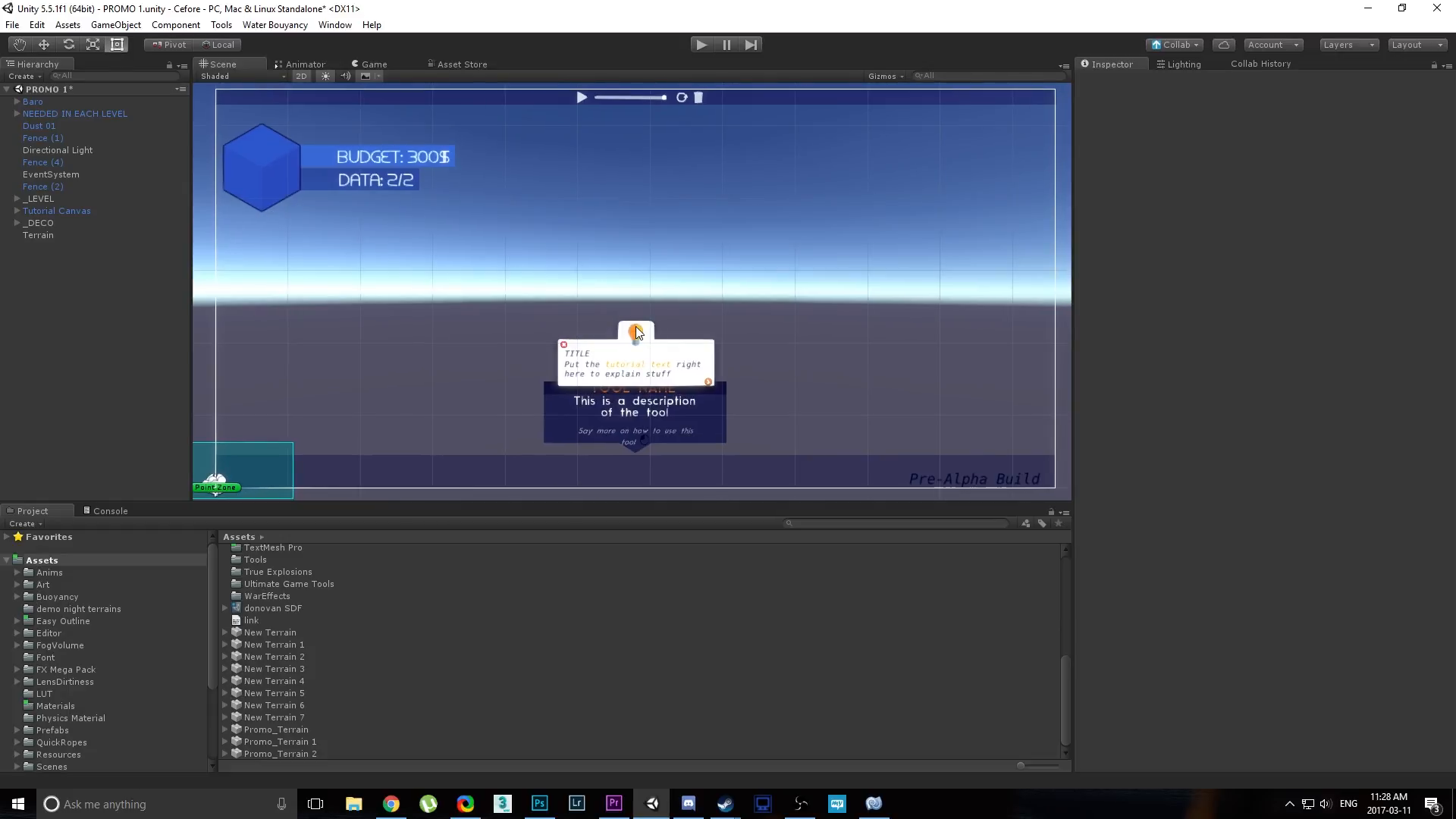
mouse_move(633, 337)
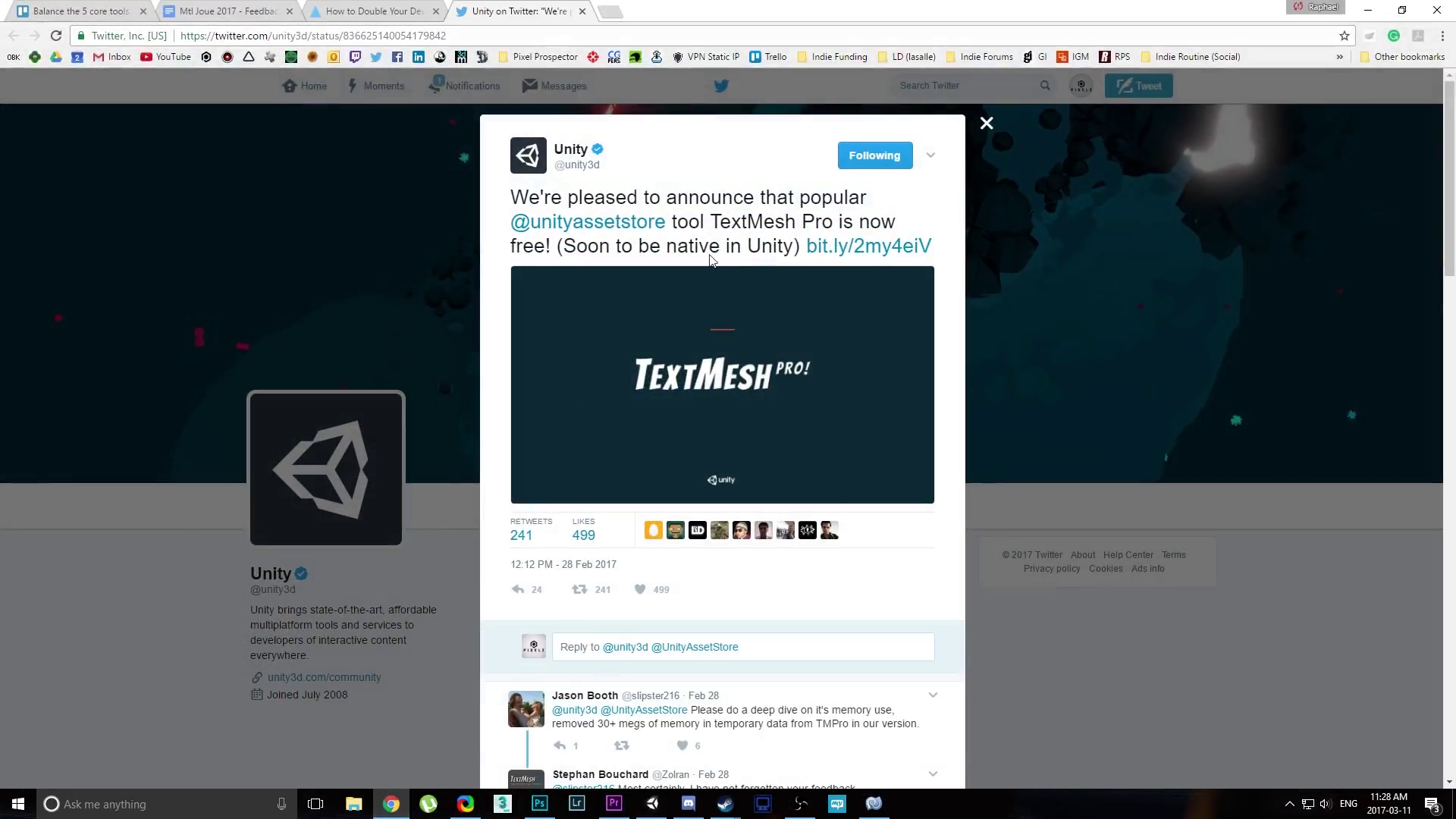
mouse_move(518, 589)
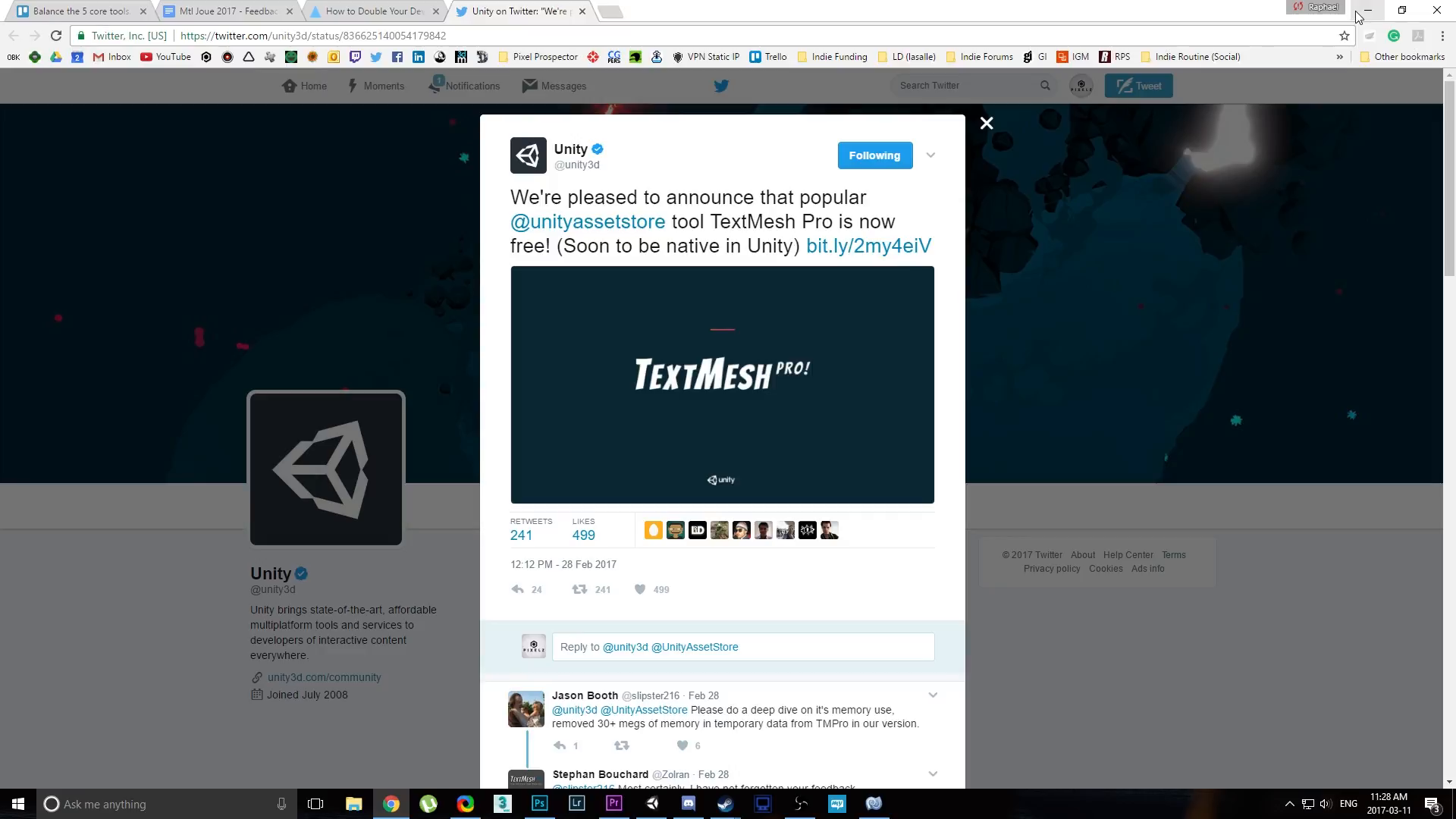
mouse_move(1366, 14)
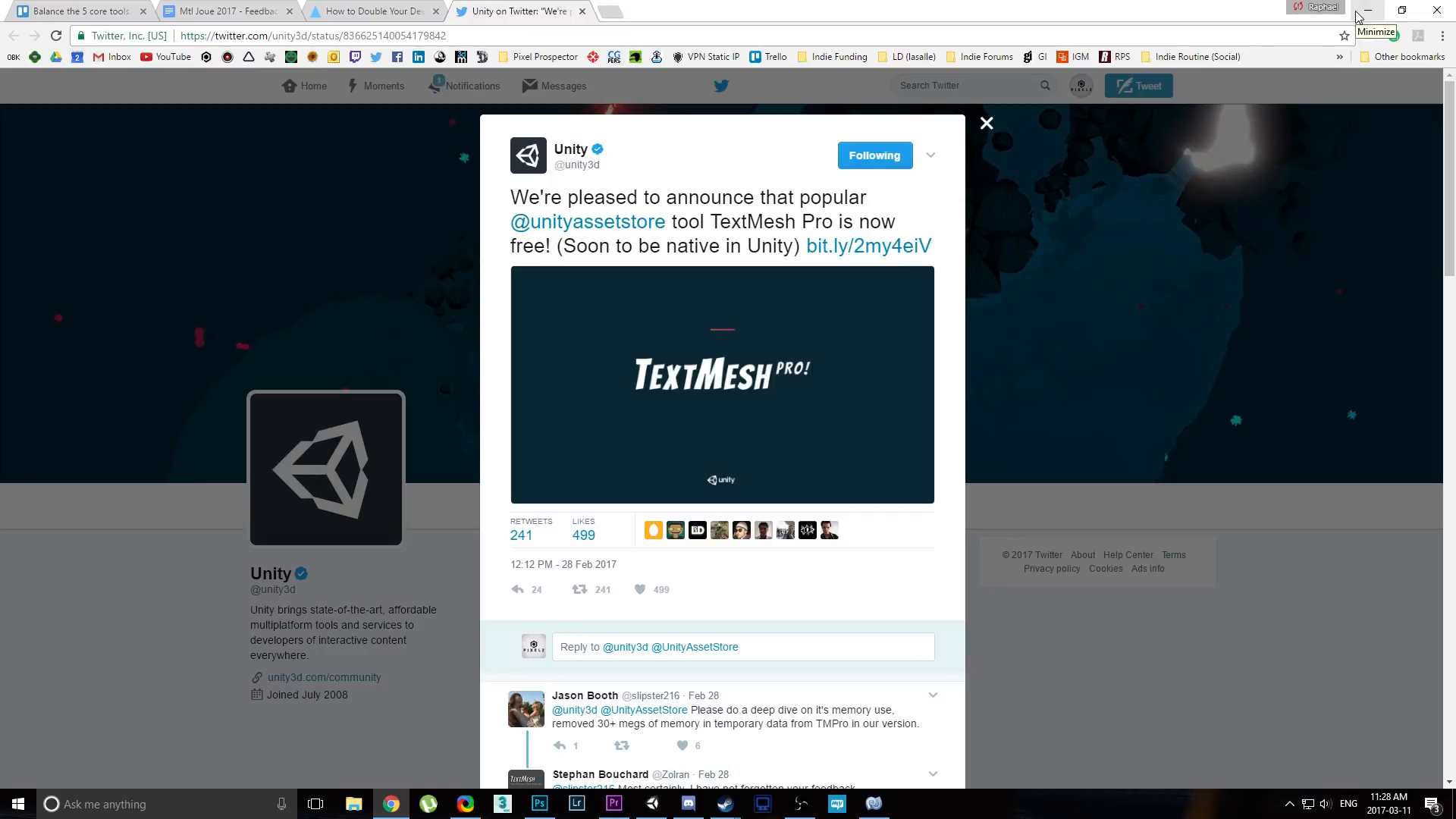
Minimize the browser showing the TextMesh Pro tweet to get back to Unity.
click(652, 802)
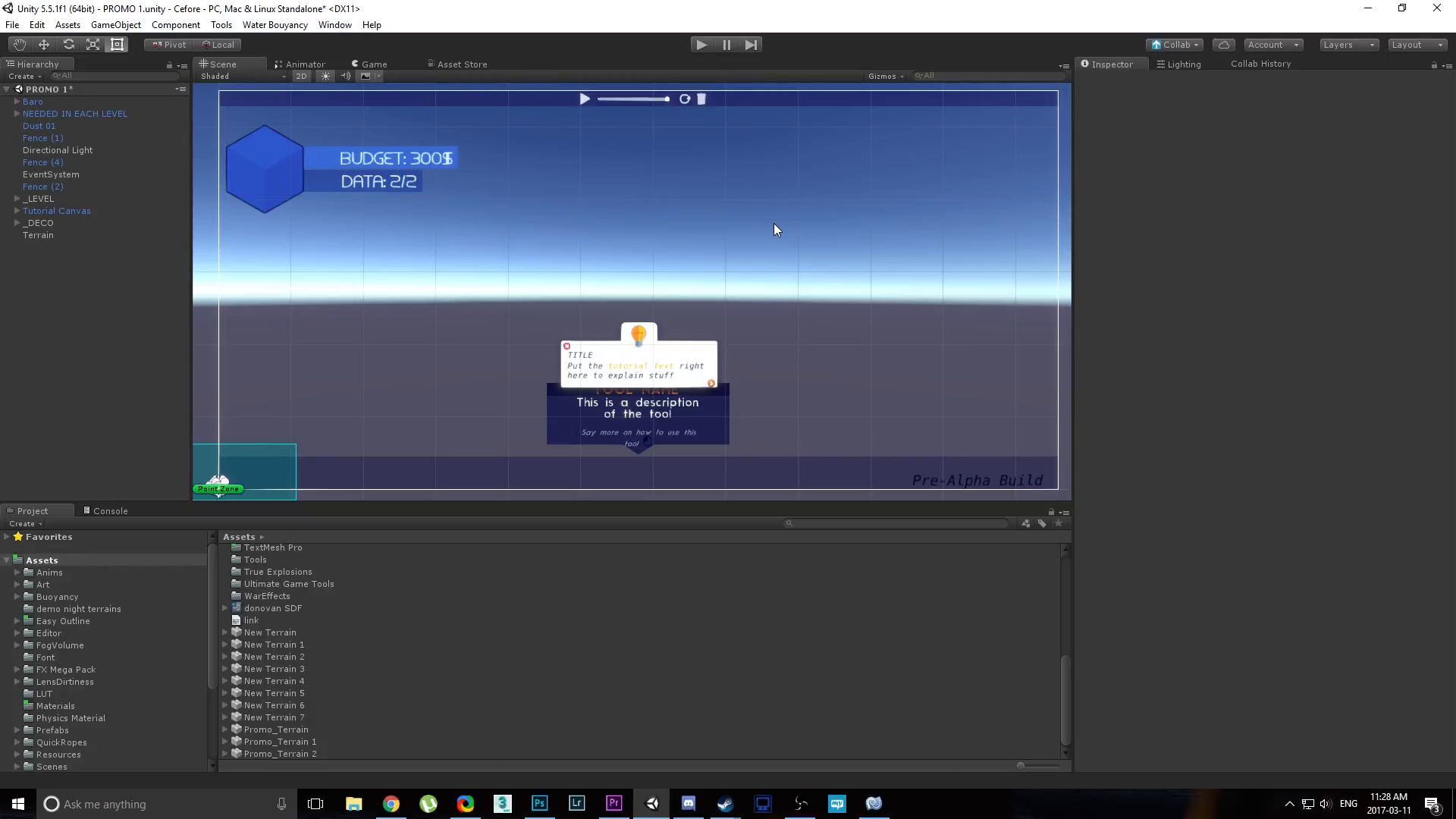
mouse_move(760, 187)
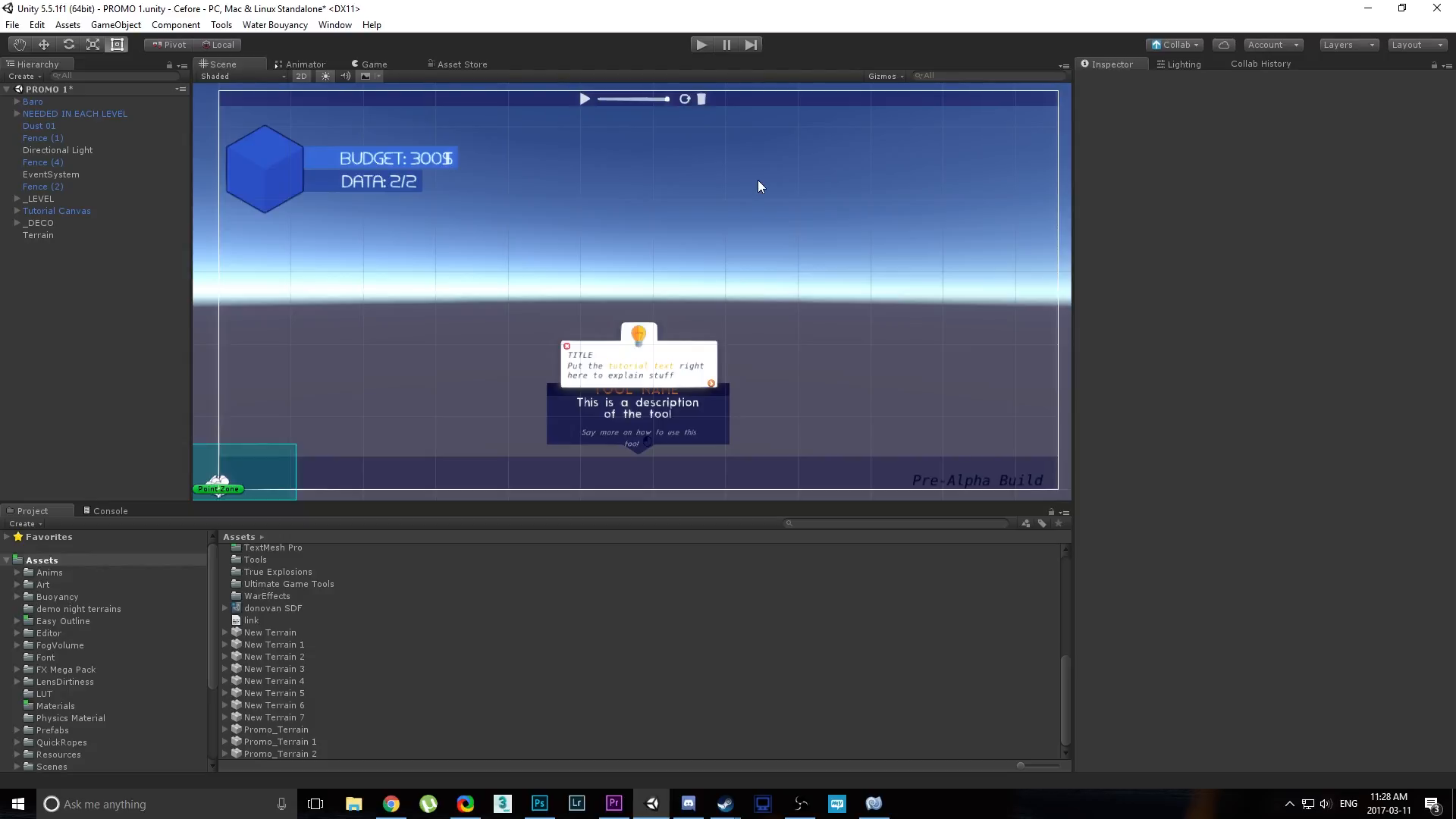